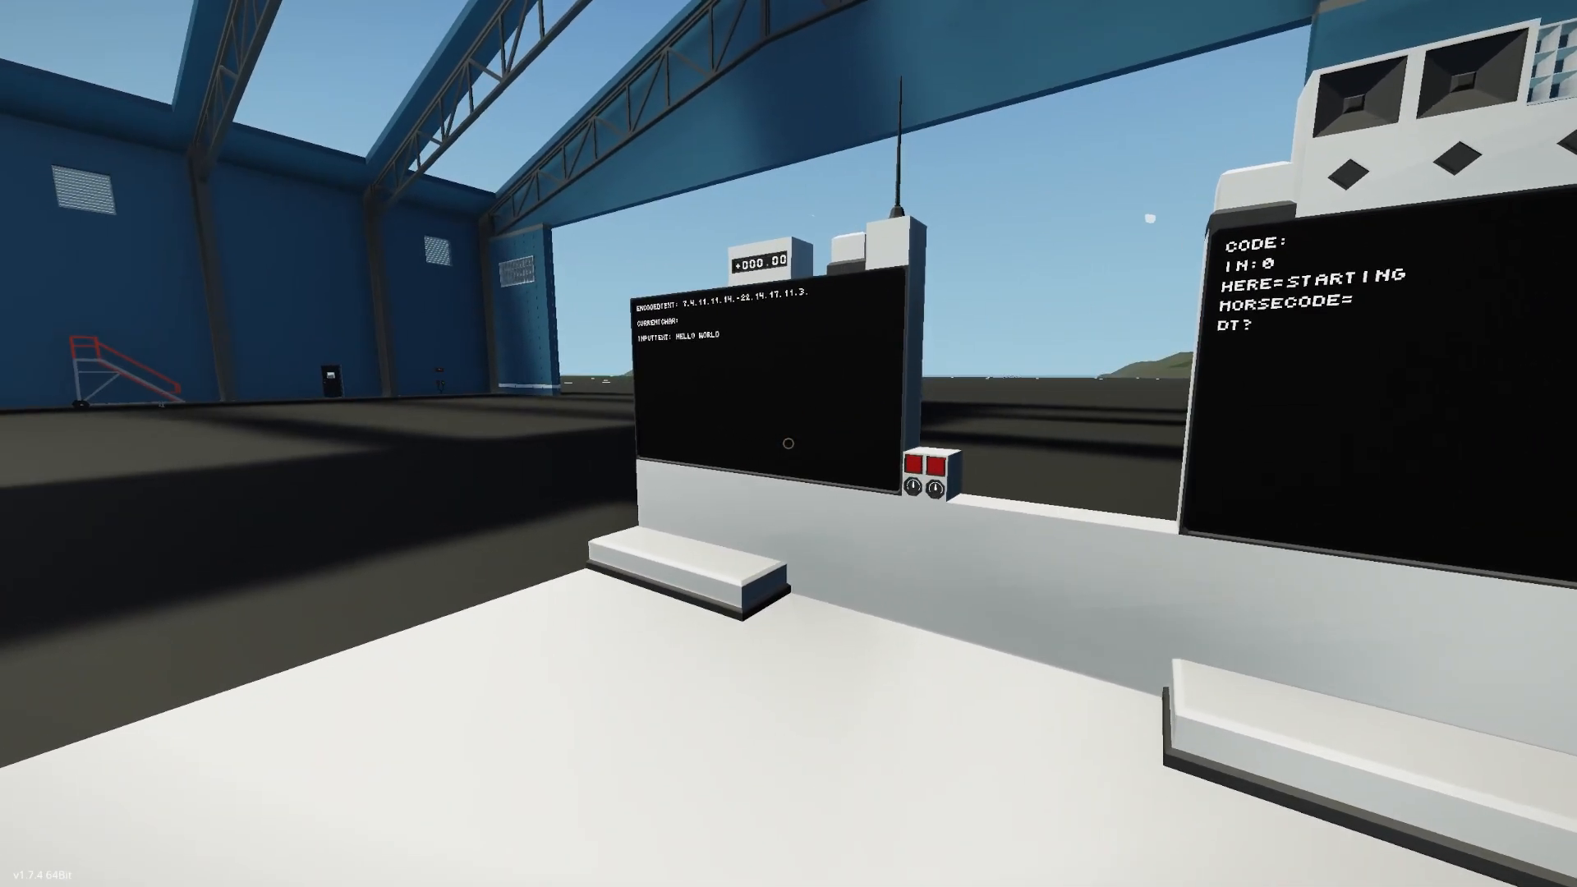
mouse_move(789, 443)
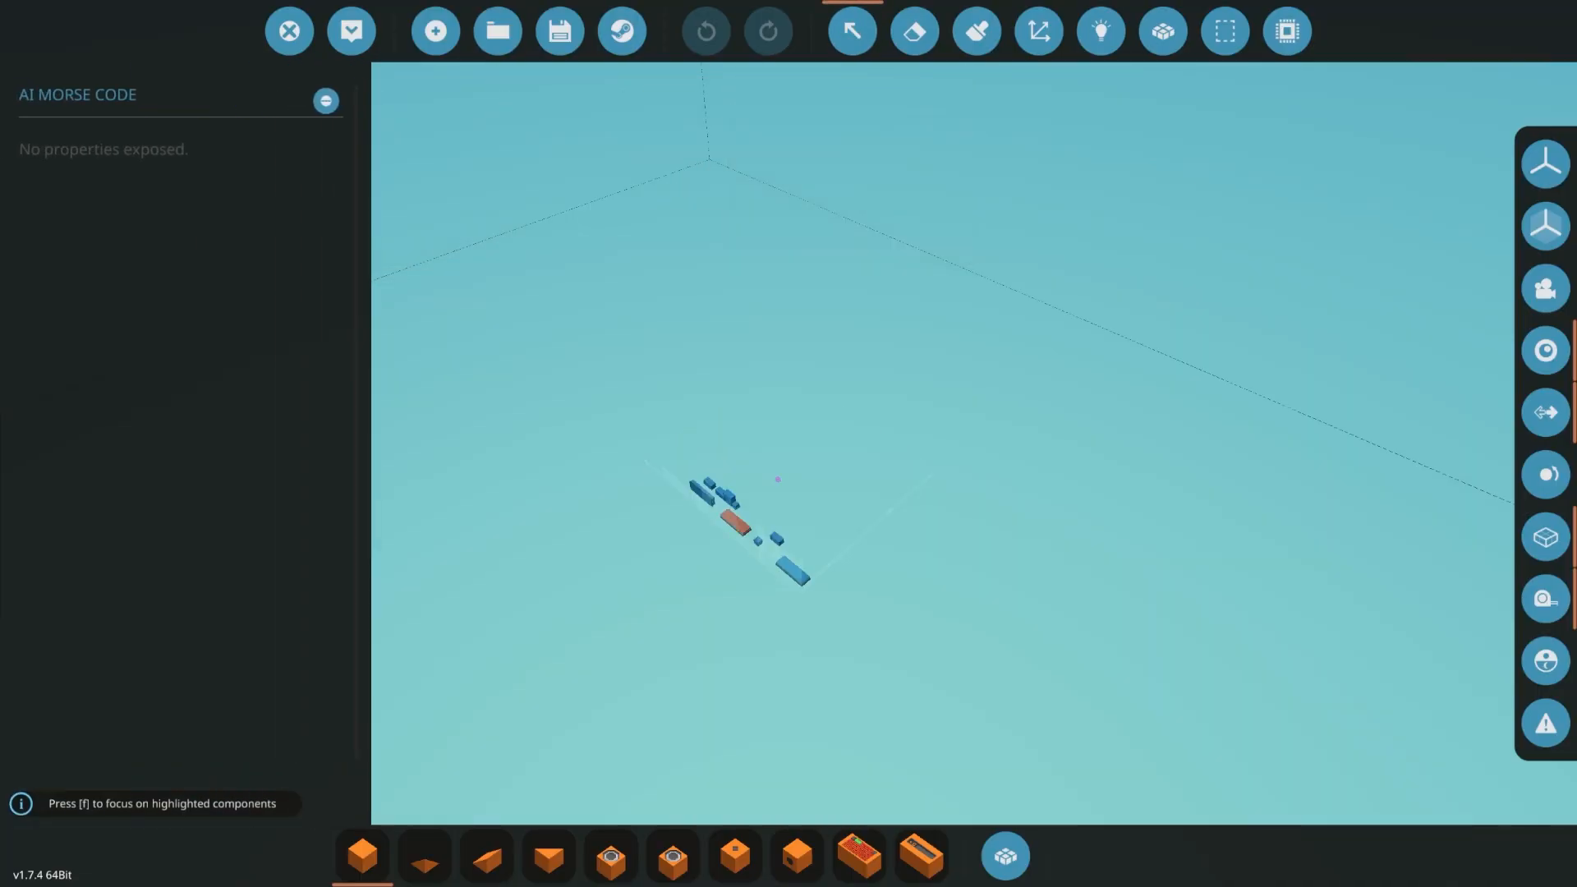
Enter the AI Morse Code microcontroller's editor and switch to its logic view.
click(767, 29)
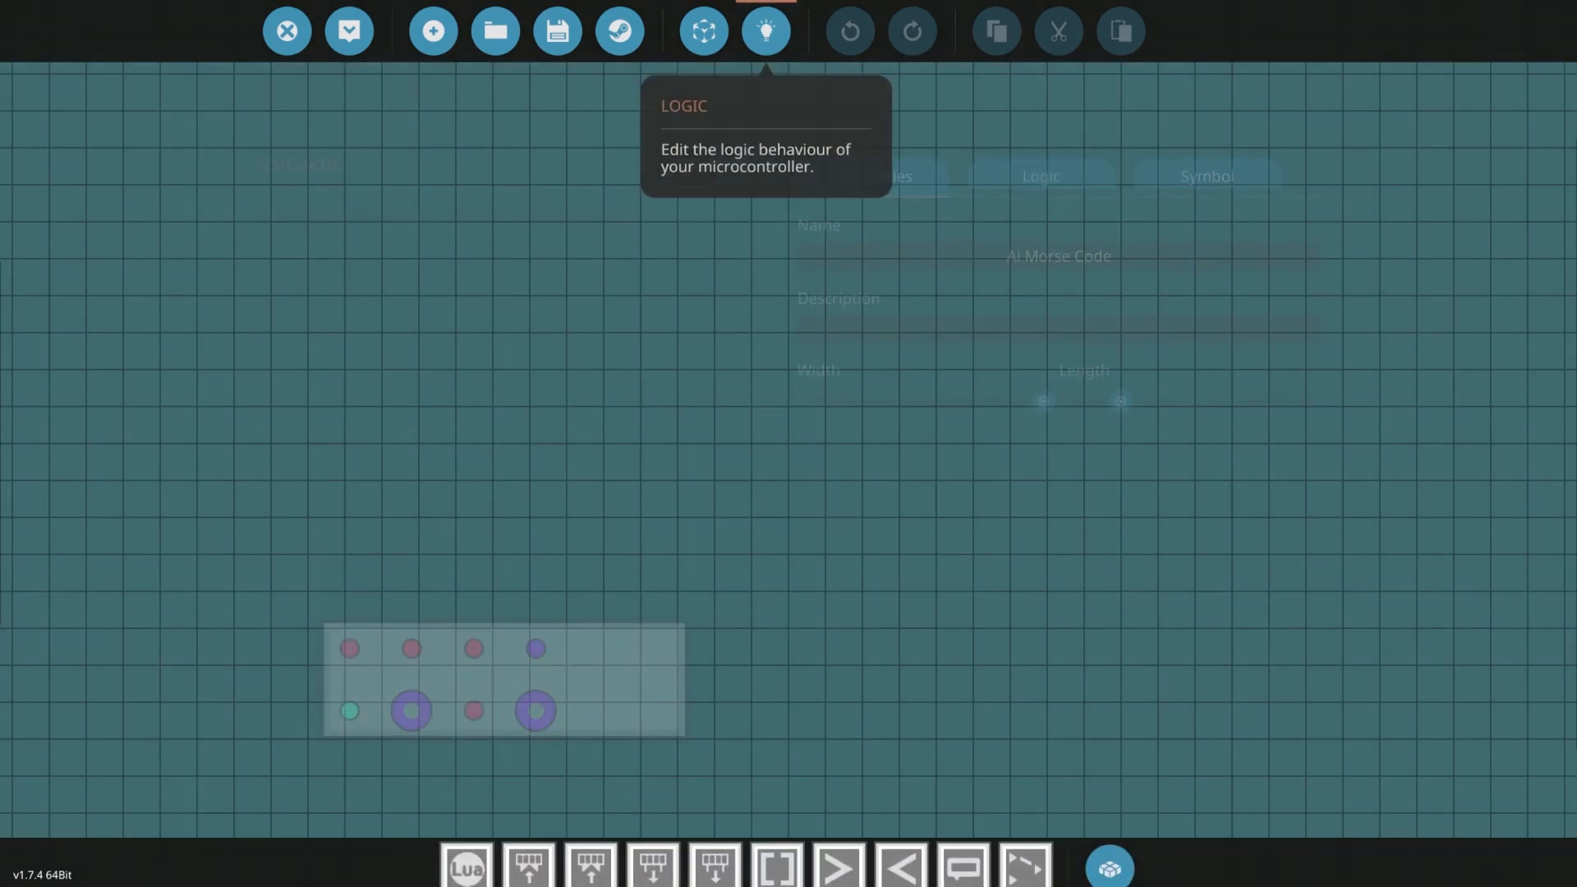
click(765, 30)
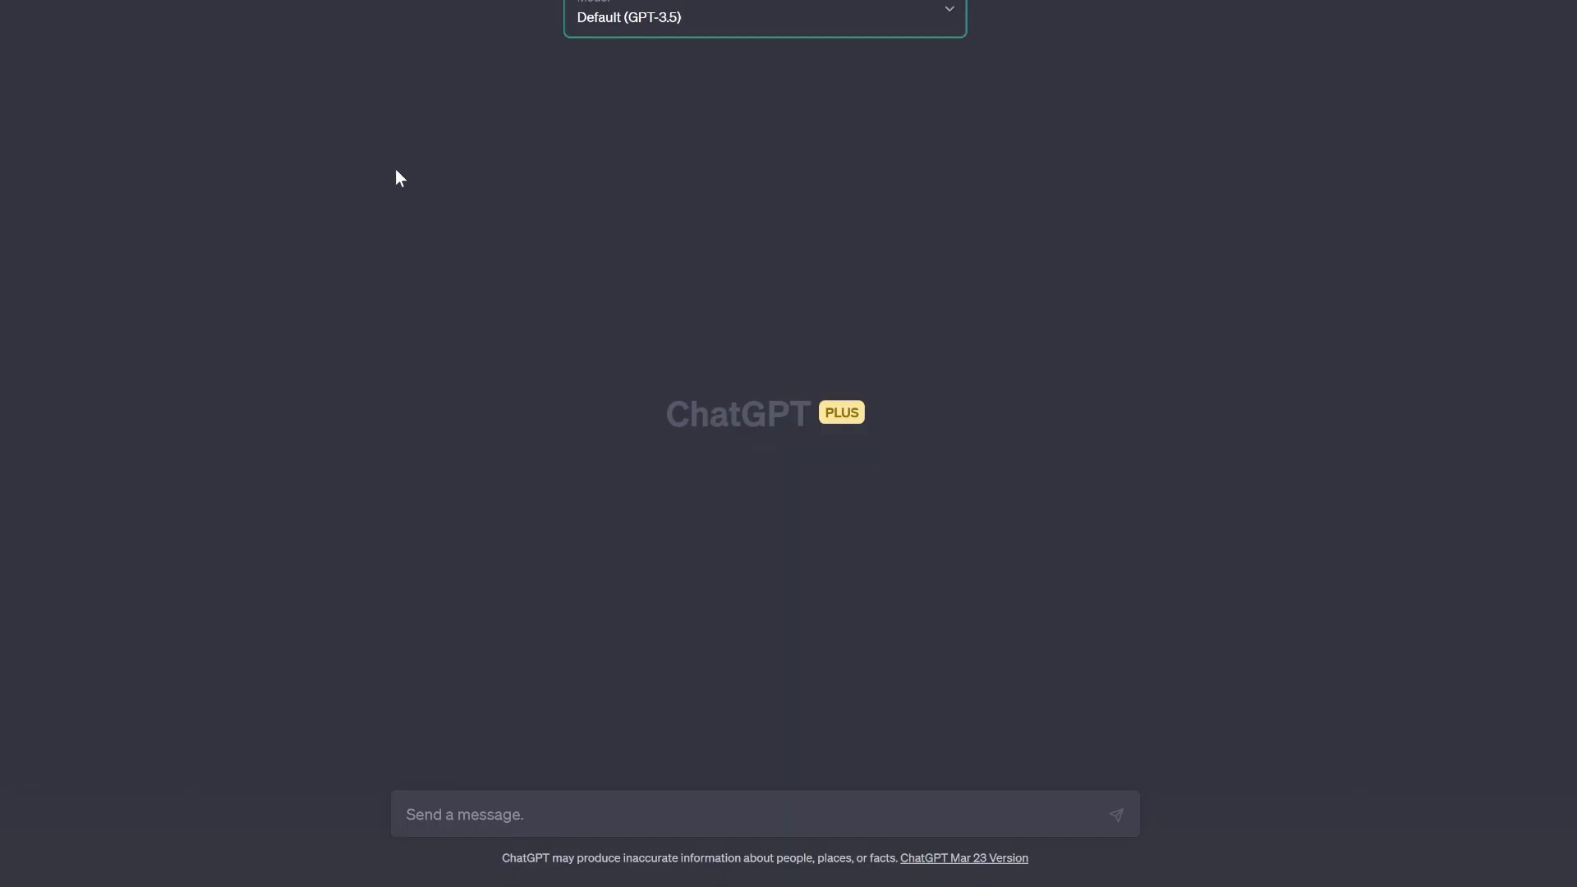
mouse_move(742, 54)
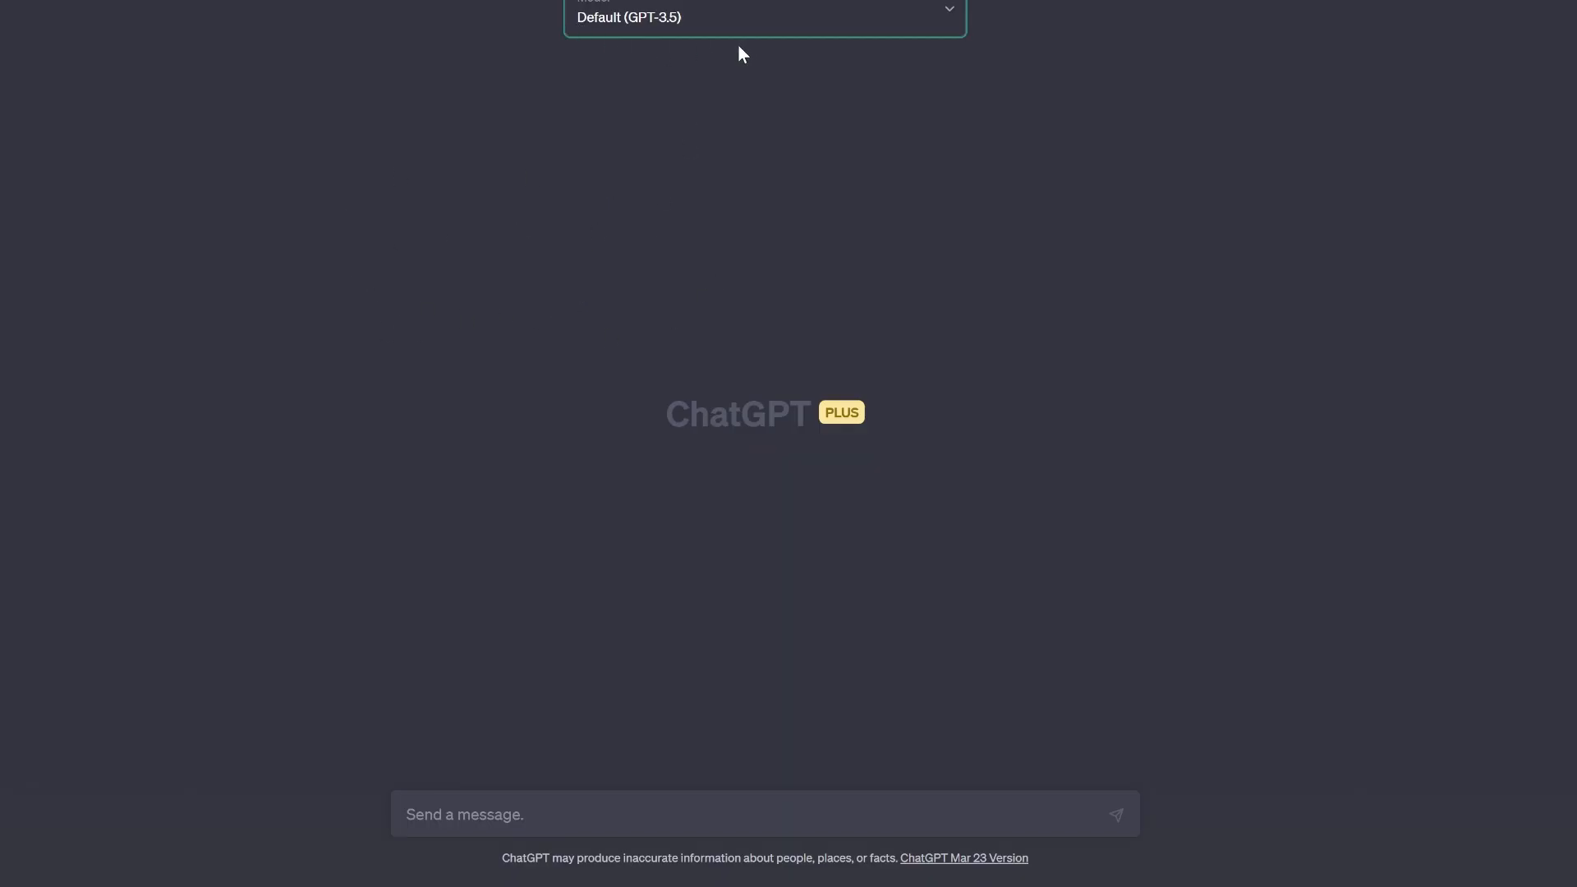
mouse_move(662, 255)
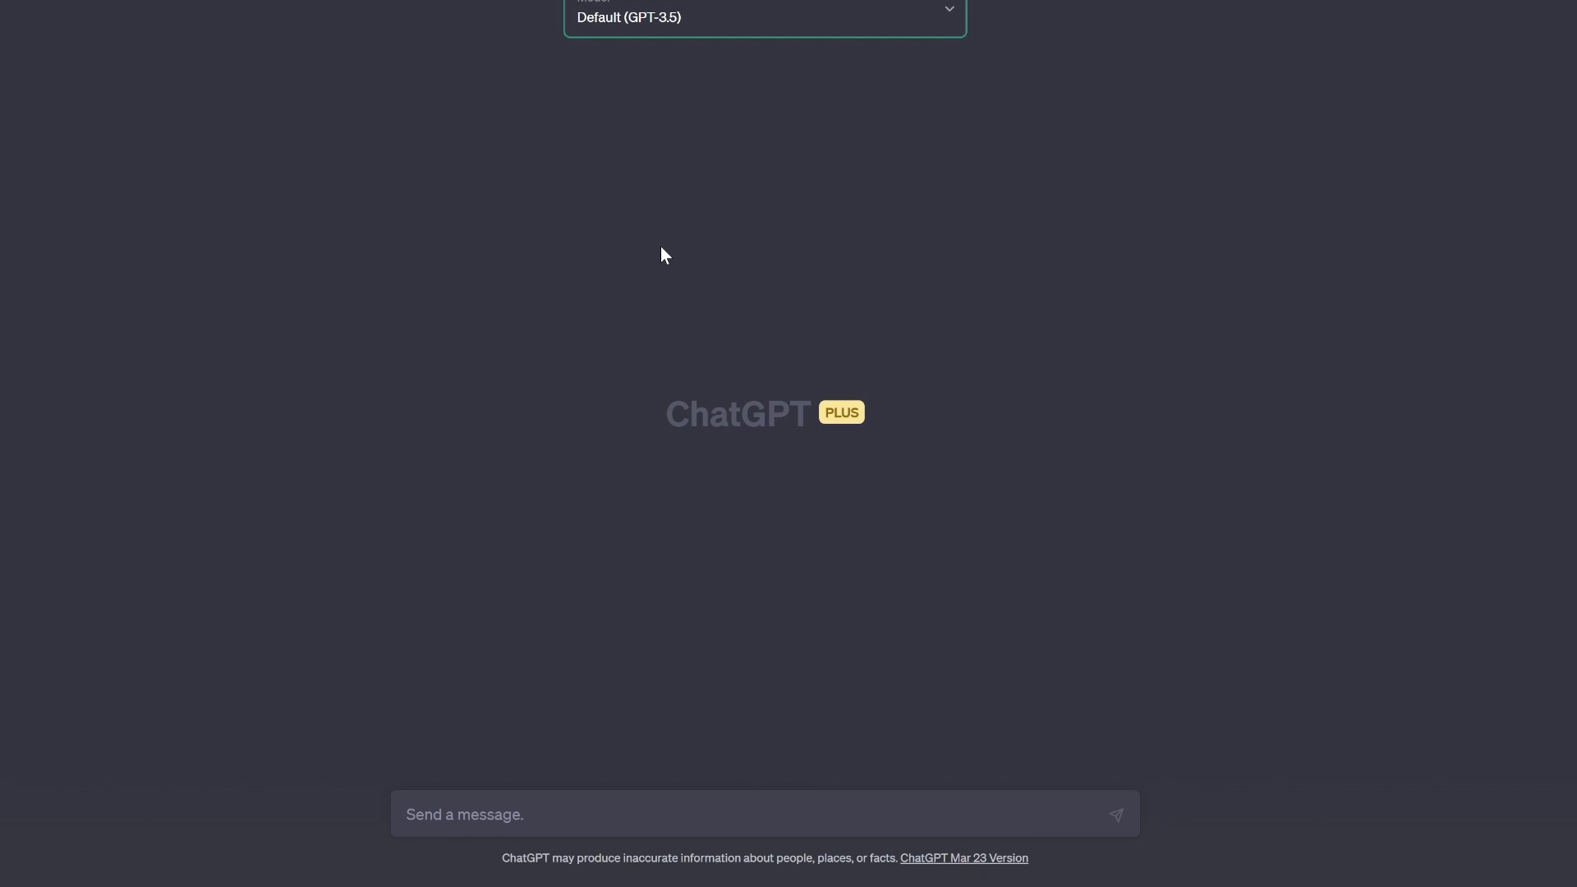
mouse_move(662, 47)
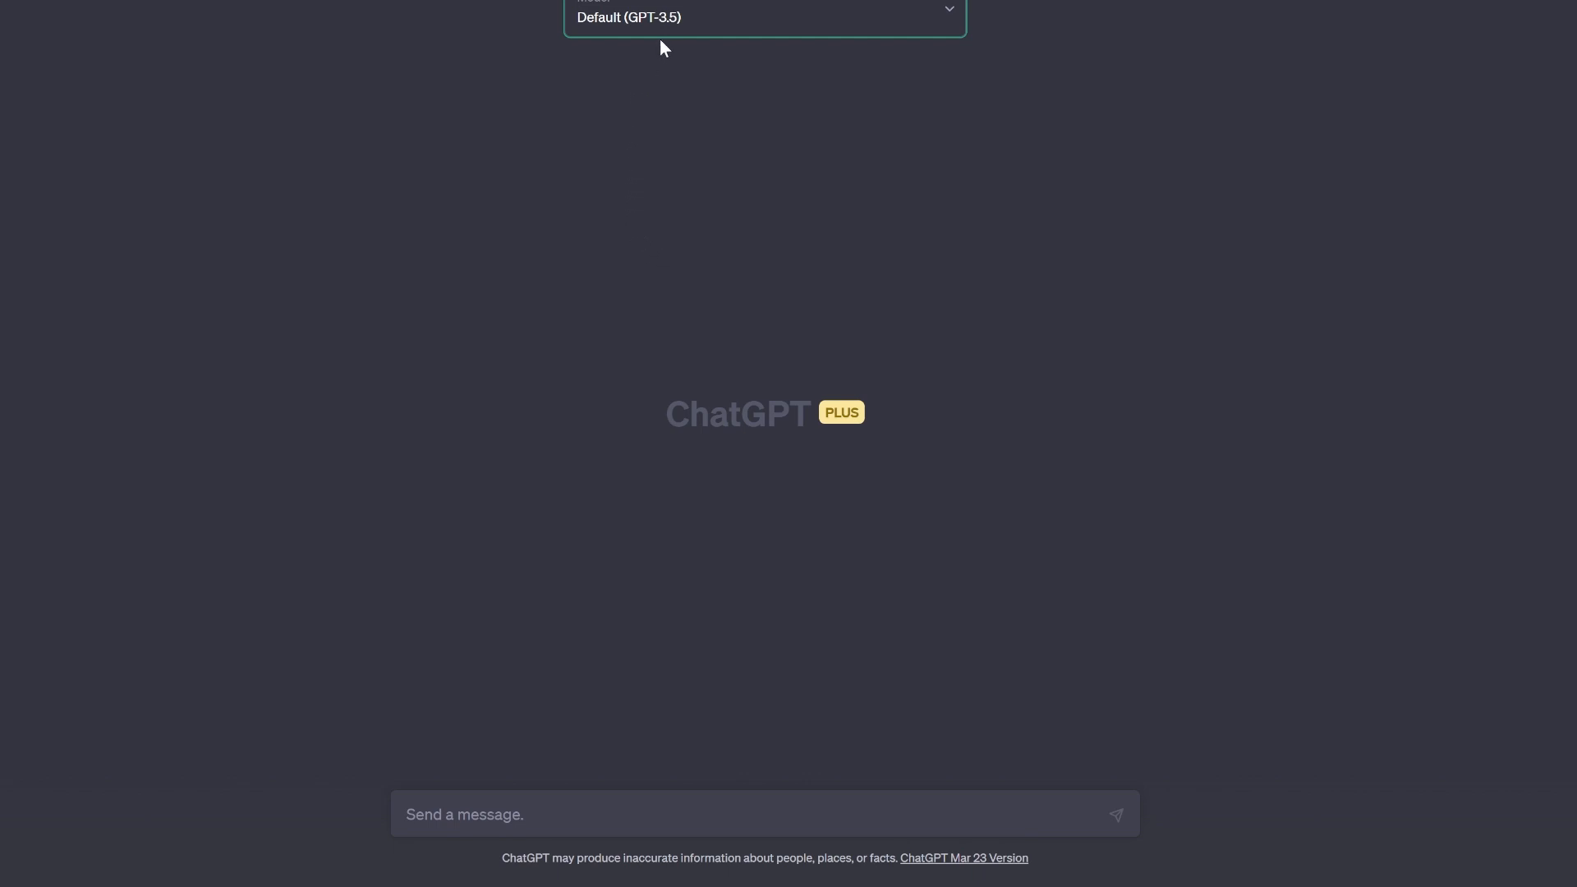
click(764, 16)
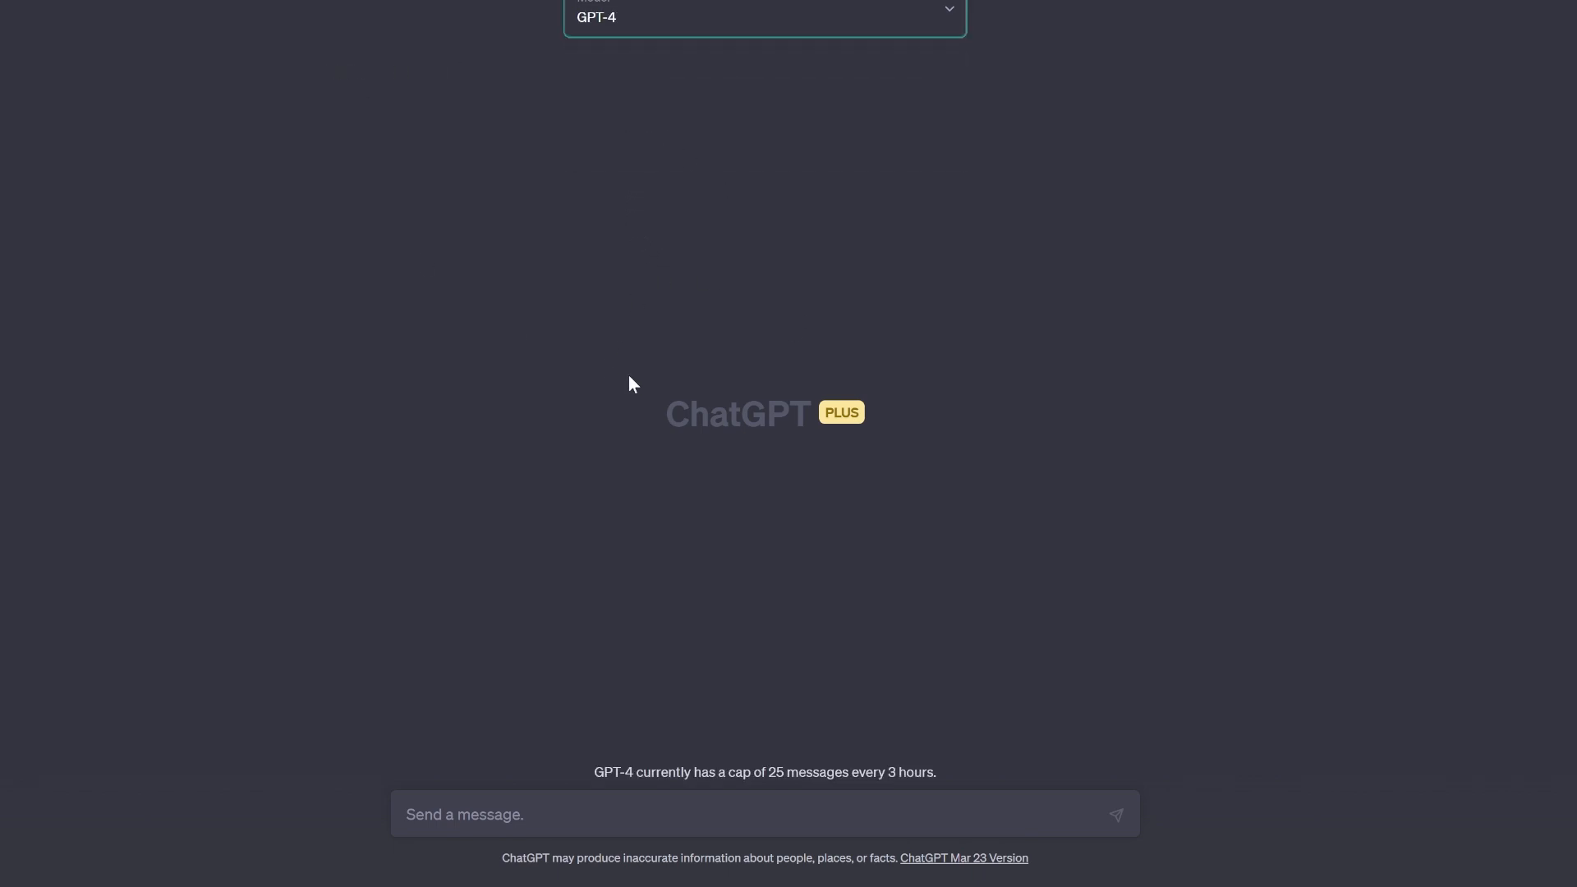
click(764, 15)
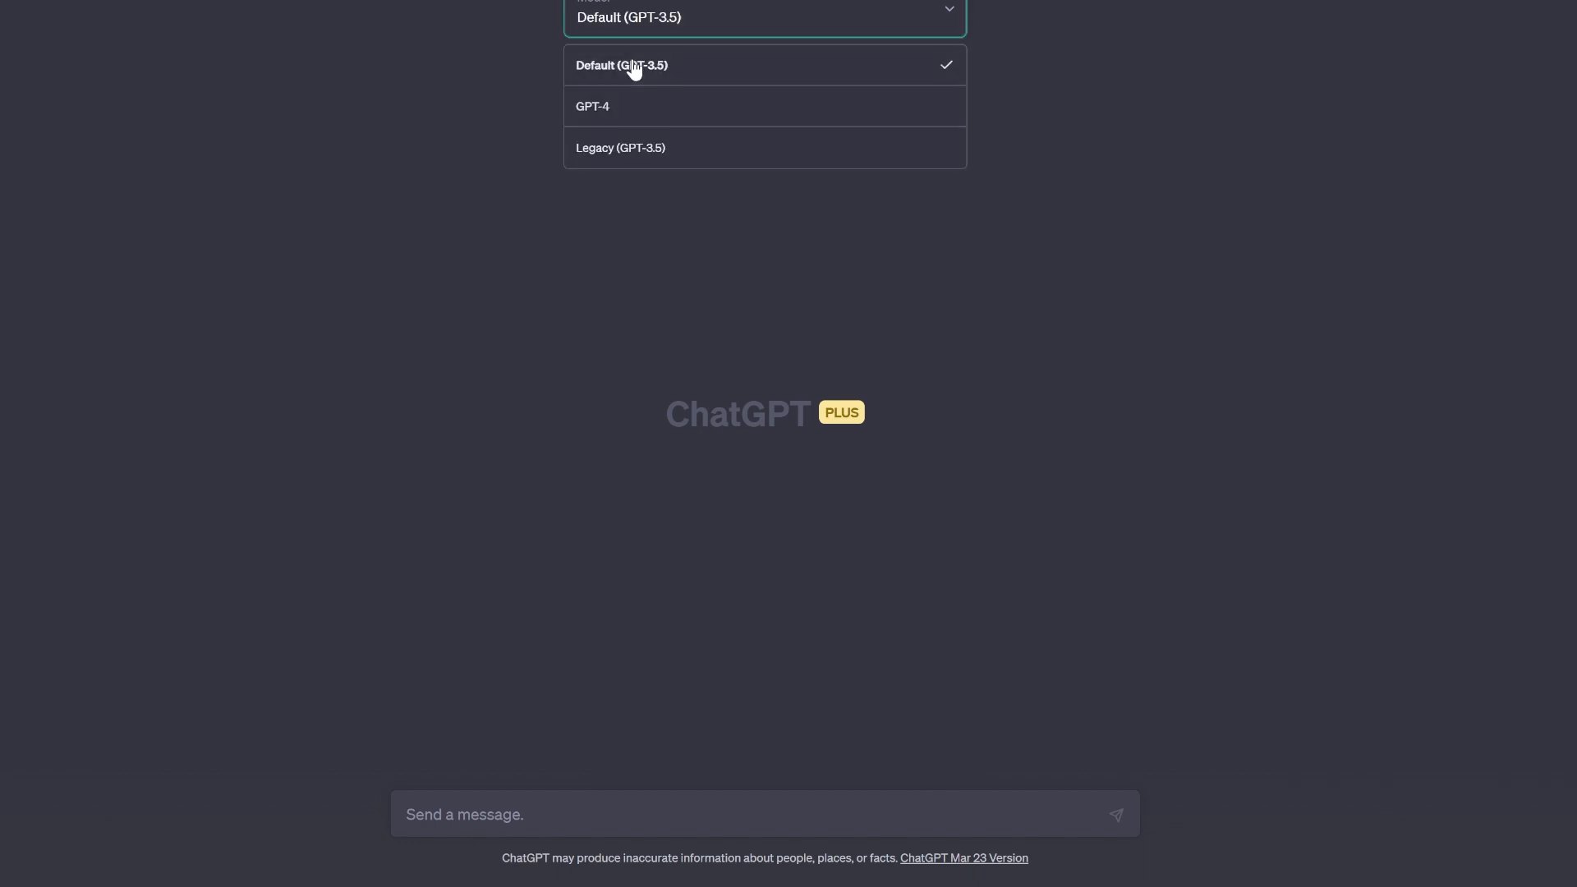
click(620, 64)
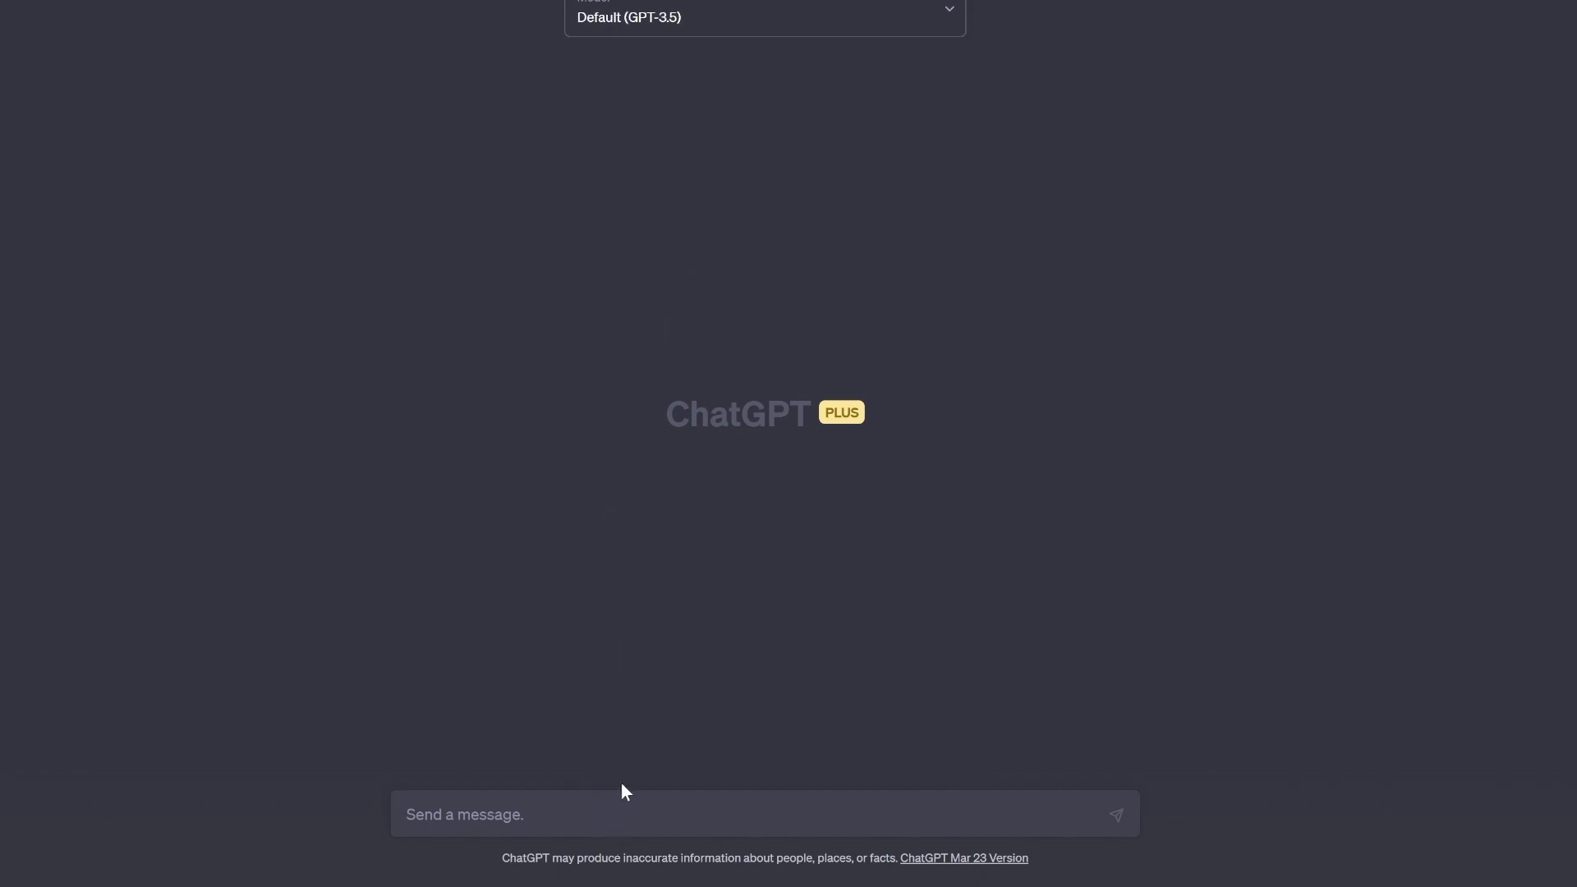
Send ChatGPT a request for a Stormworks Lua function that turns a bool on and off every 4 seconds.
text(Stormworks lua)
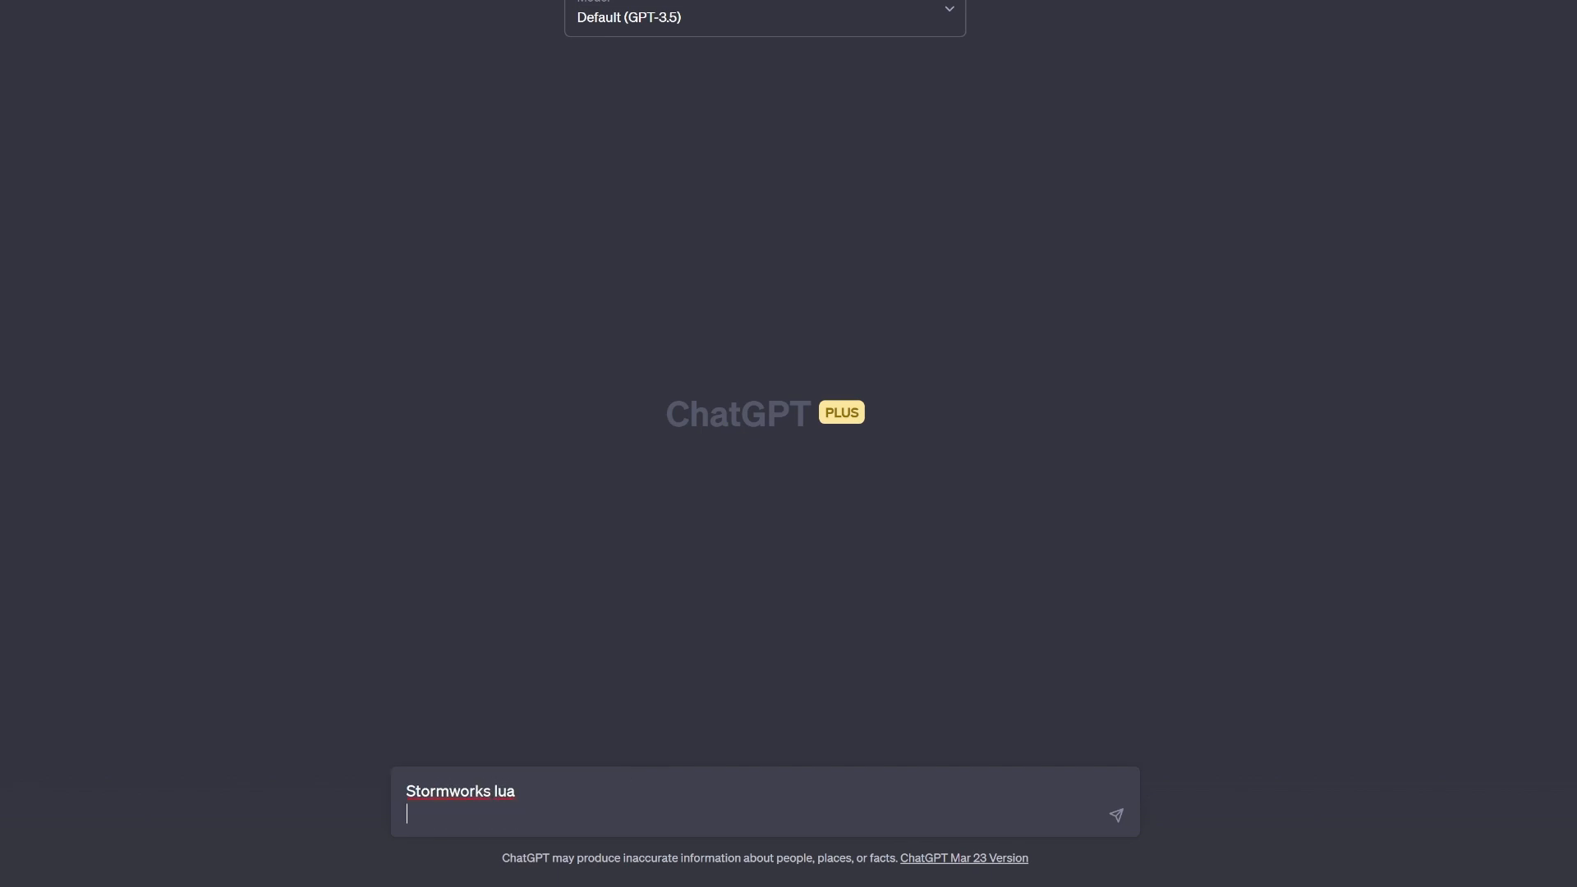
text(write me a f)
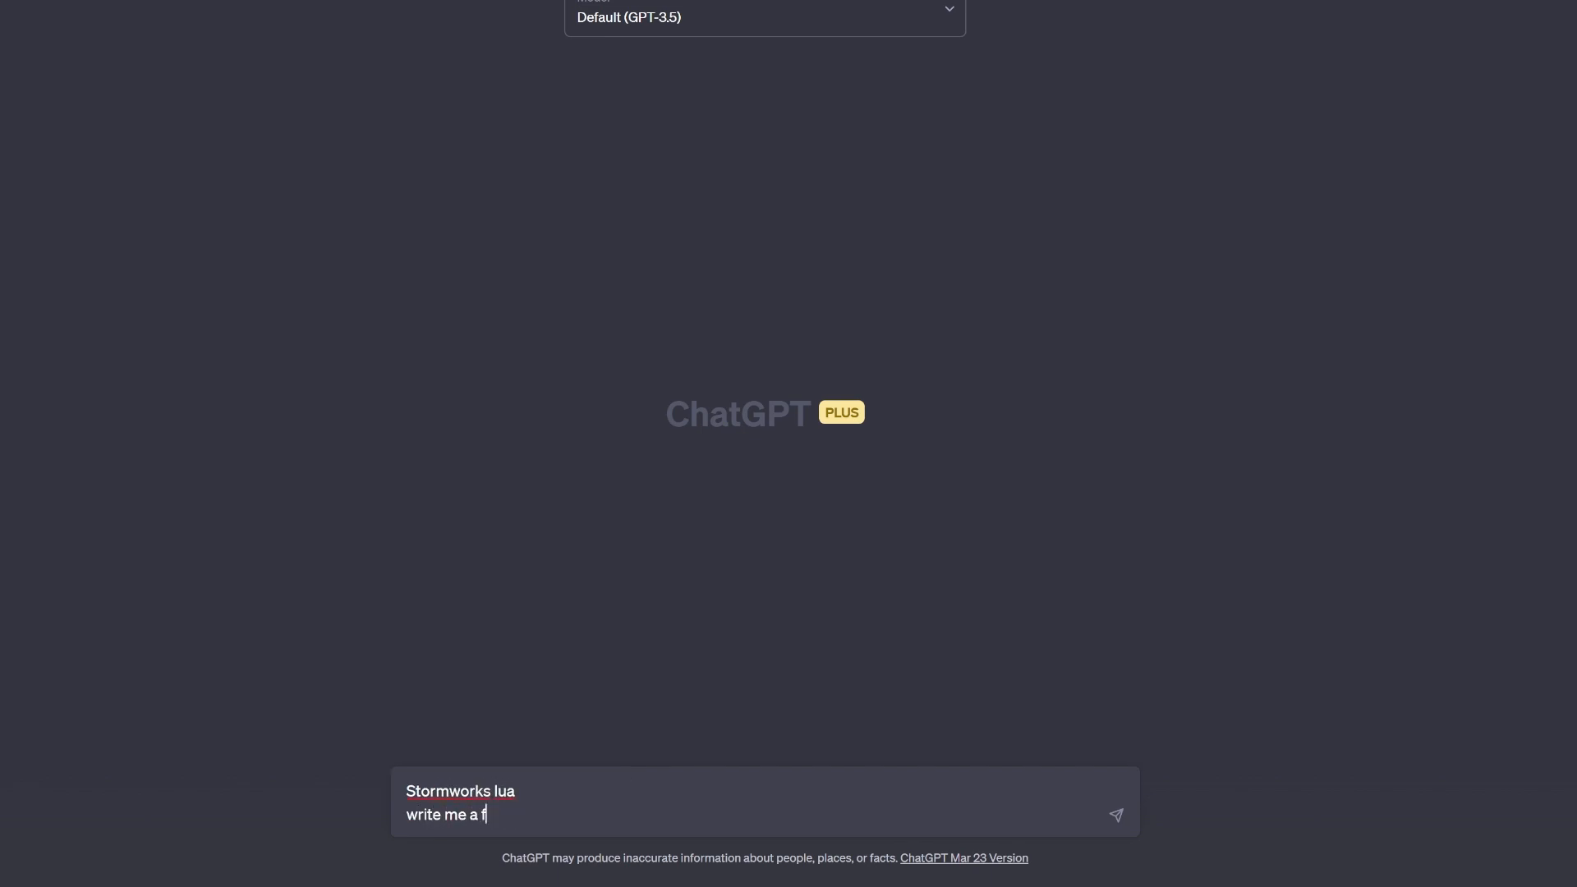
text(unction that)
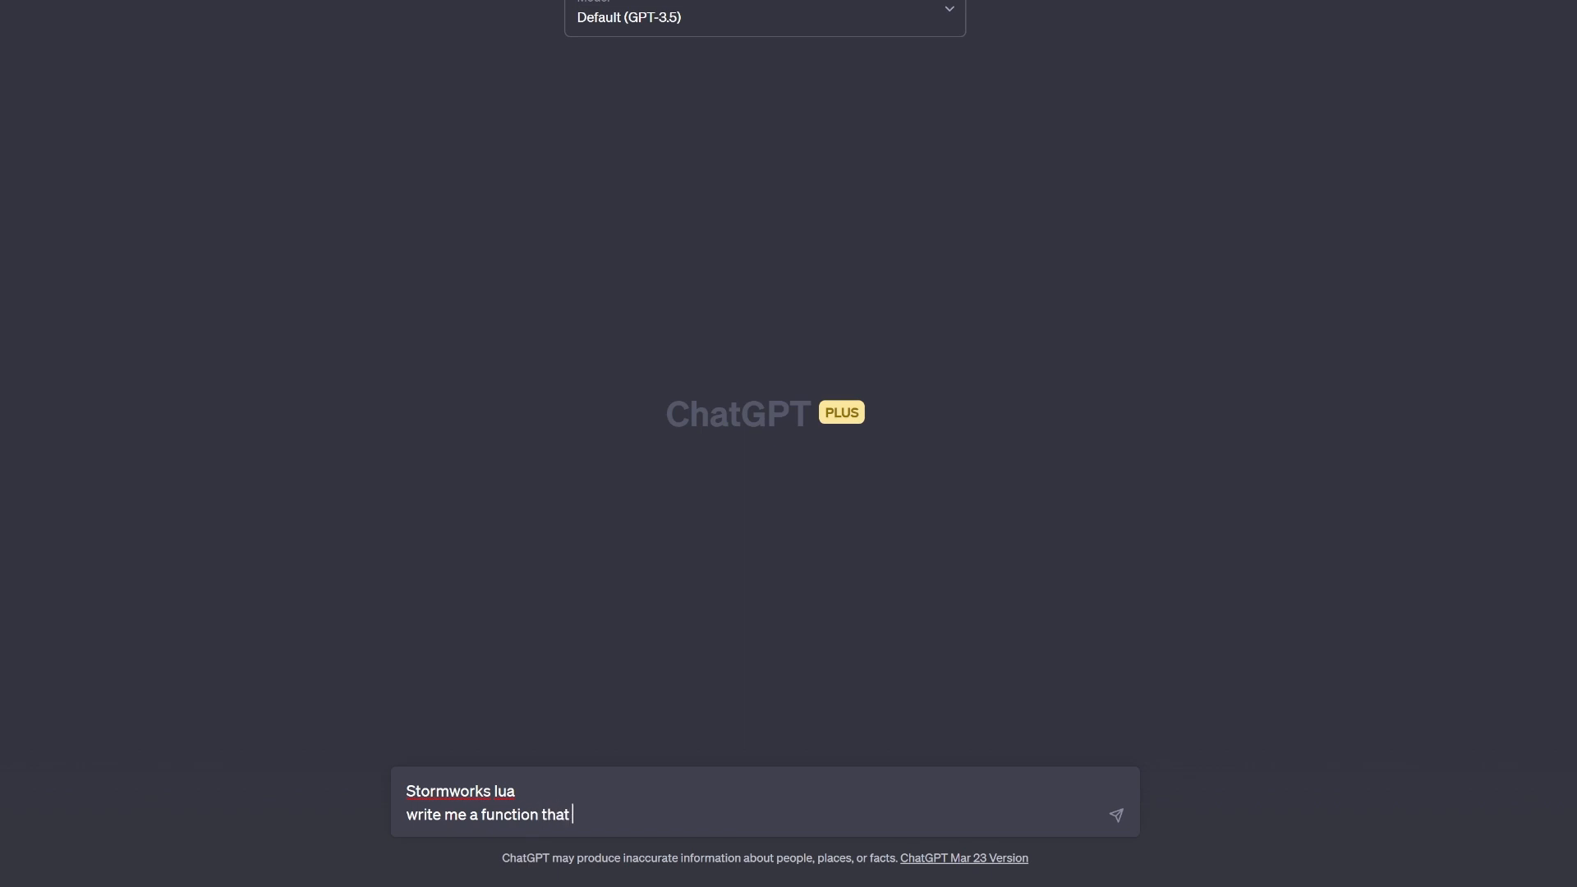
text(turns)
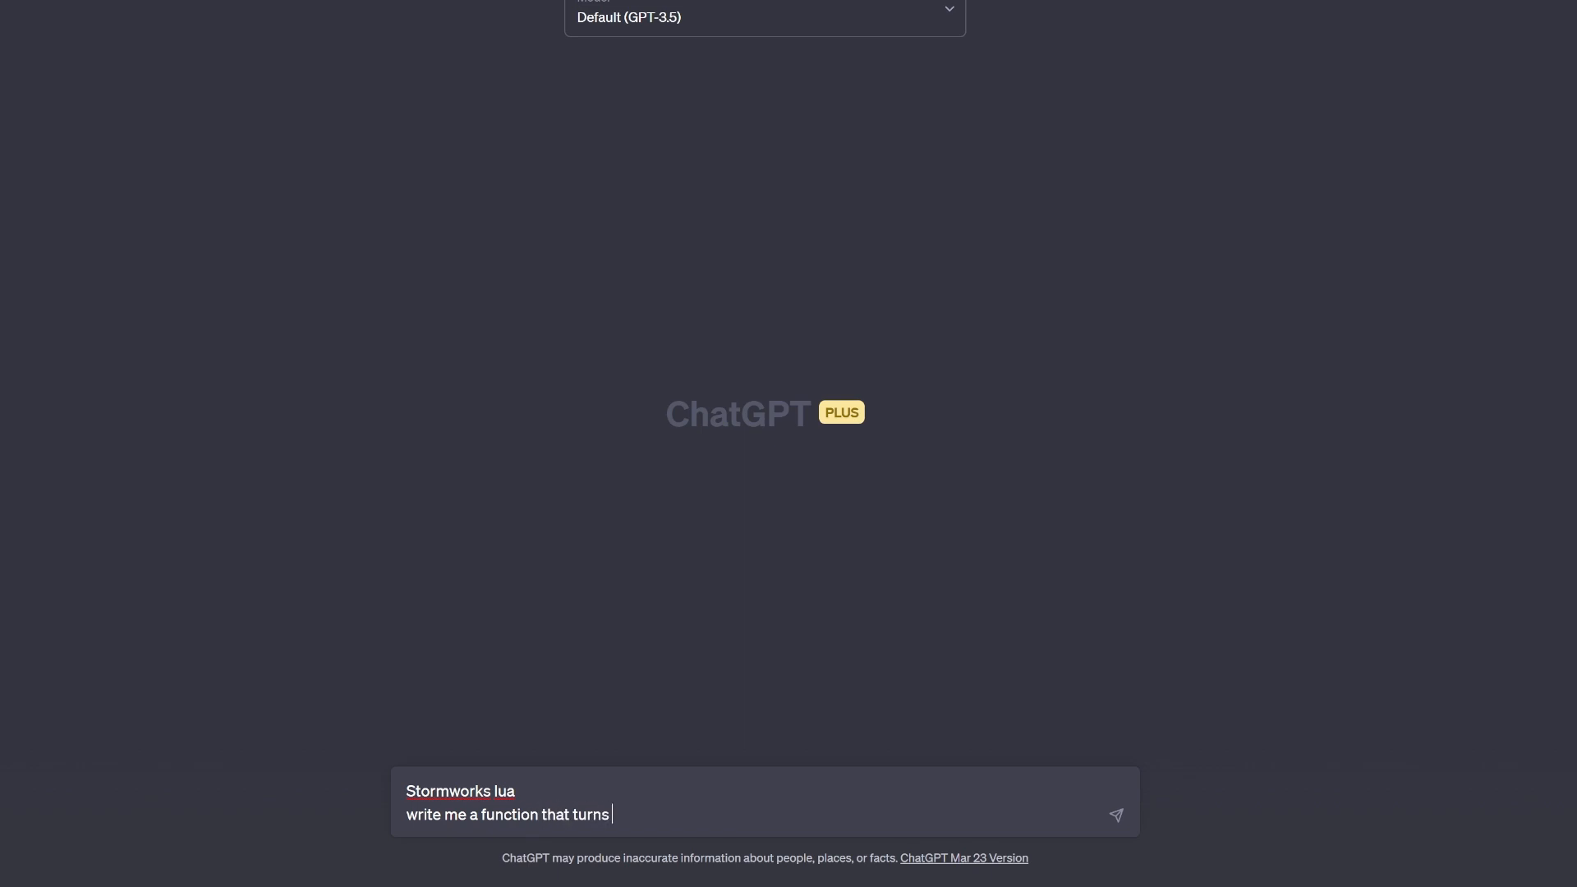
text(on and off a bool every 4)
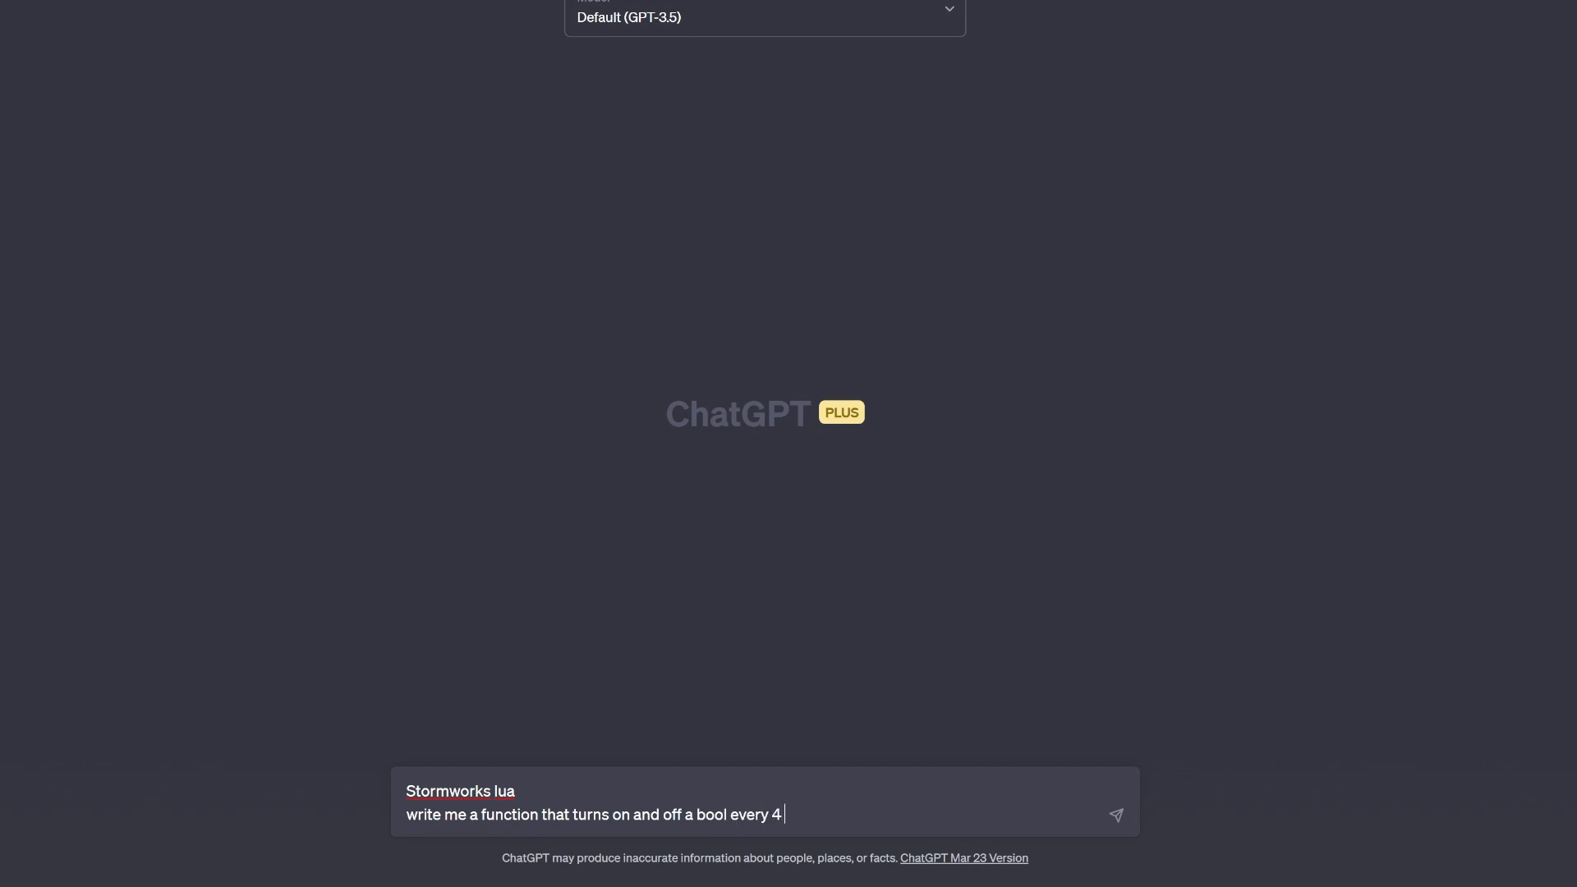
text(seconds)
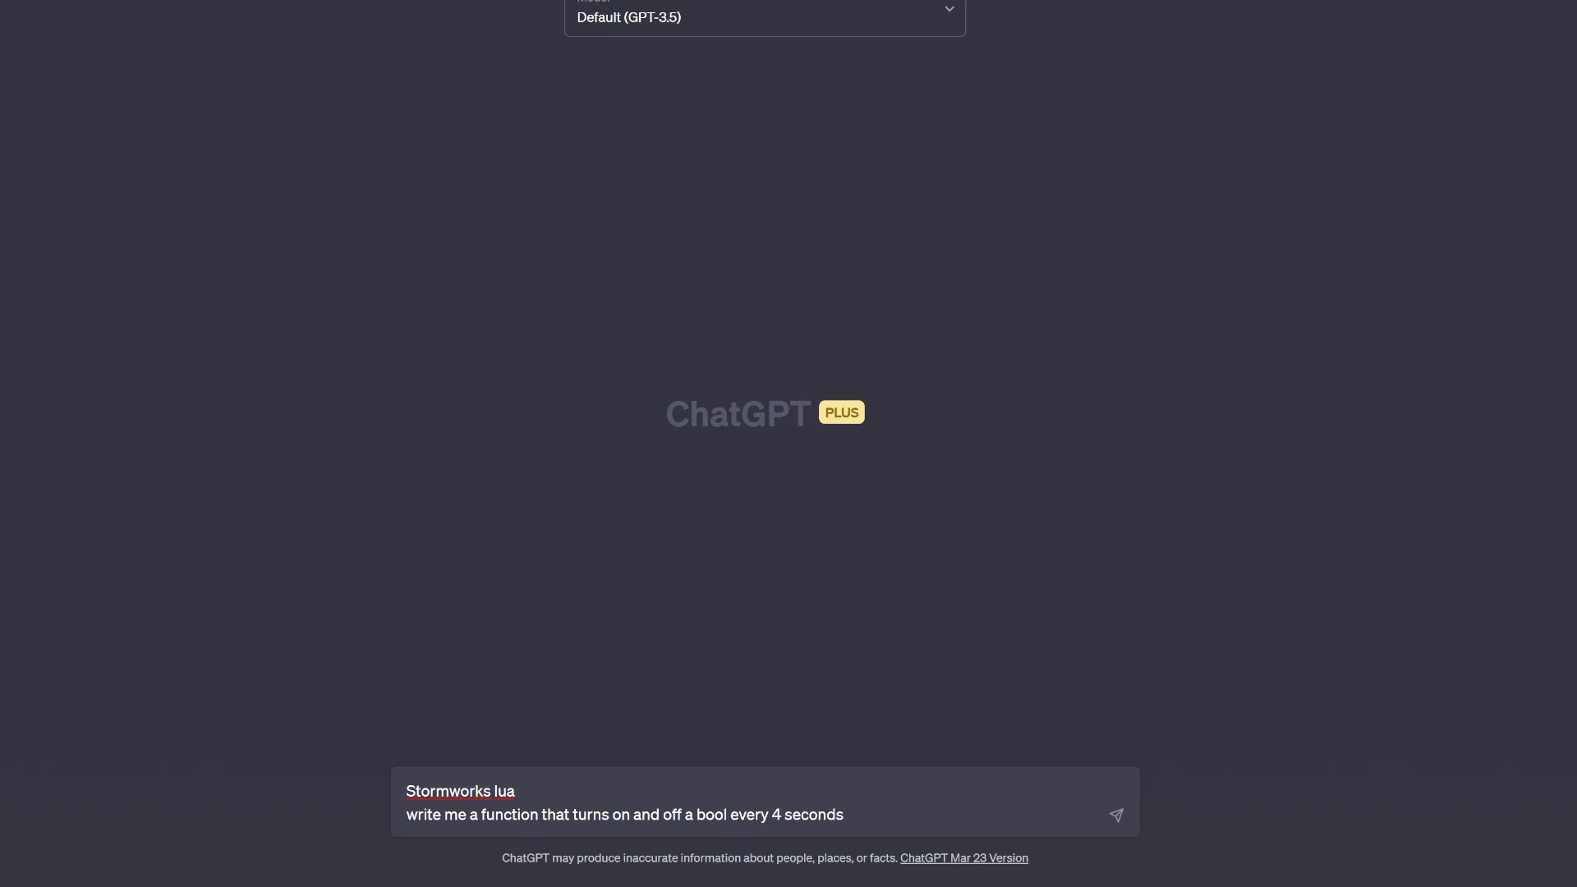
click(1114, 815)
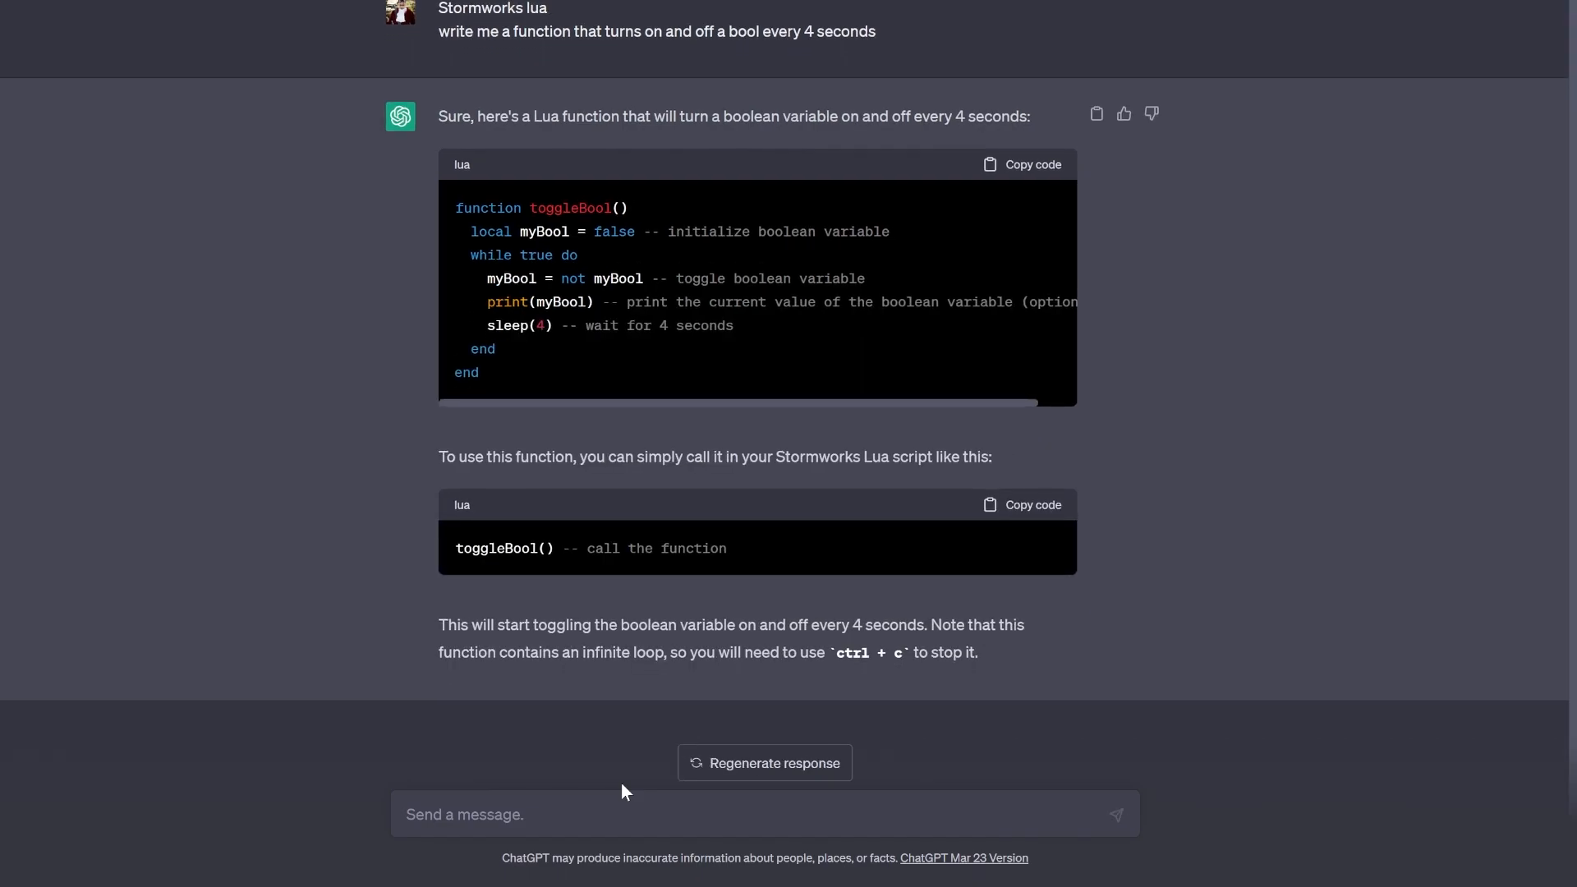
mouse_move(783, 335)
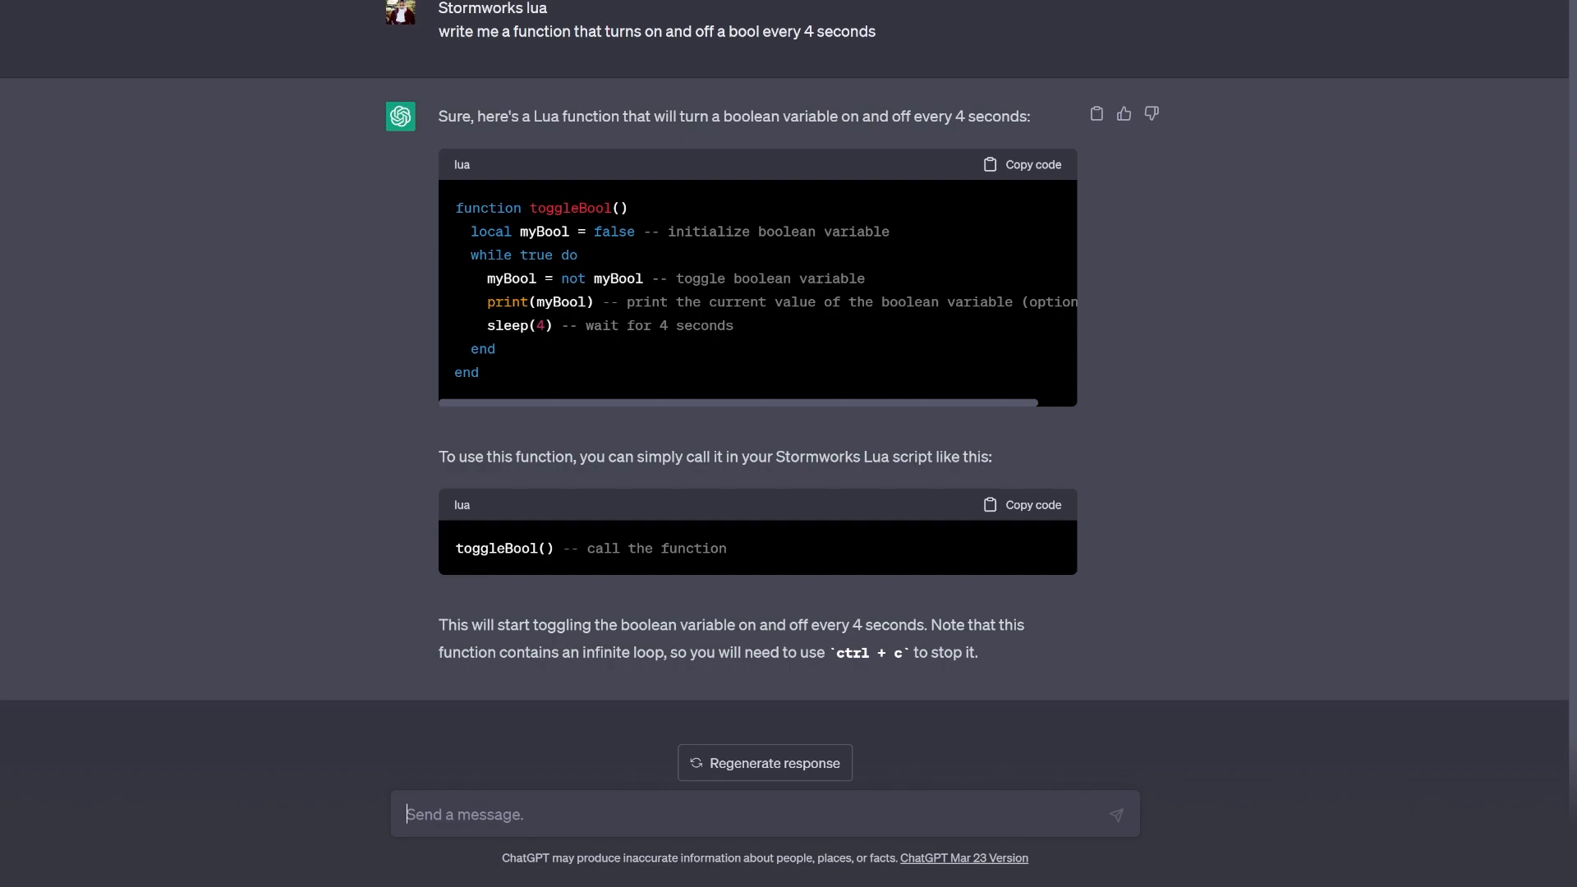
Ask ChatGPT to change the function to a tick timer since sleep is unsupported.
text(P)
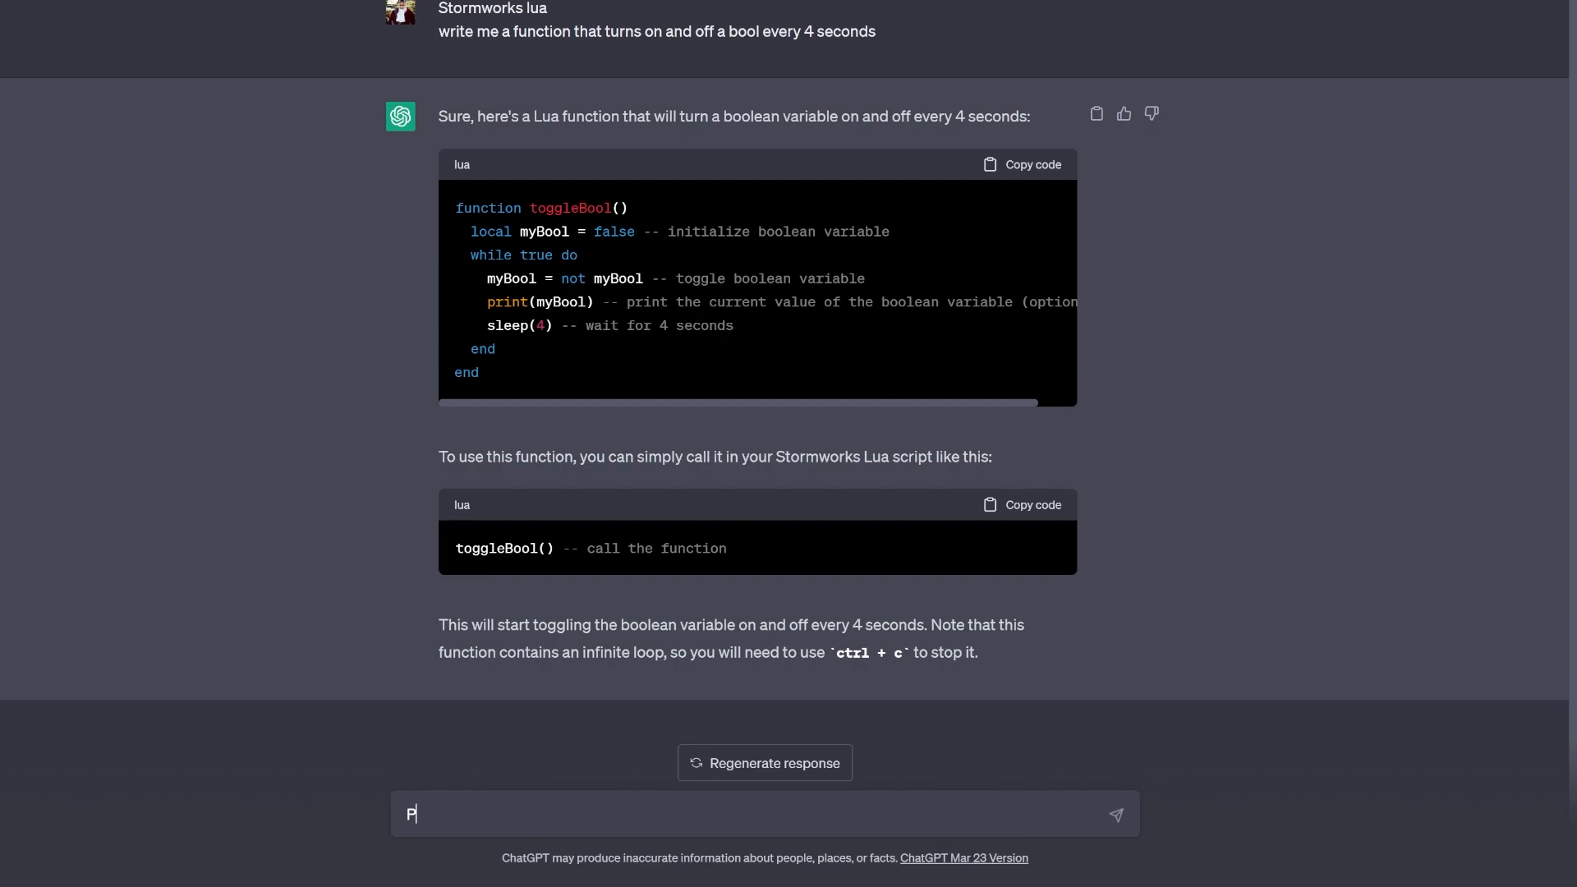
text(lease change i)
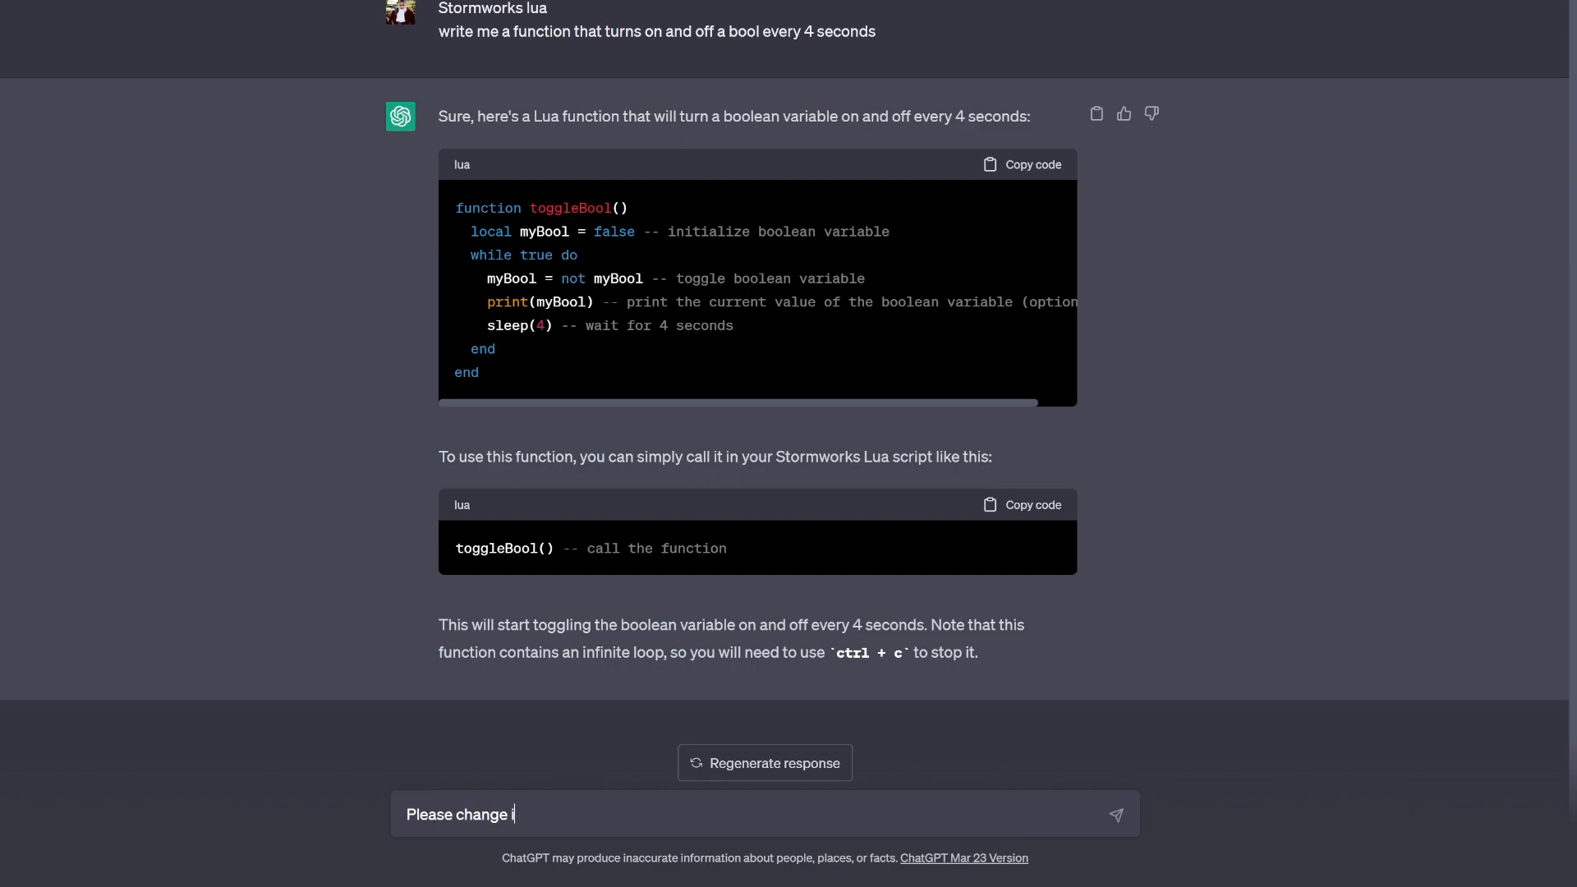
text(t to)
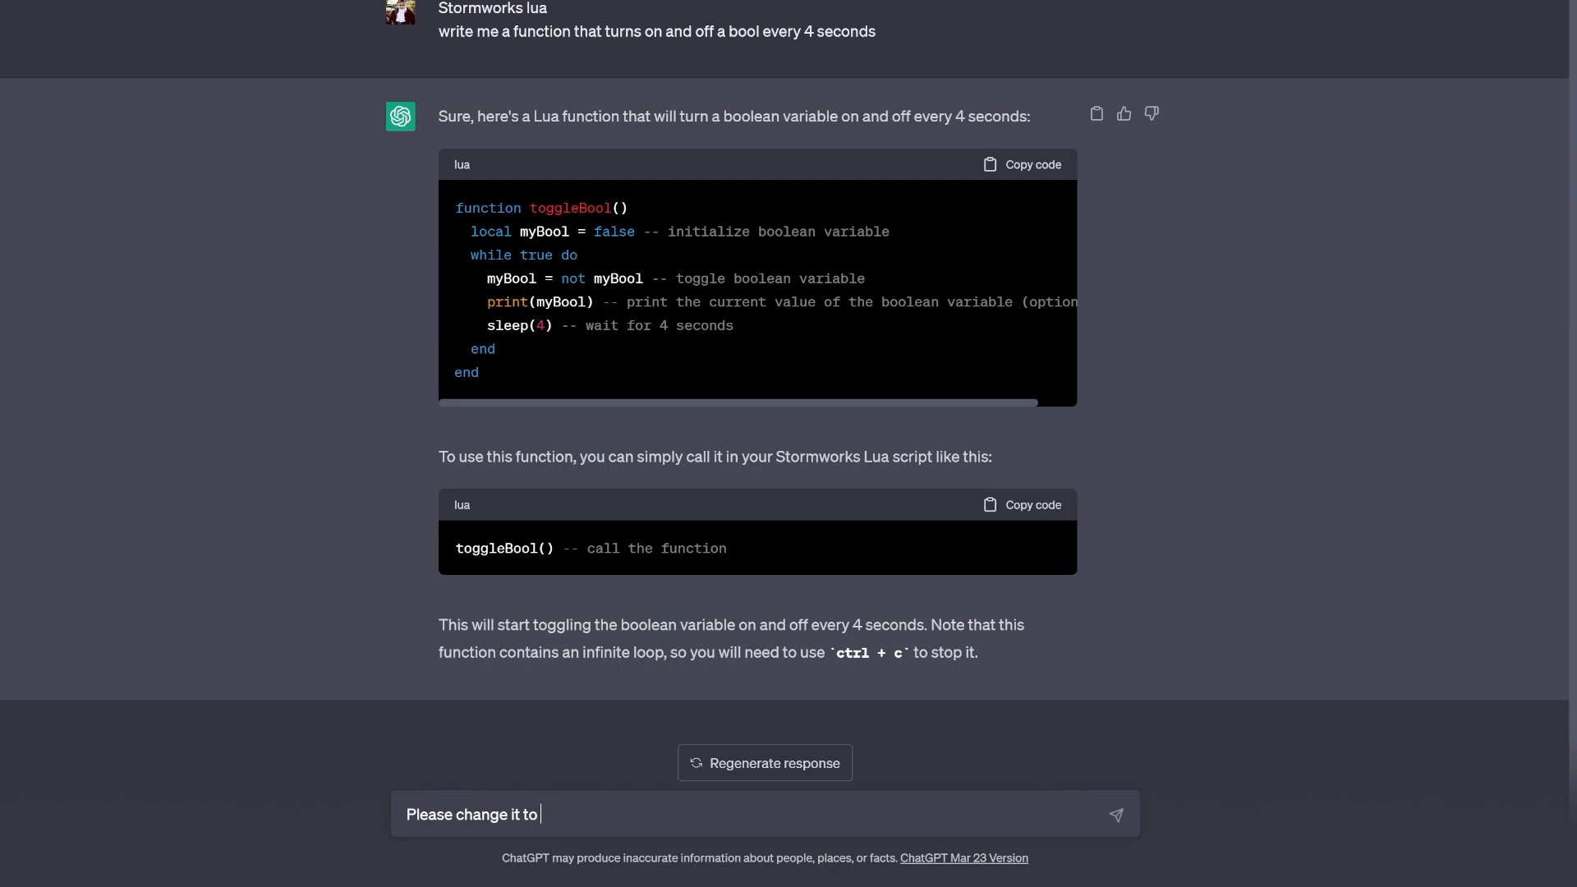
text(a tick timer sleep is not suppor)
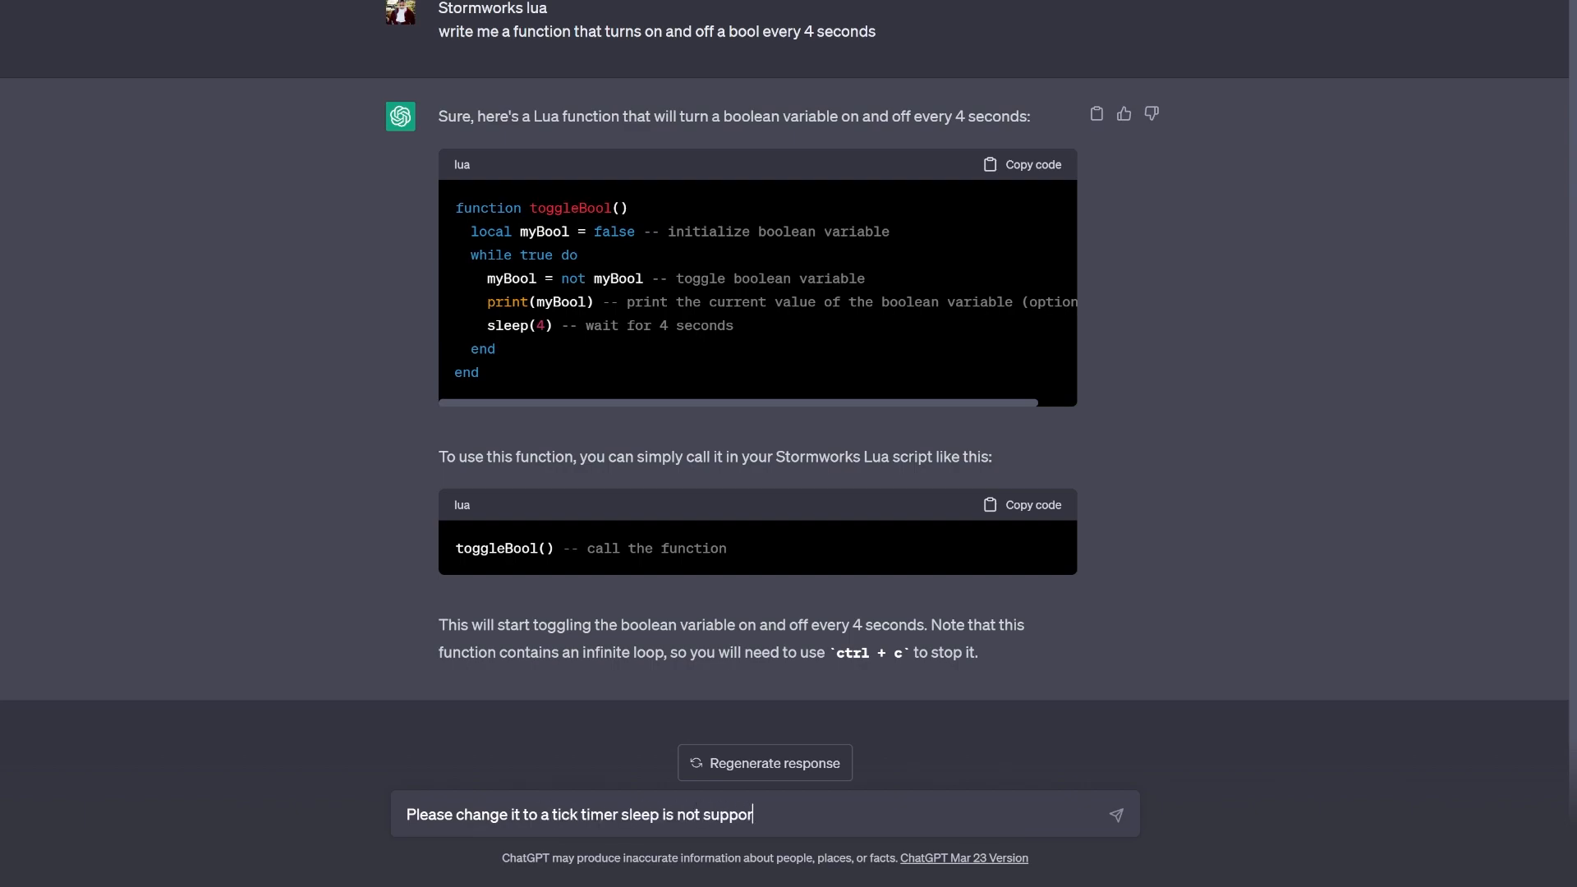
click(1115, 815)
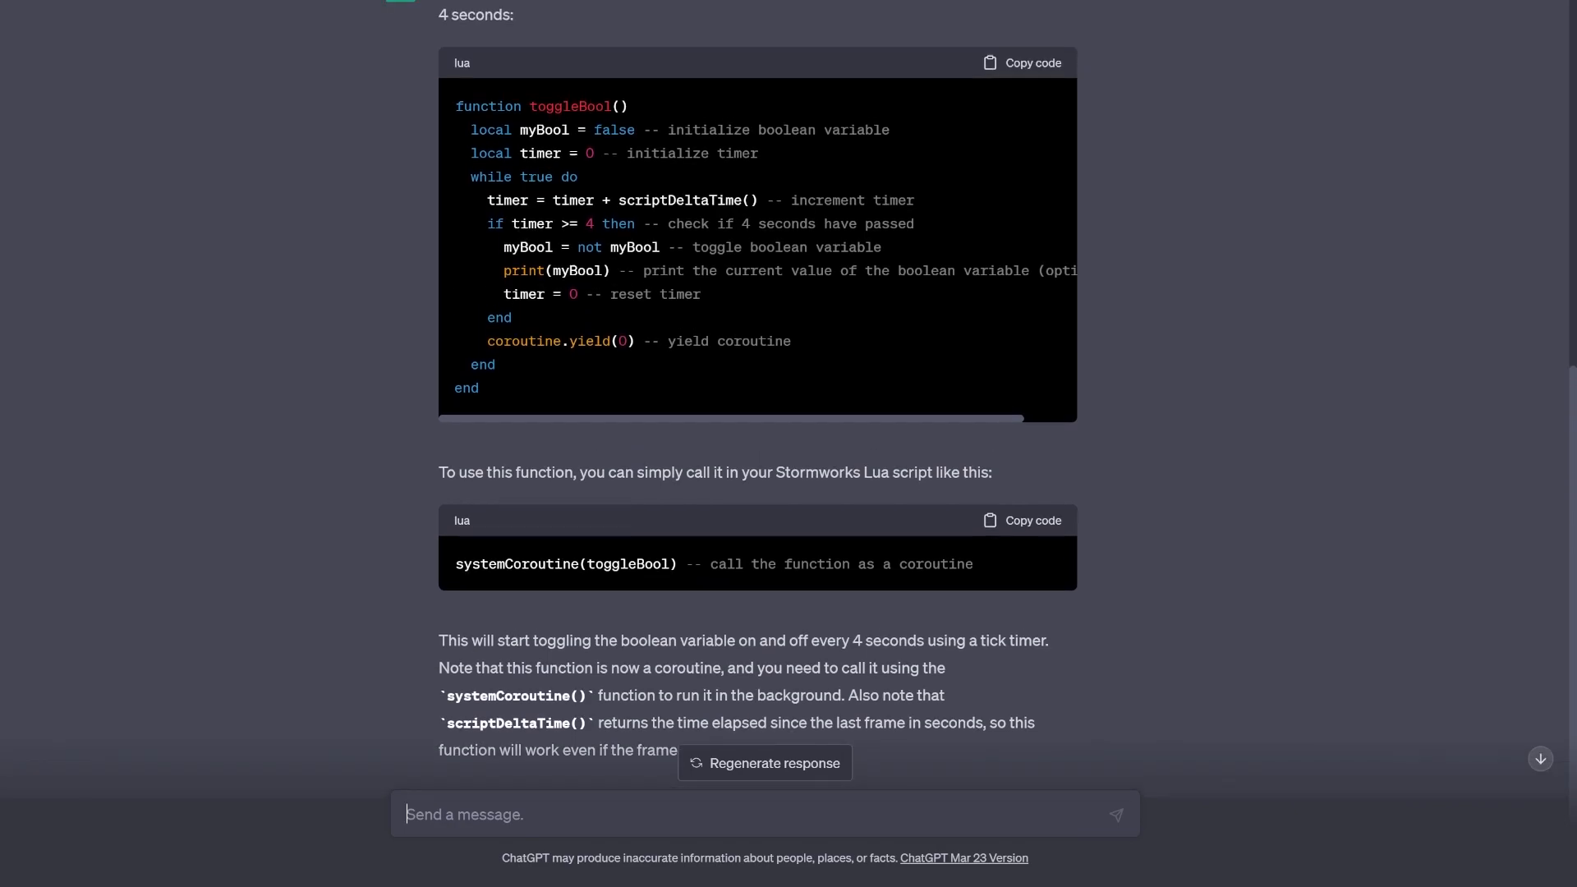
mouse_move(933, 208)
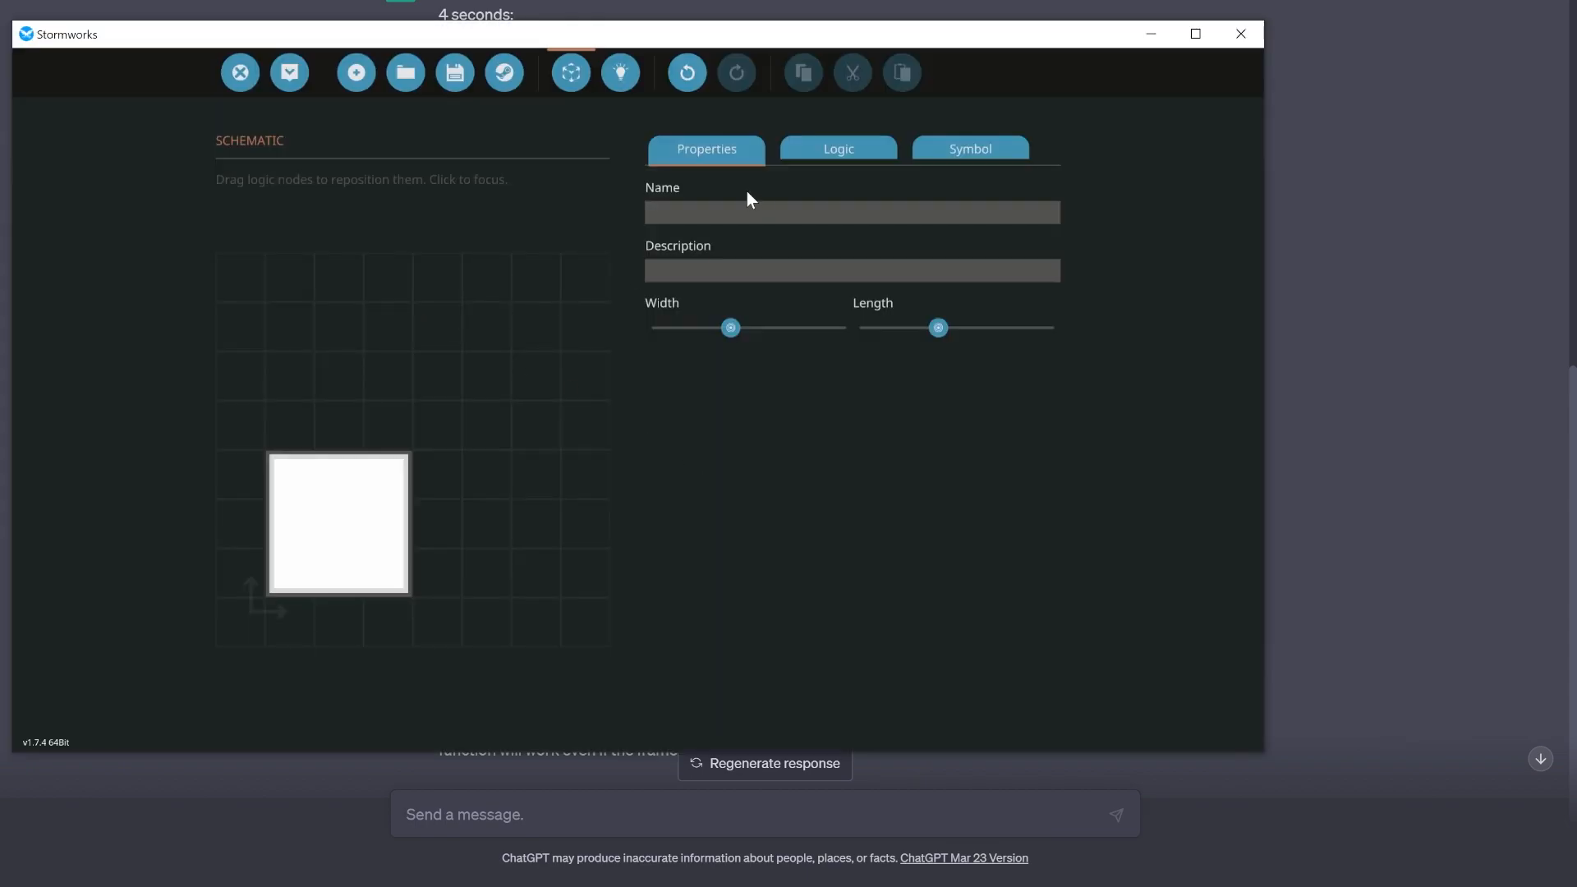
Bring up the microcontroller's logic and enter the Lua Script node's editor holding the toggleBool code.
click(837, 150)
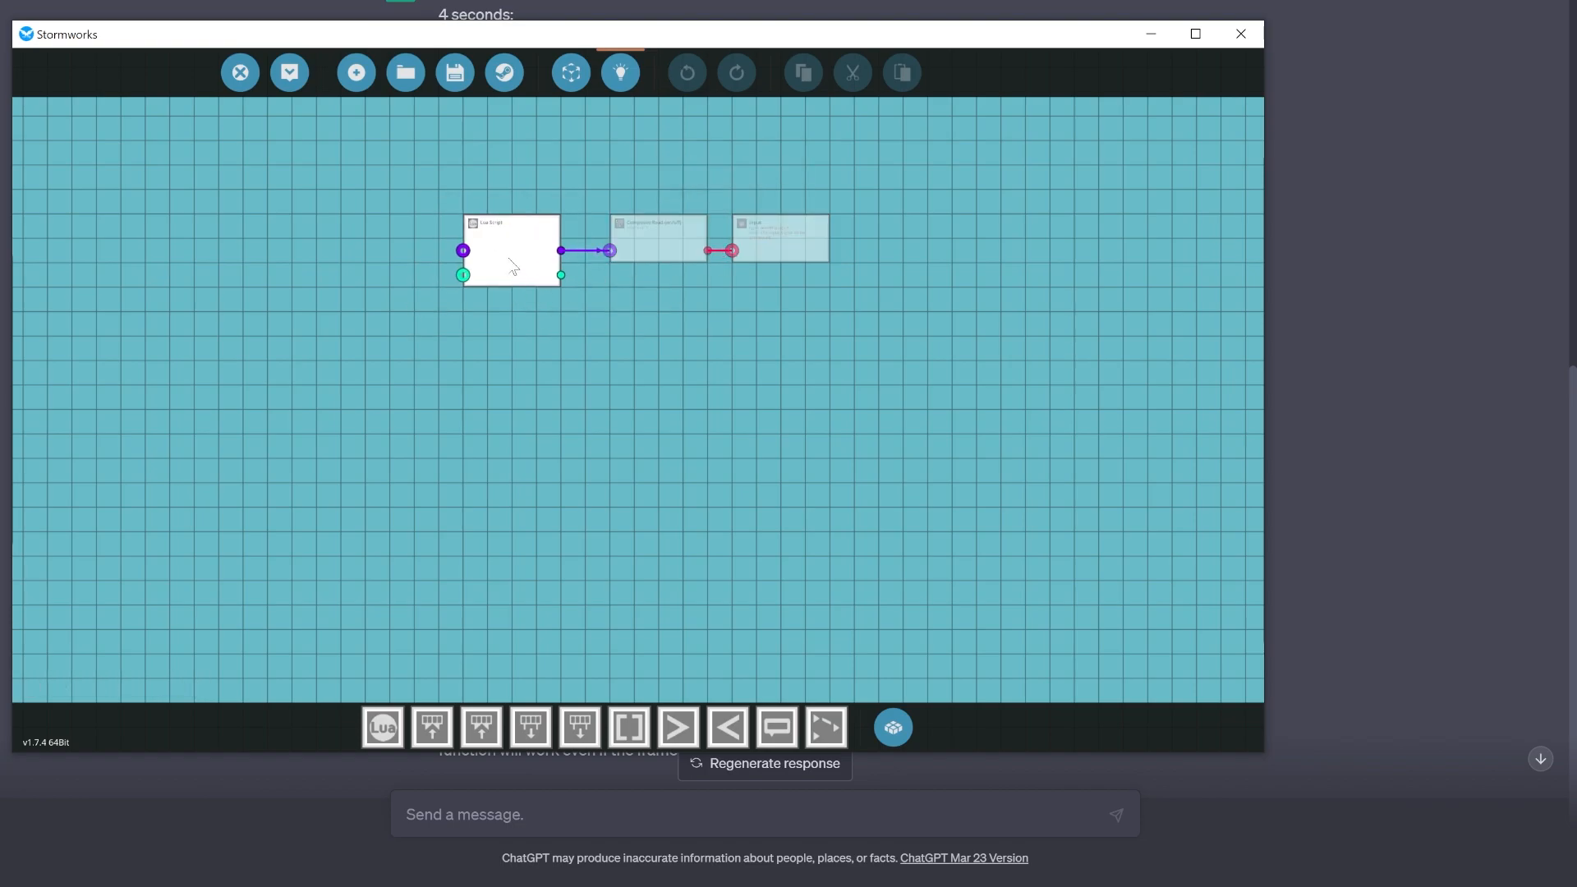
double_click(509, 249)
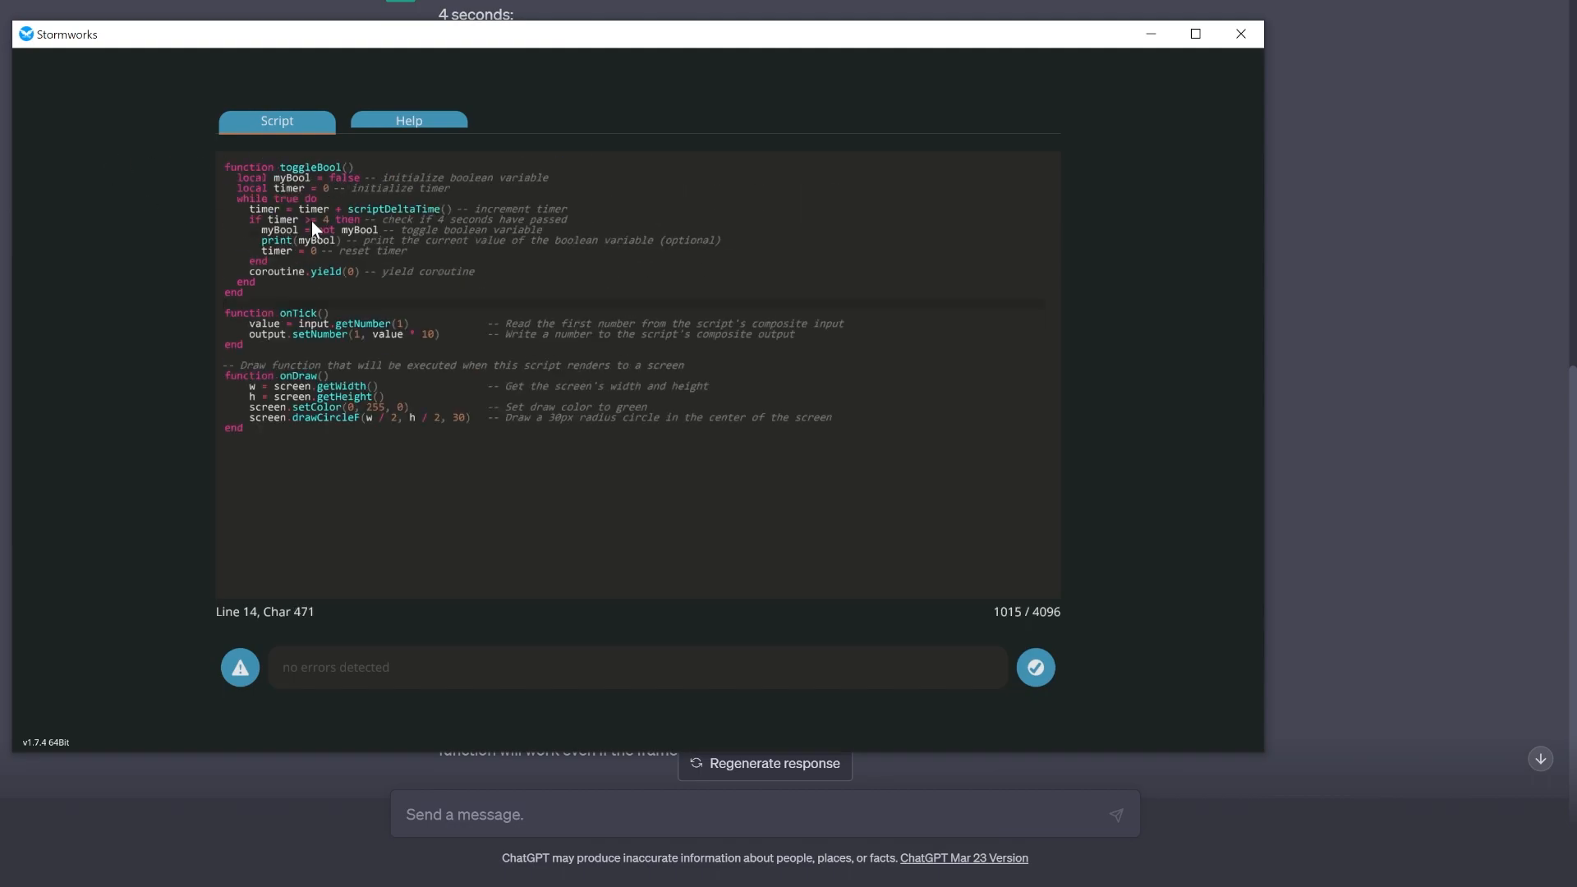
mouse_move(279, 294)
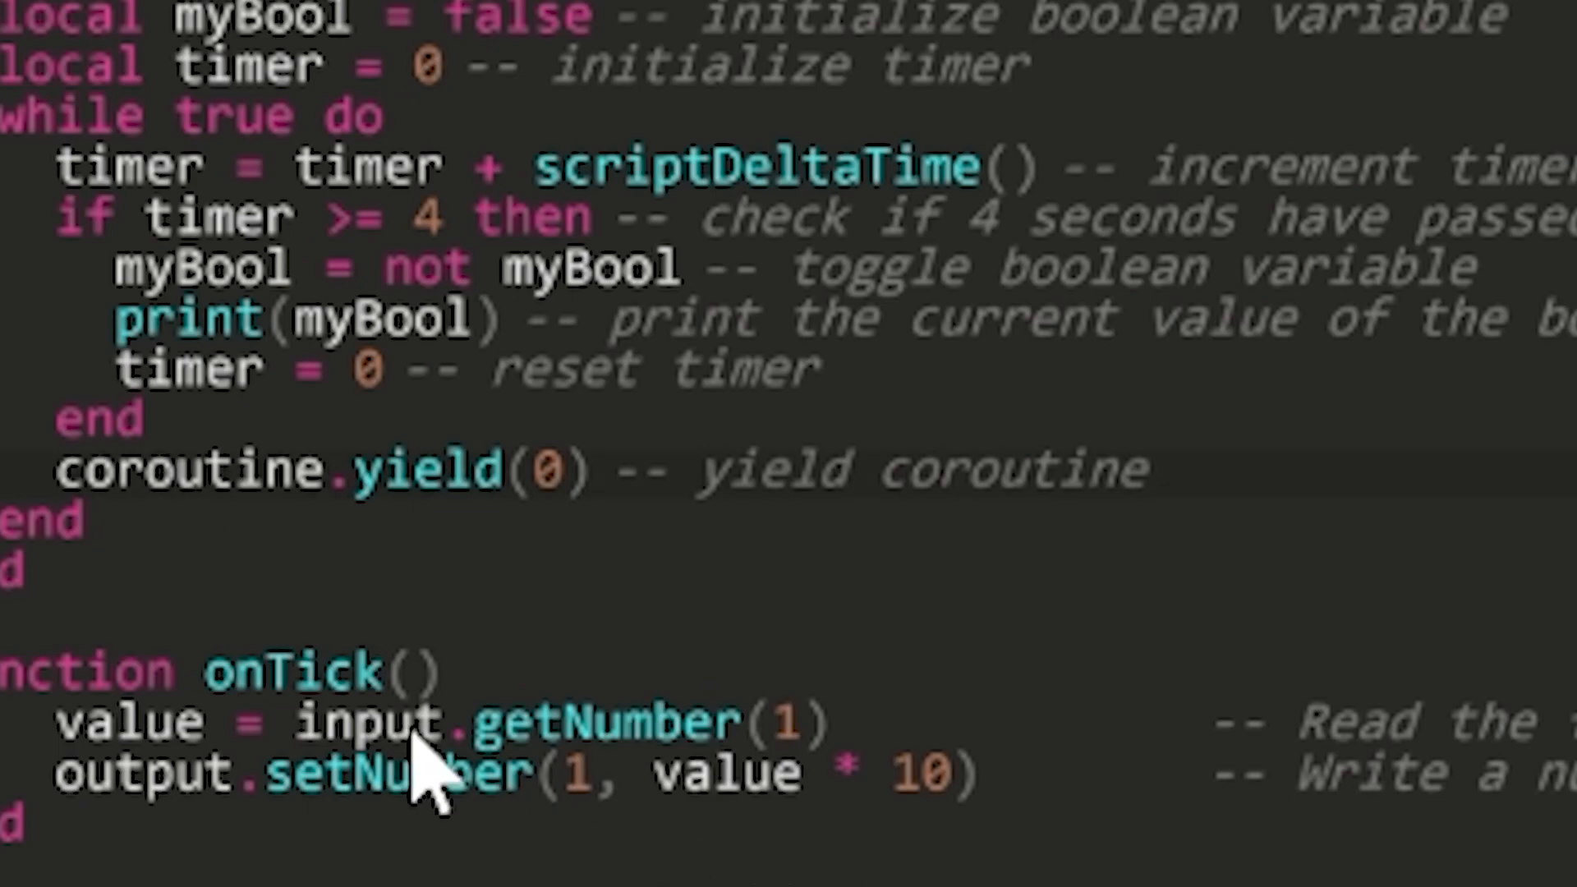
double_click(422, 470)
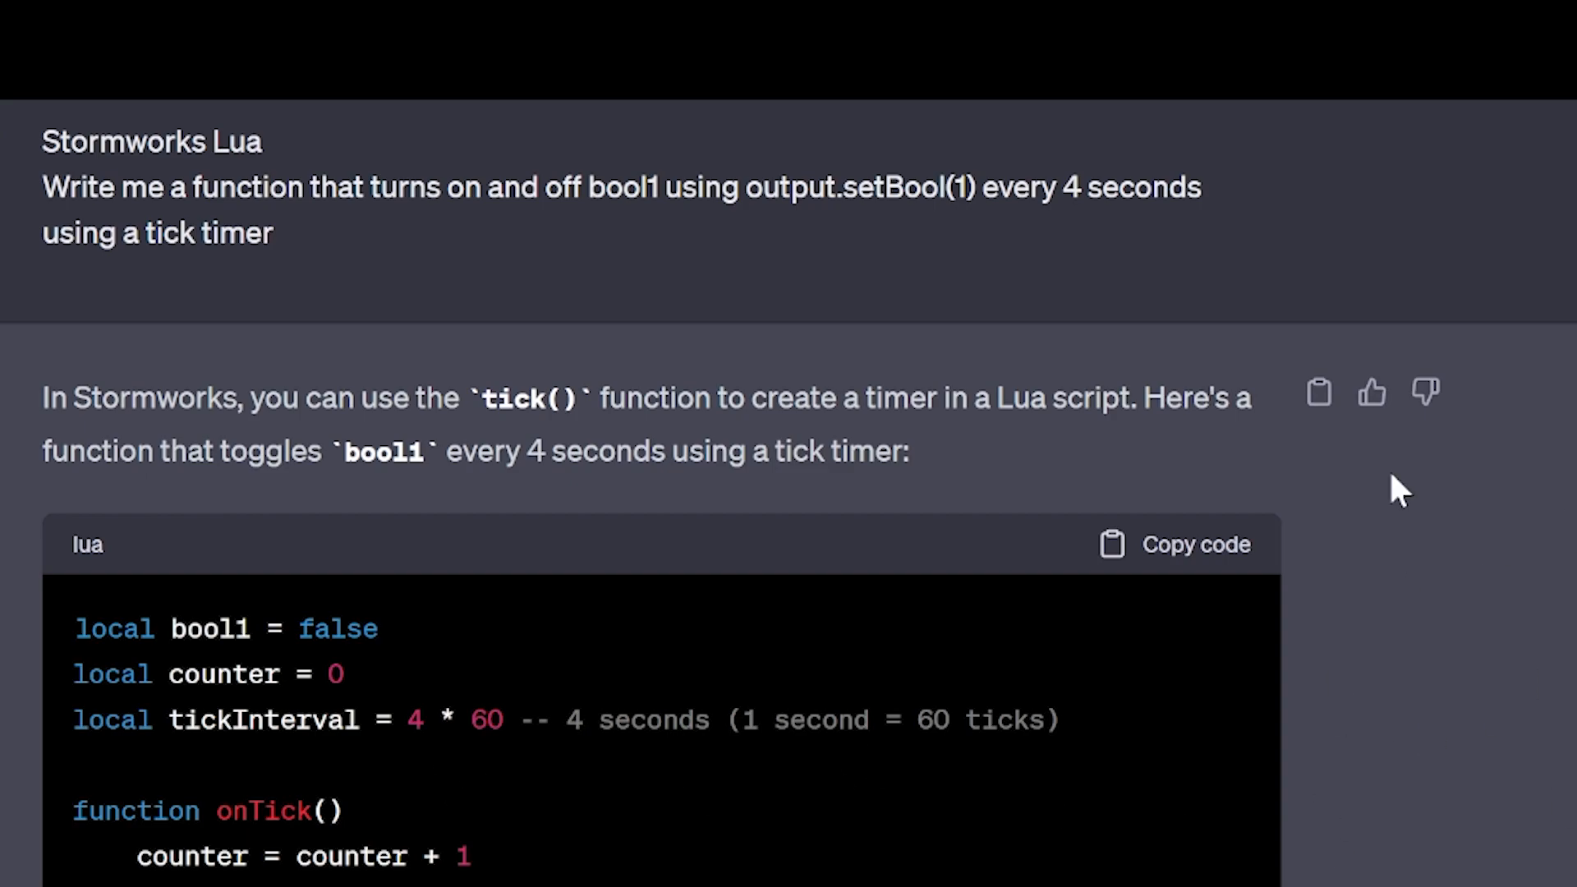
mouse_move(996, 608)
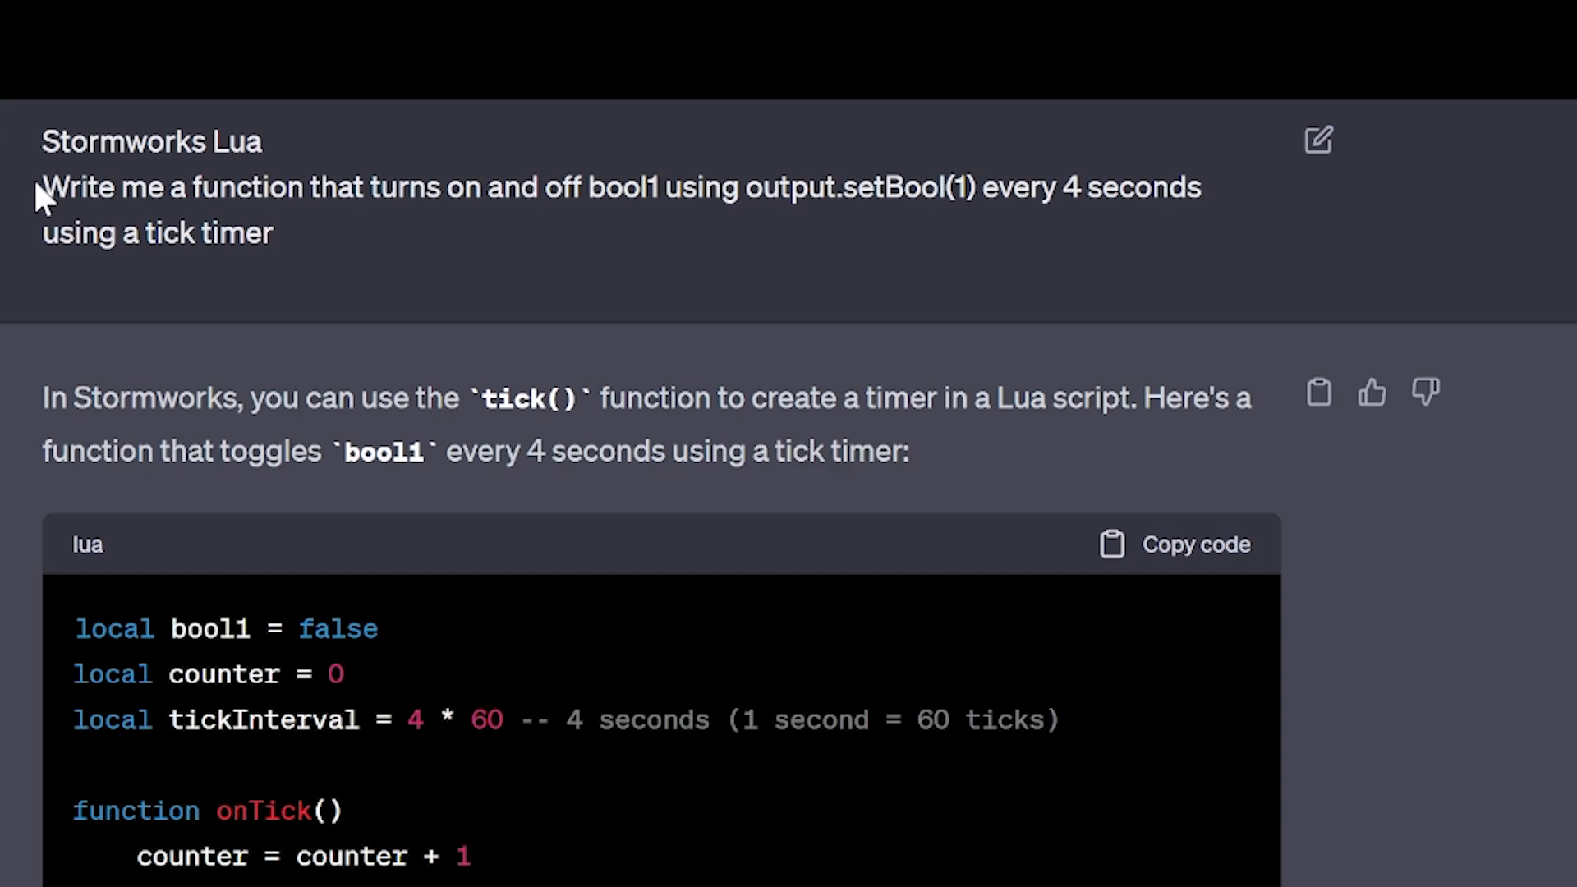
drag(48, 187, 274, 233)
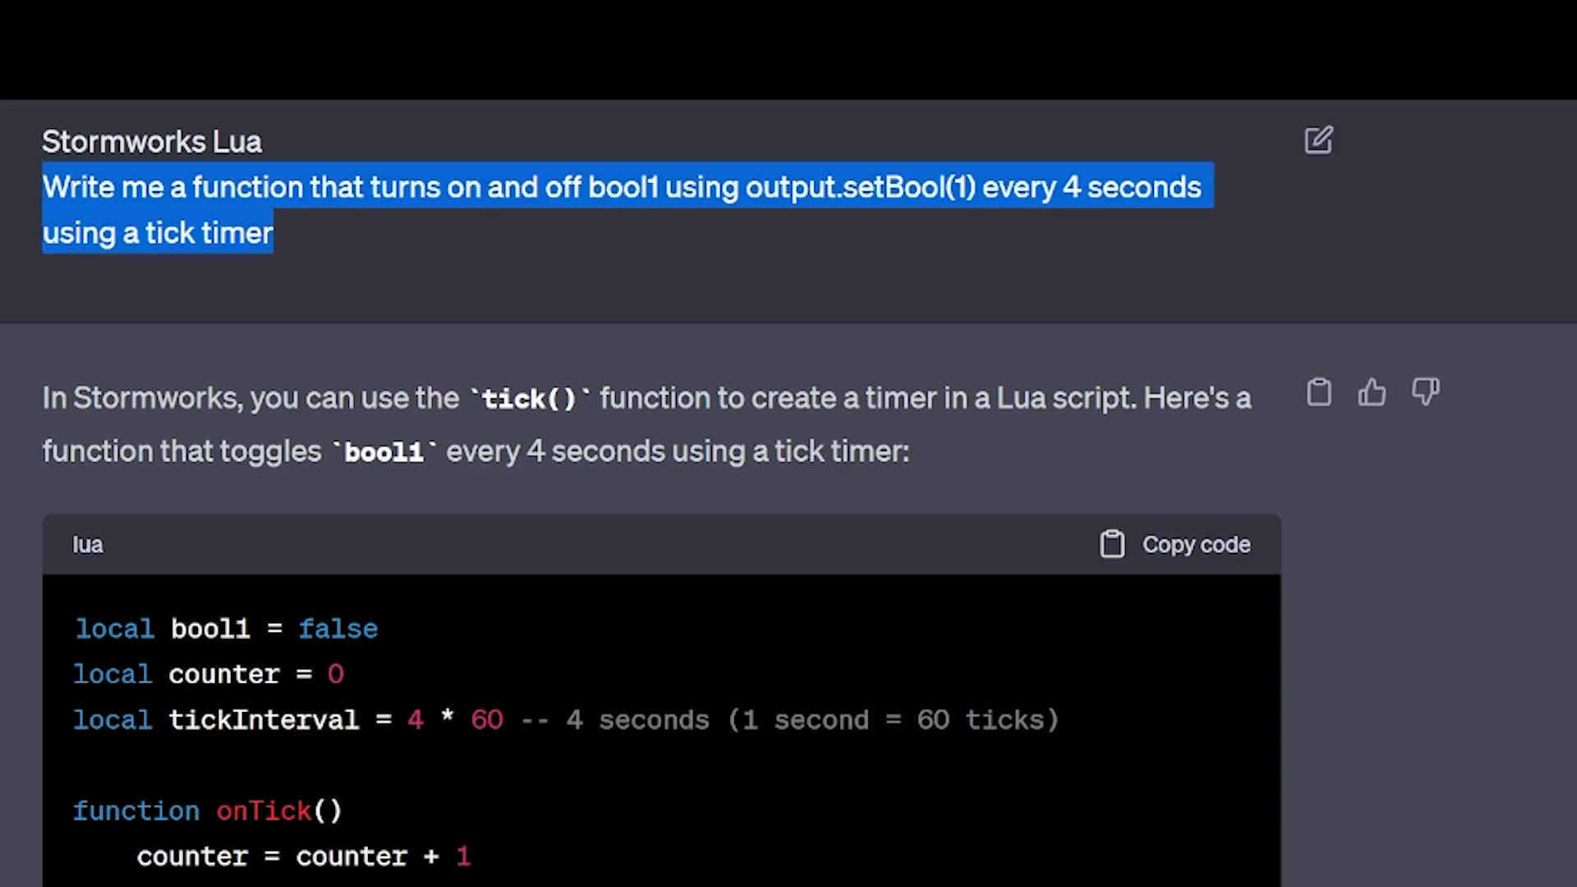
mouse_move(994, 274)
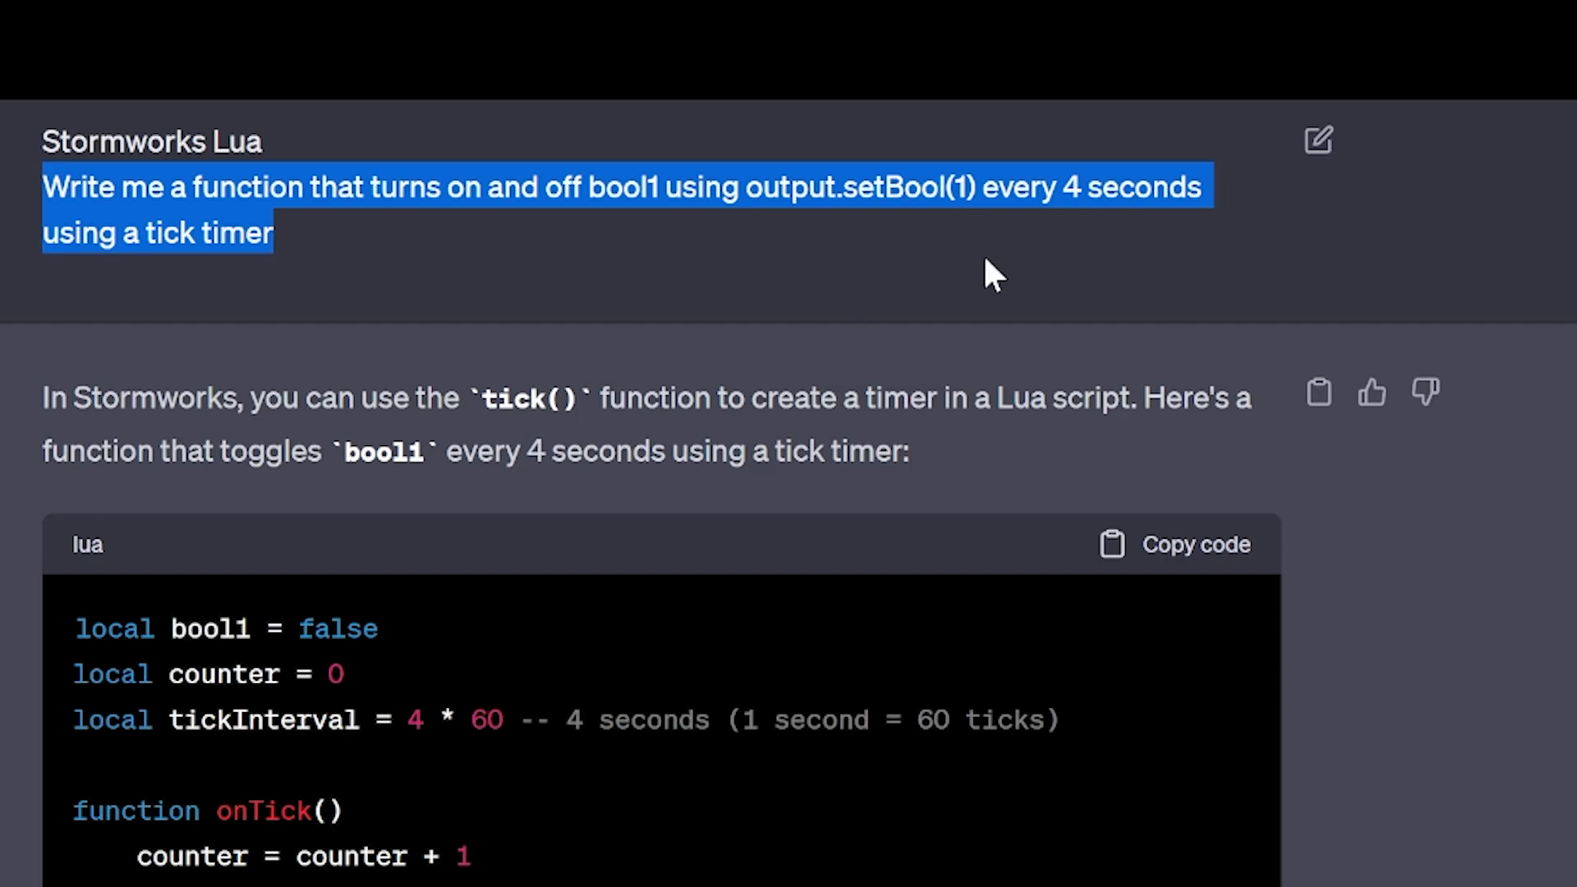
mouse_move(390, 601)
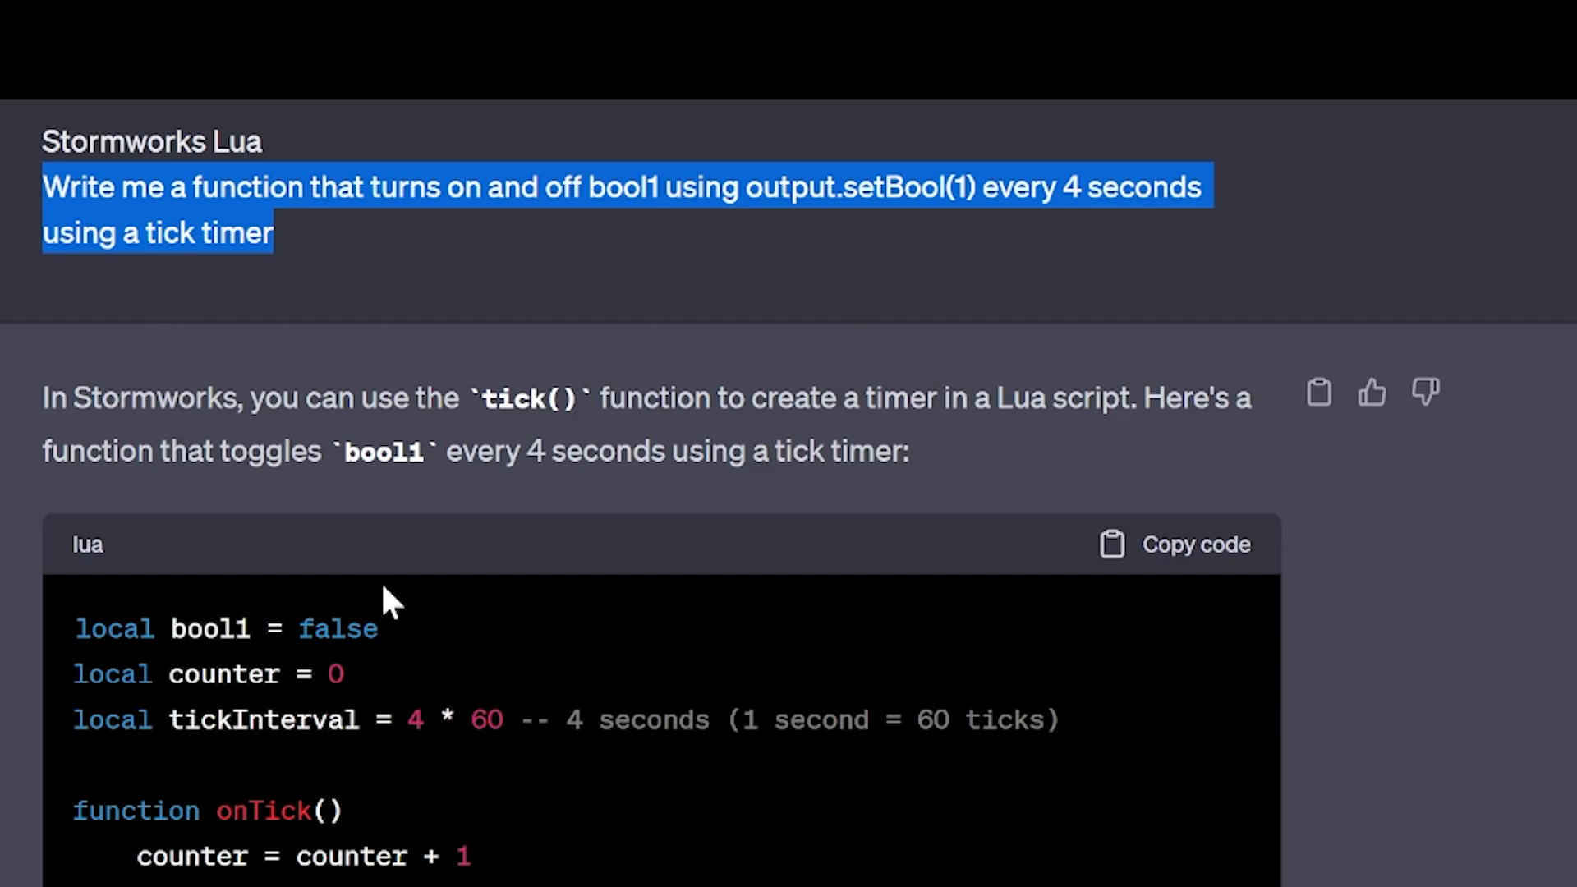
scroll(down, 3)
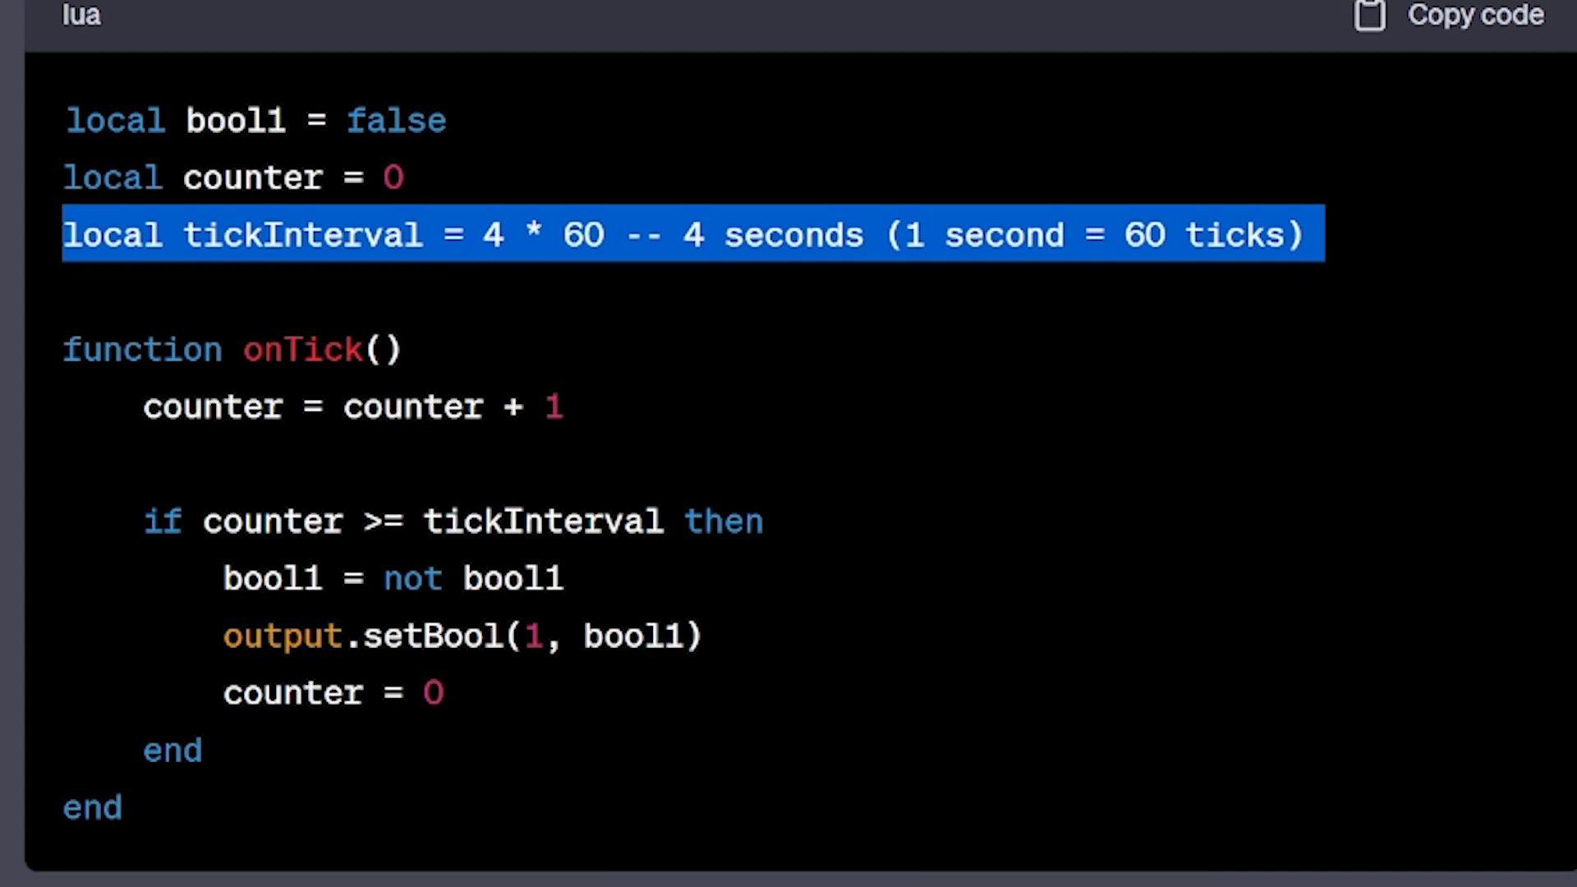
double_click(578, 235)
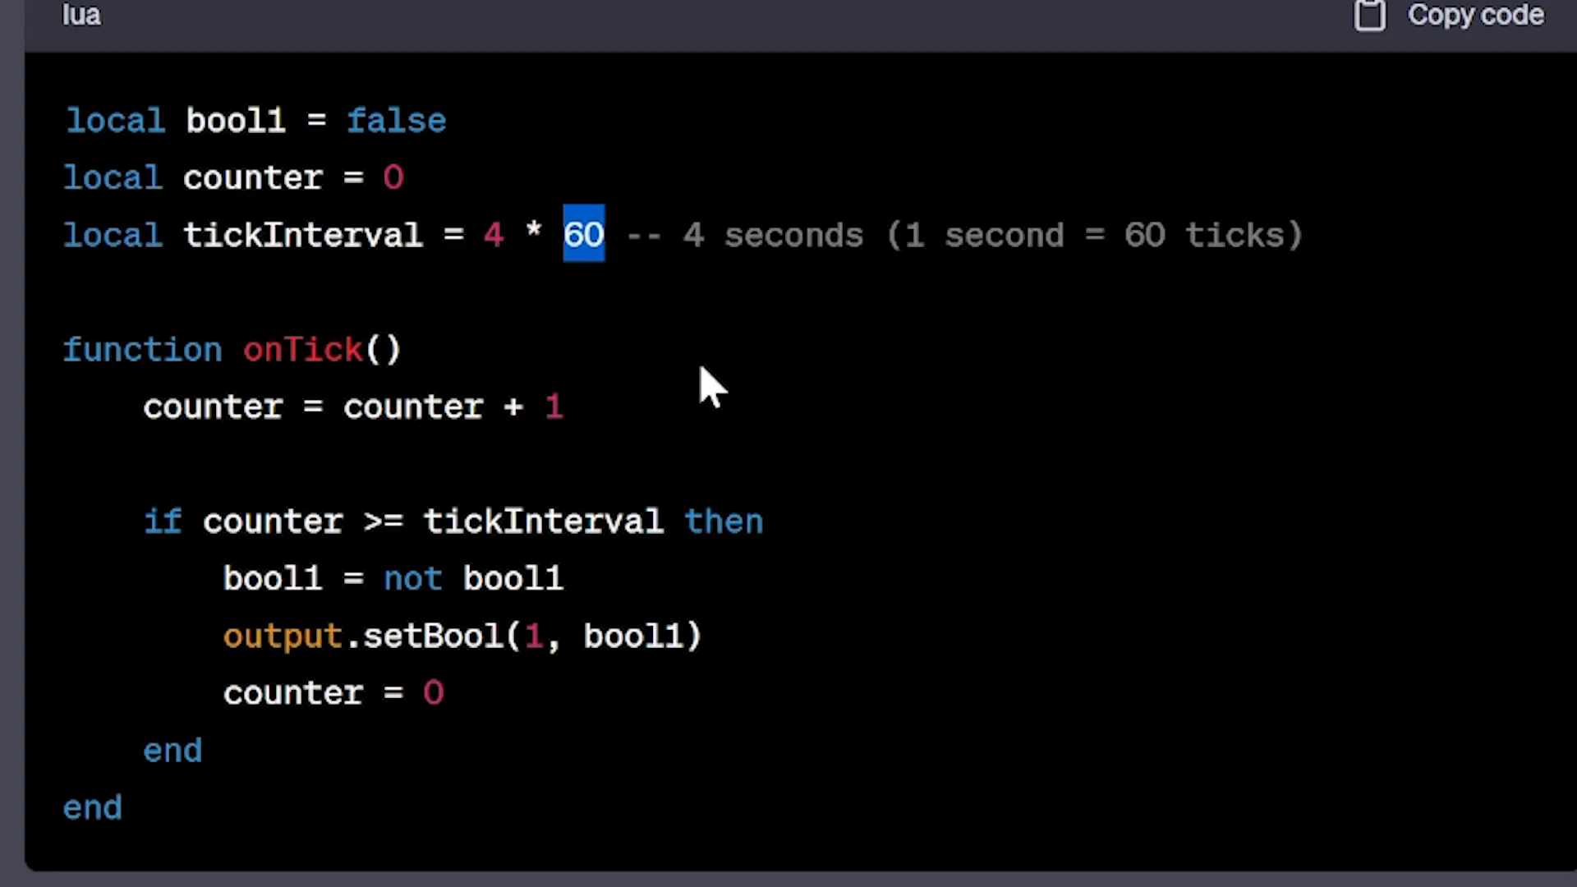
mouse_move(649, 332)
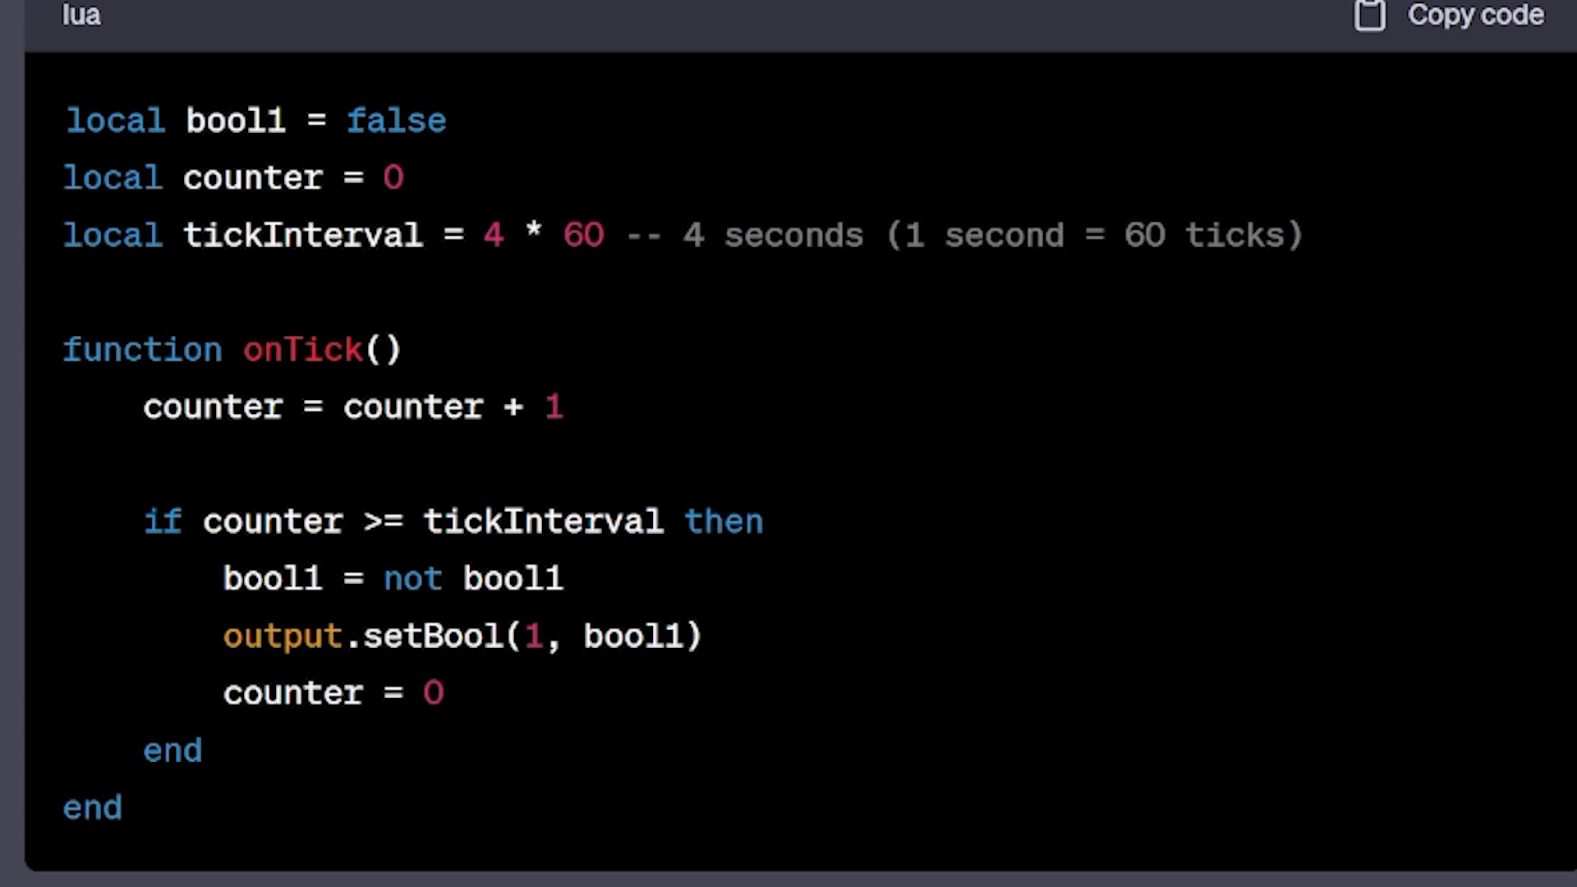
drag(151, 520, 190, 749)
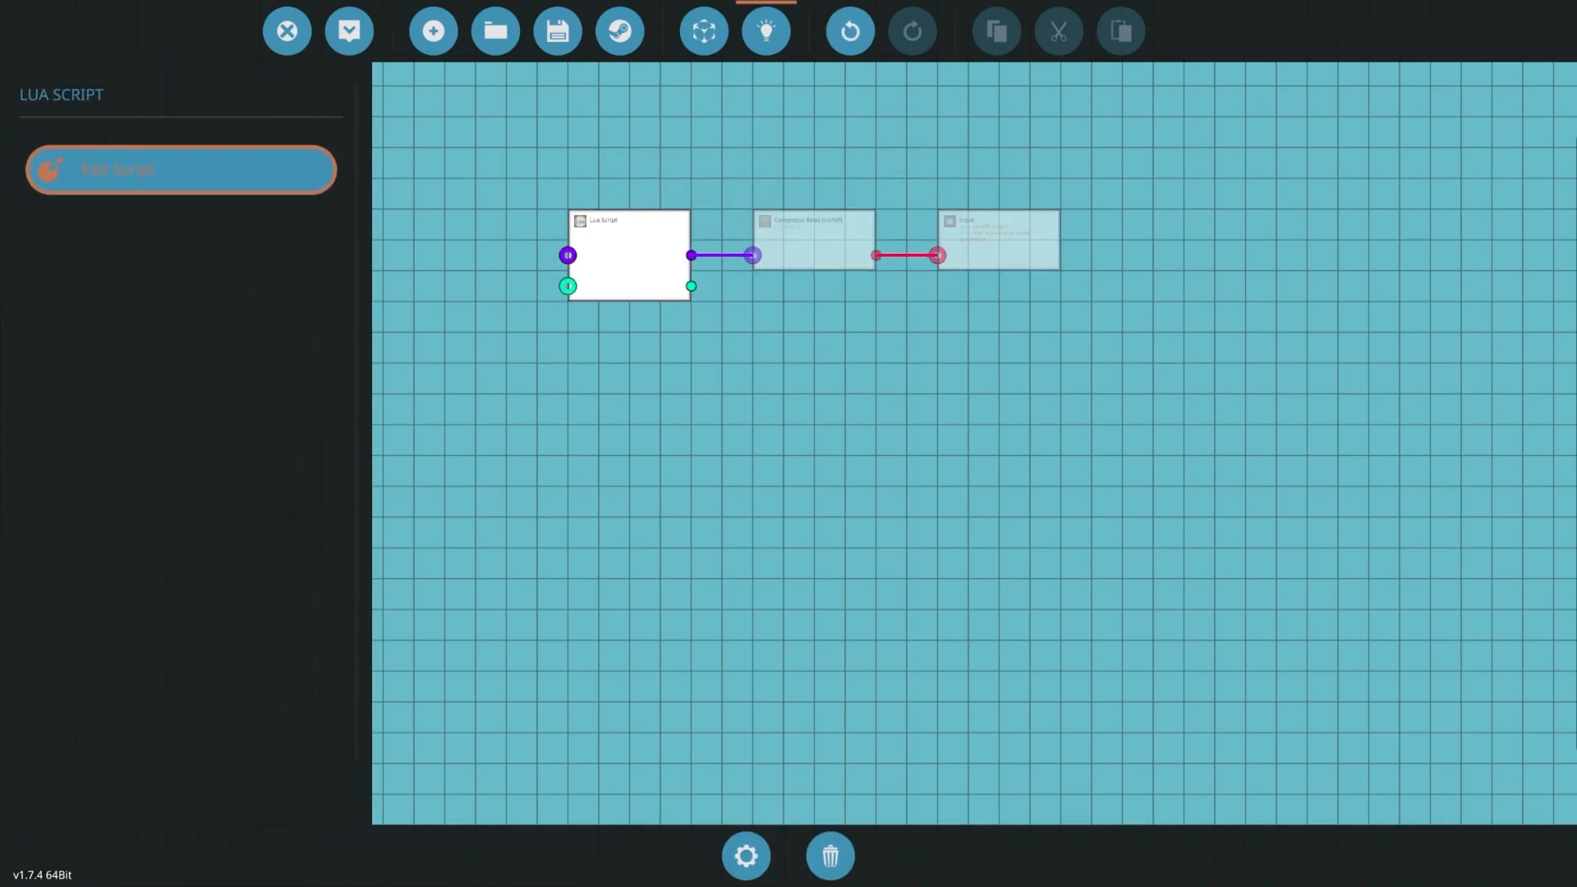
Start editing the Lua Script block from the microcontroller editor.
click(180, 169)
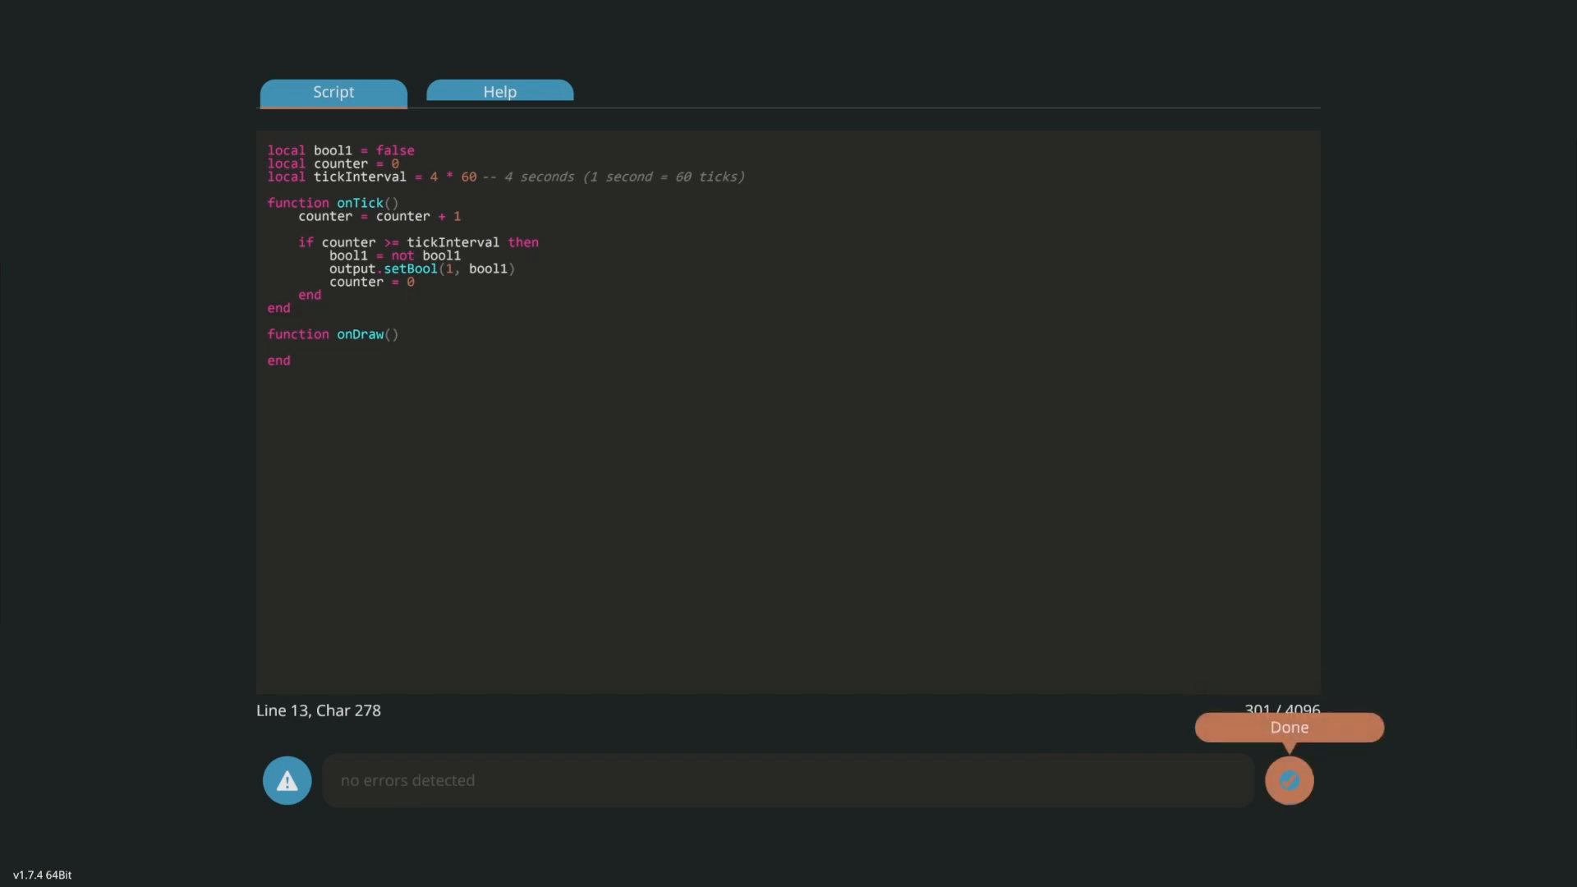
Finish the script edit and confirm updating the microcontroller with the onTick toggle code.
click(1287, 778)
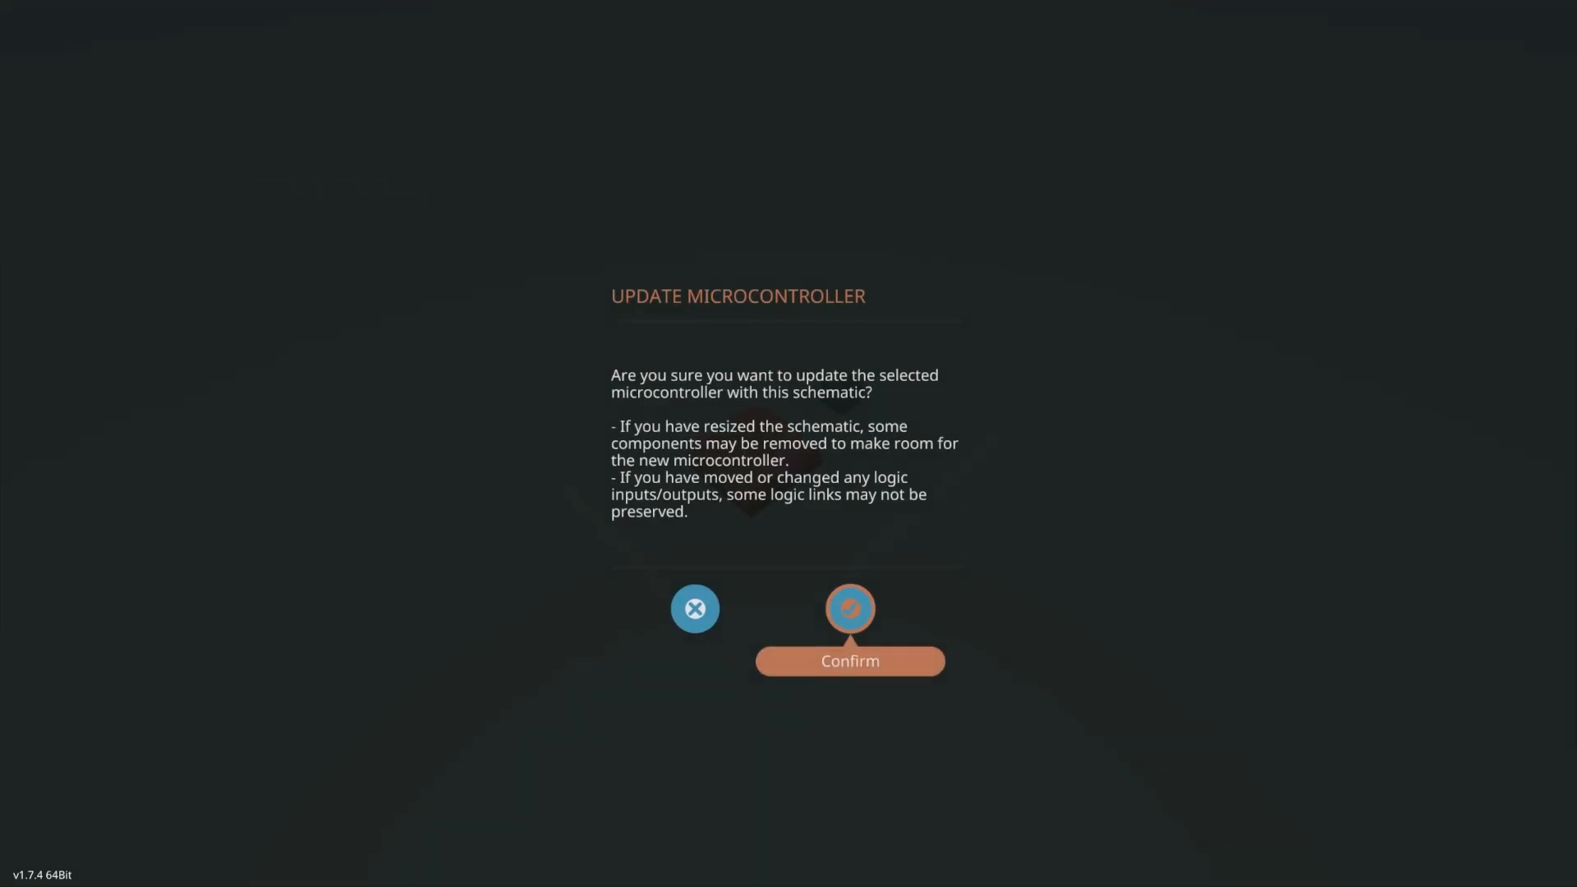
click(849, 608)
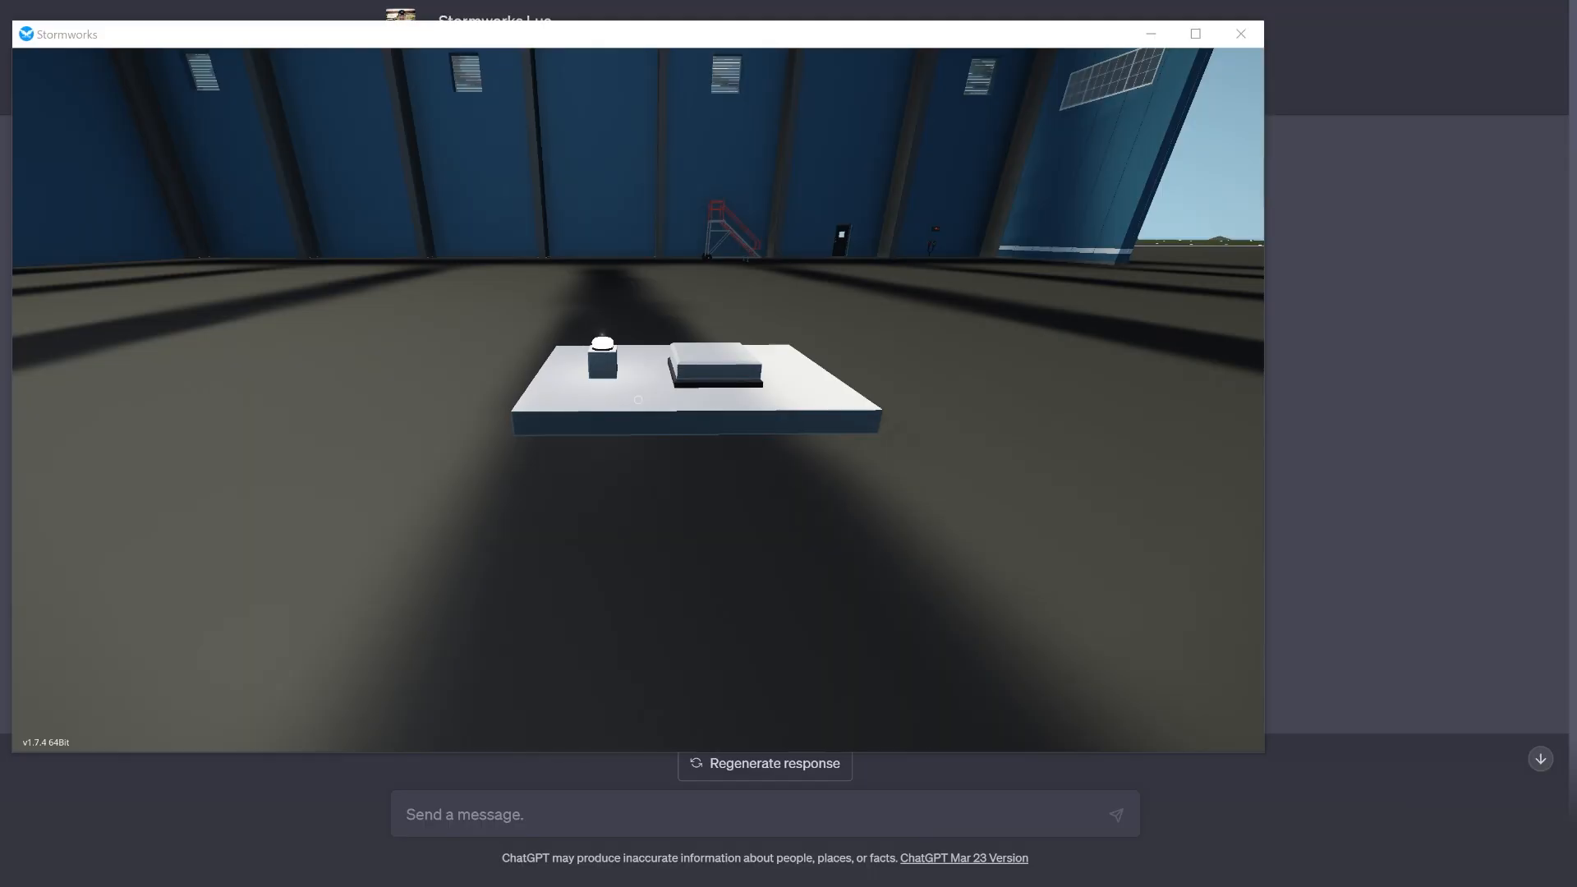
Bring the ChatGPT tick-timer conversation back to the front.
click(1240, 33)
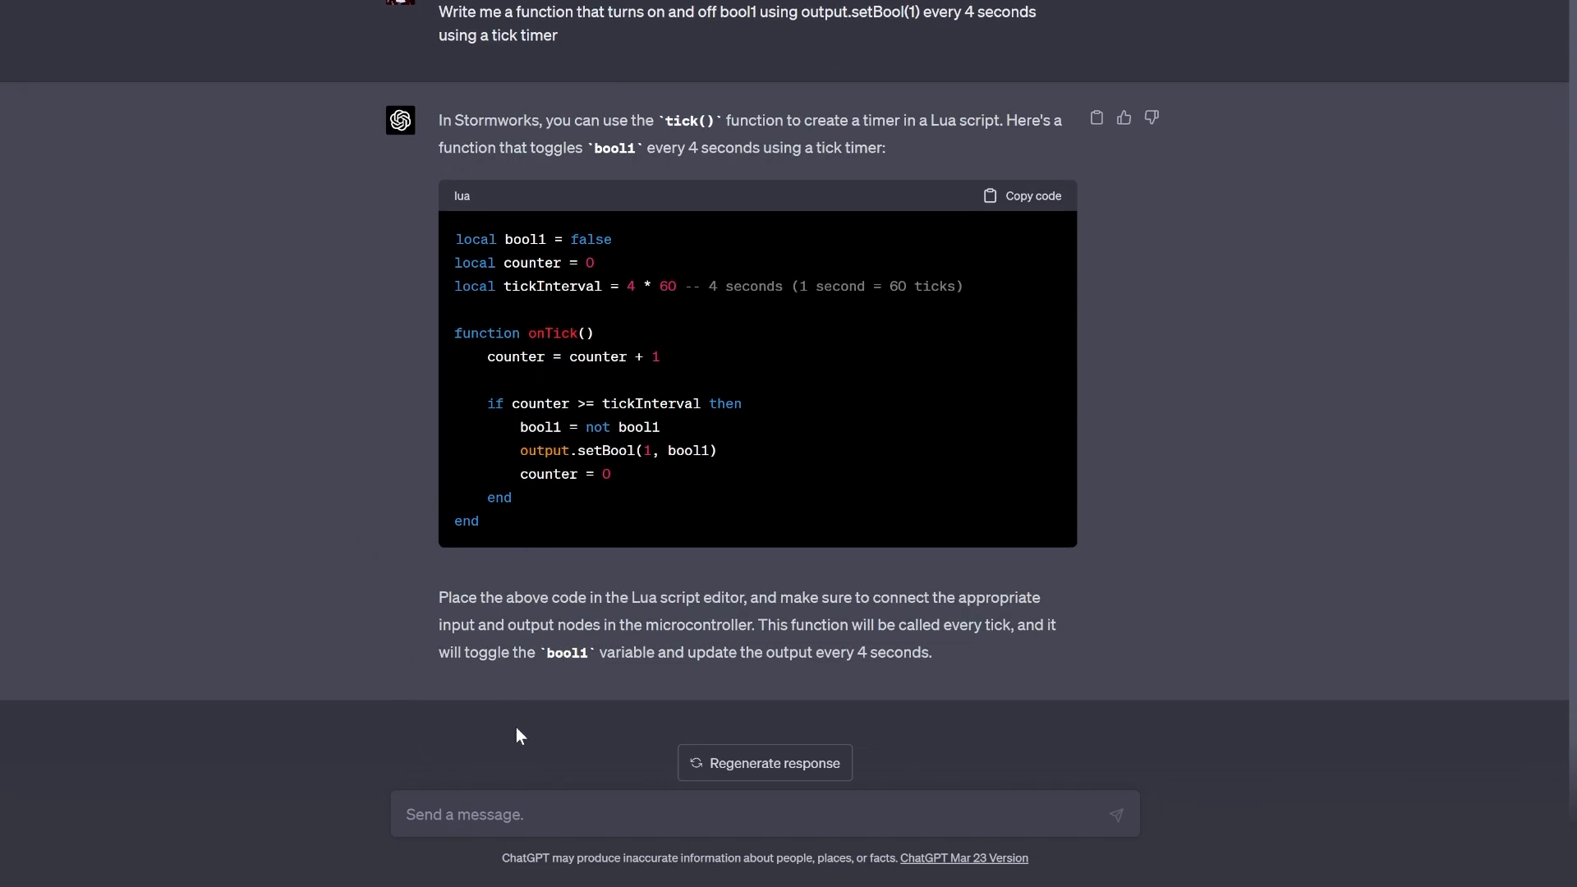
mouse_move(1337, 70)
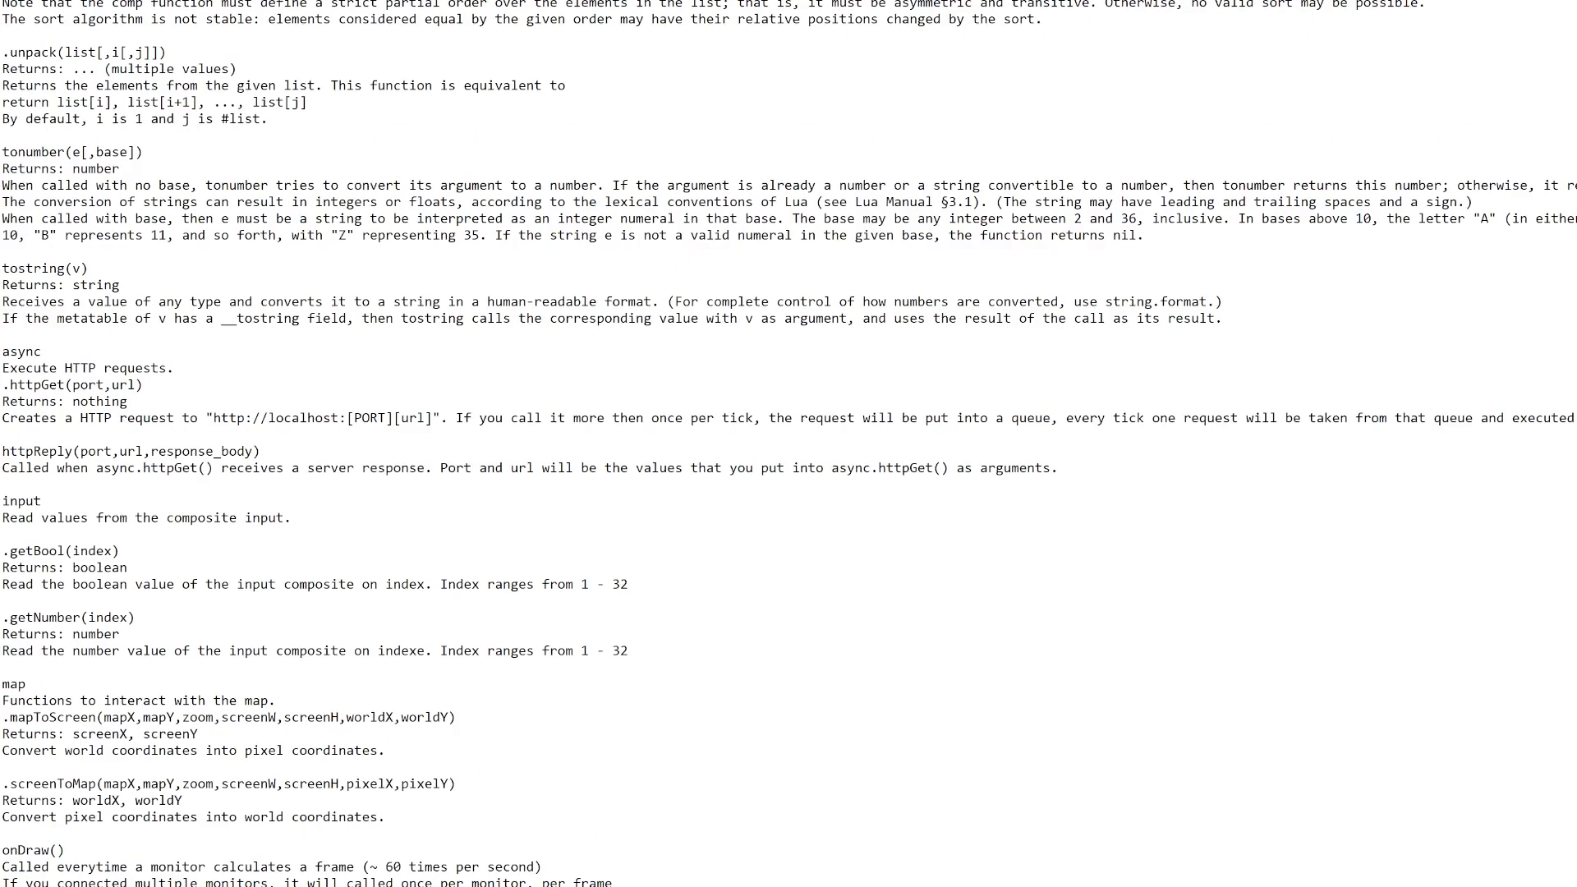
Scroll the Notepad Stormworks Lua notes down to the screen drawing functions and back up.
scroll(down, 3)
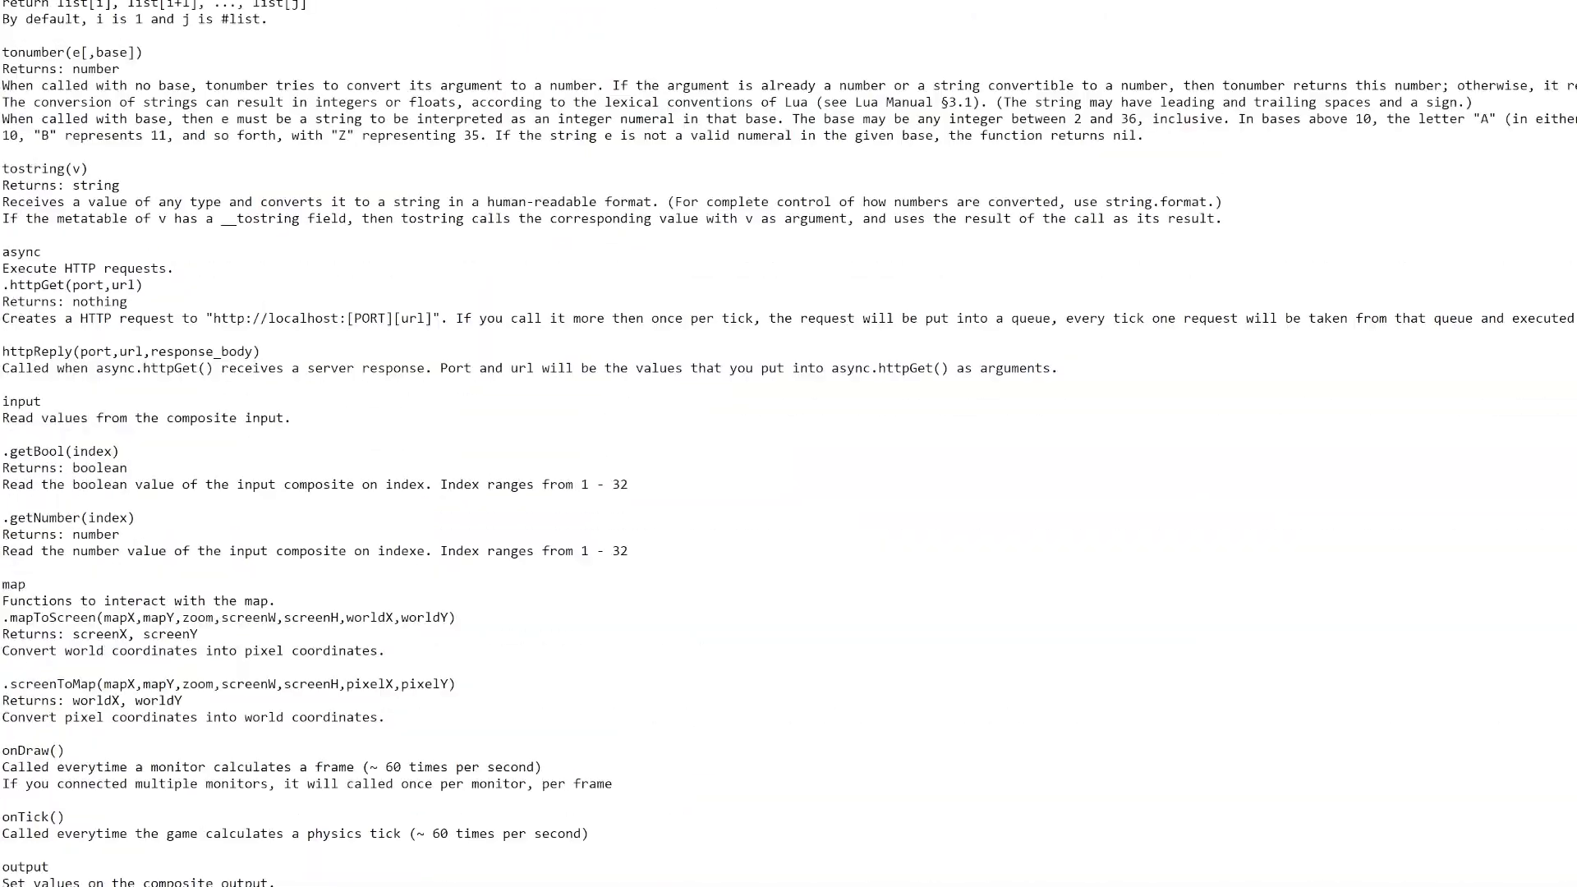
scroll(down, 3)
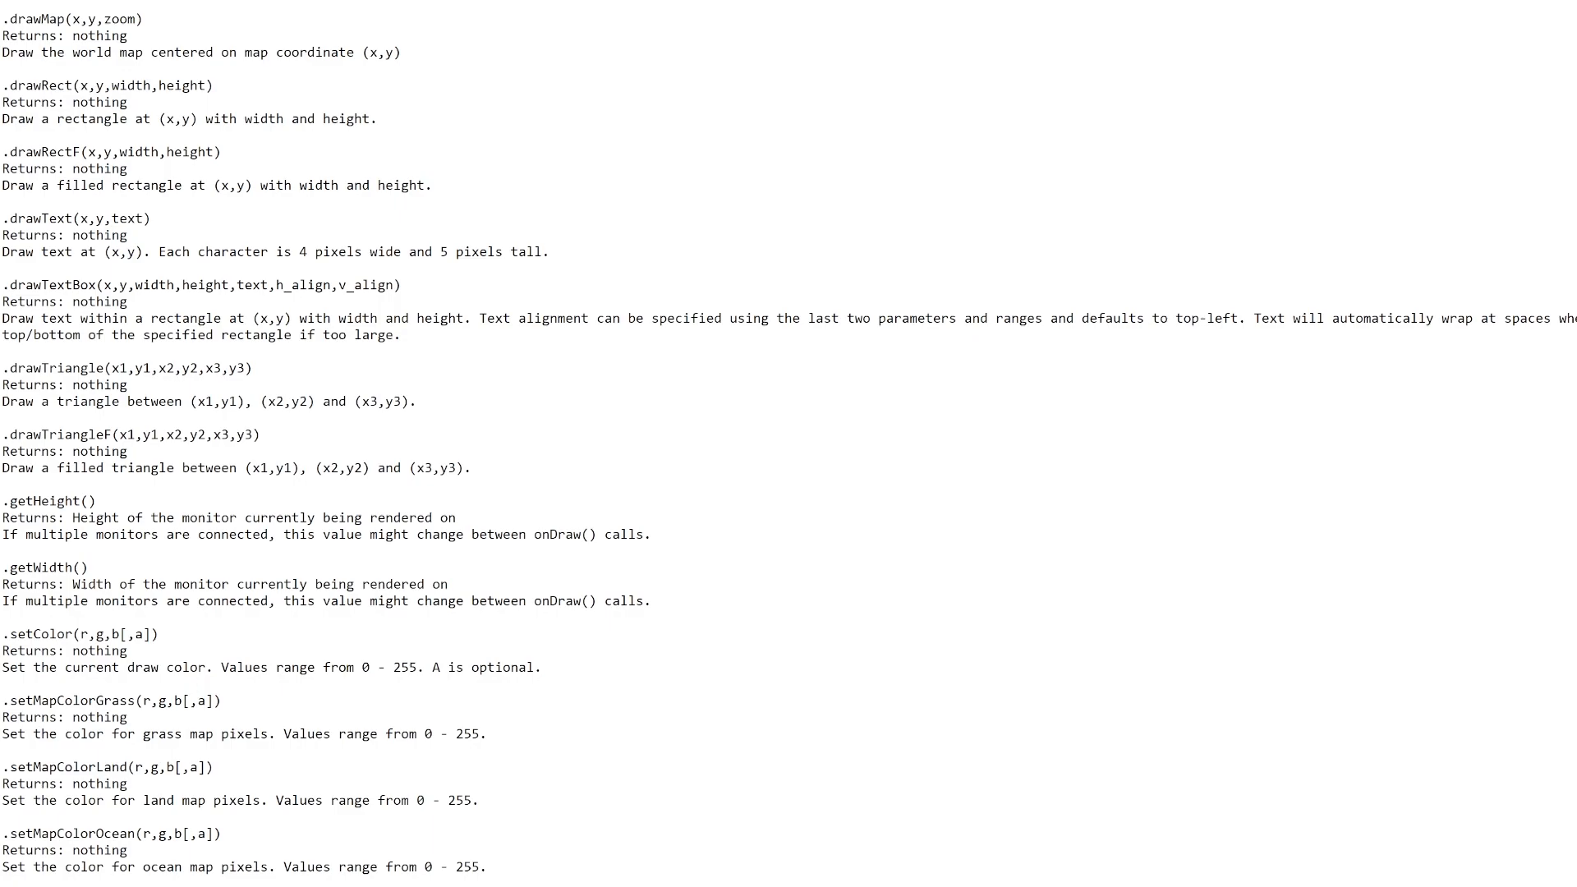
scroll(up, 3)
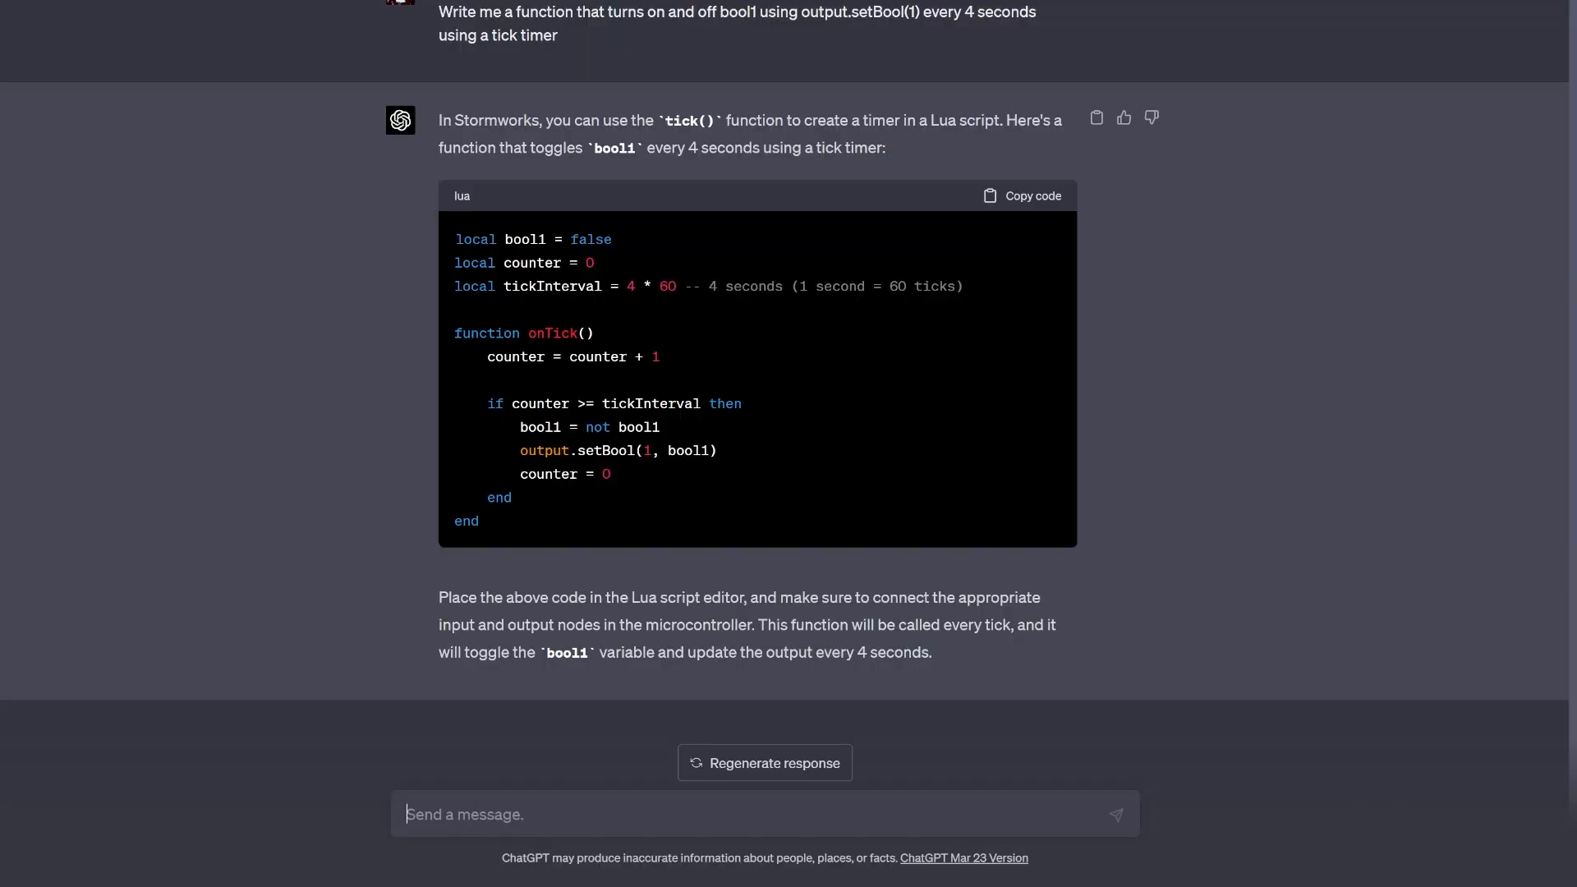
Send ChatGPT 'Information about stormworks lua - read this:' with the drawing-function docs pasted.
text(Gere)
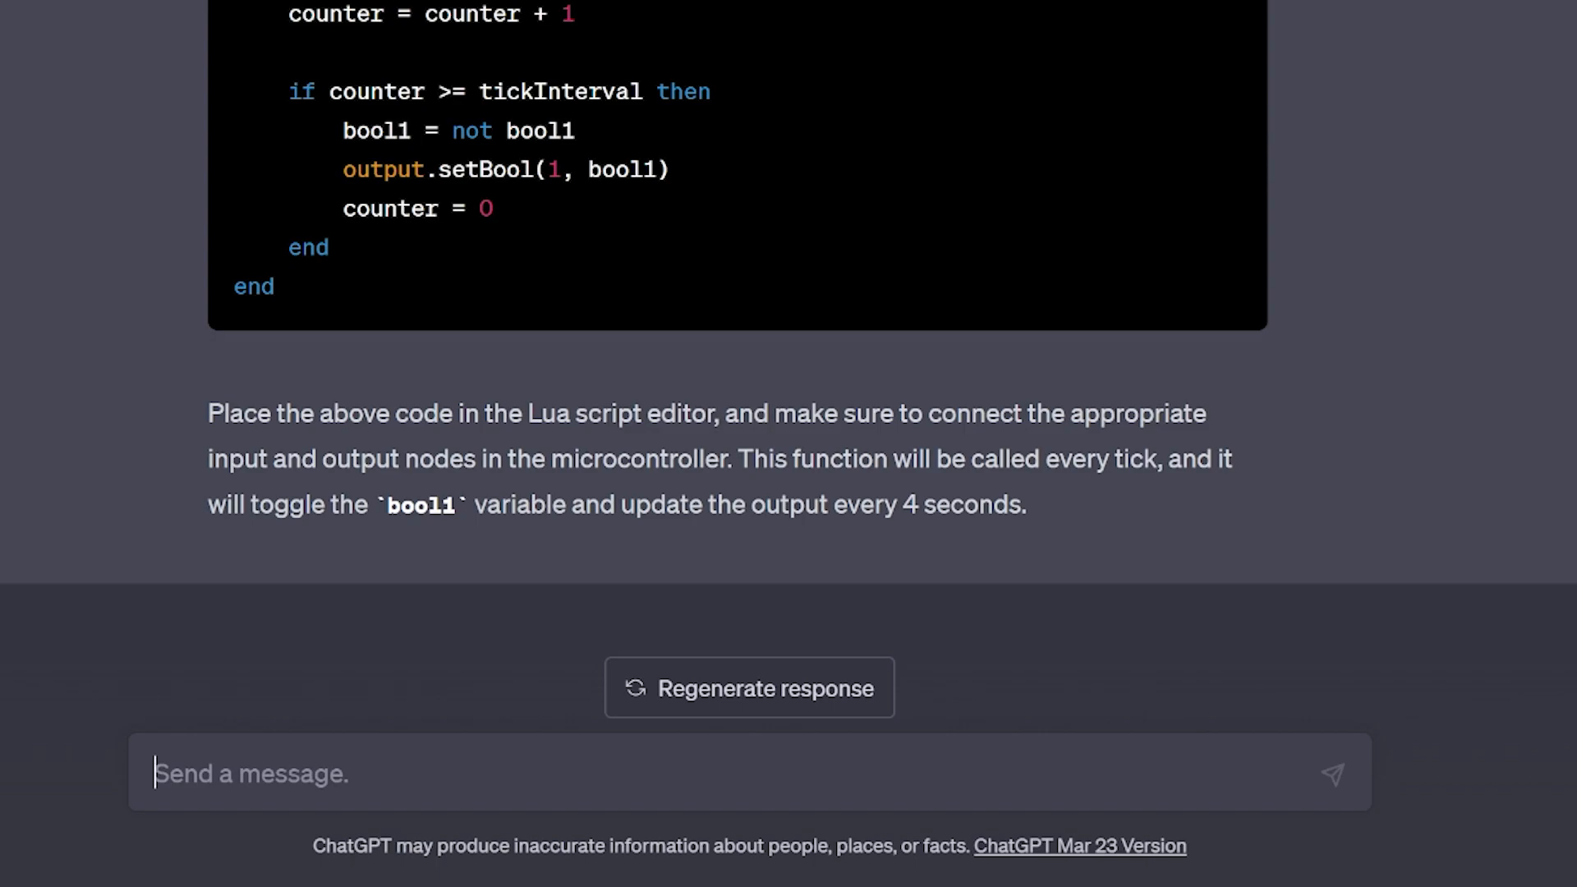
text(Information)
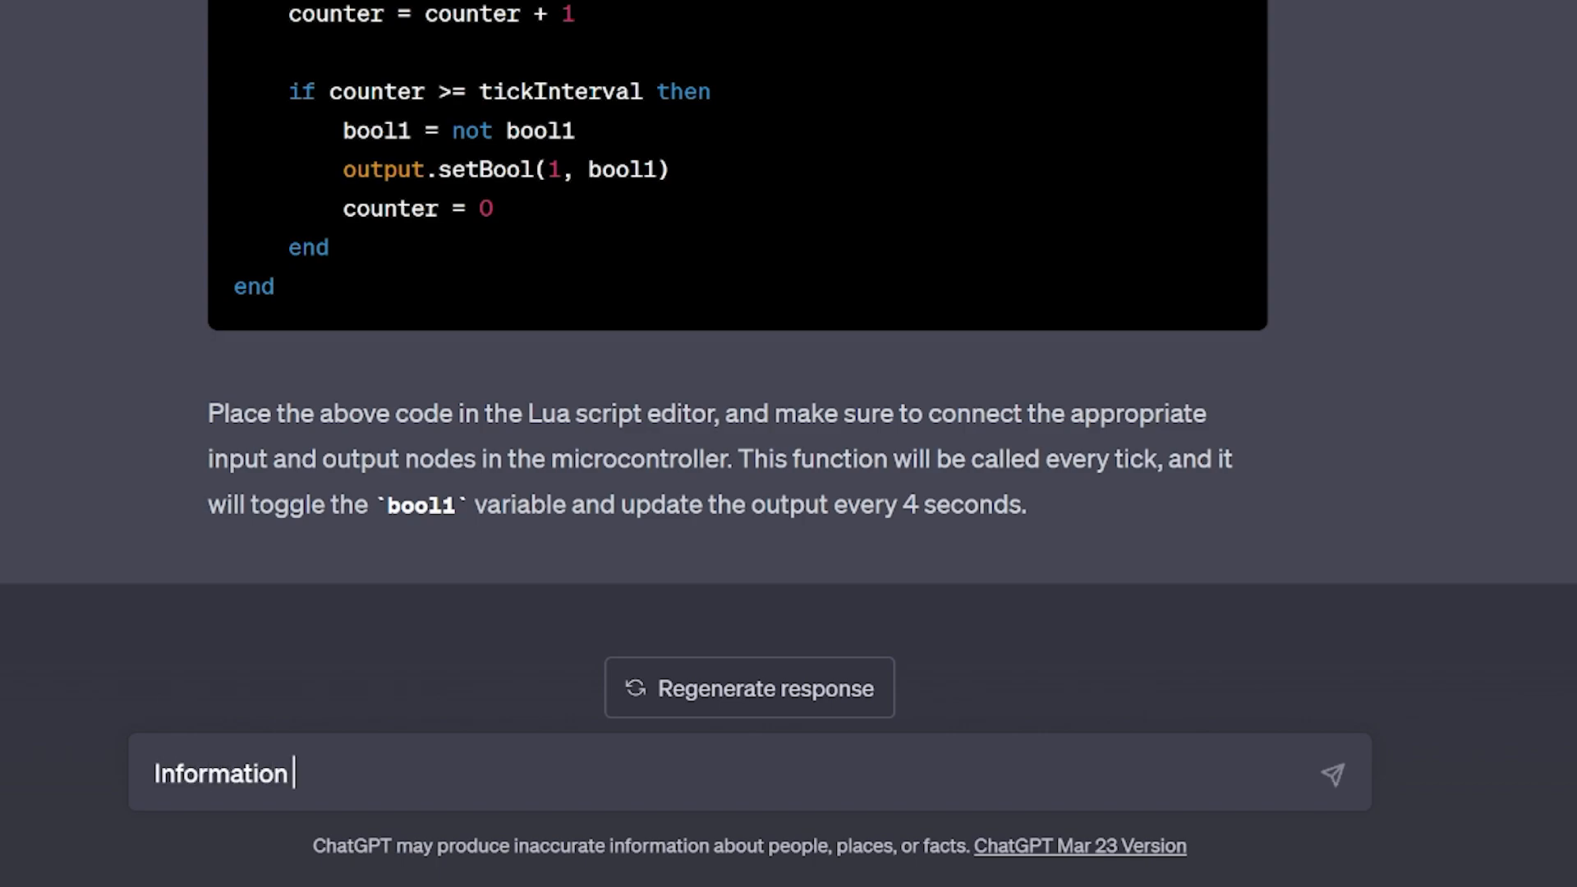
text(about stormworks lua - read this:)
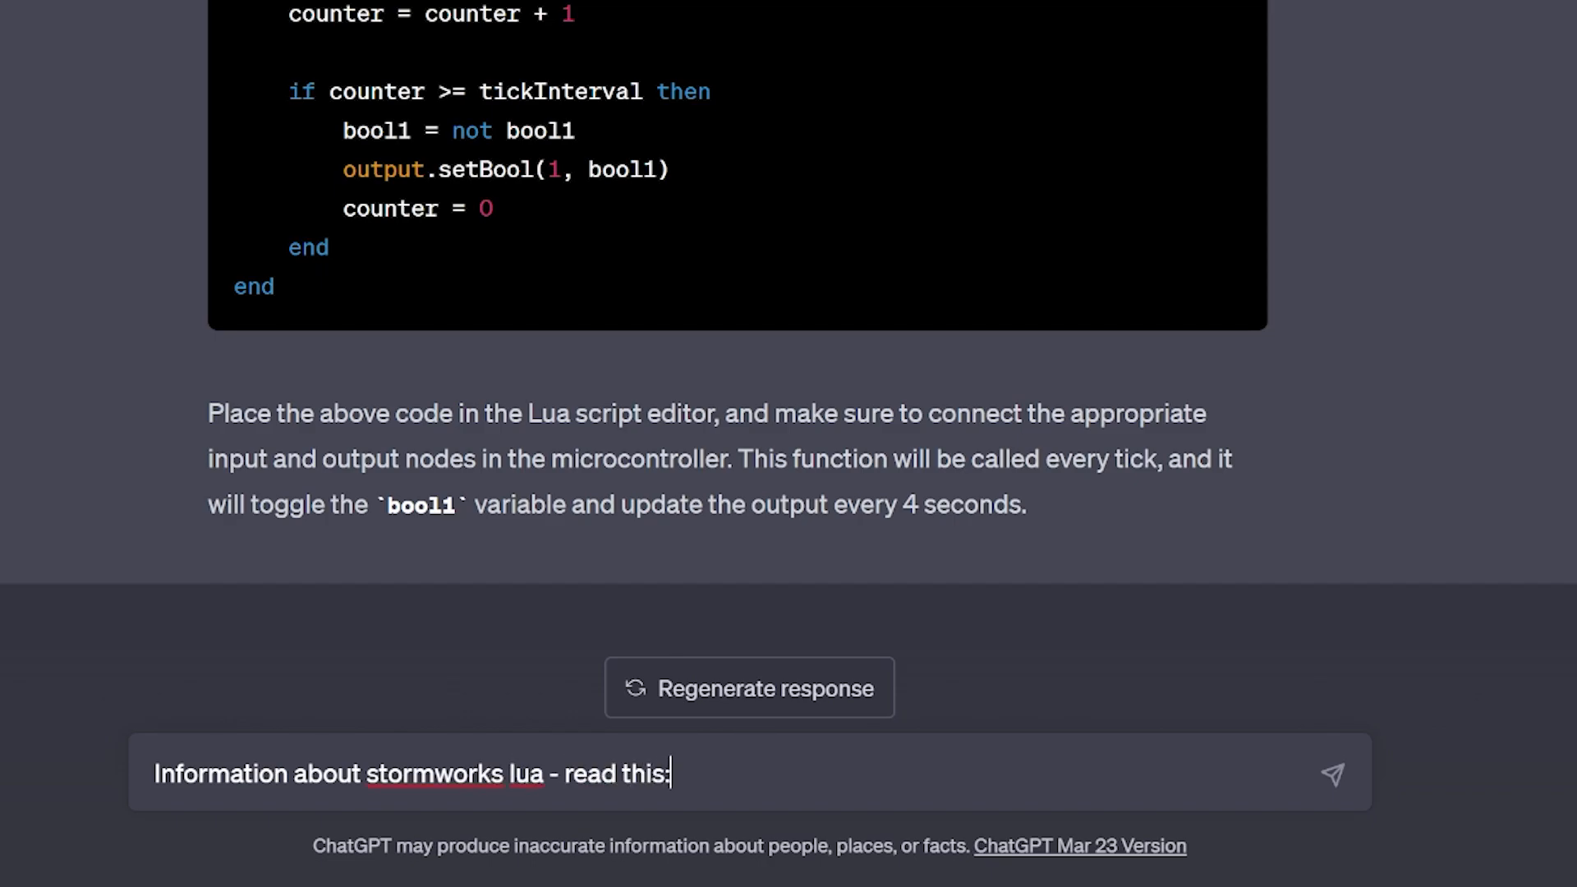
click(1332, 772)
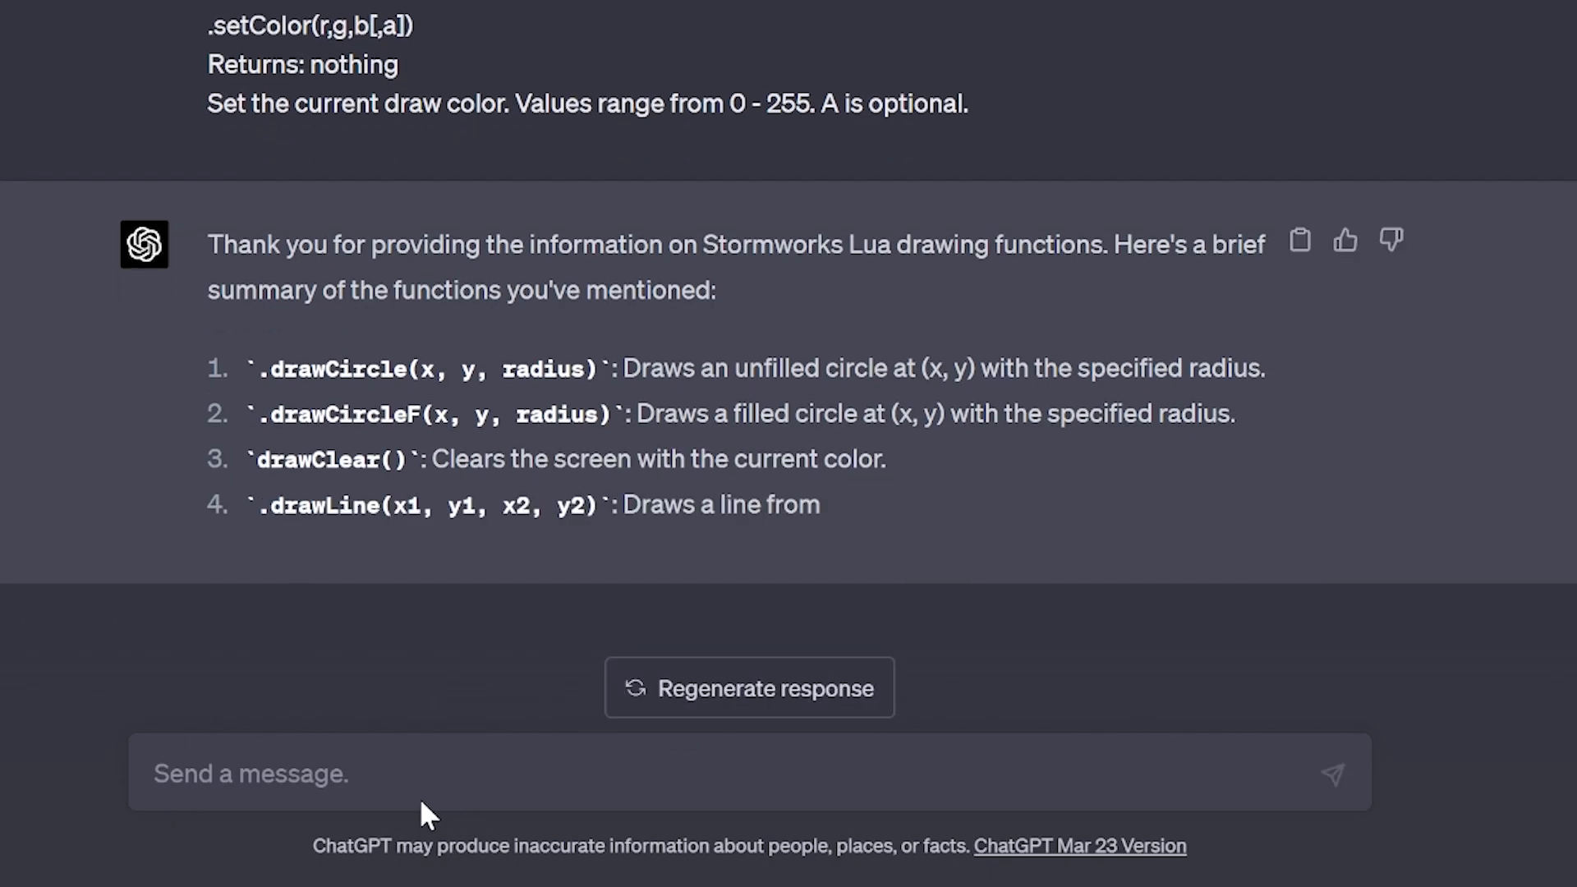
Ask ChatGPT for a drawsq function centering a square on the monitor using onDraw(), getWidth and getHeight.
text(write me a)
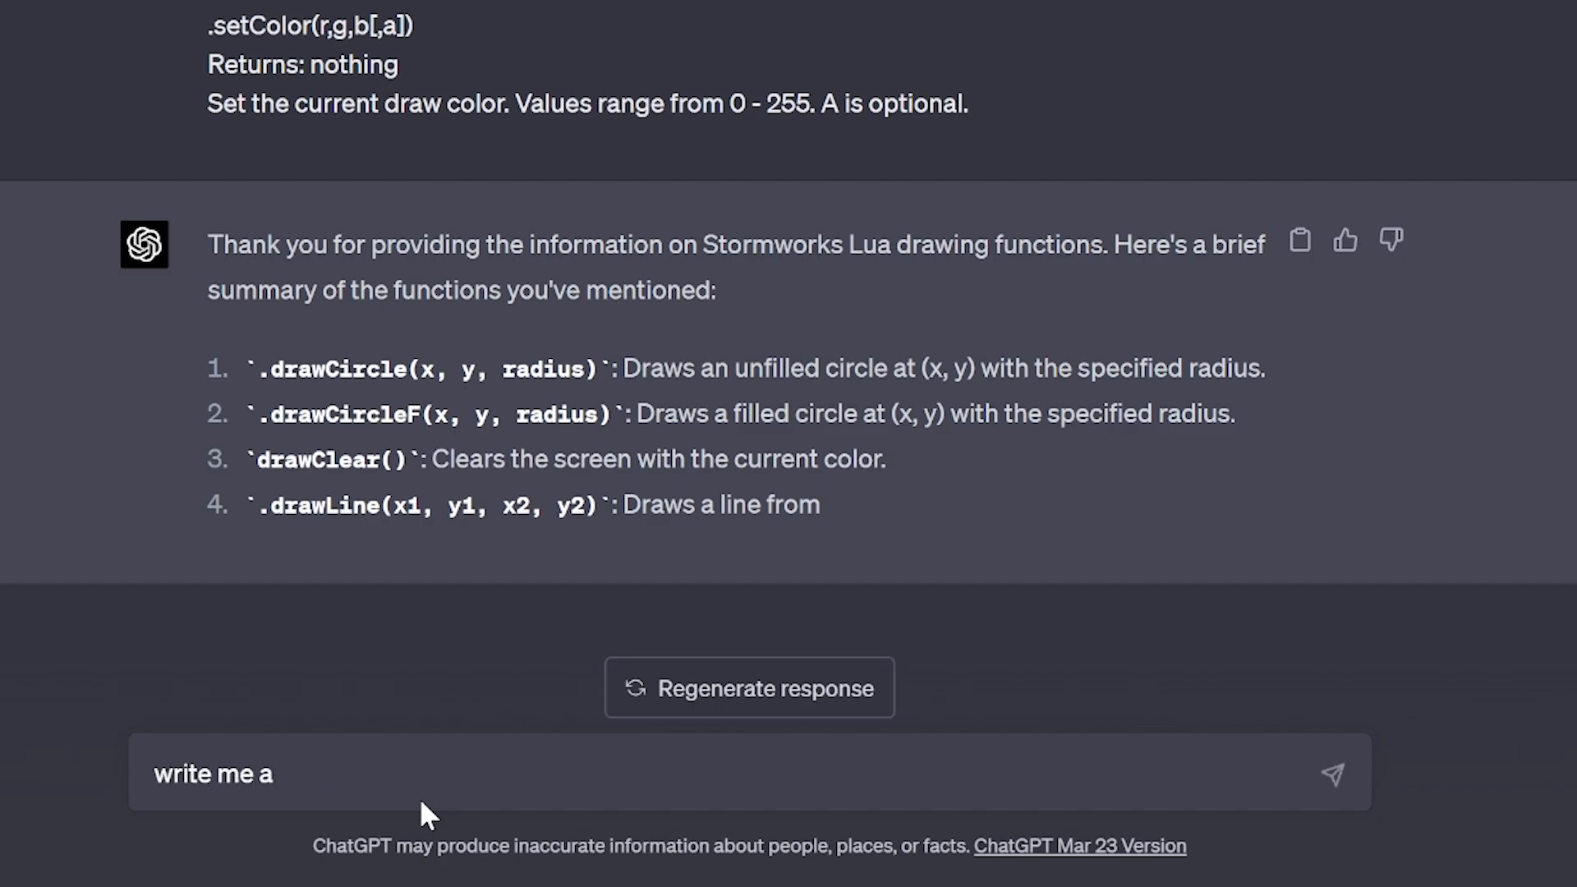
text(function a)
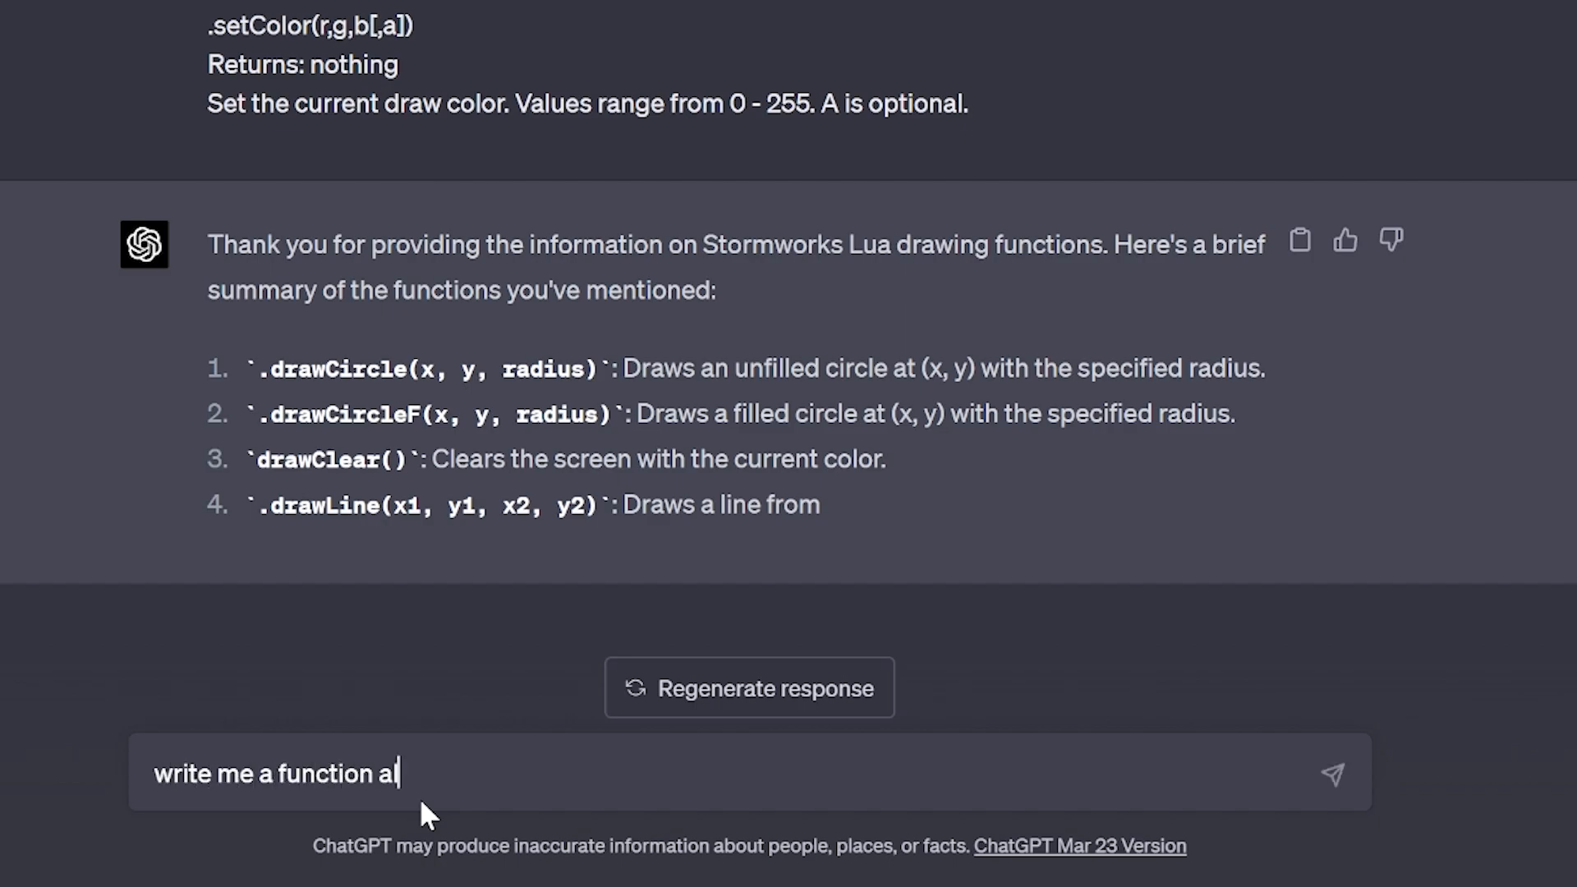
text(c)
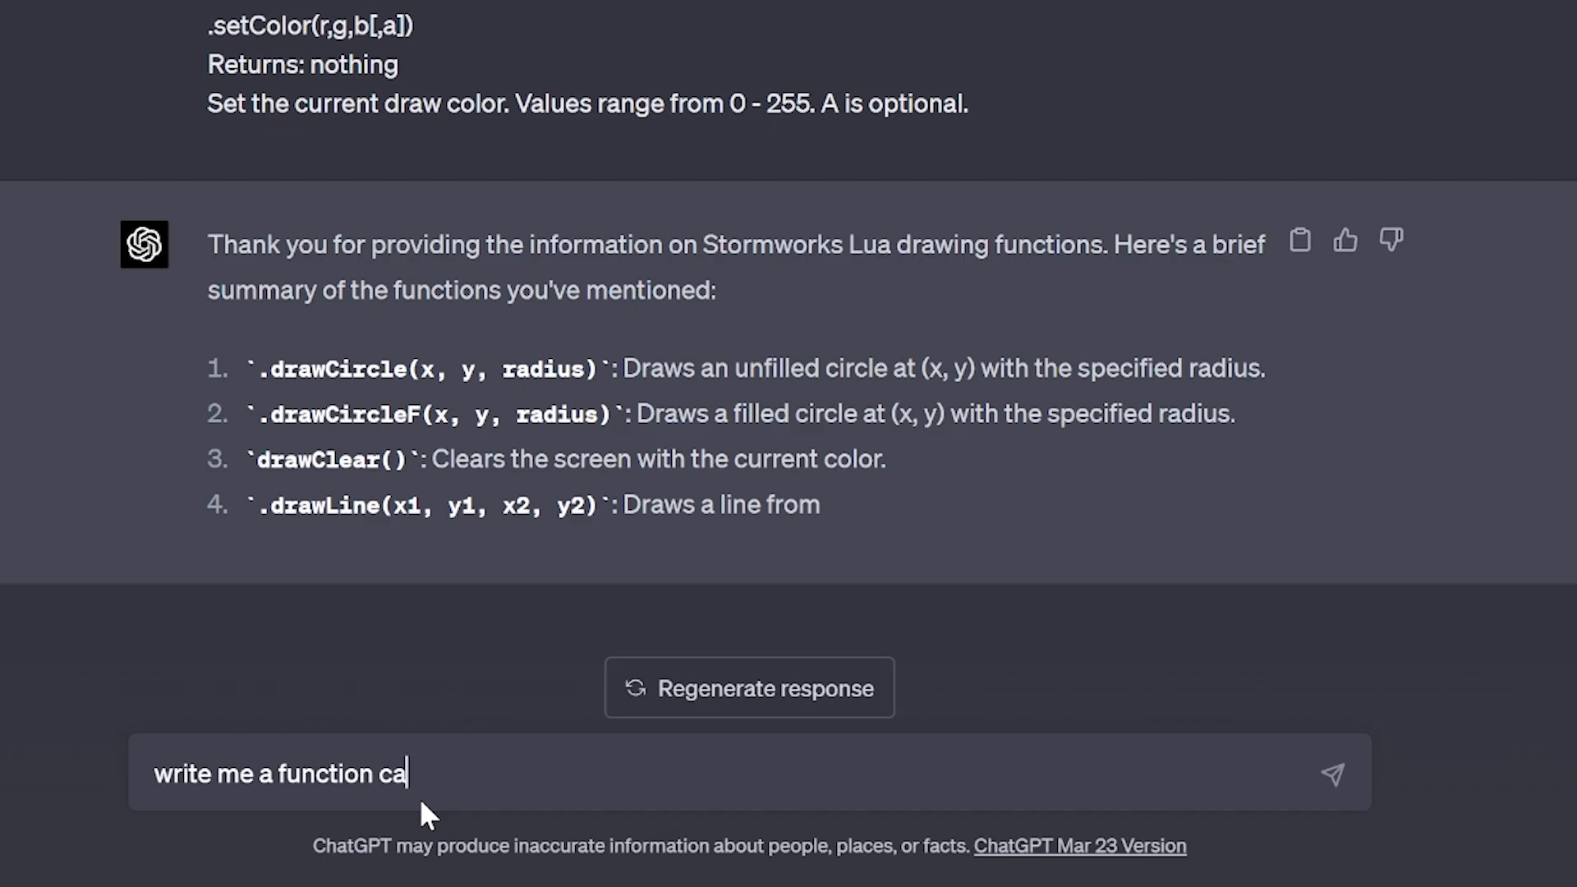
text(lled dr)
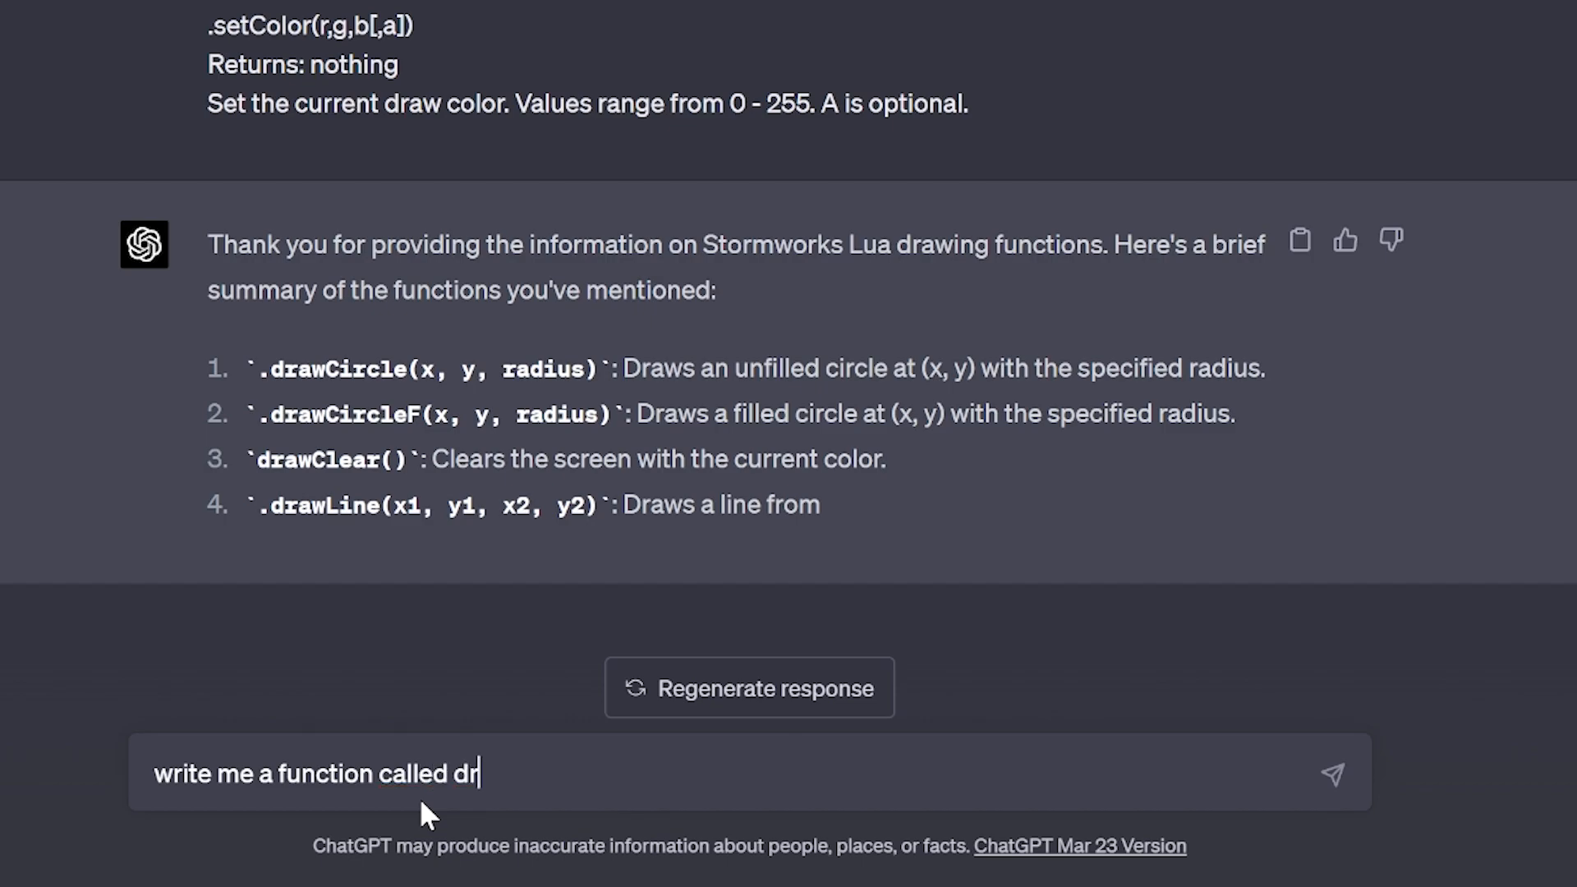
text(awsq that draws a)
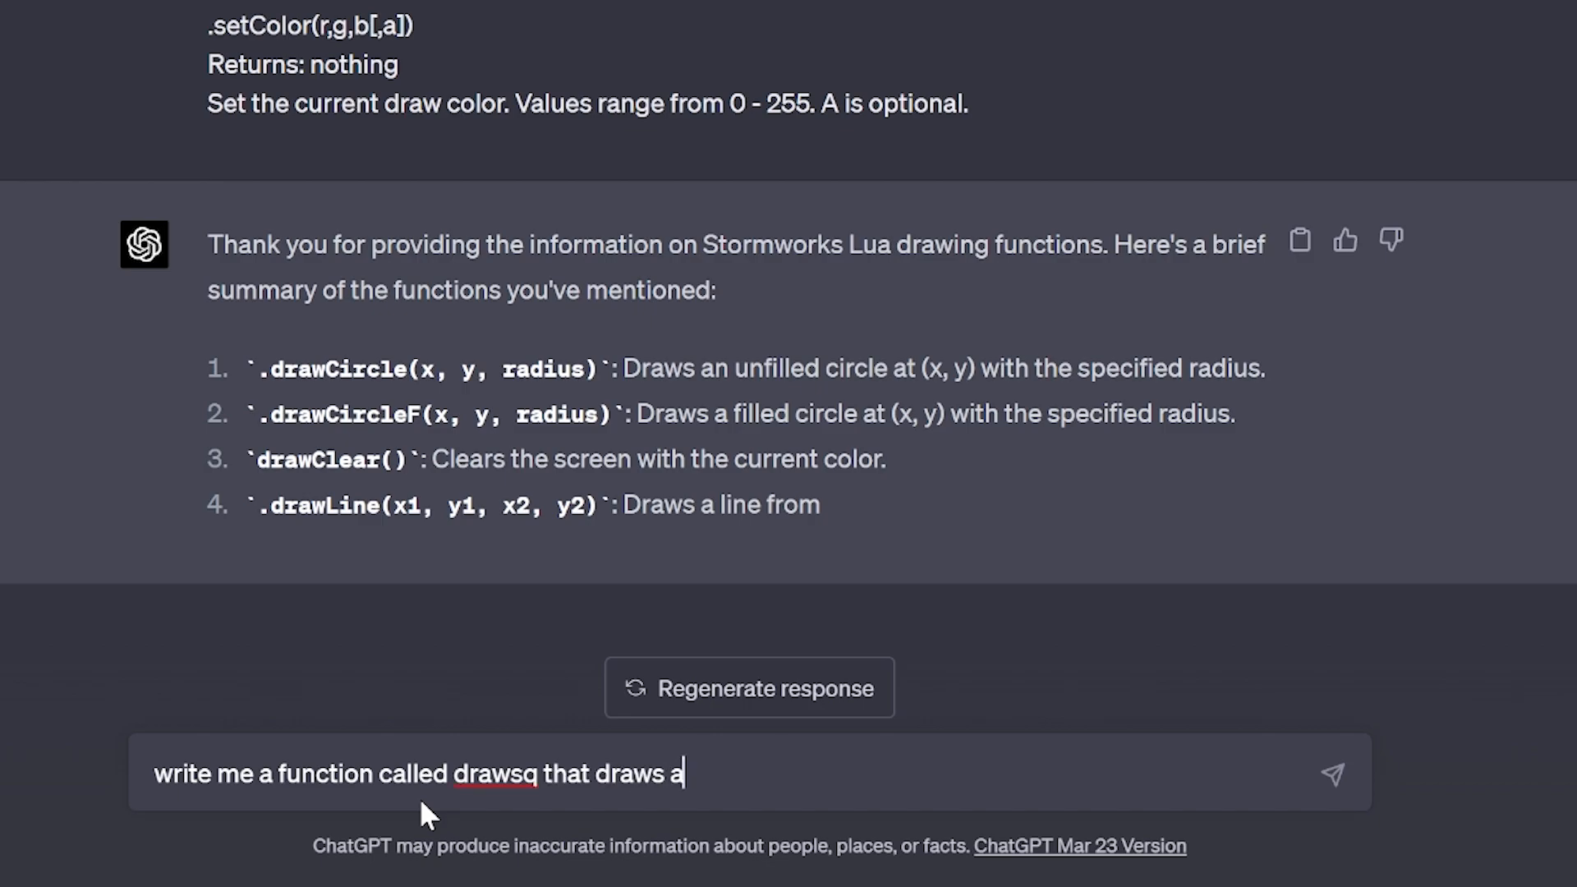
text(square in the middle of t)
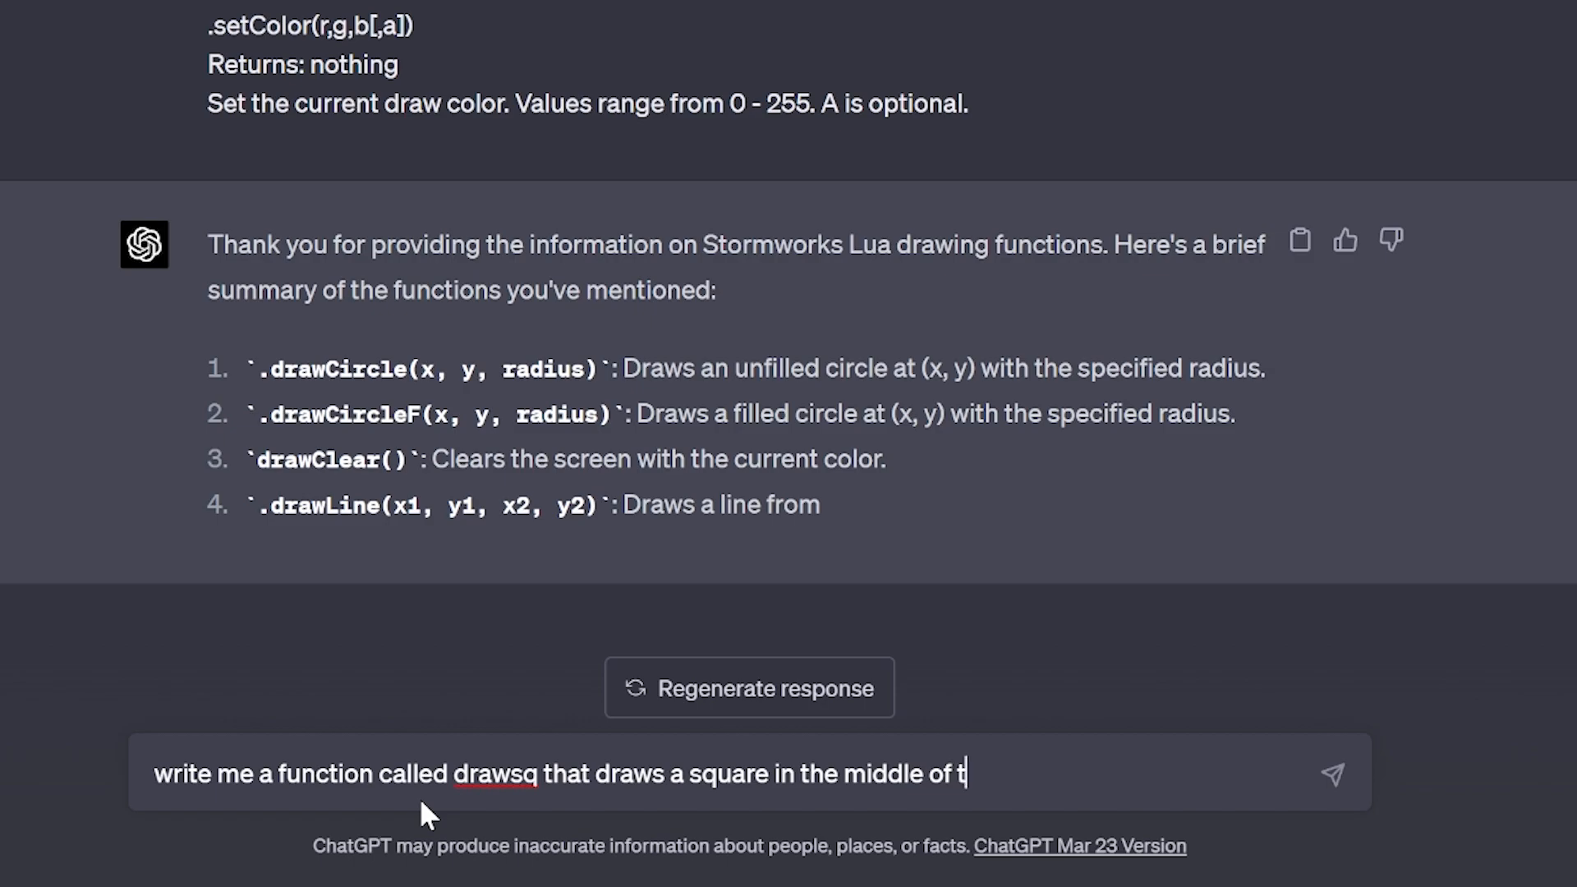
text(he monitor - use)
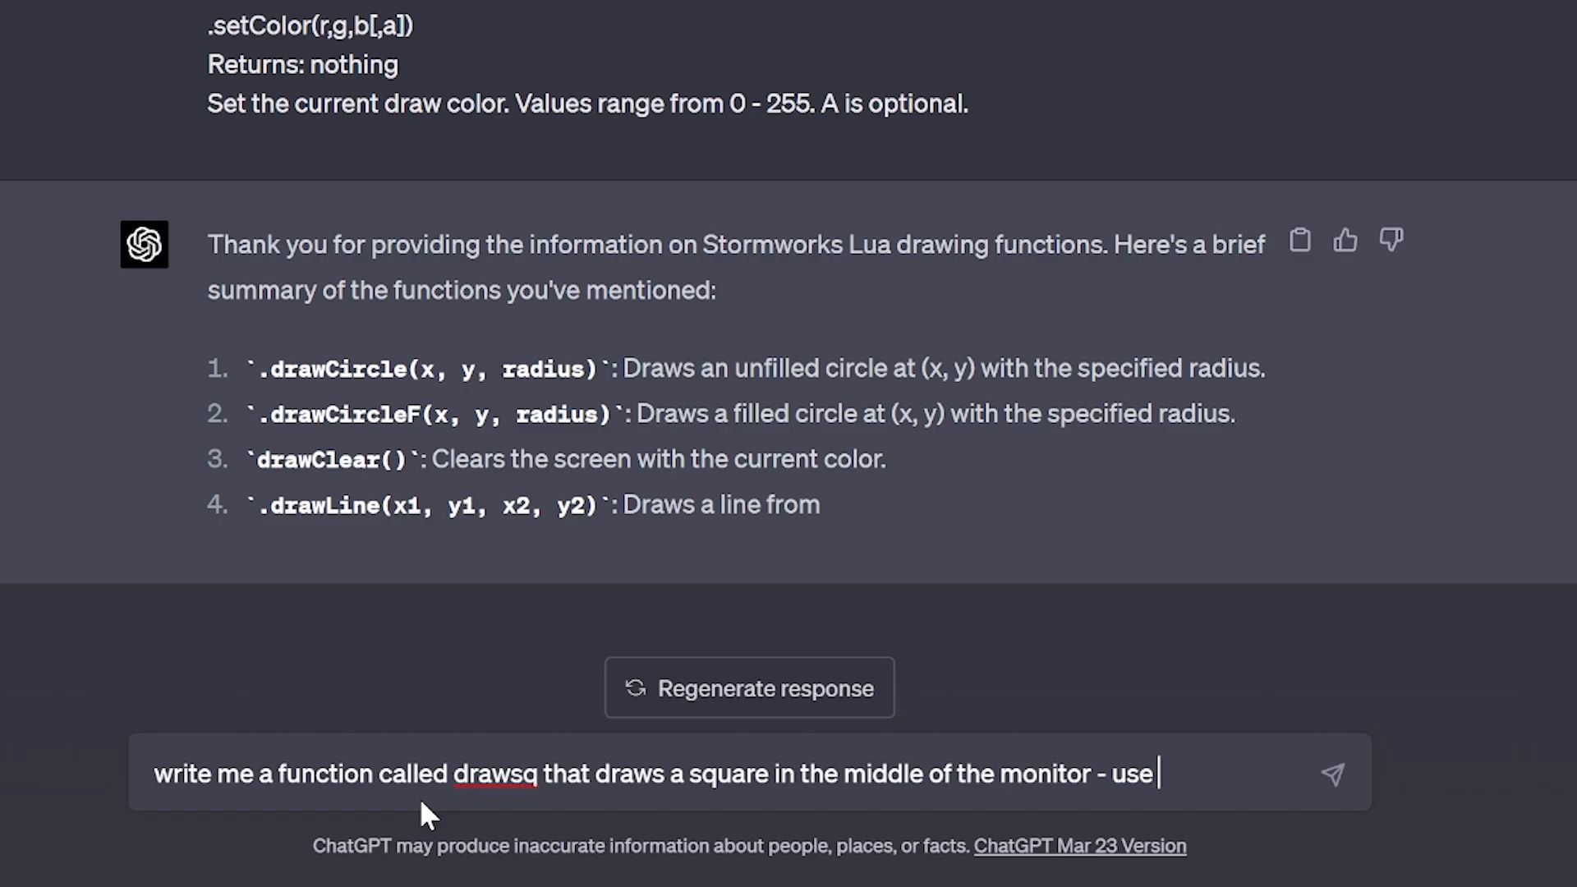
text(onDra)
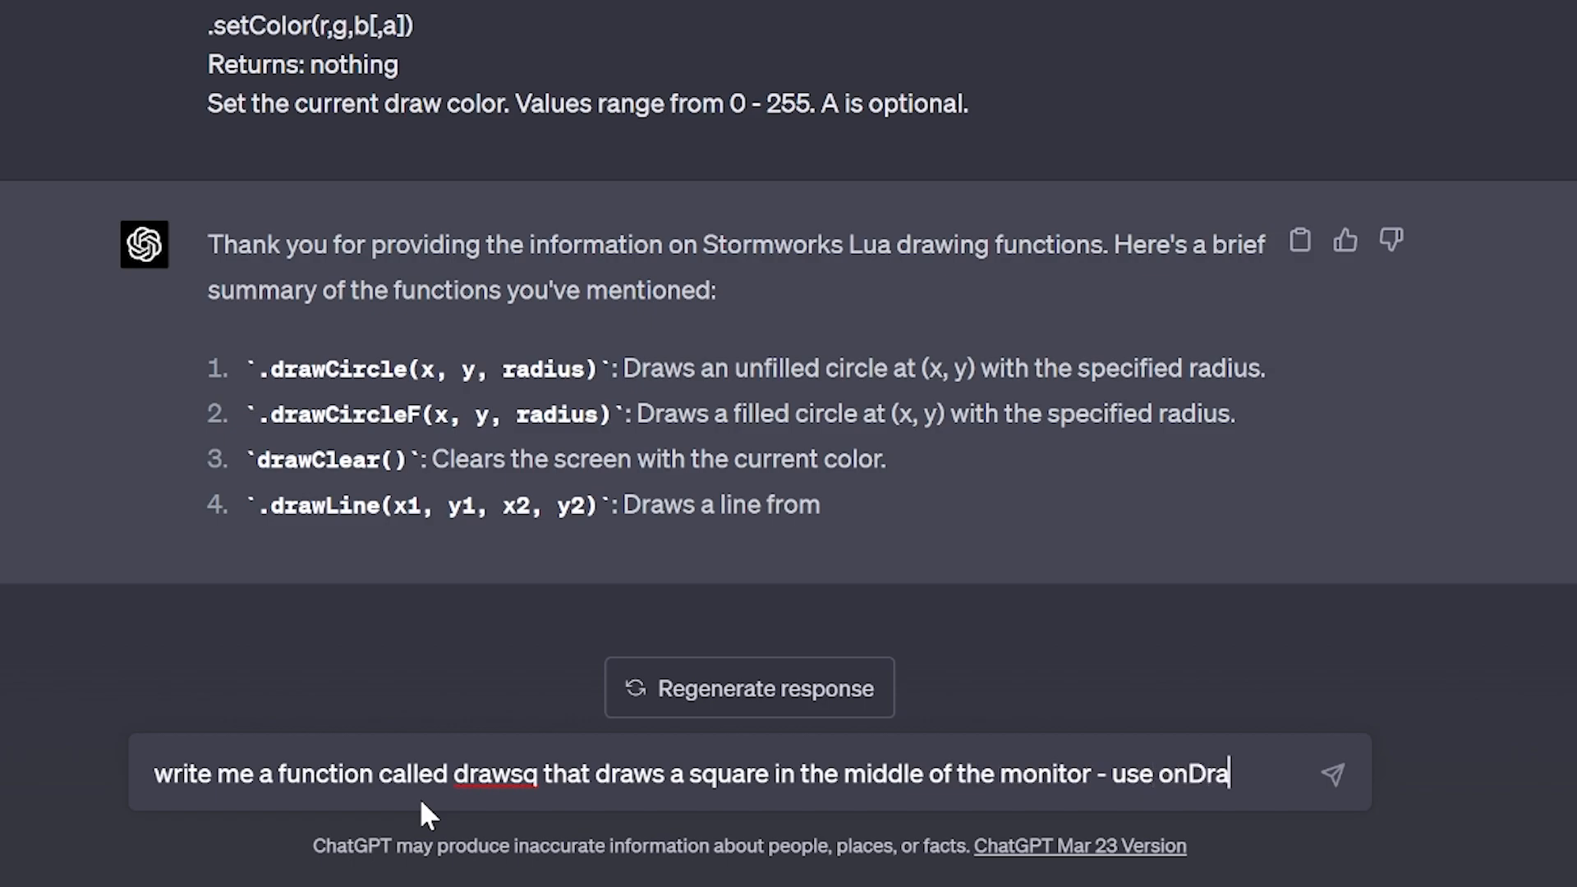
text(w())
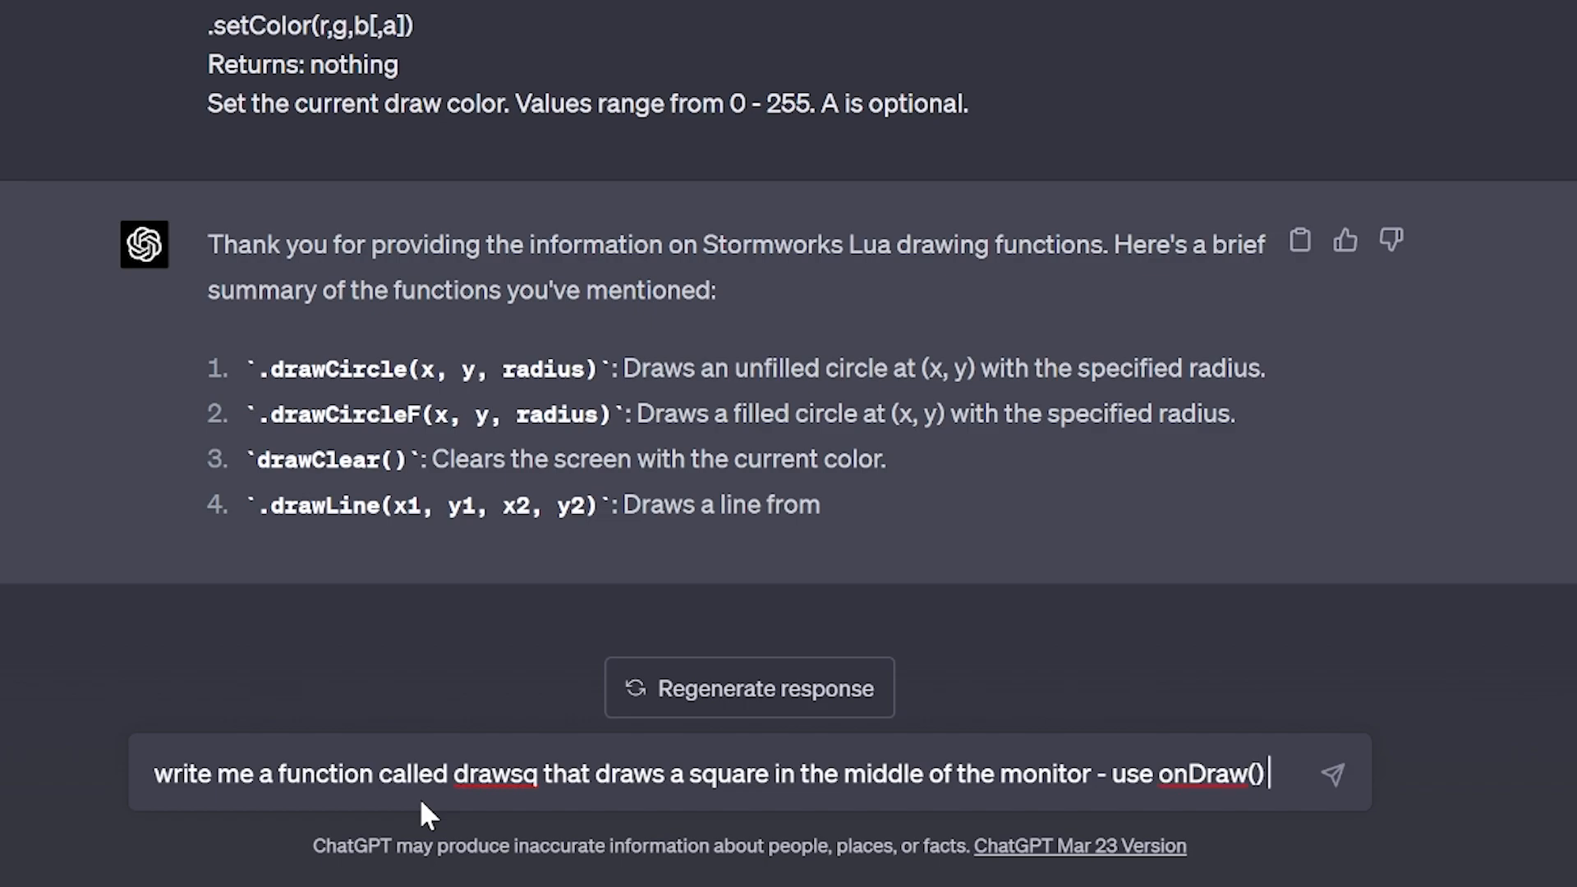
text(and)
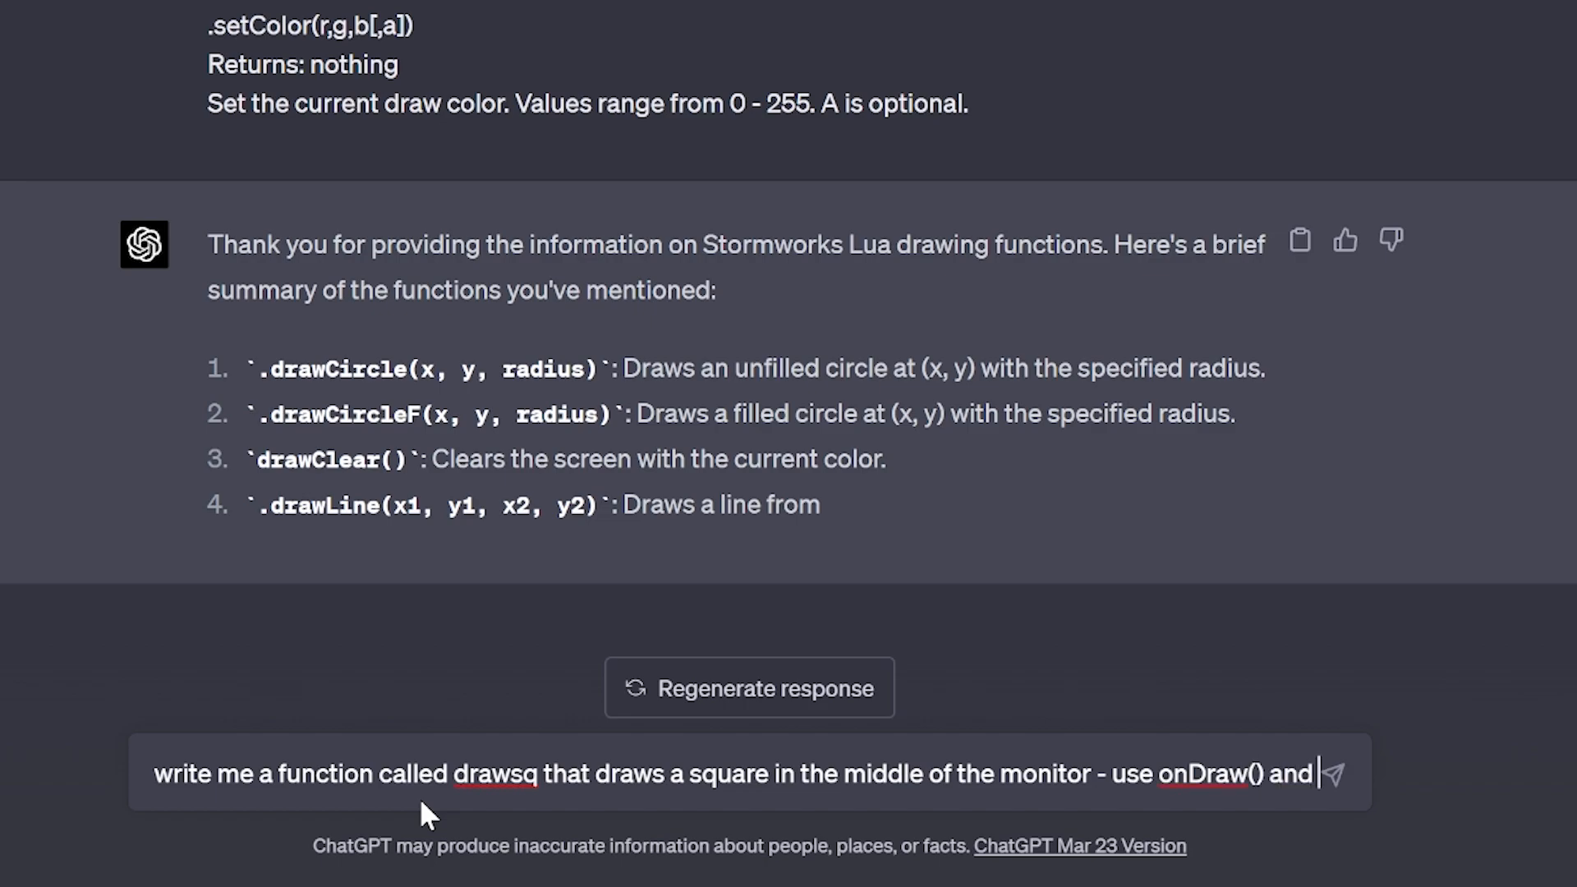
text(use the)
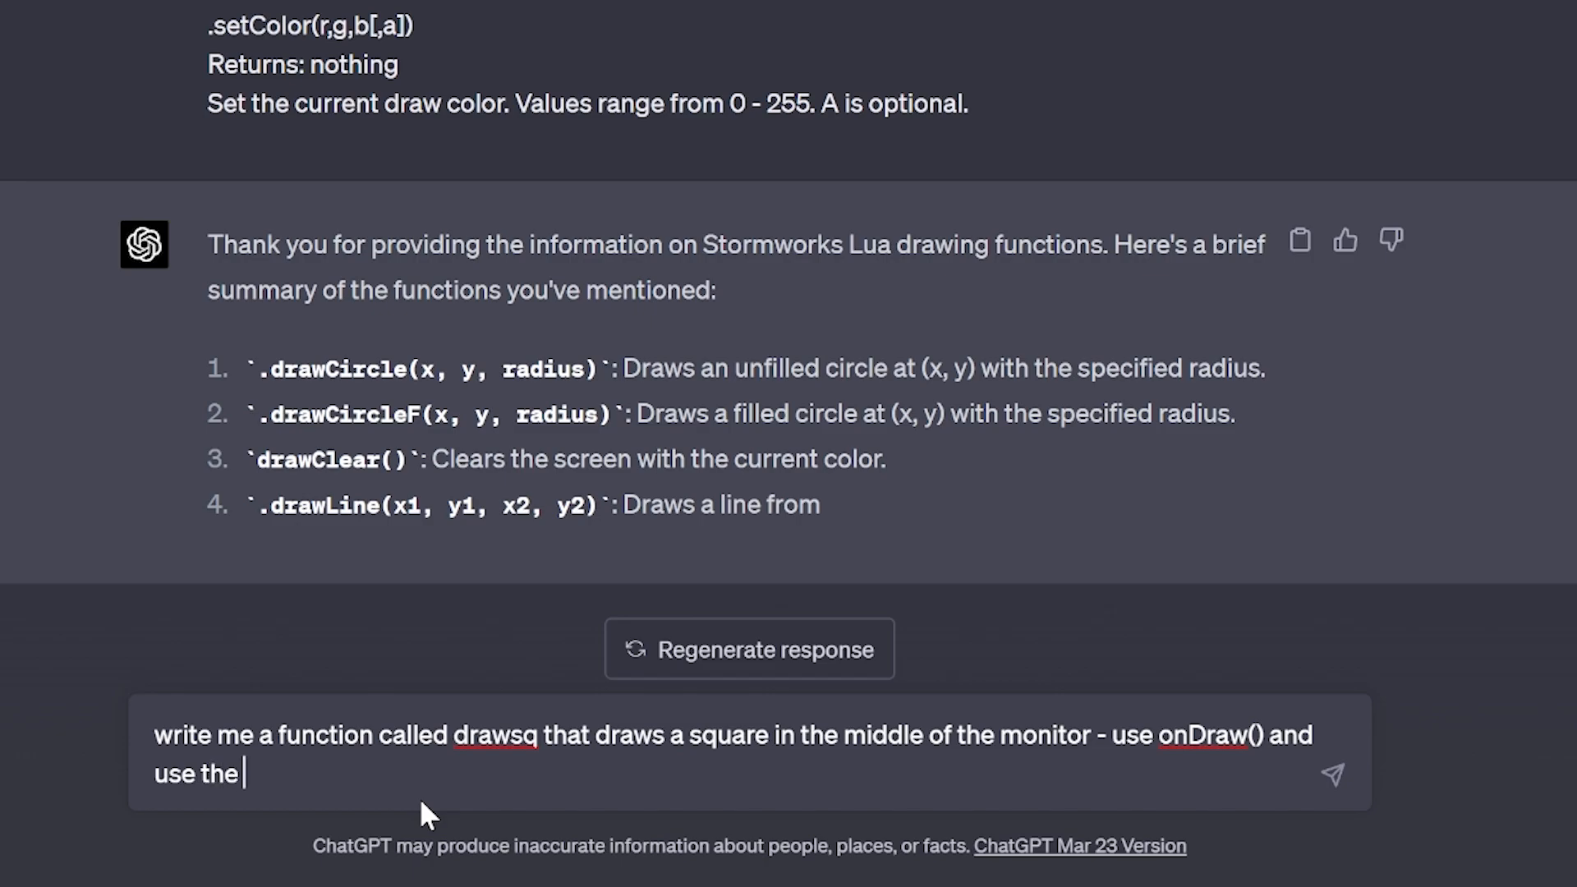
text(getWid)
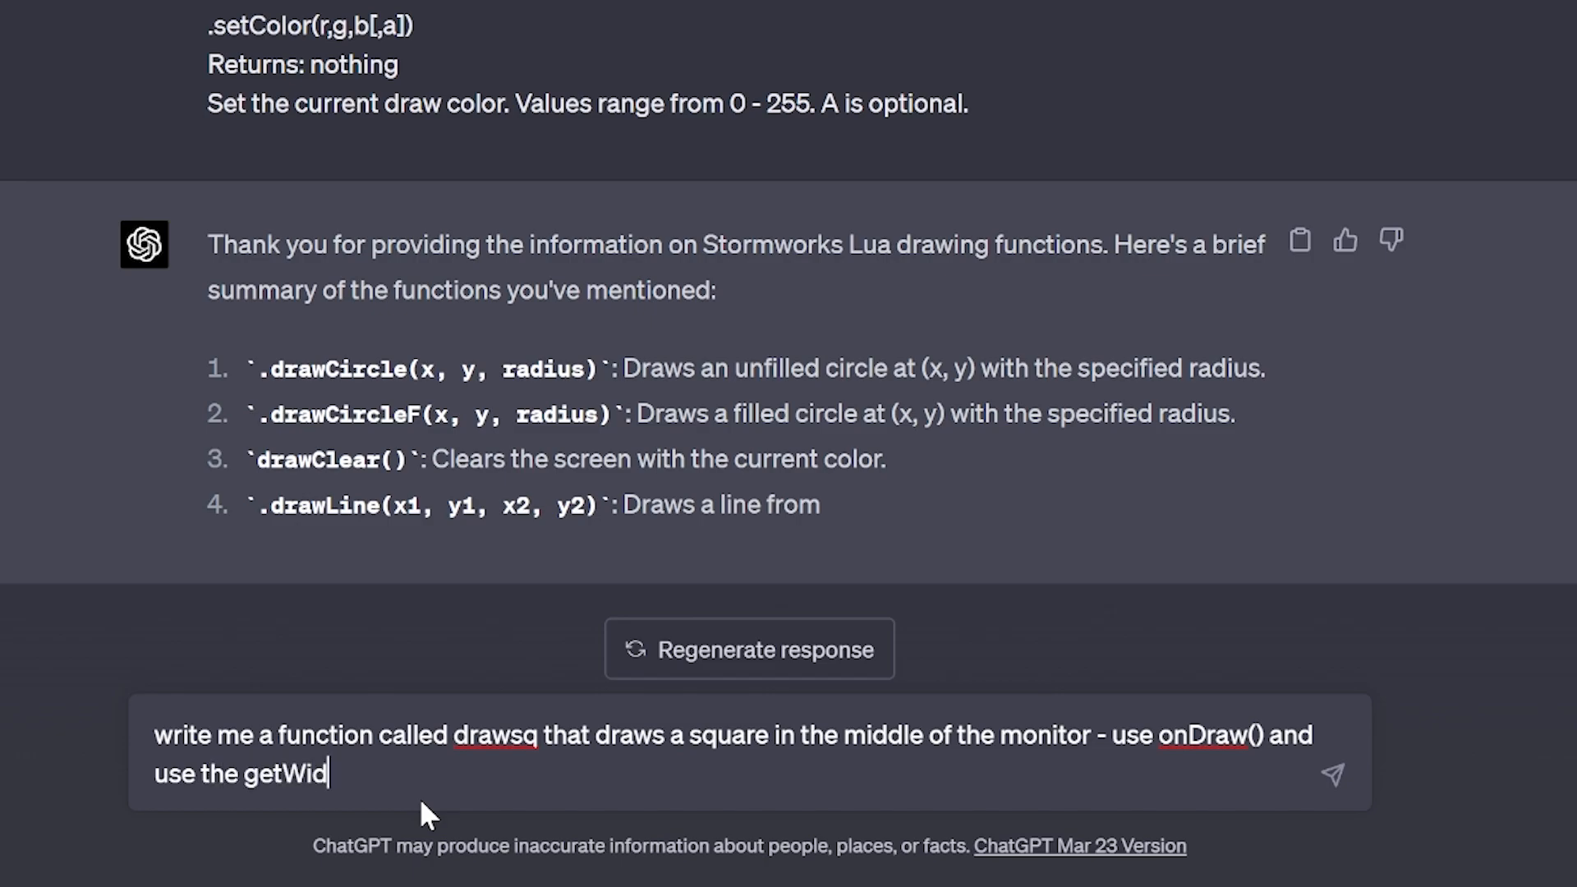
text(th and get)
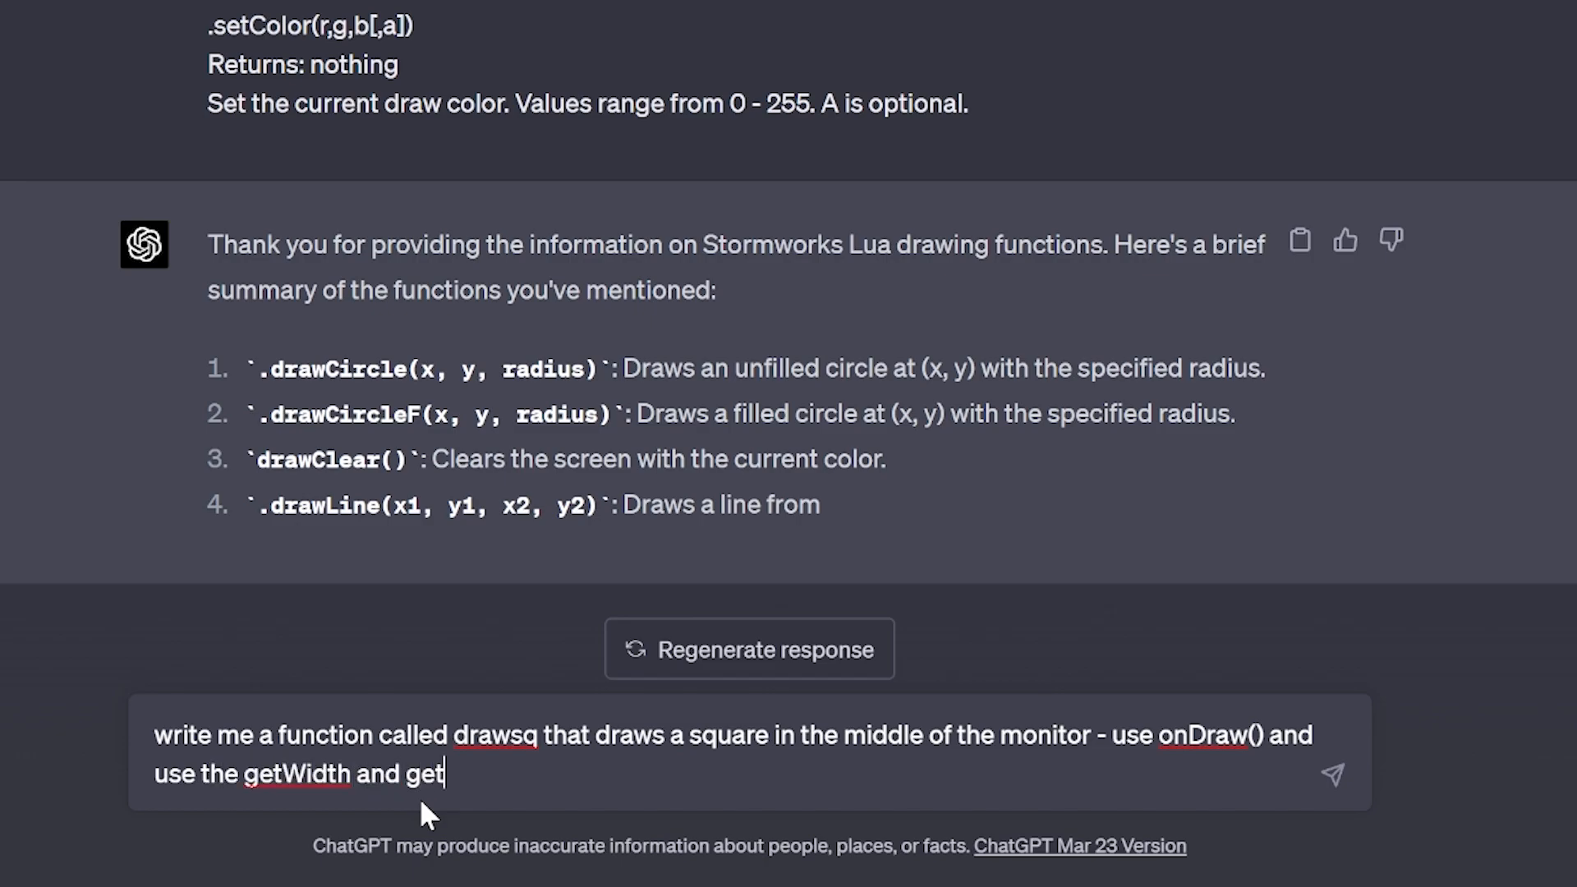
text(Height functions)
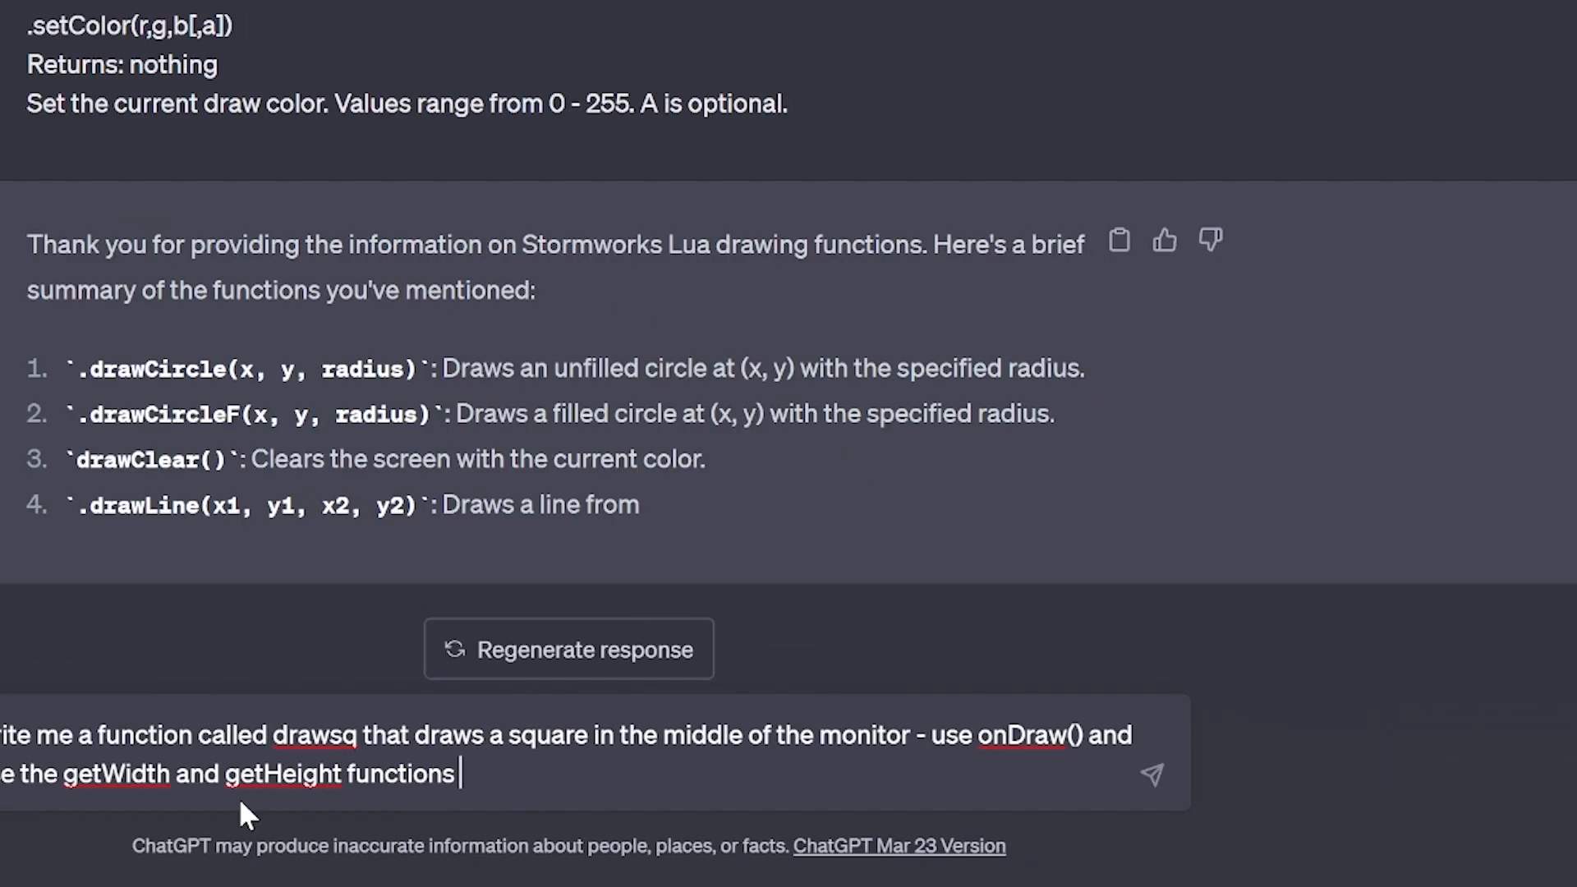
click(1153, 774)
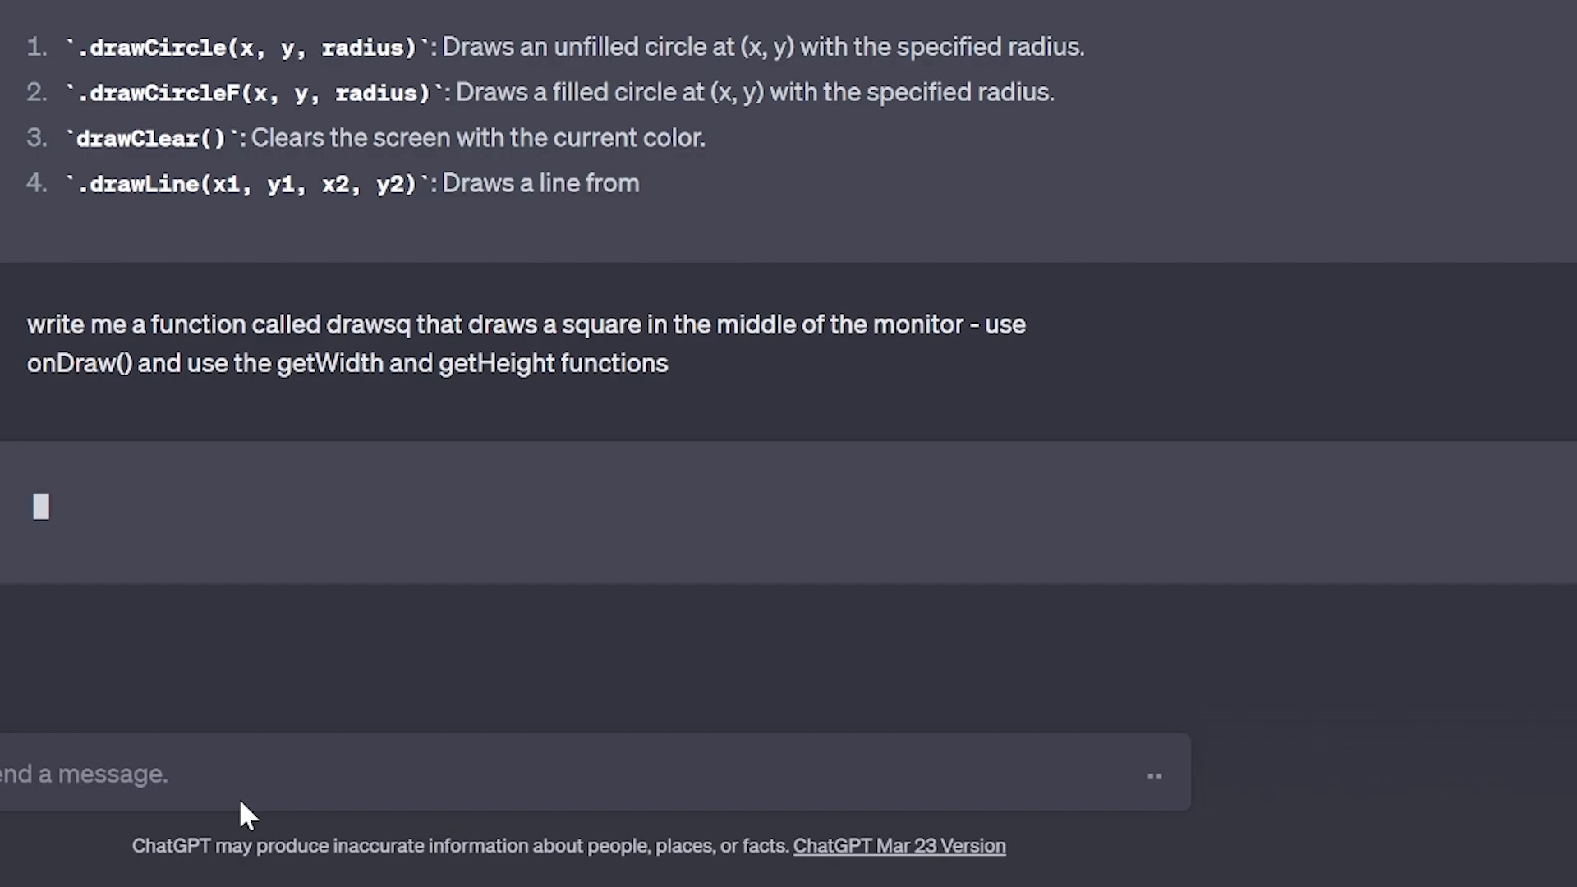
Submit the request and select ChatGPT's generated drawsq Lua code.
key(Return)
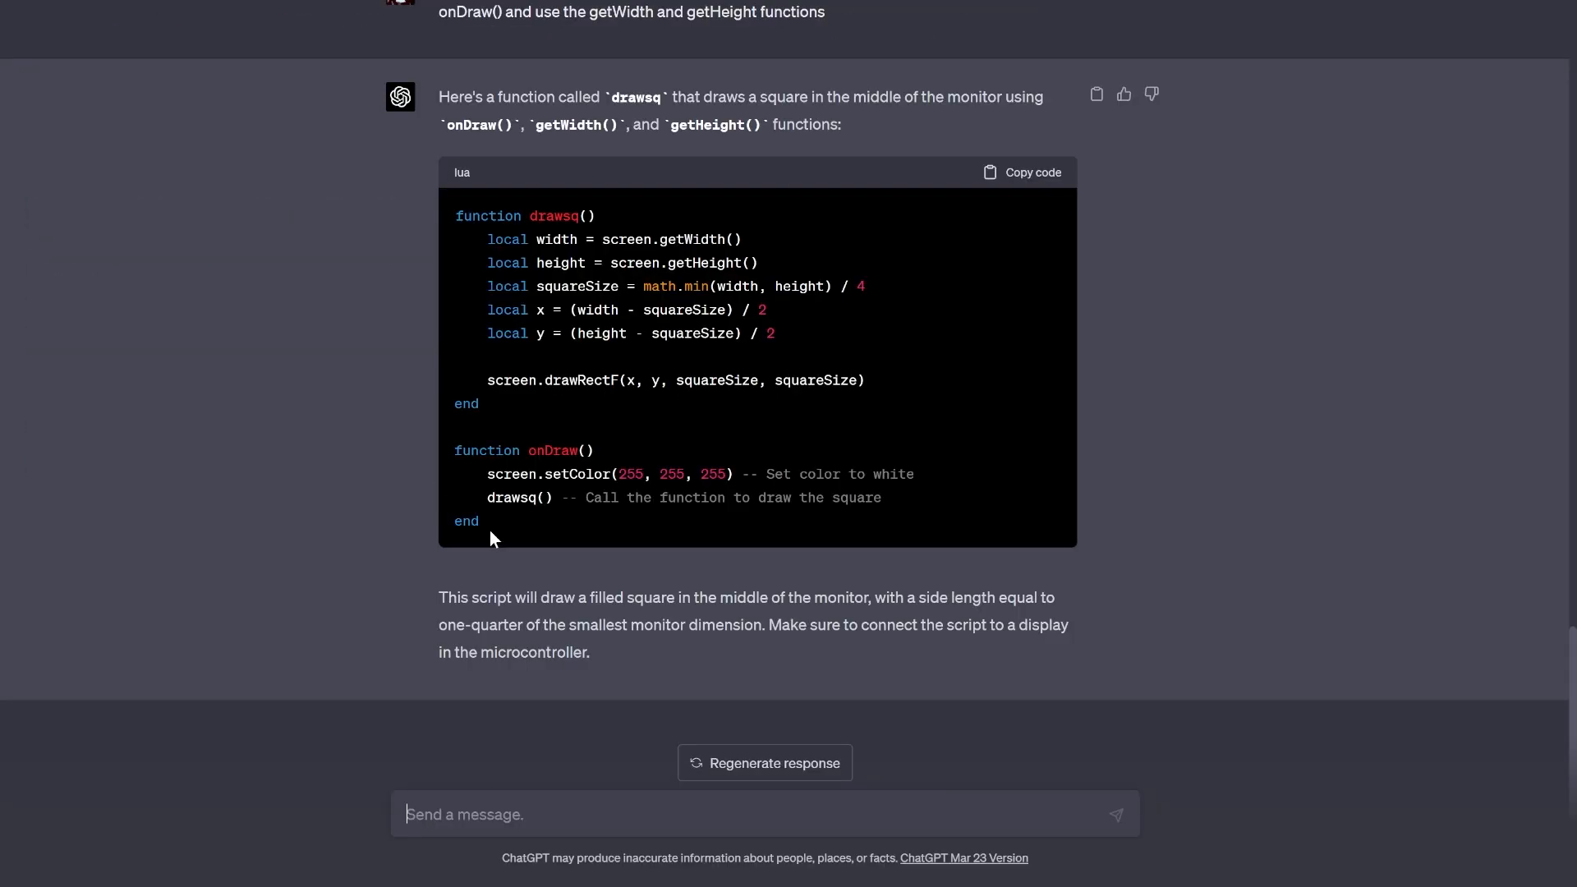
drag(455, 215, 478, 521)
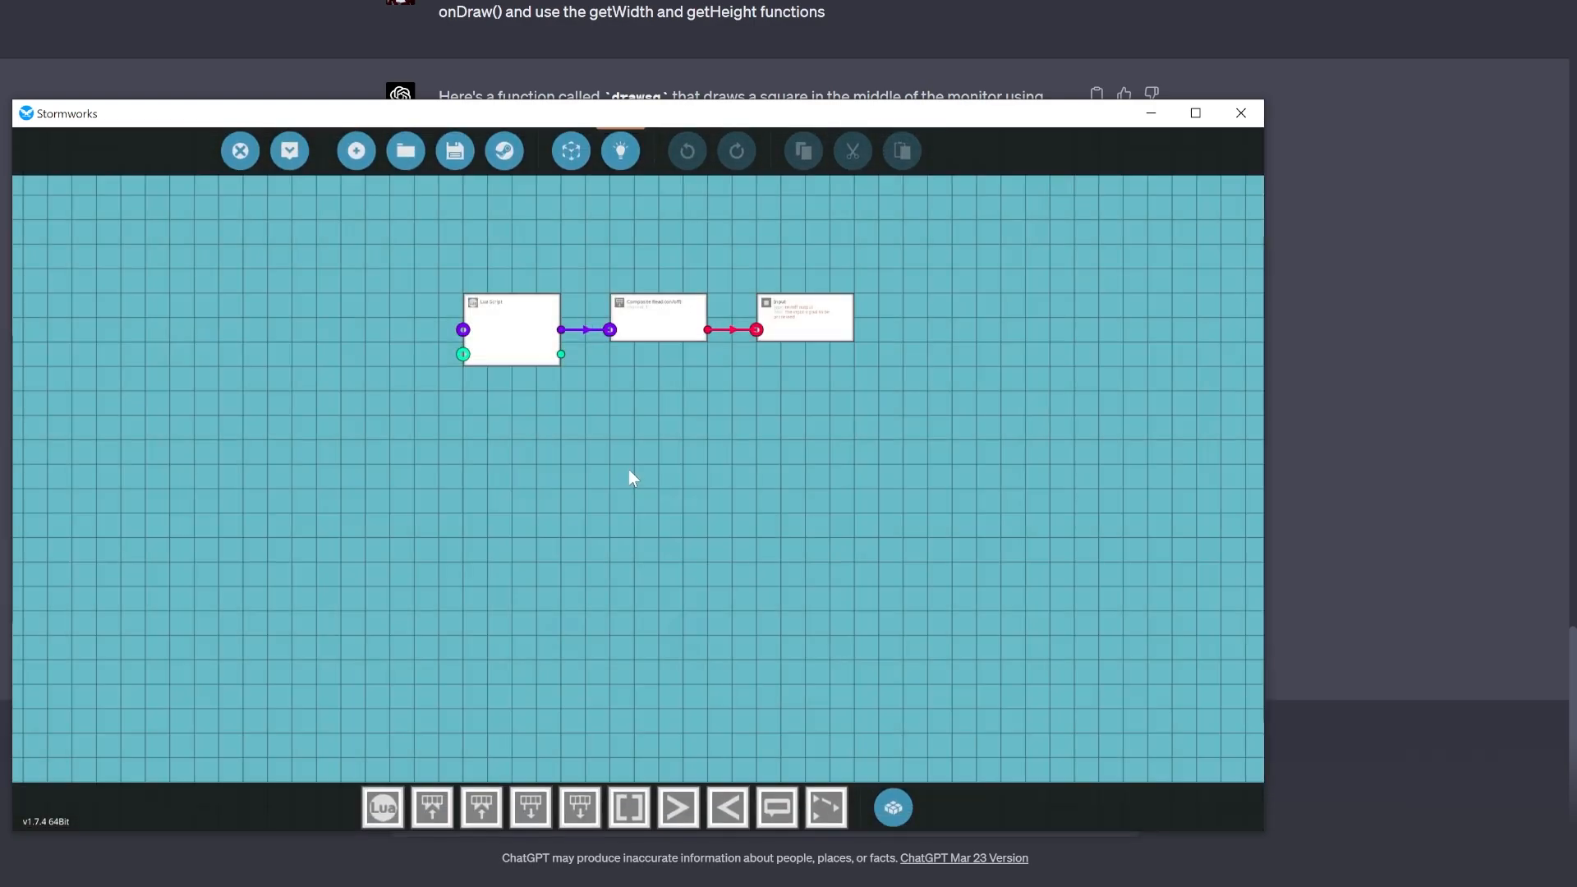
Paste the drawsq script into the Lua block, save, and confirm the microcontroller update.
double_click(509, 329)
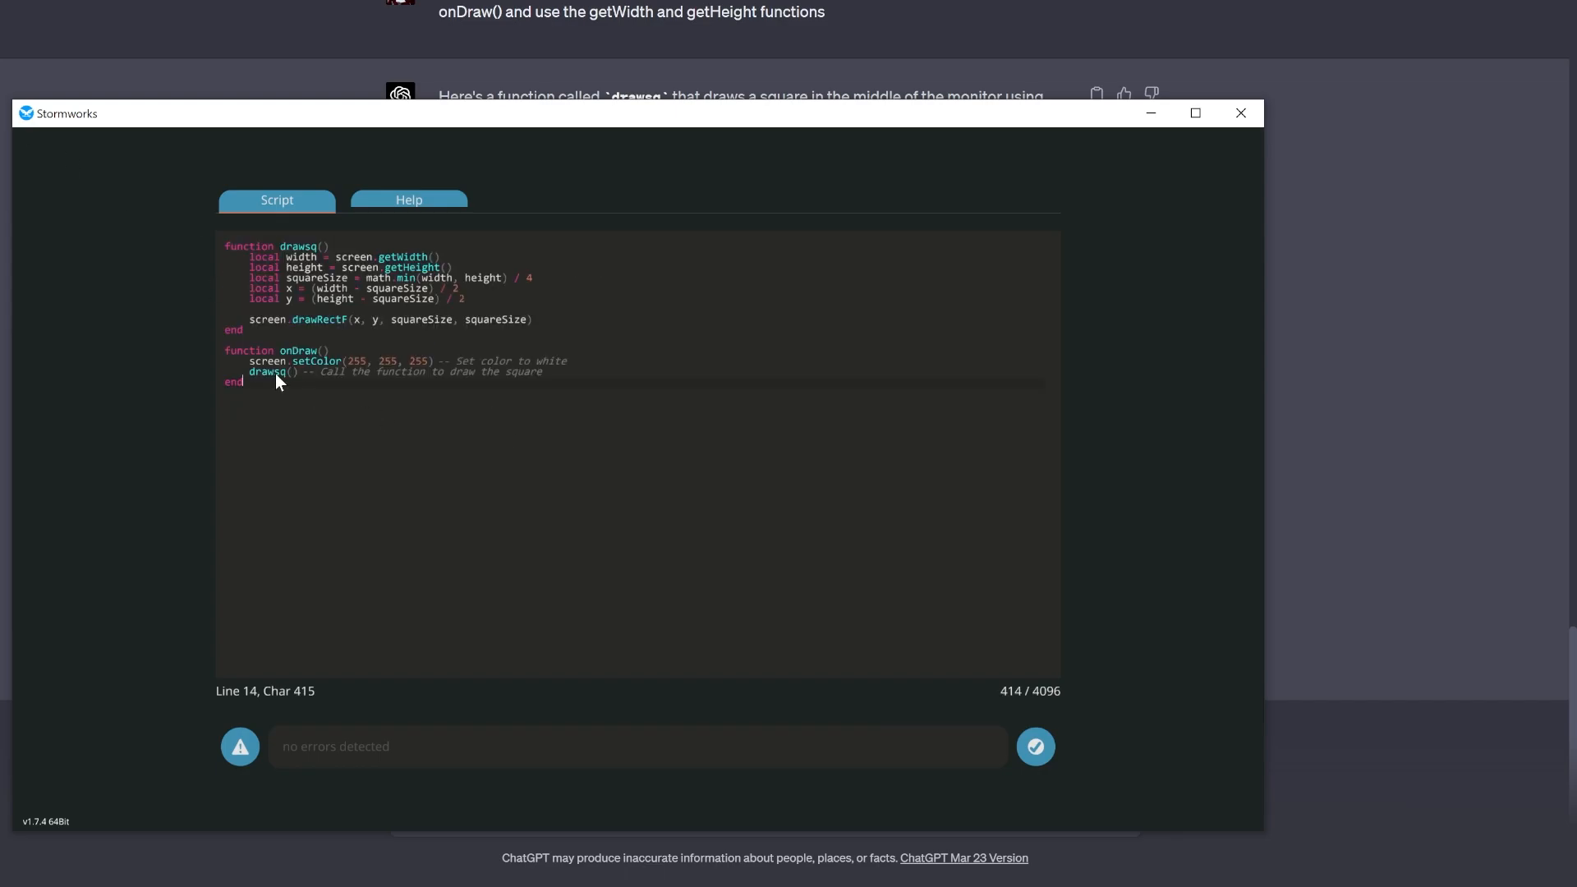
click(1035, 746)
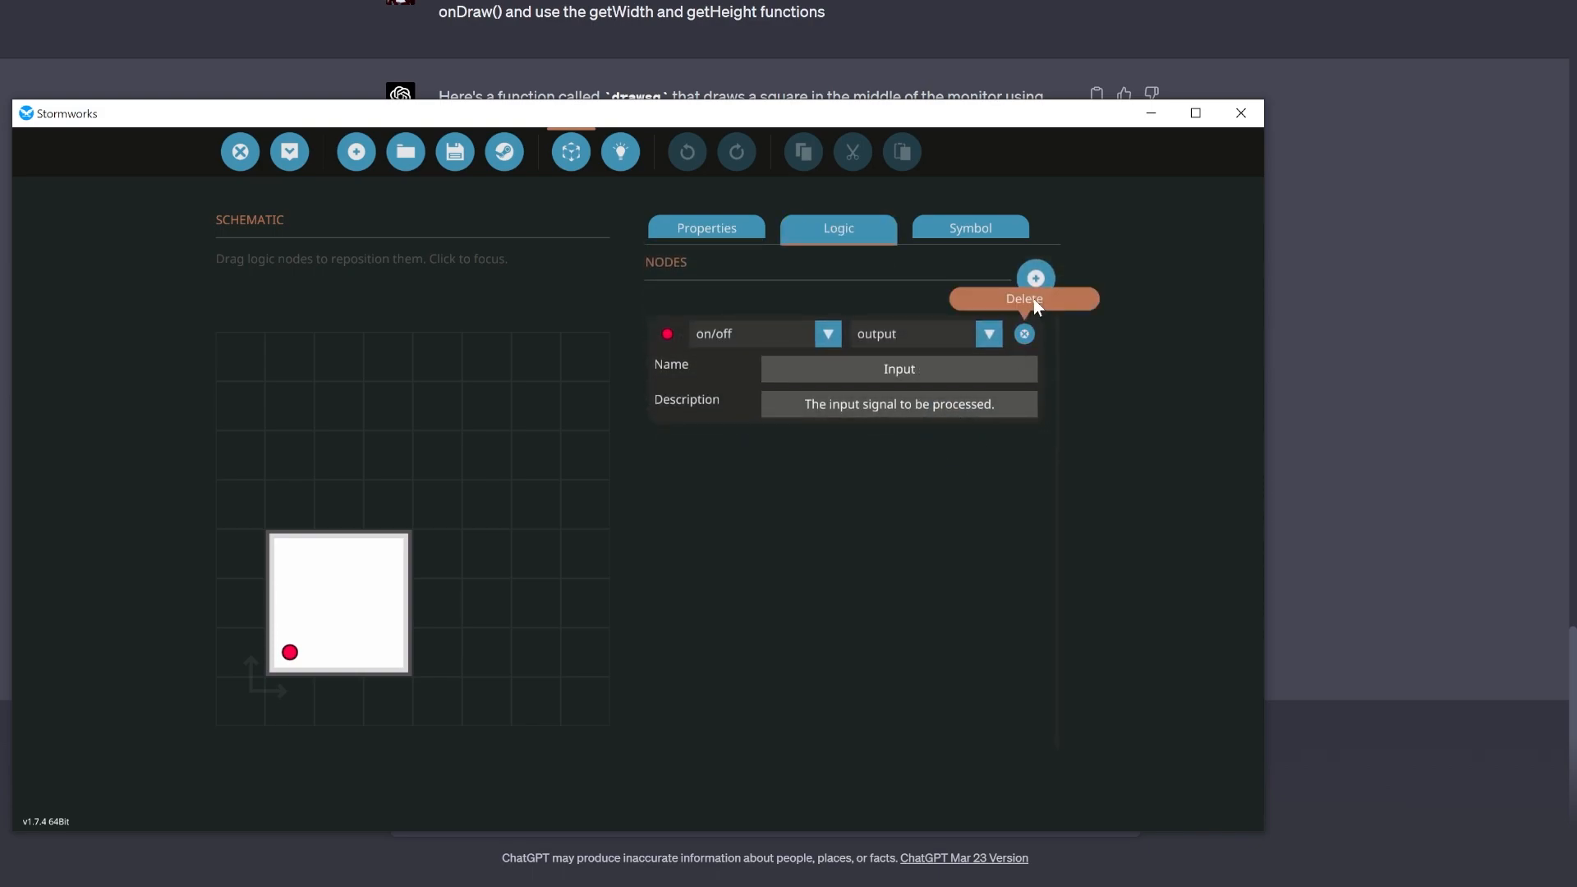
click(1035, 277)
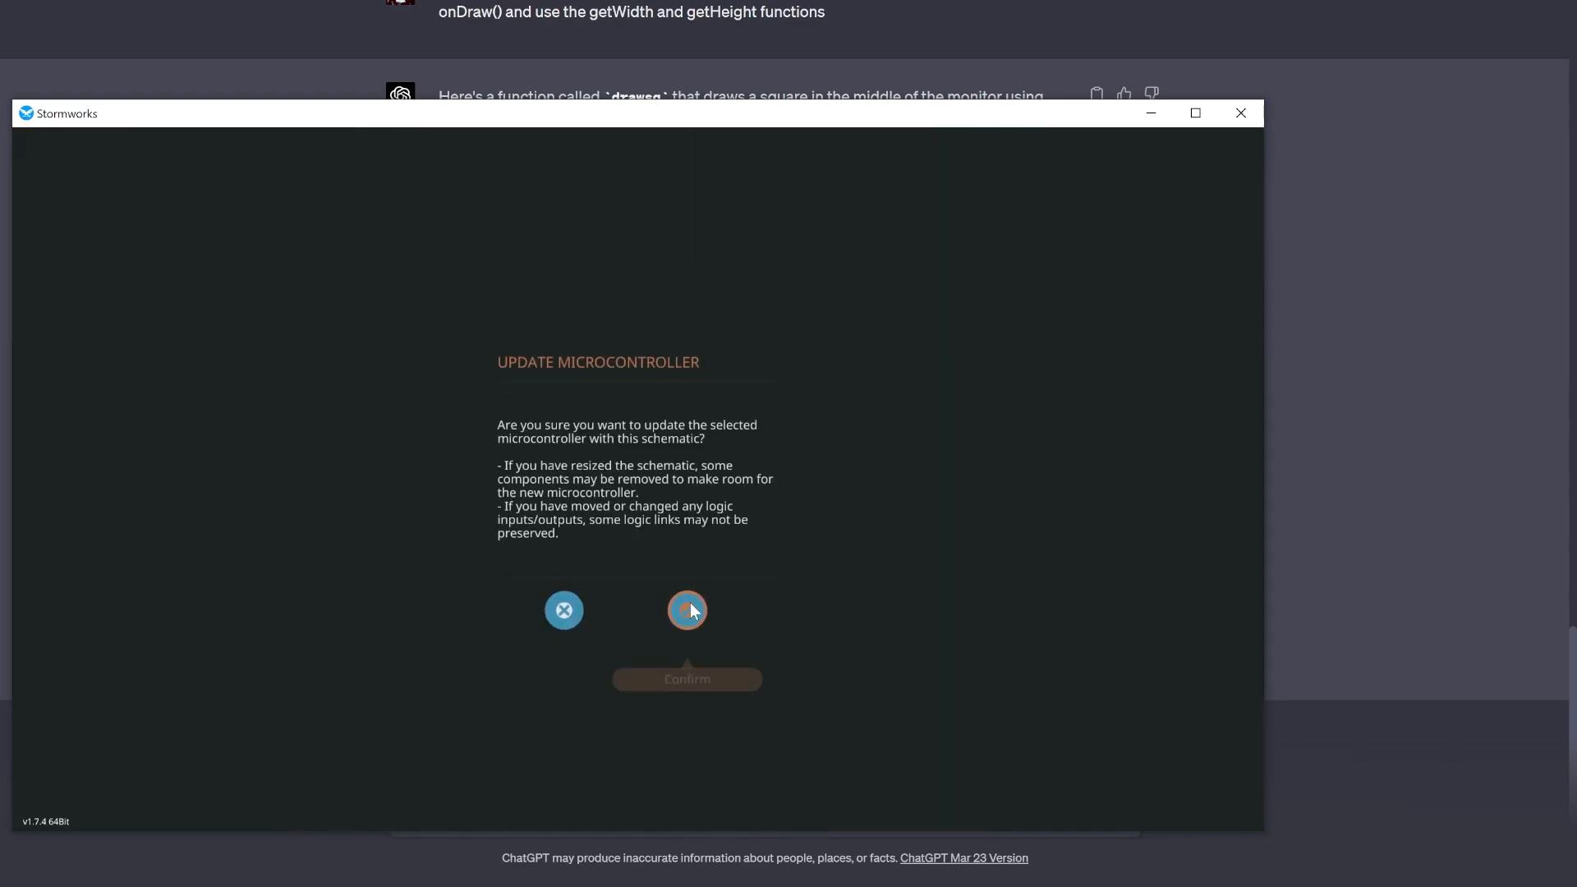
click(687, 609)
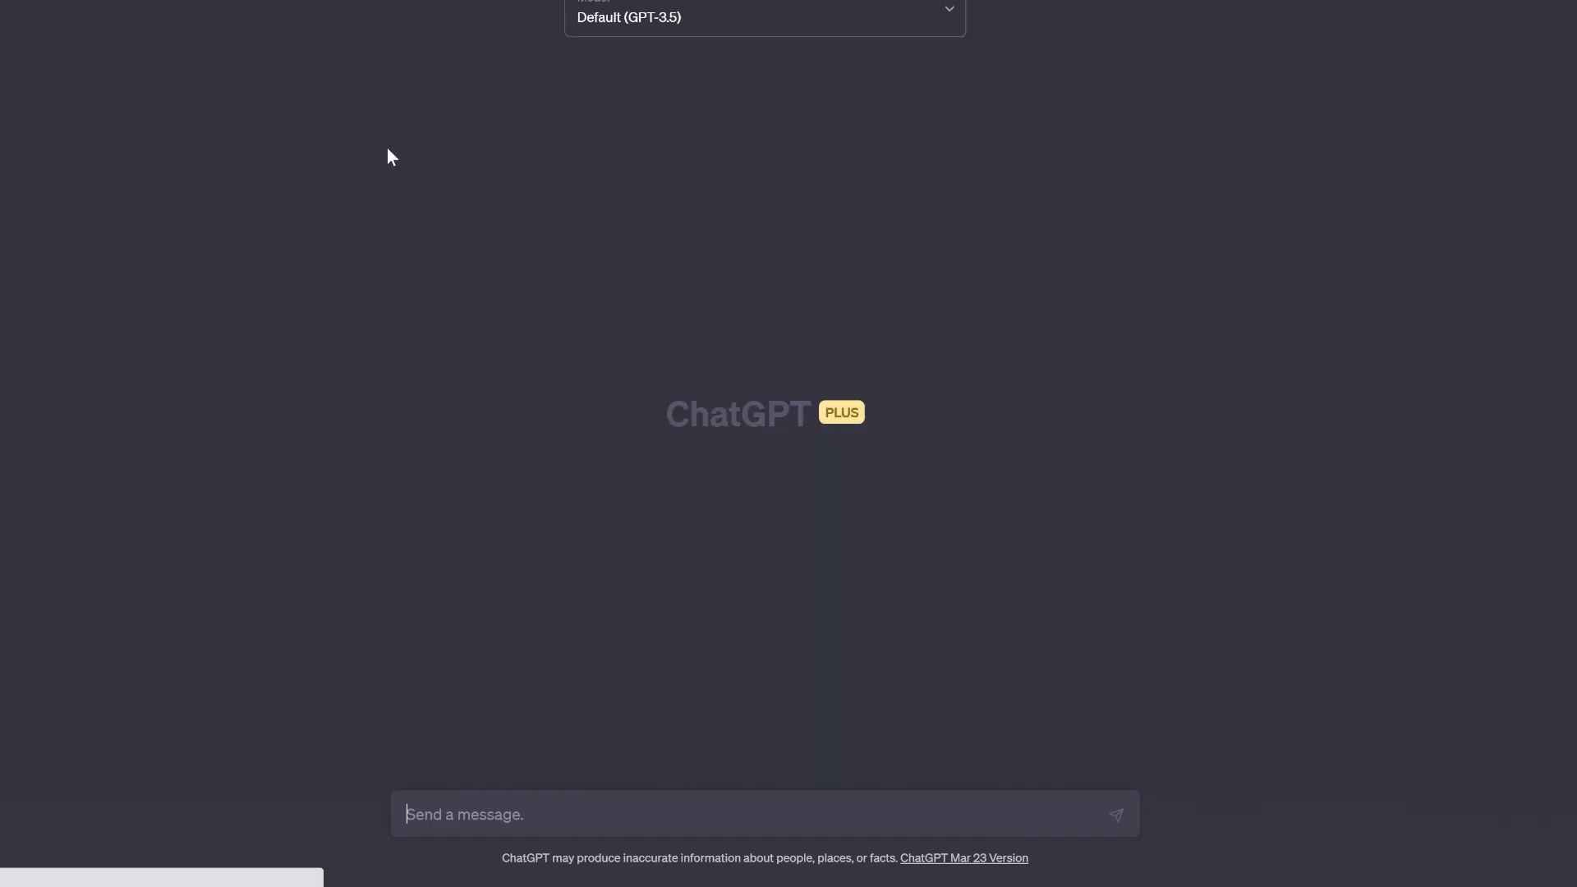
mouse_move(670, 653)
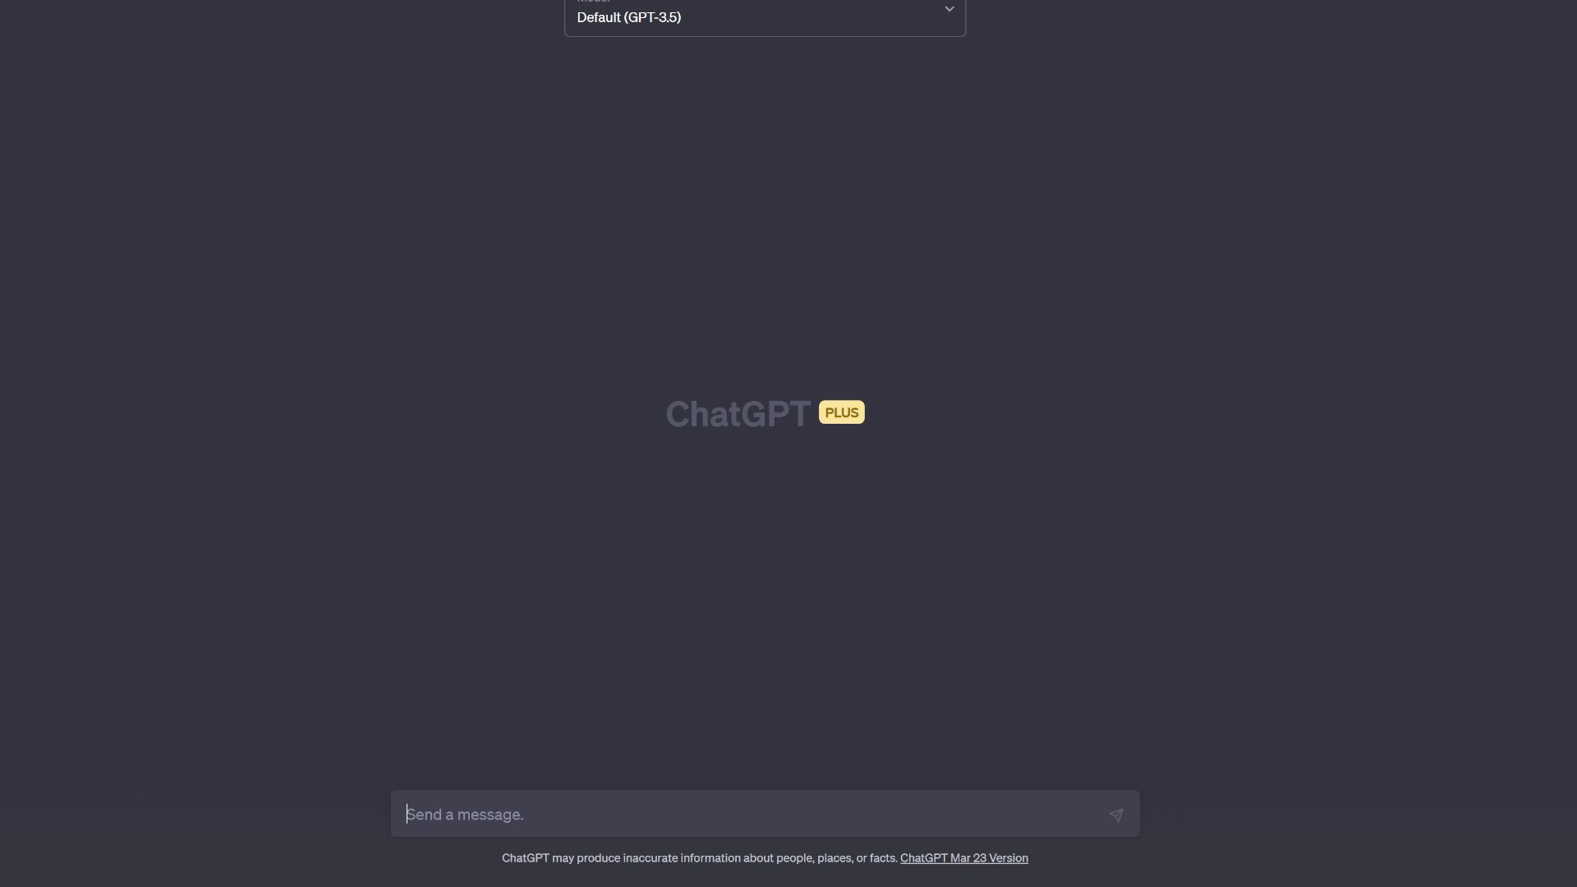
mouse_move(570, 797)
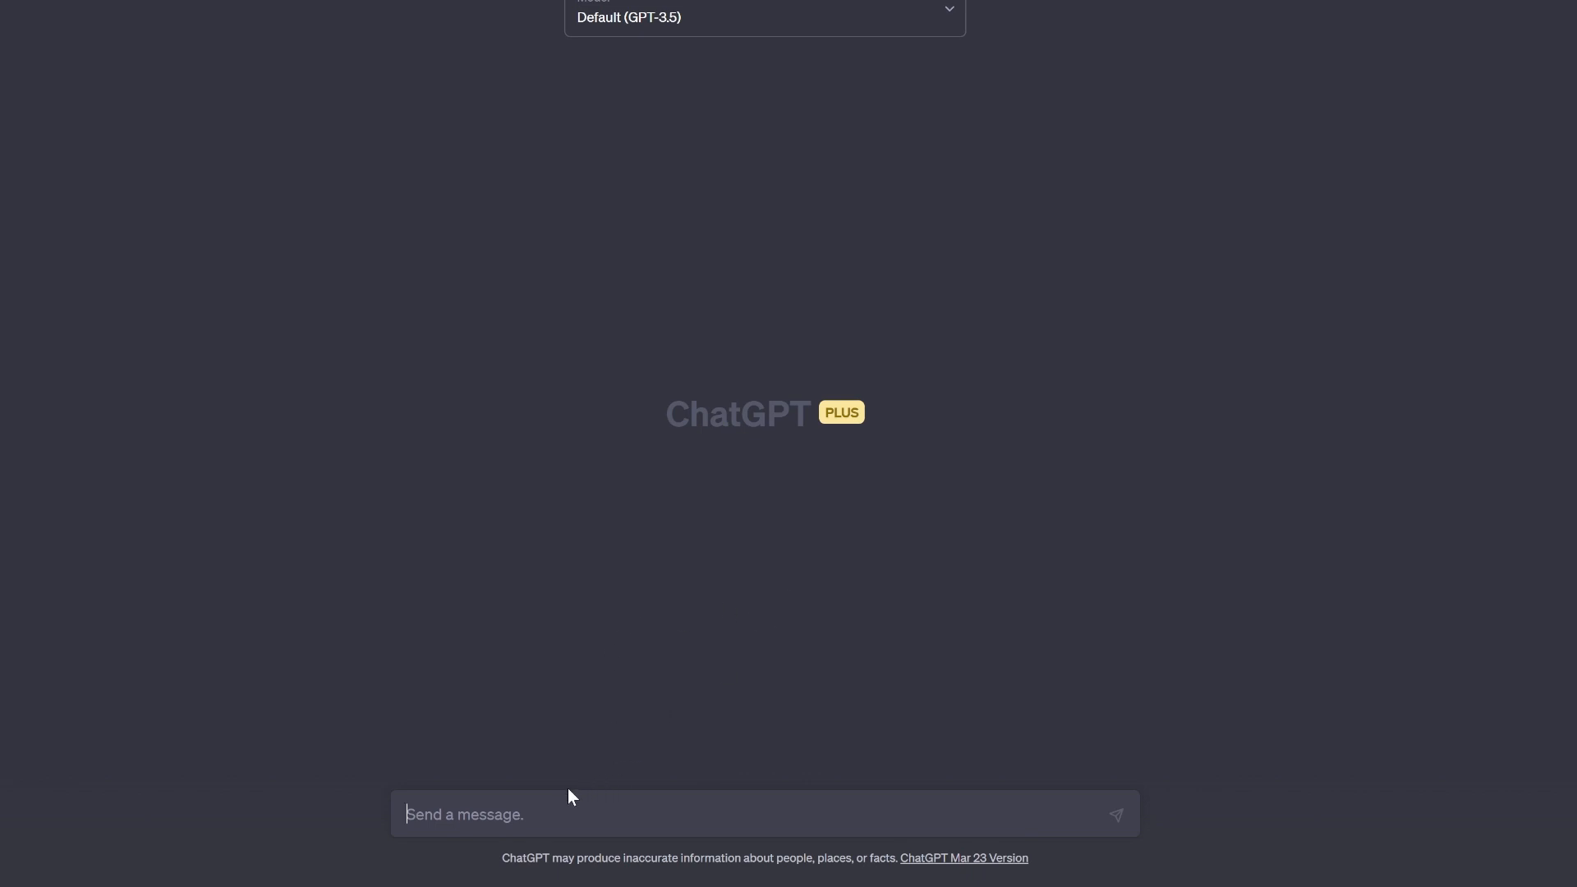
Send 'stormworks lua write me a function called drawsq that draws a square in the middle of' in the new chat.
click(463, 813)
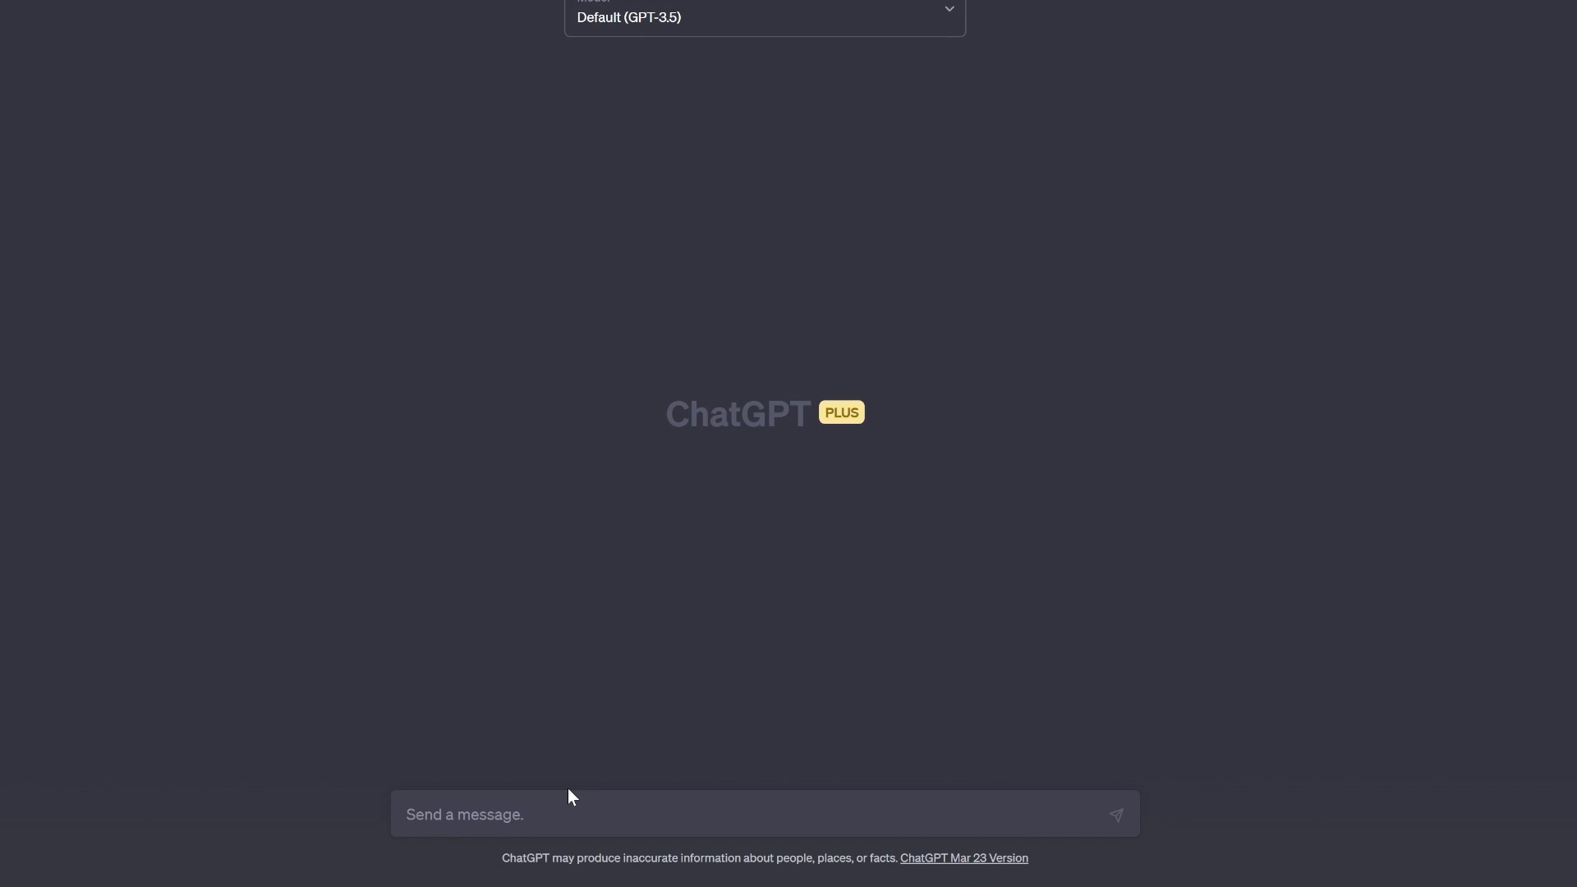
text(stormworks lua)
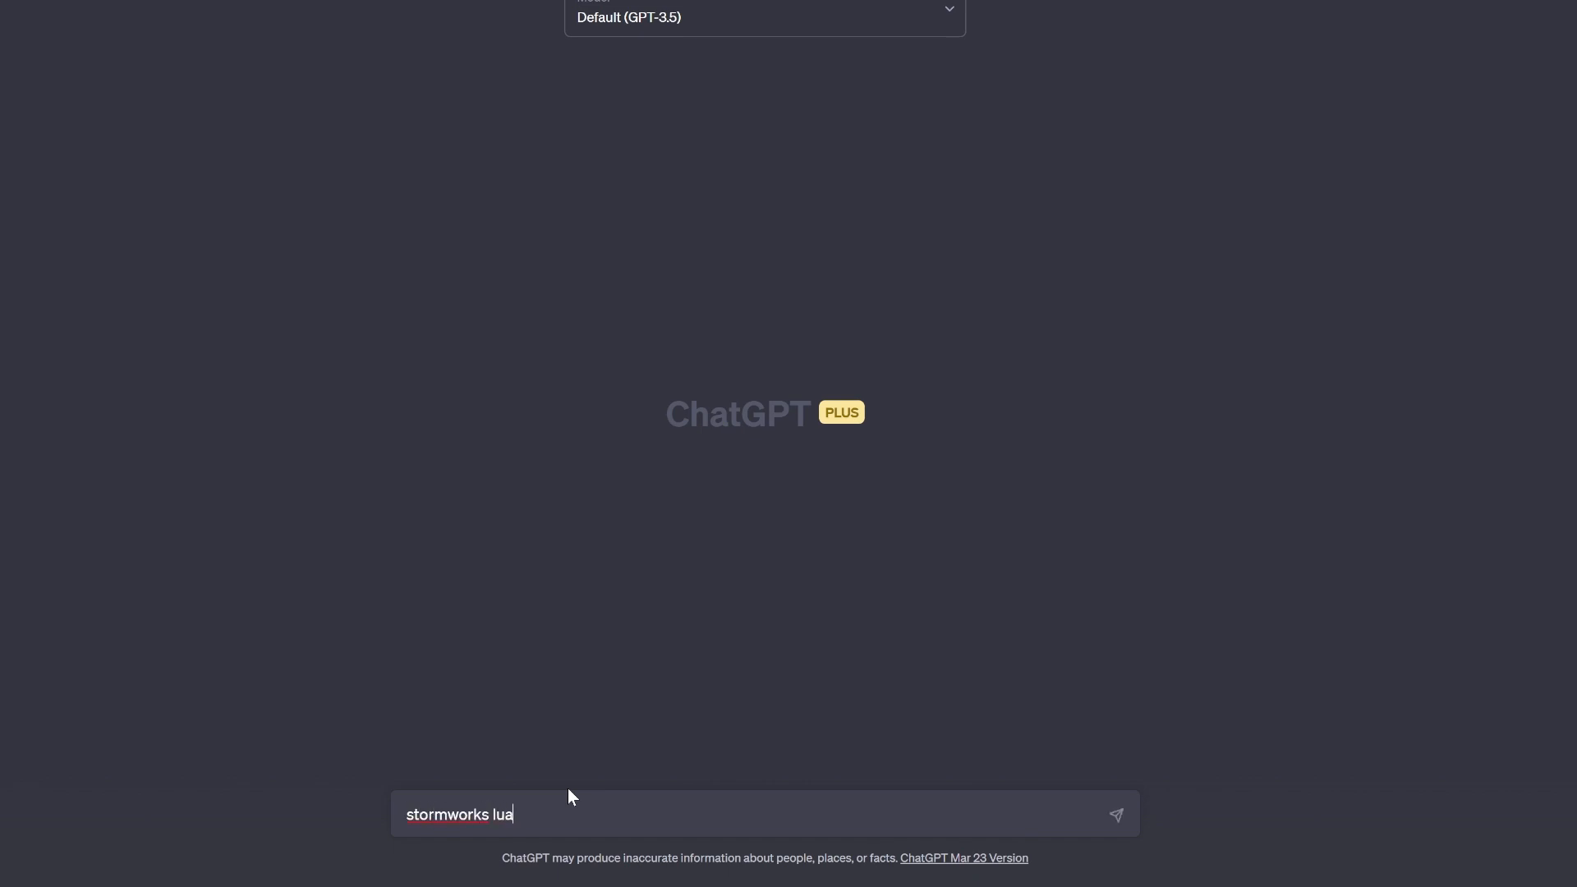
text(:)
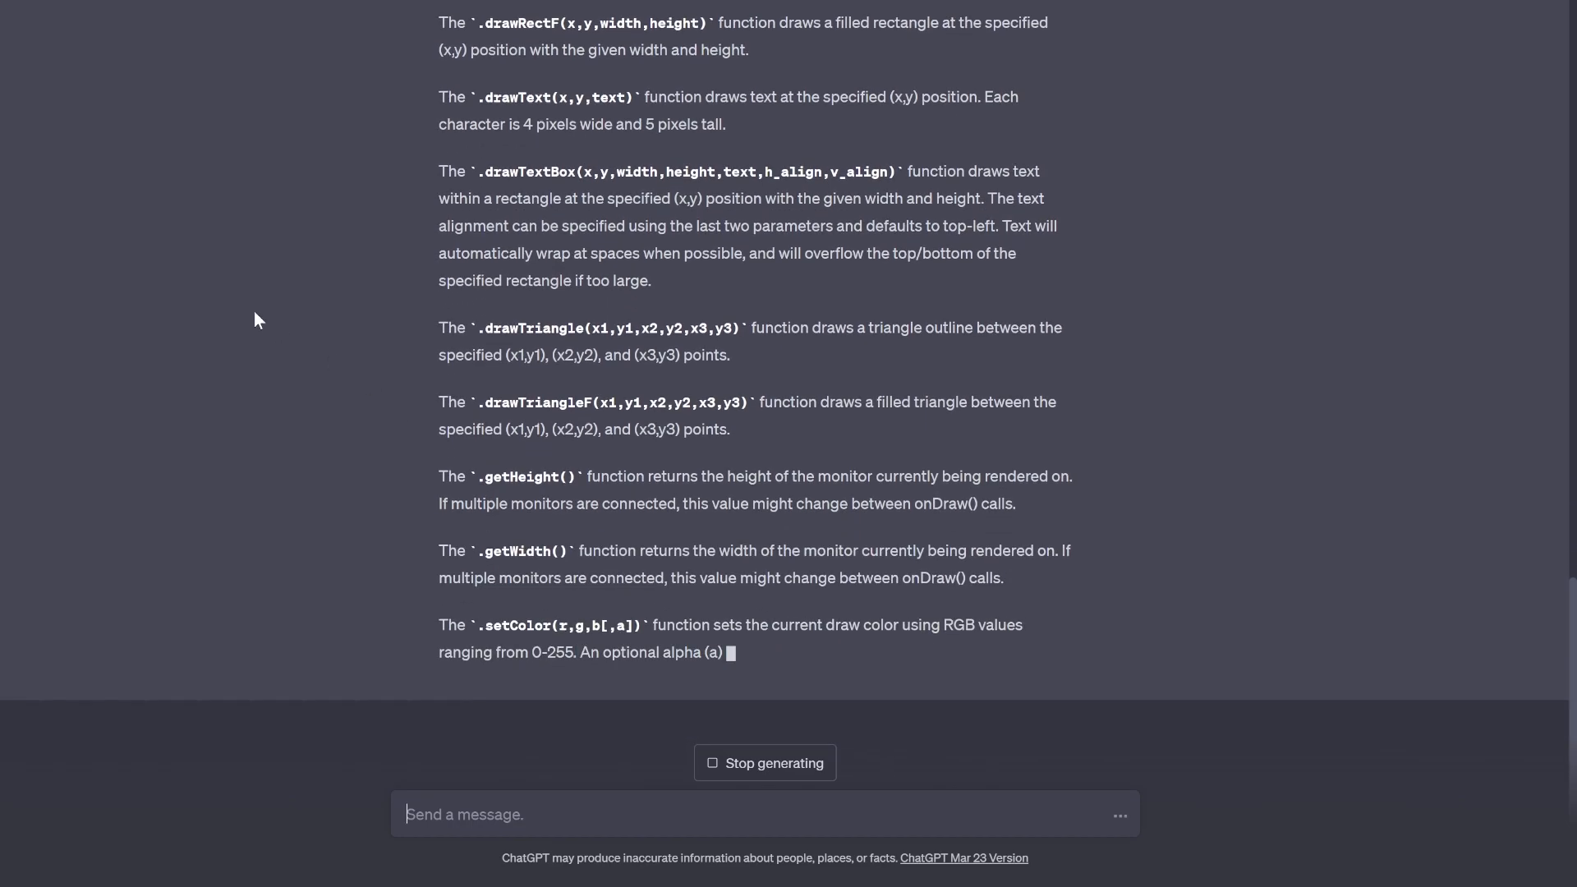
text(stormworks lua write me a function called drawsq that draws a square in the middle of the monitor - use onDraw() and use the getWidth and getHeight functions)
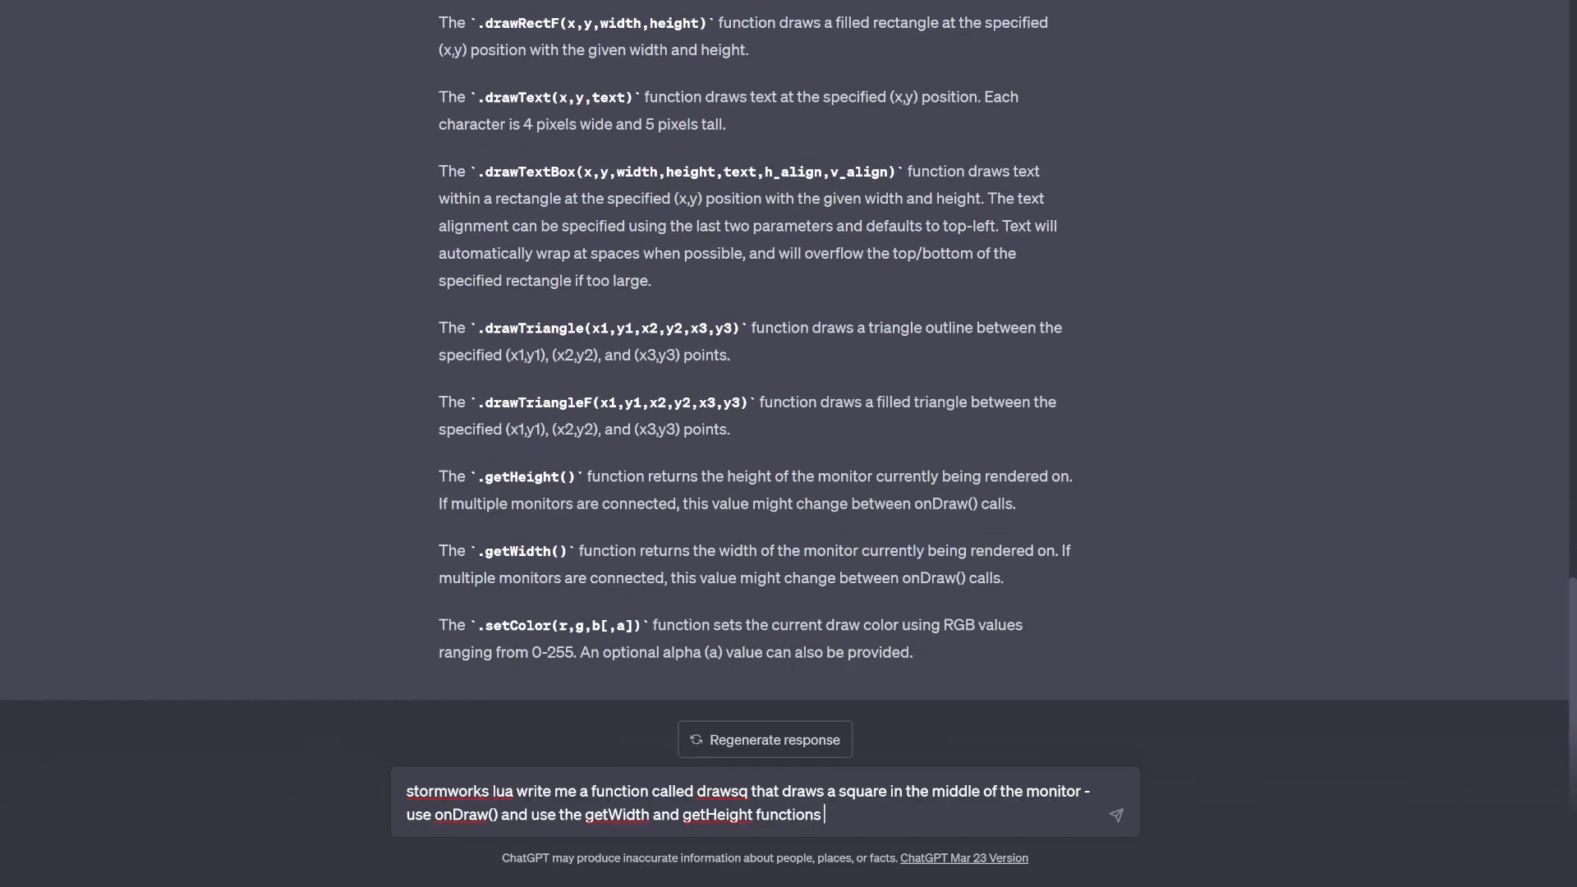
click(1115, 813)
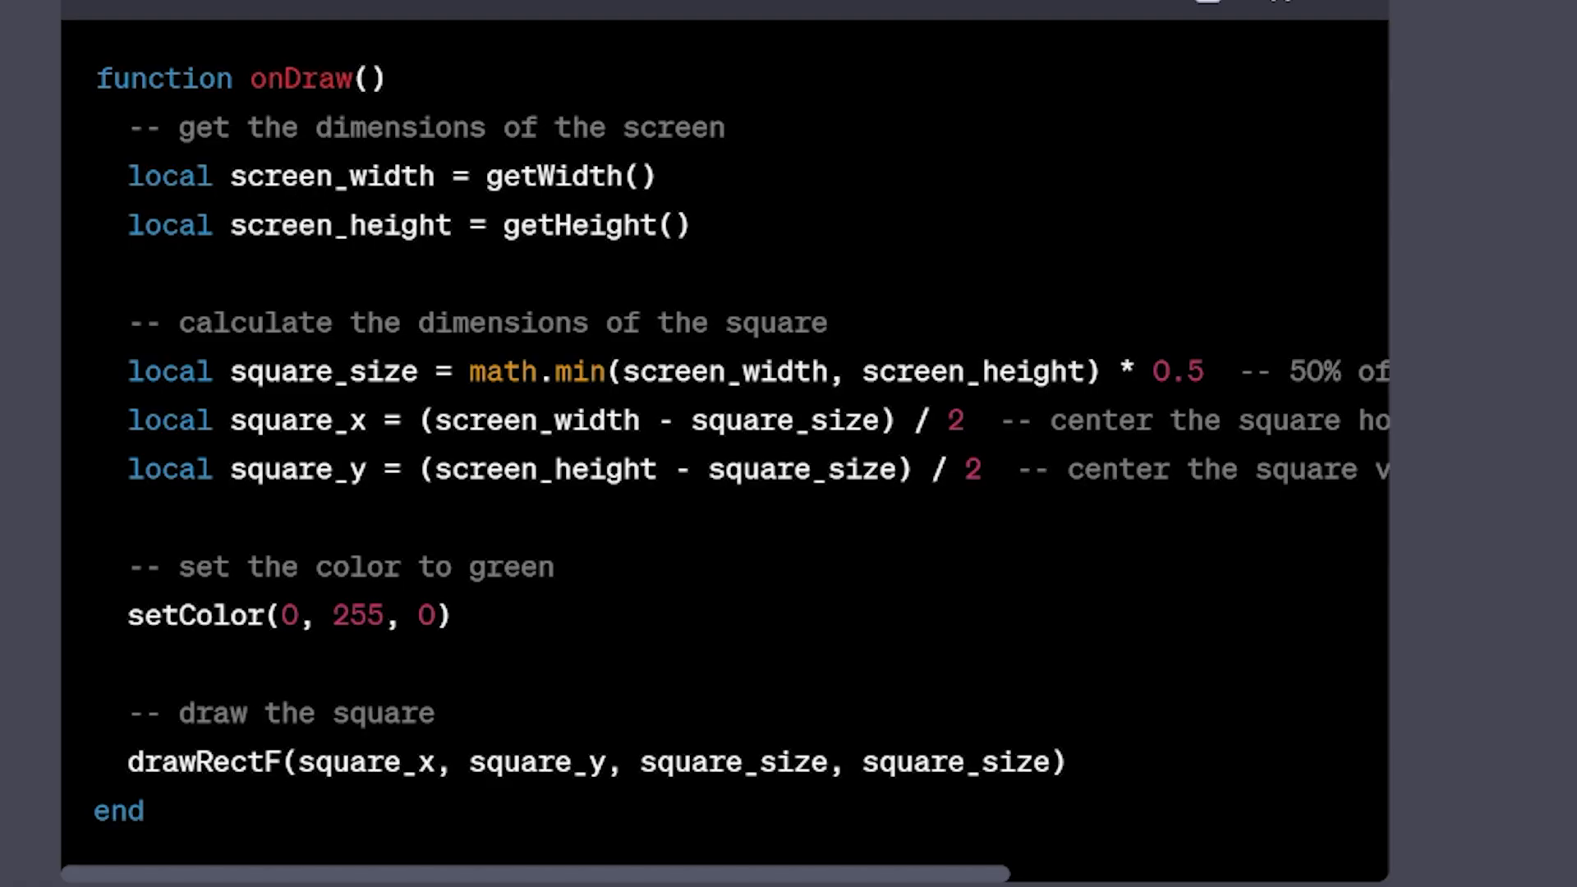
drag(125, 759, 146, 810)
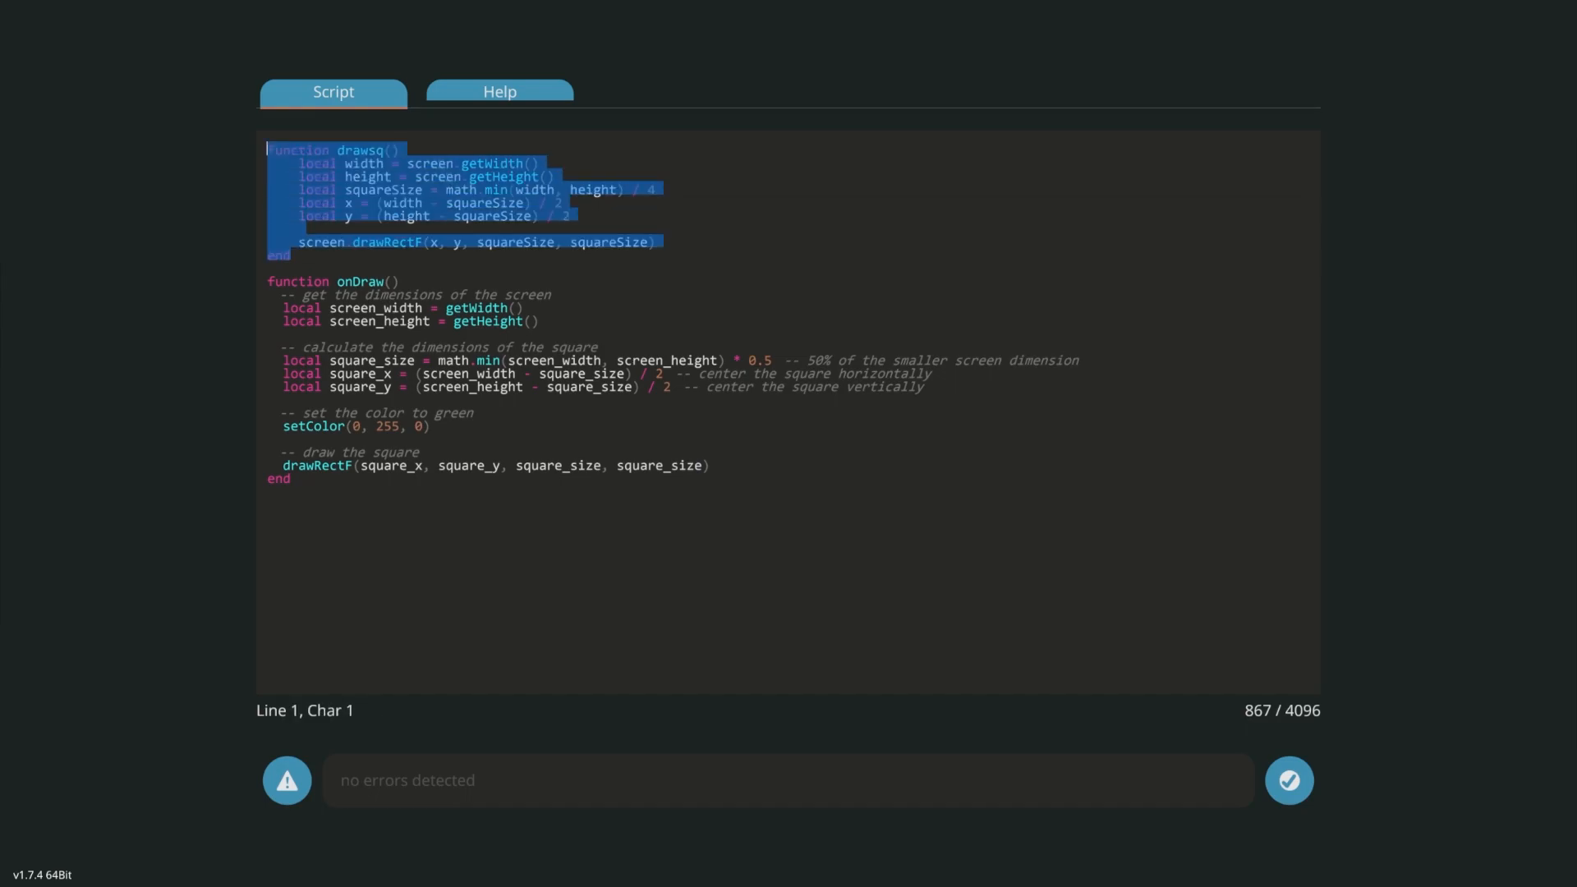
Write an empty 'function onTick()' ... 'end' over the old drawsq lines.
text(on)
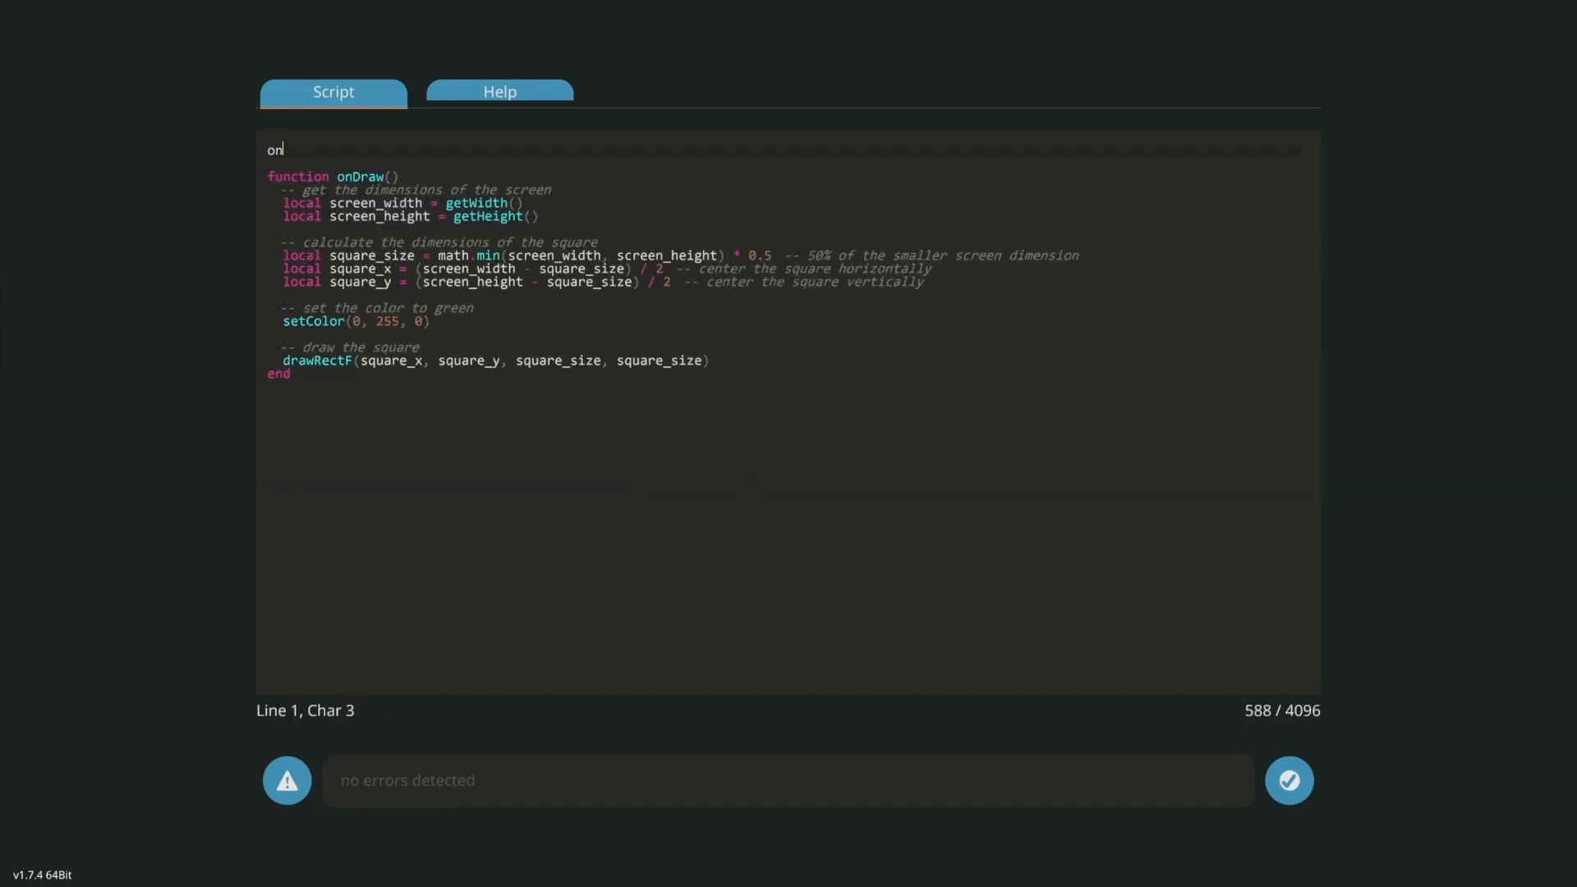
text(function)
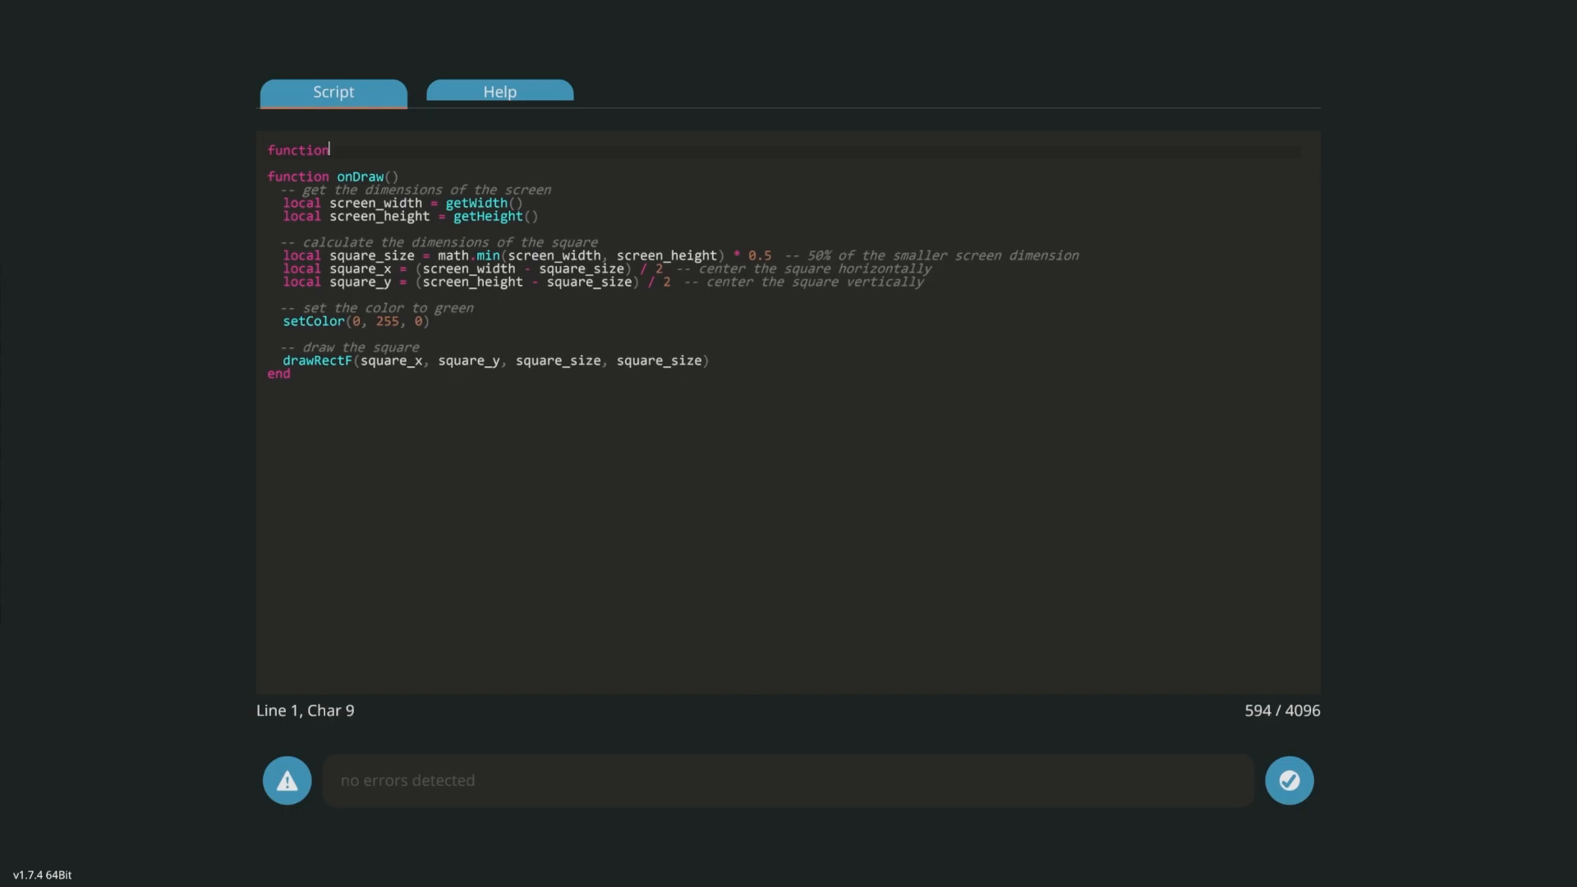
text(onTick())
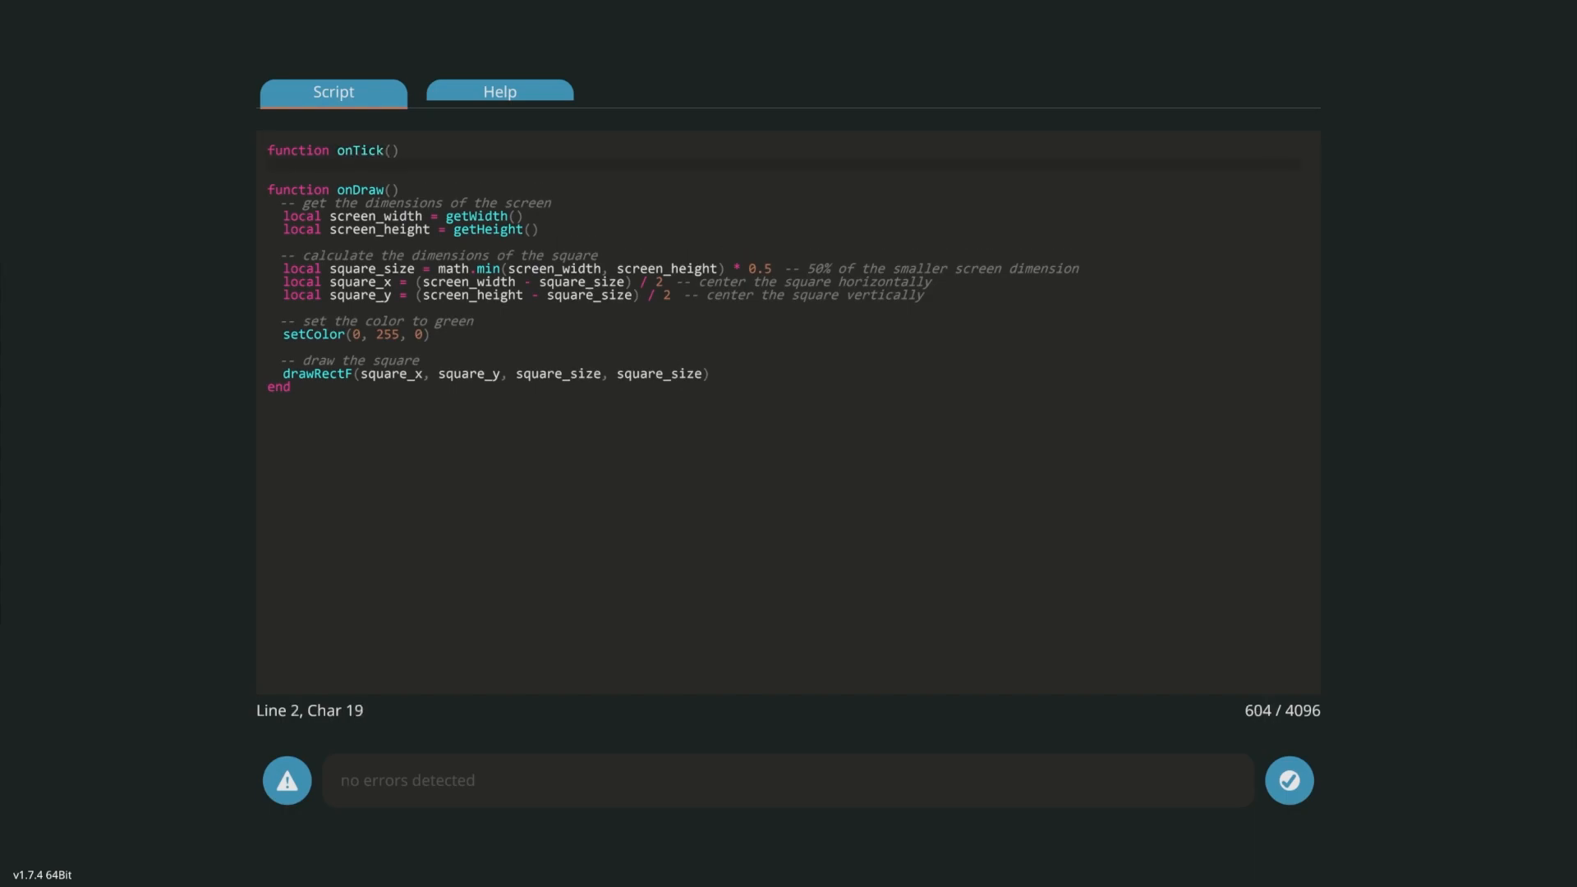
text(end)
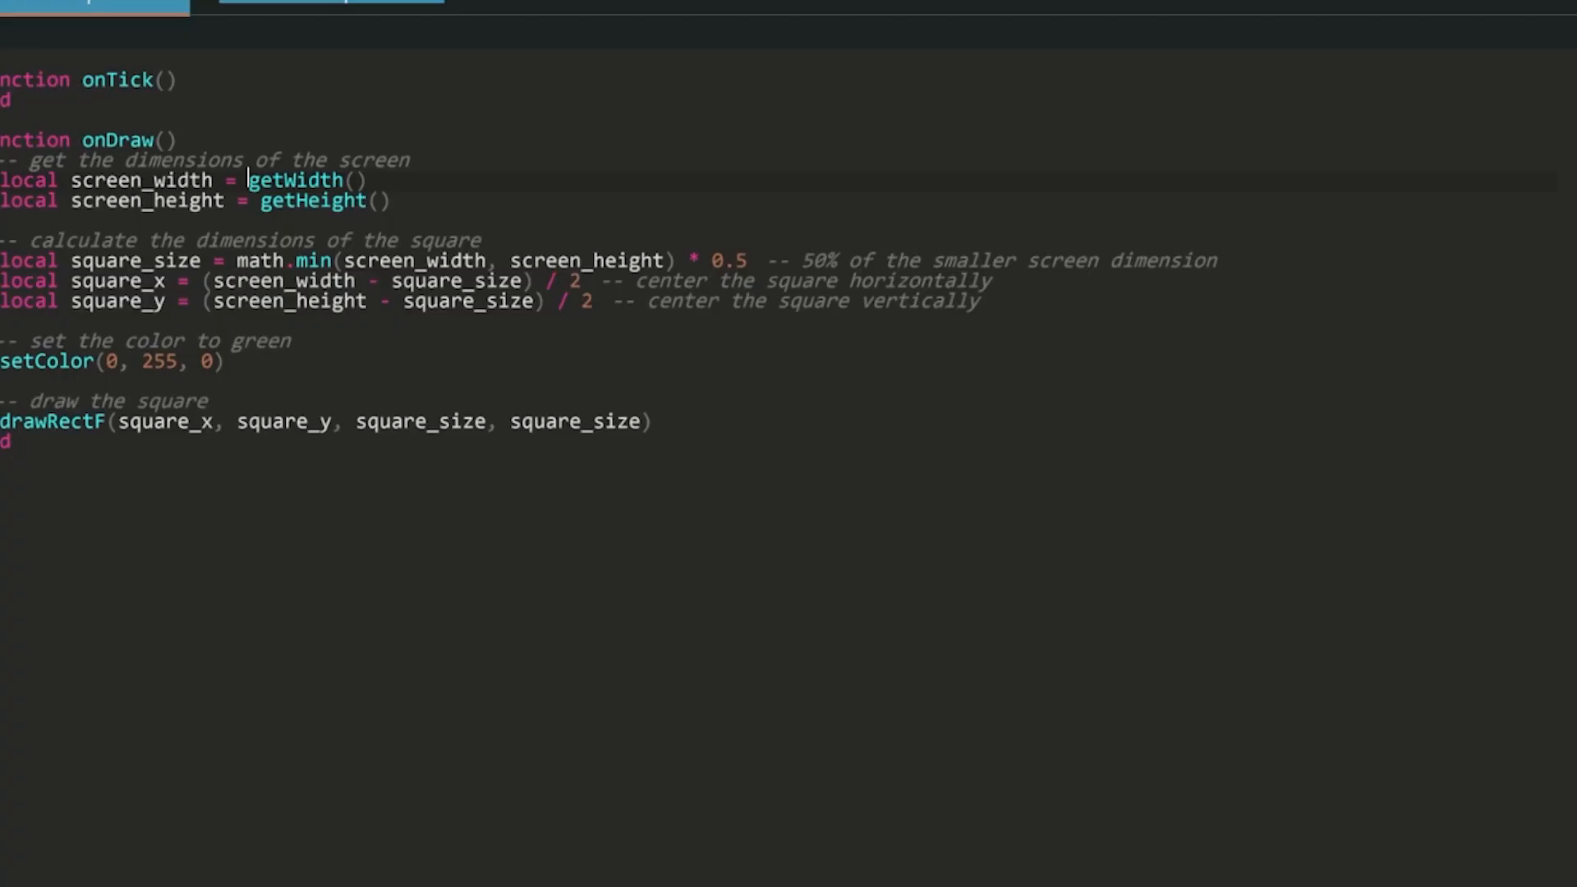
Add the 'screen.' prefix before the getWidth, getHeight, setColor and drawRectF calls.
text(sree)
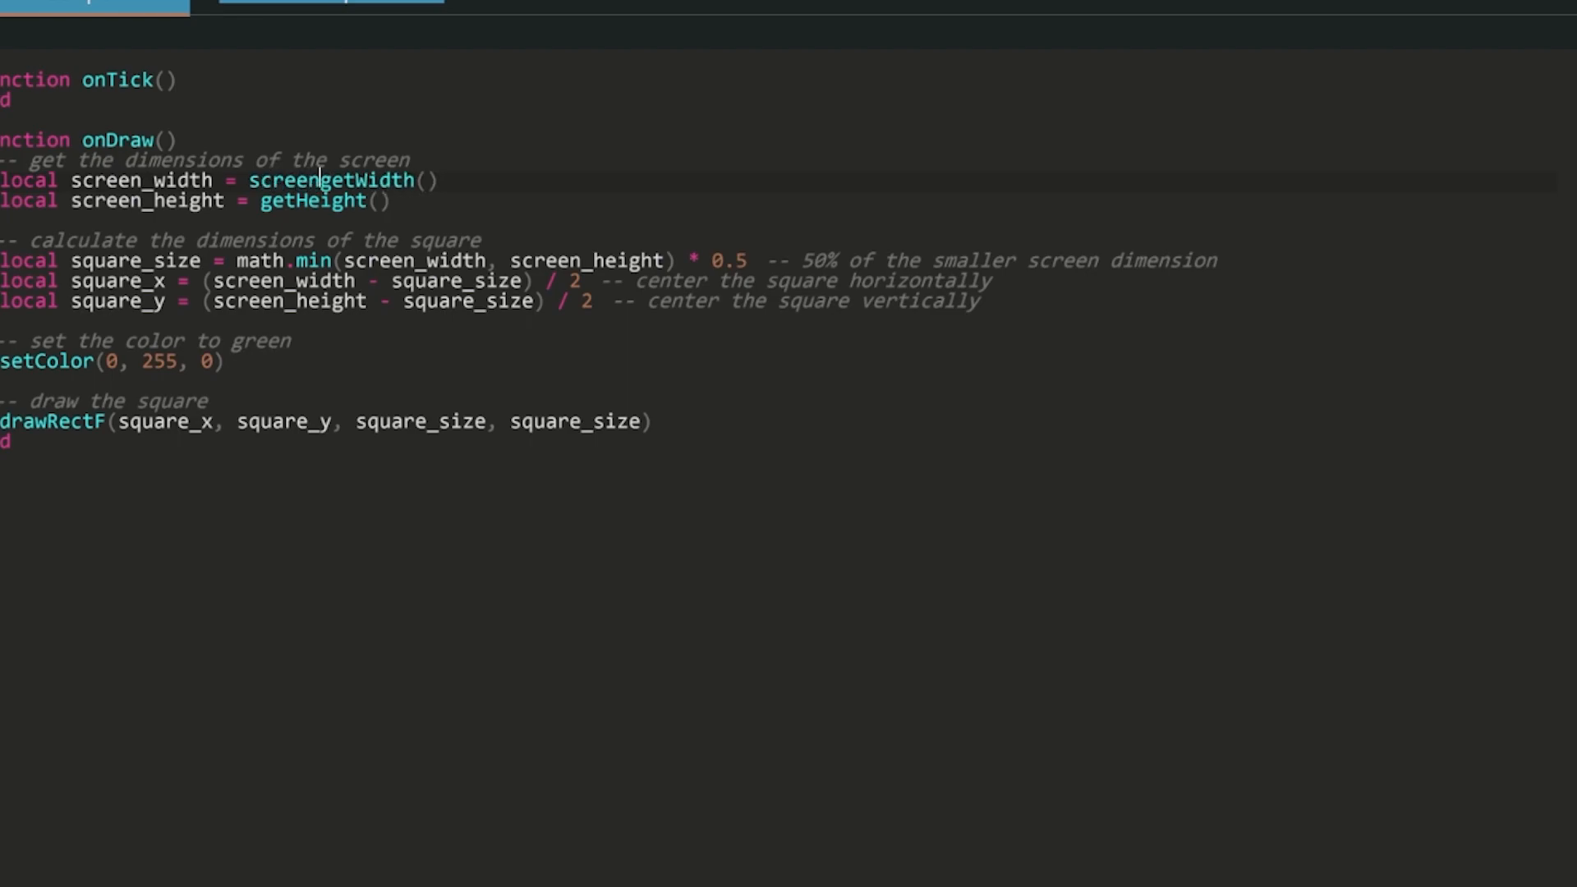
text(.)
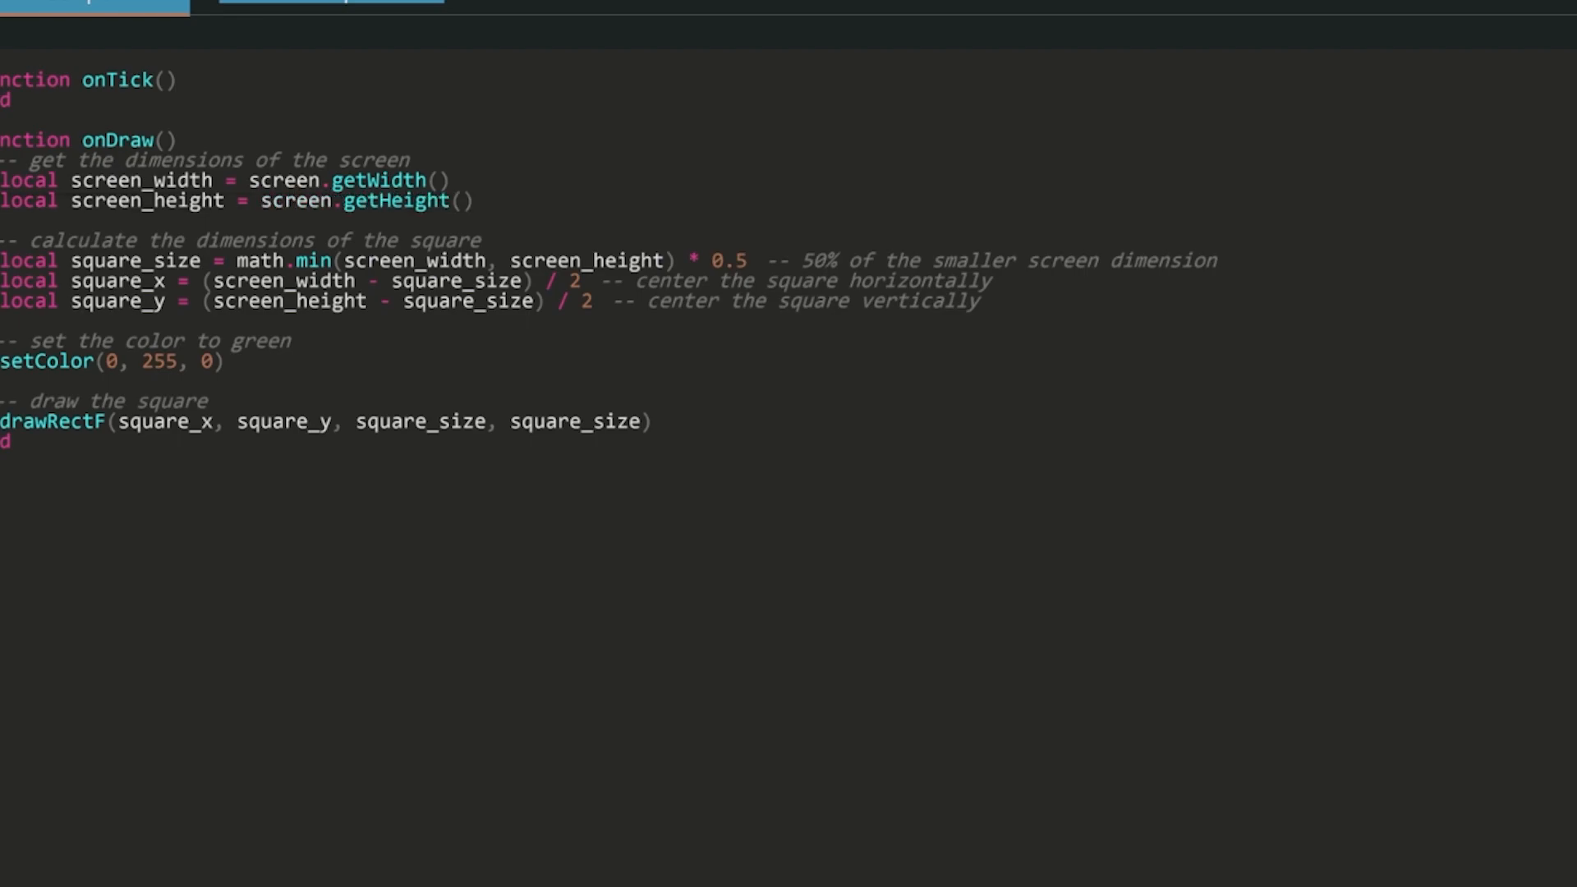
text(screen.)
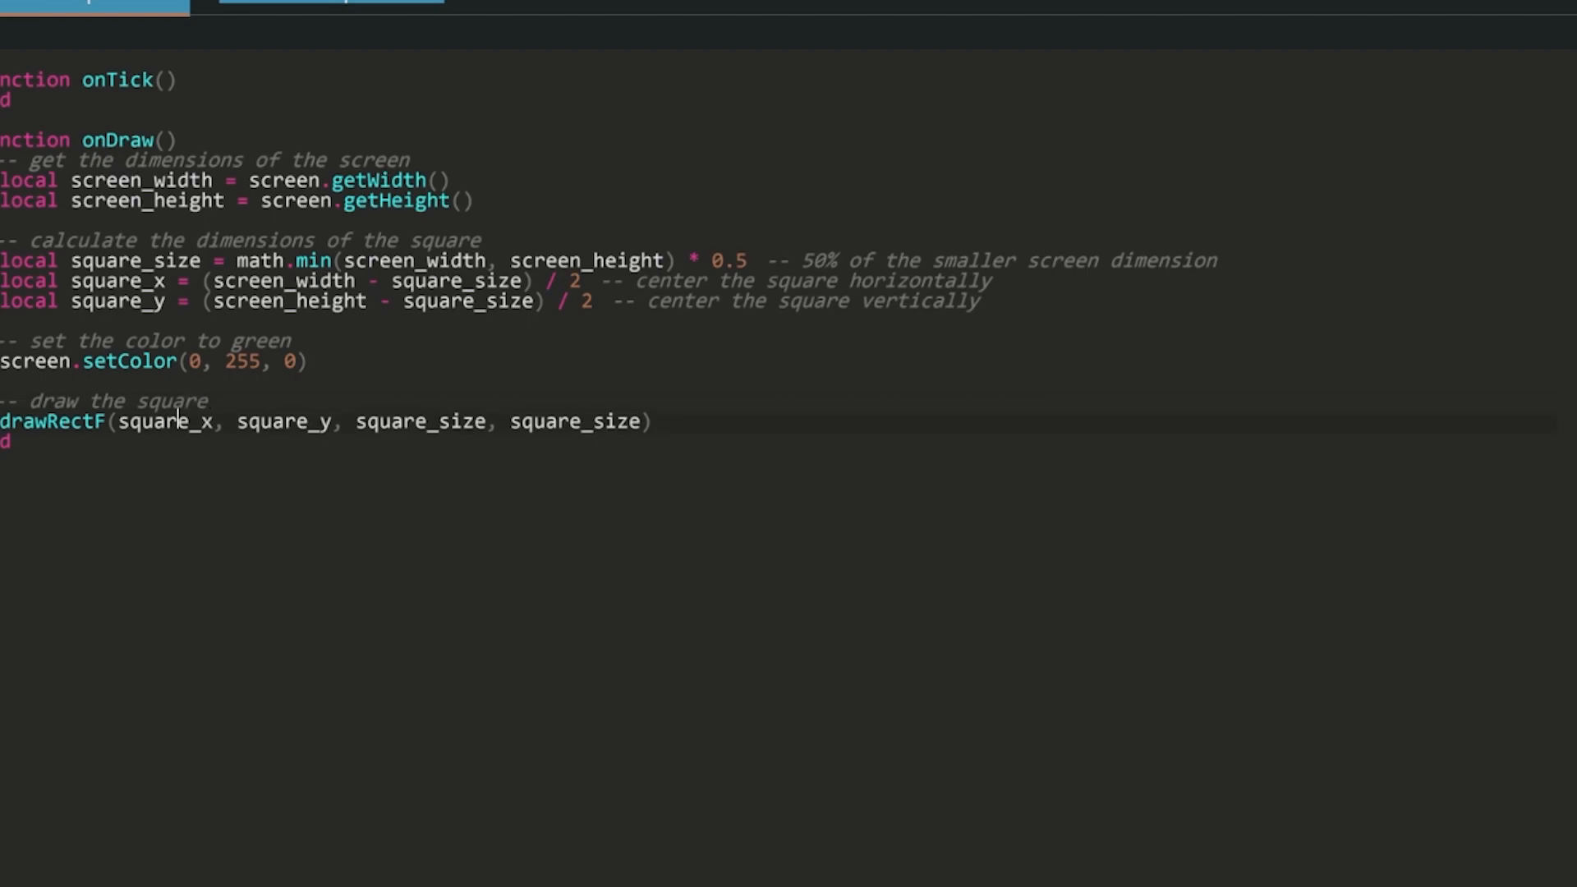
text(scr)
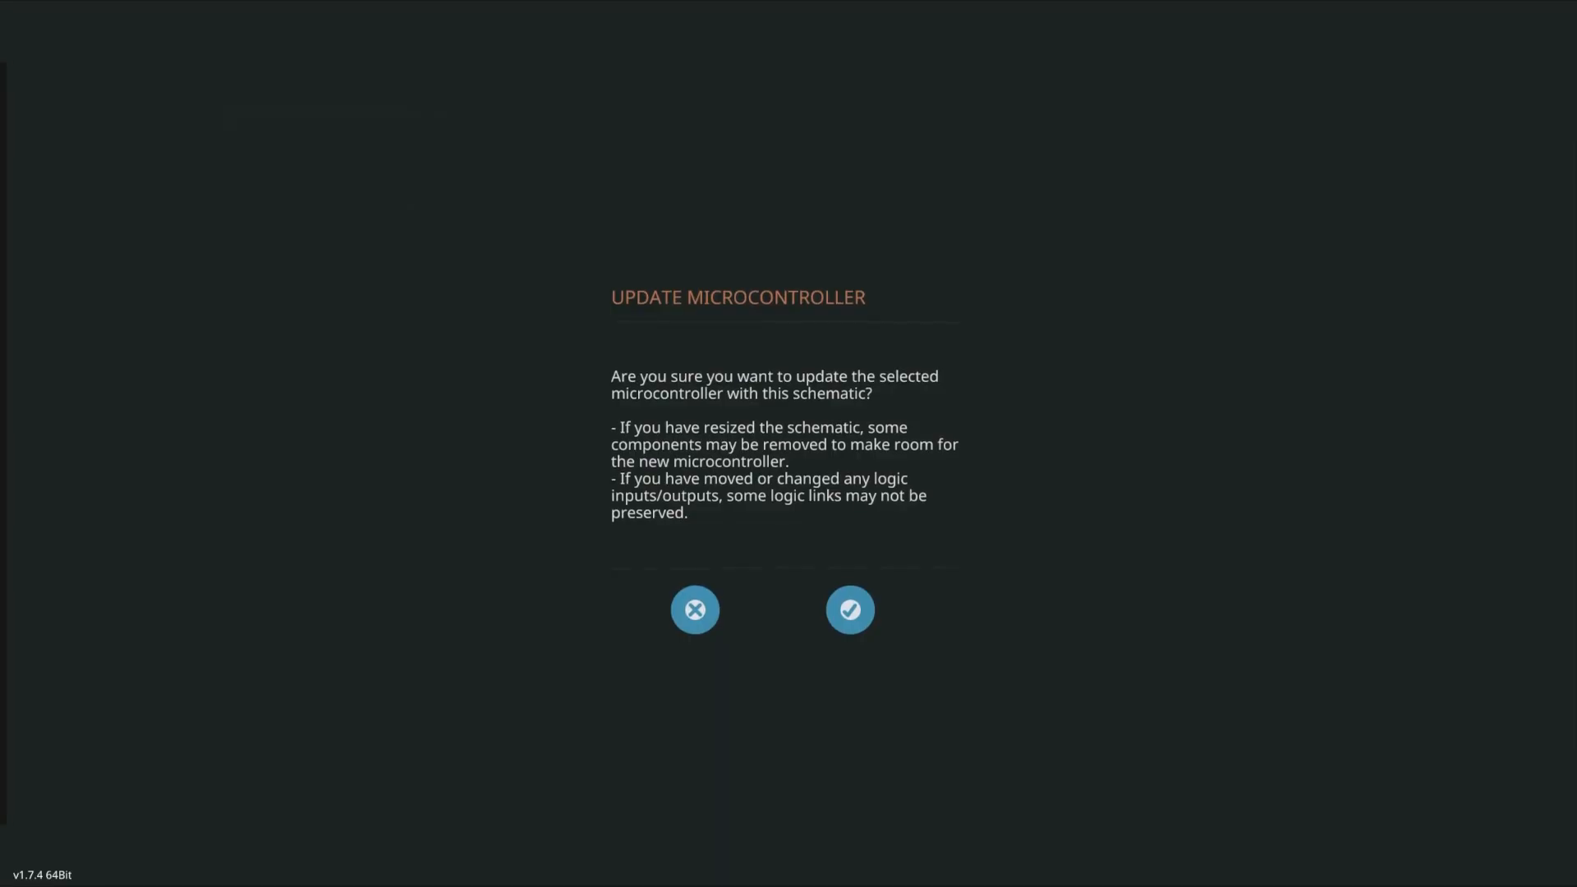
Confirm the microcontroller update and show only the vehicle's logic components.
click(849, 610)
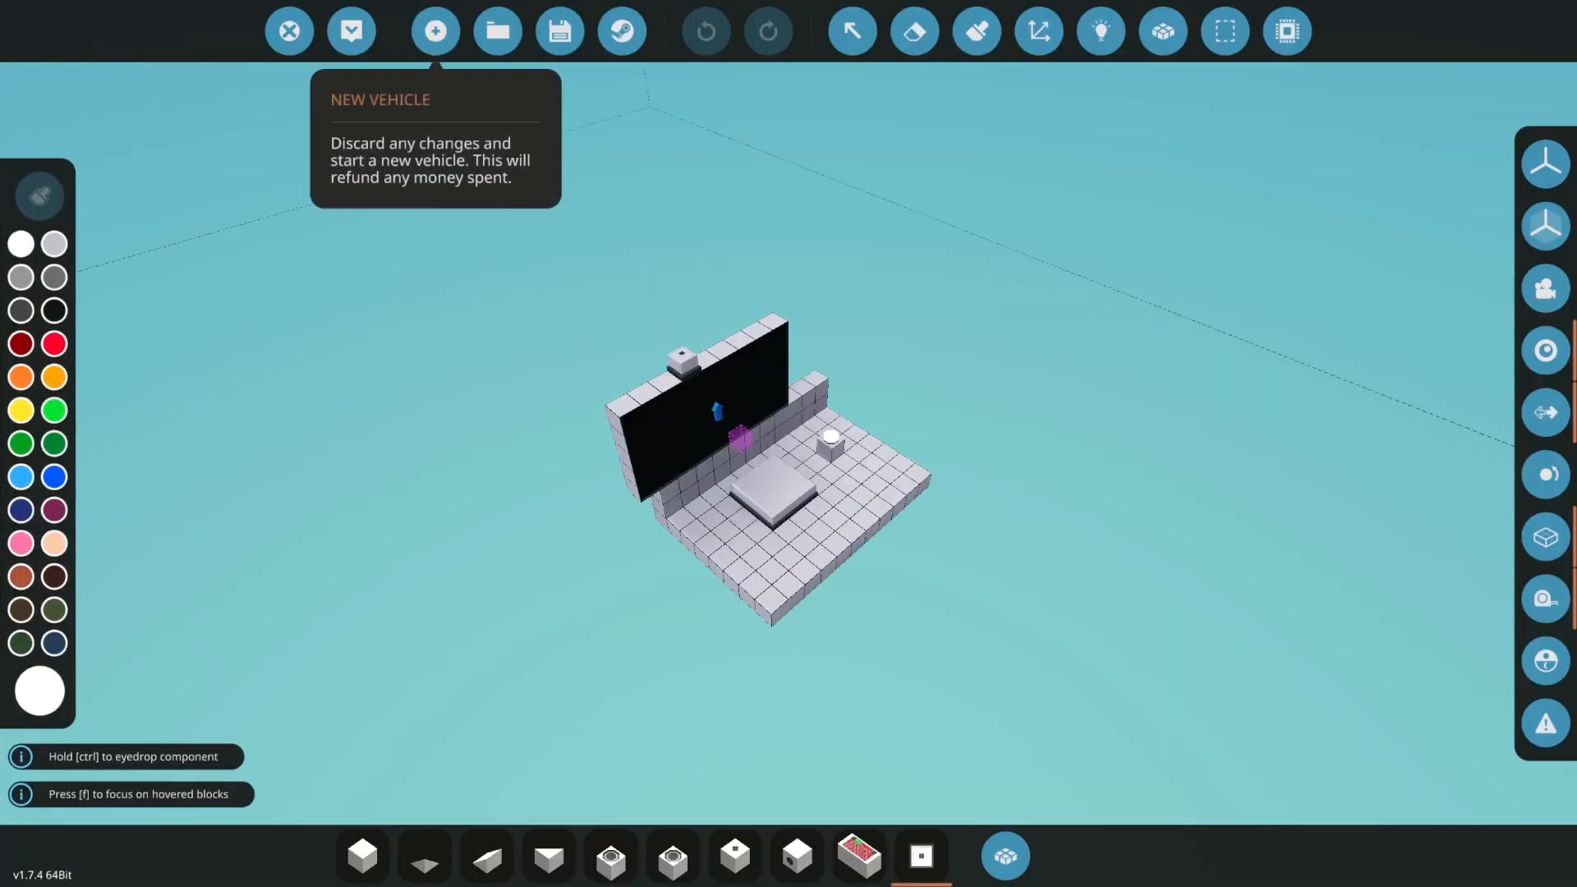
mouse_move(705, 403)
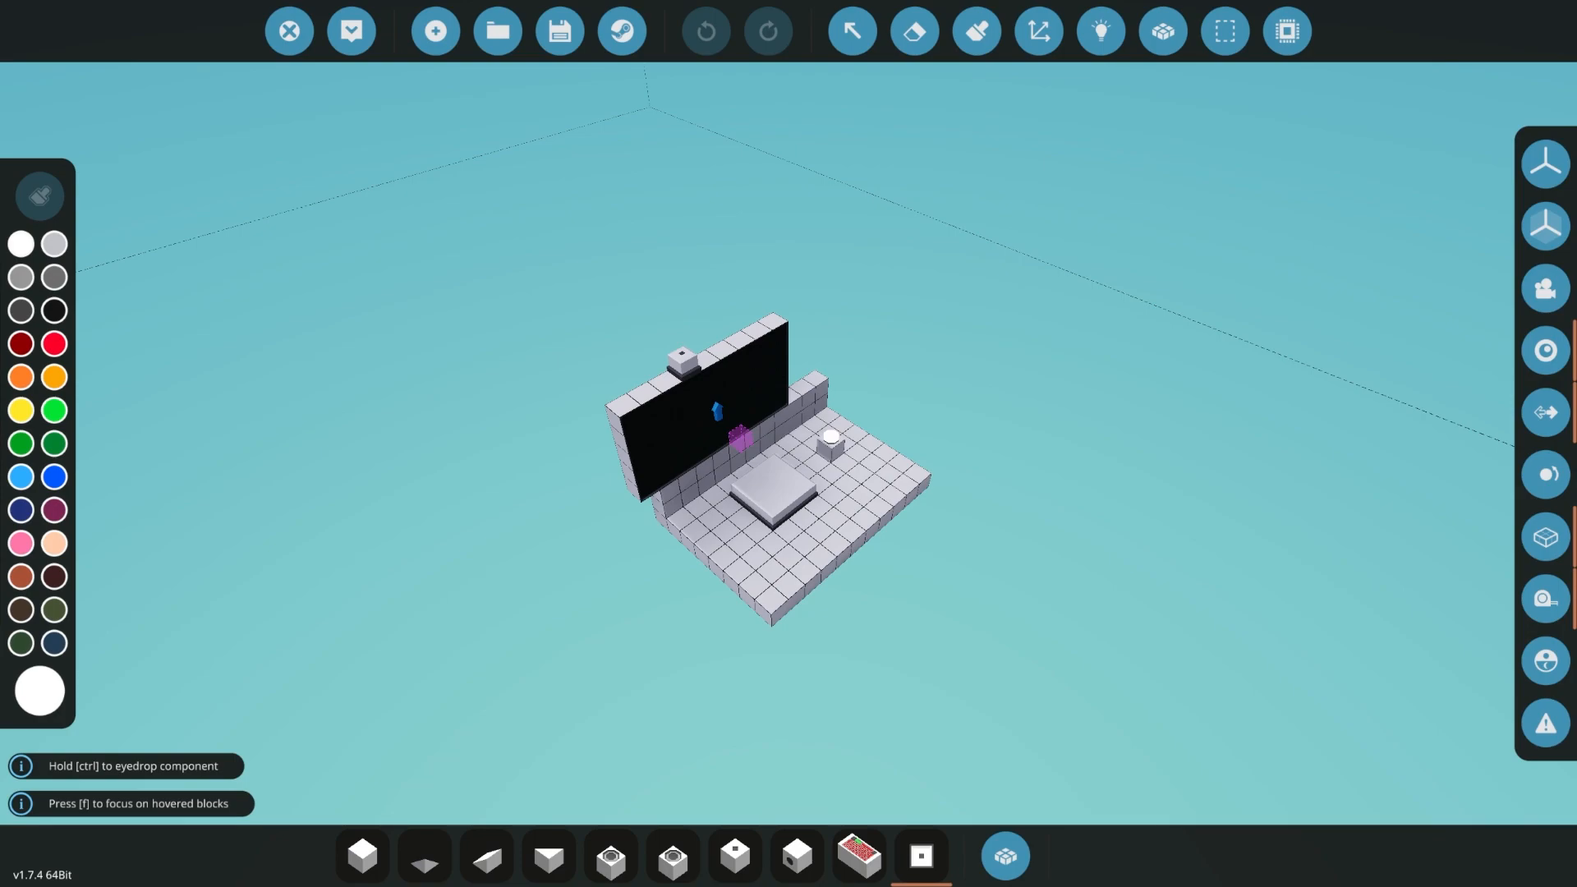
click(798, 509)
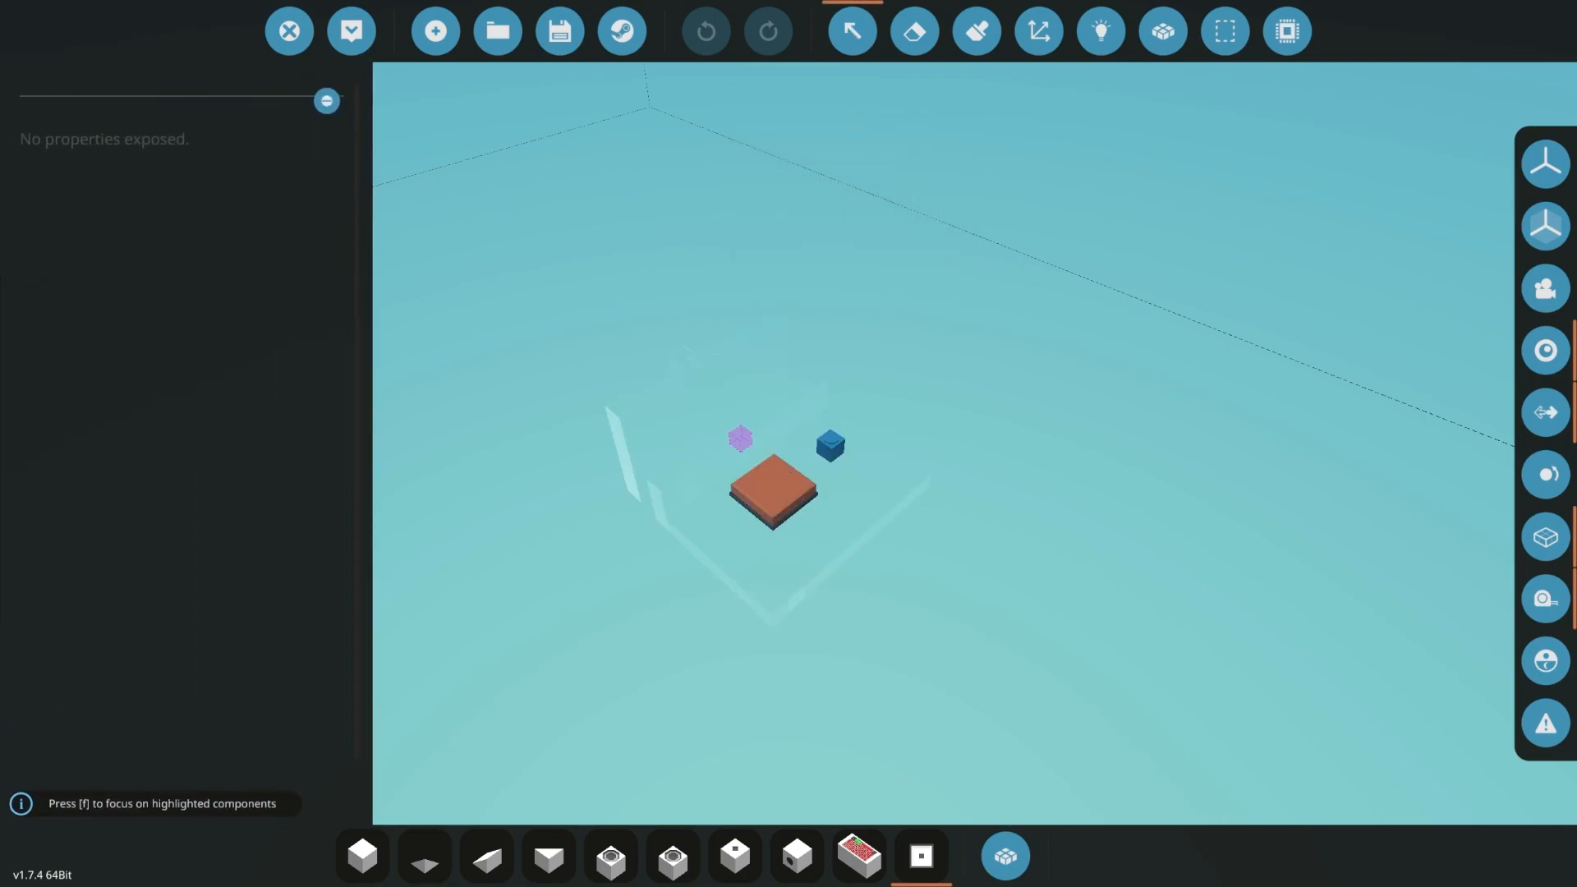
mouse_move(1546, 537)
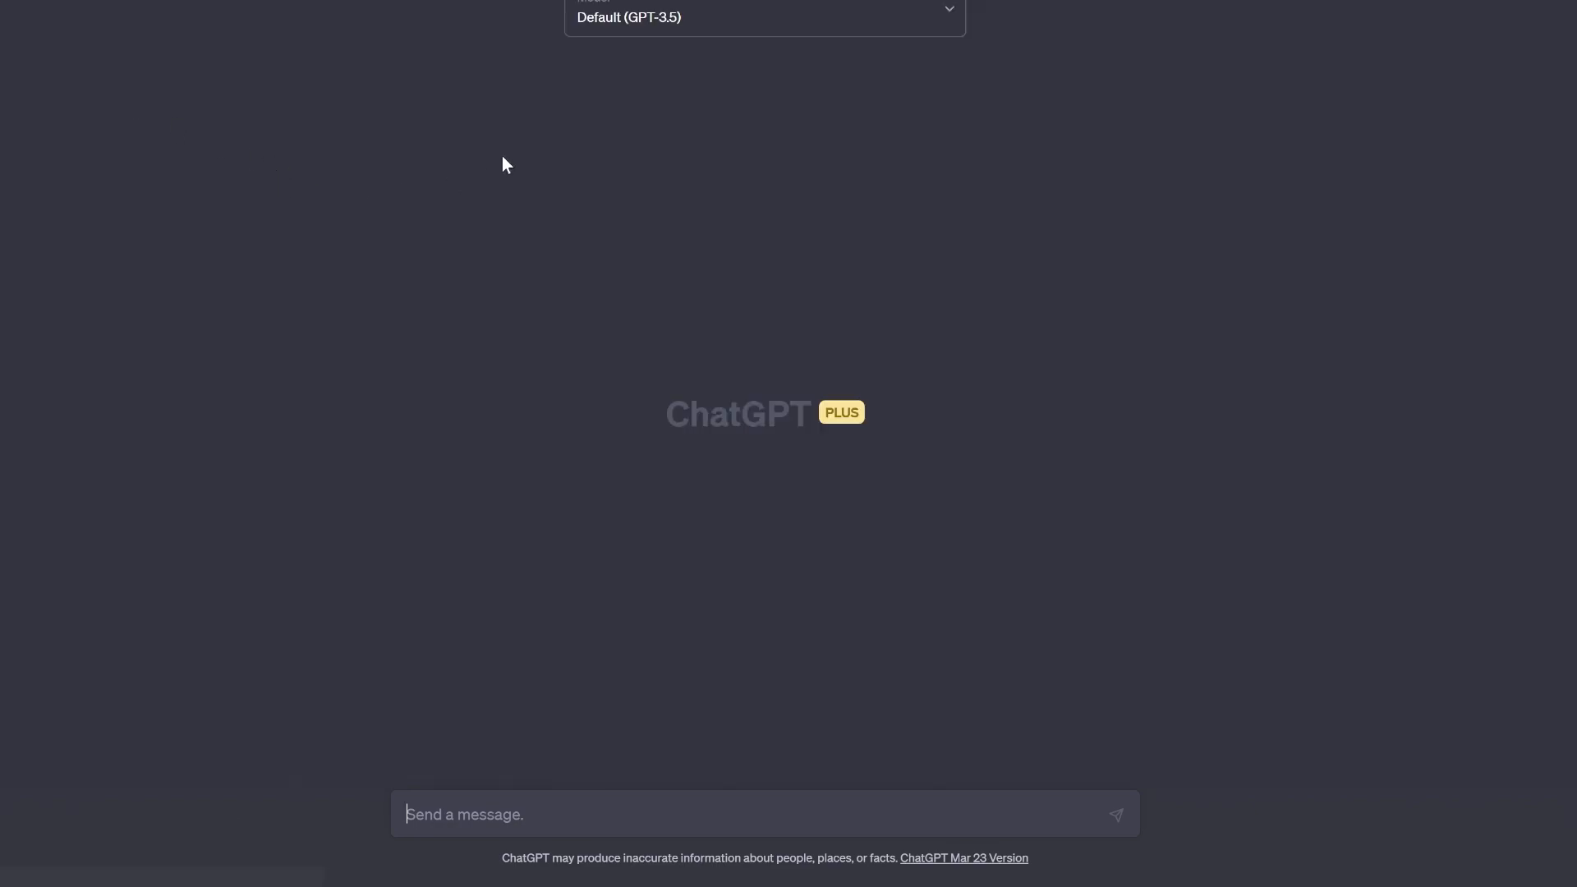
Switch the chat model to GPT-4.
click(763, 16)
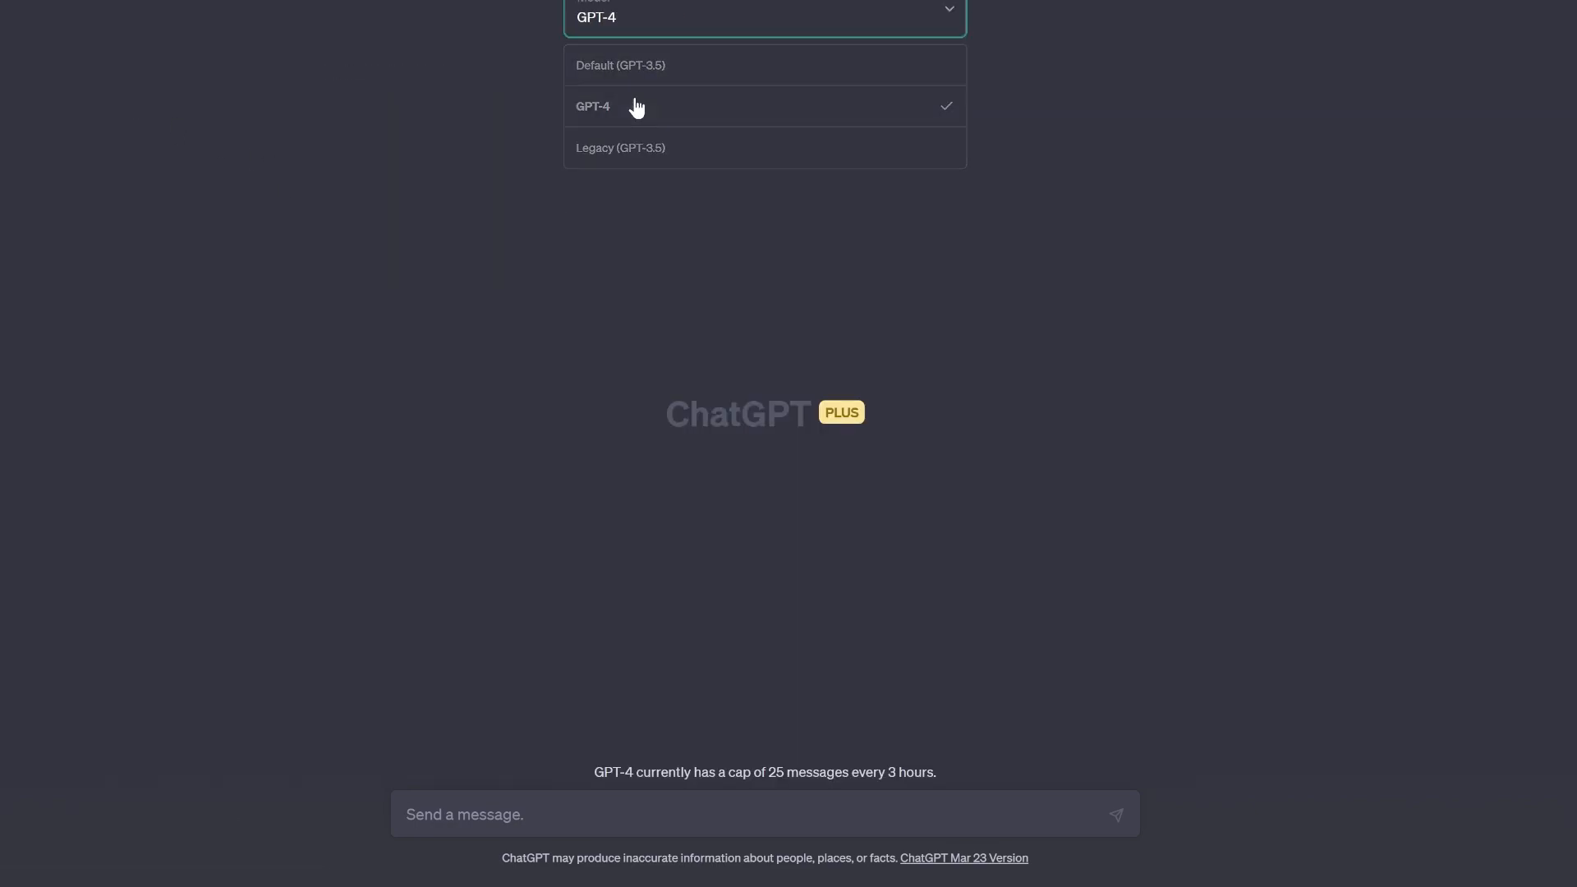
click(593, 105)
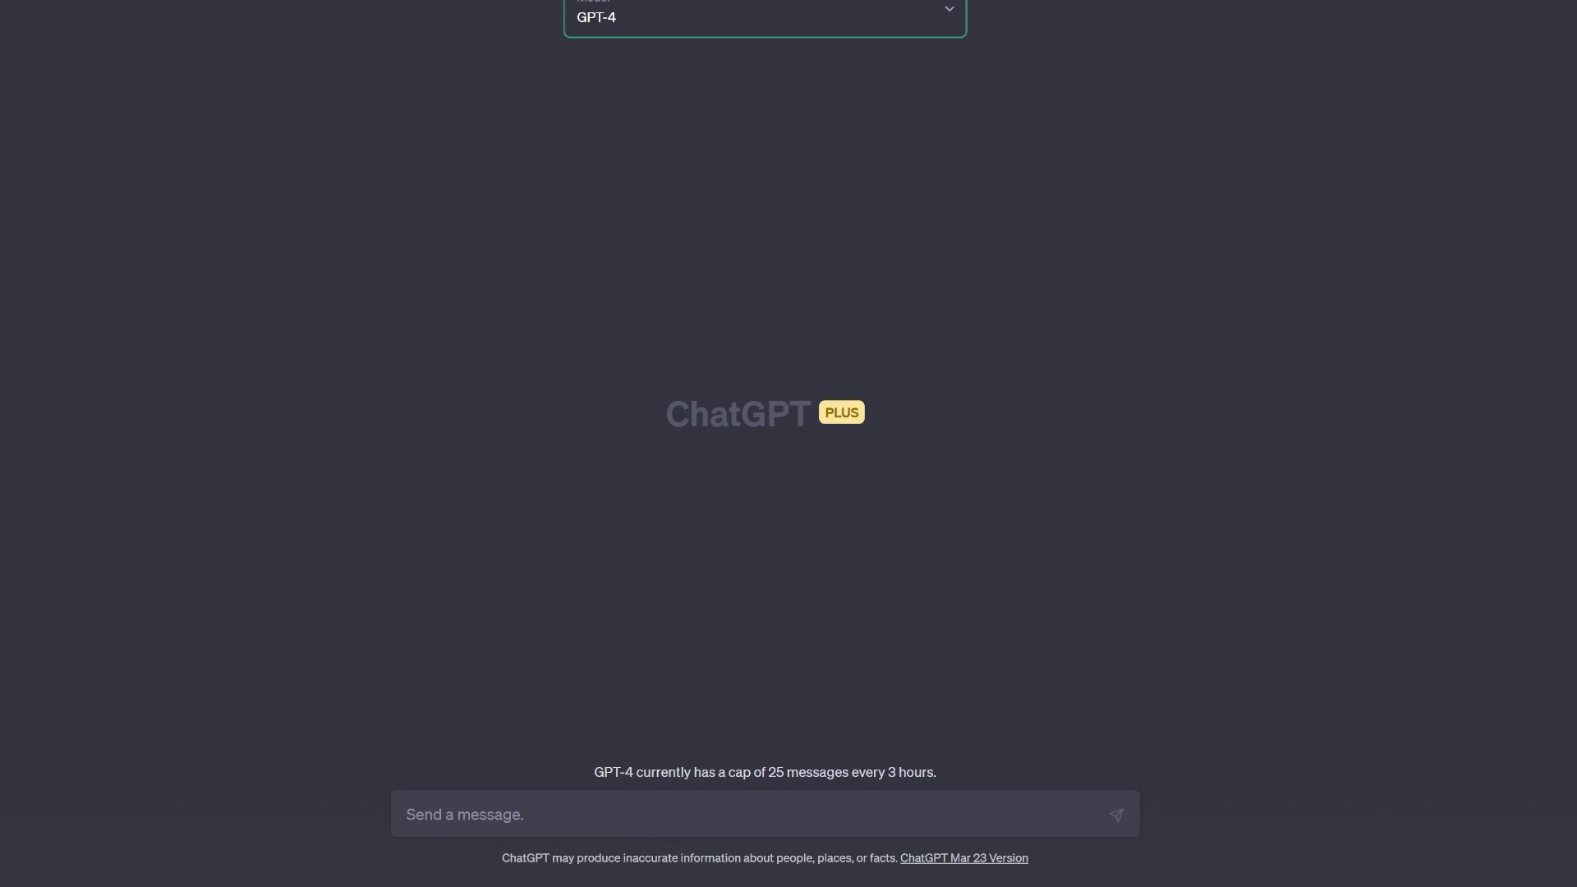
Draft 'This is stormworks lua please review and explain how it works' with the script.
text(This is stormwor)
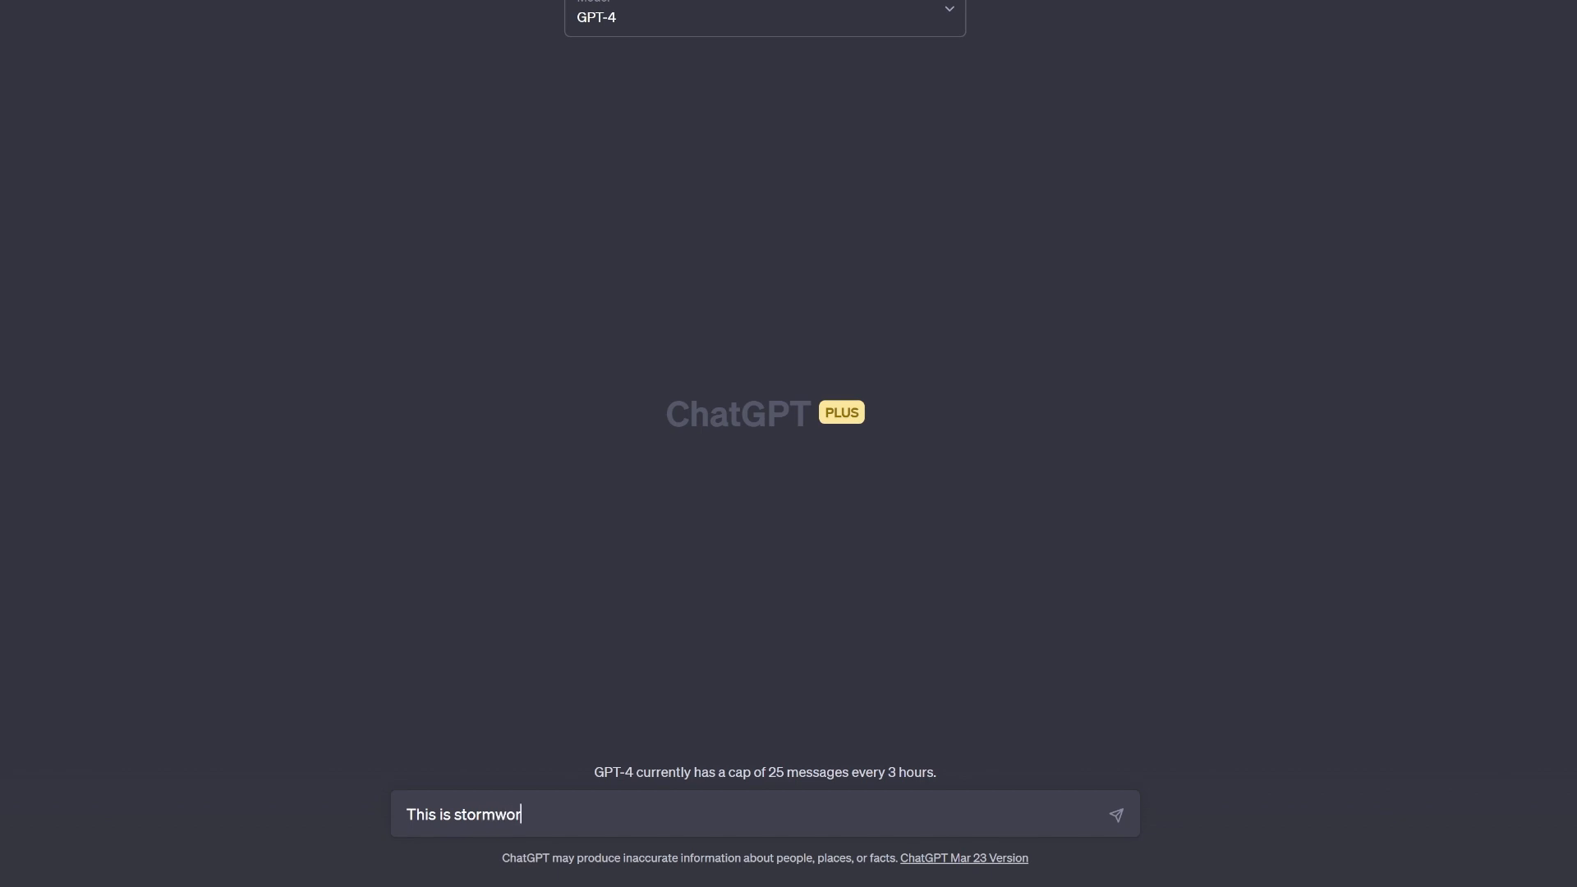
text(ks lua)
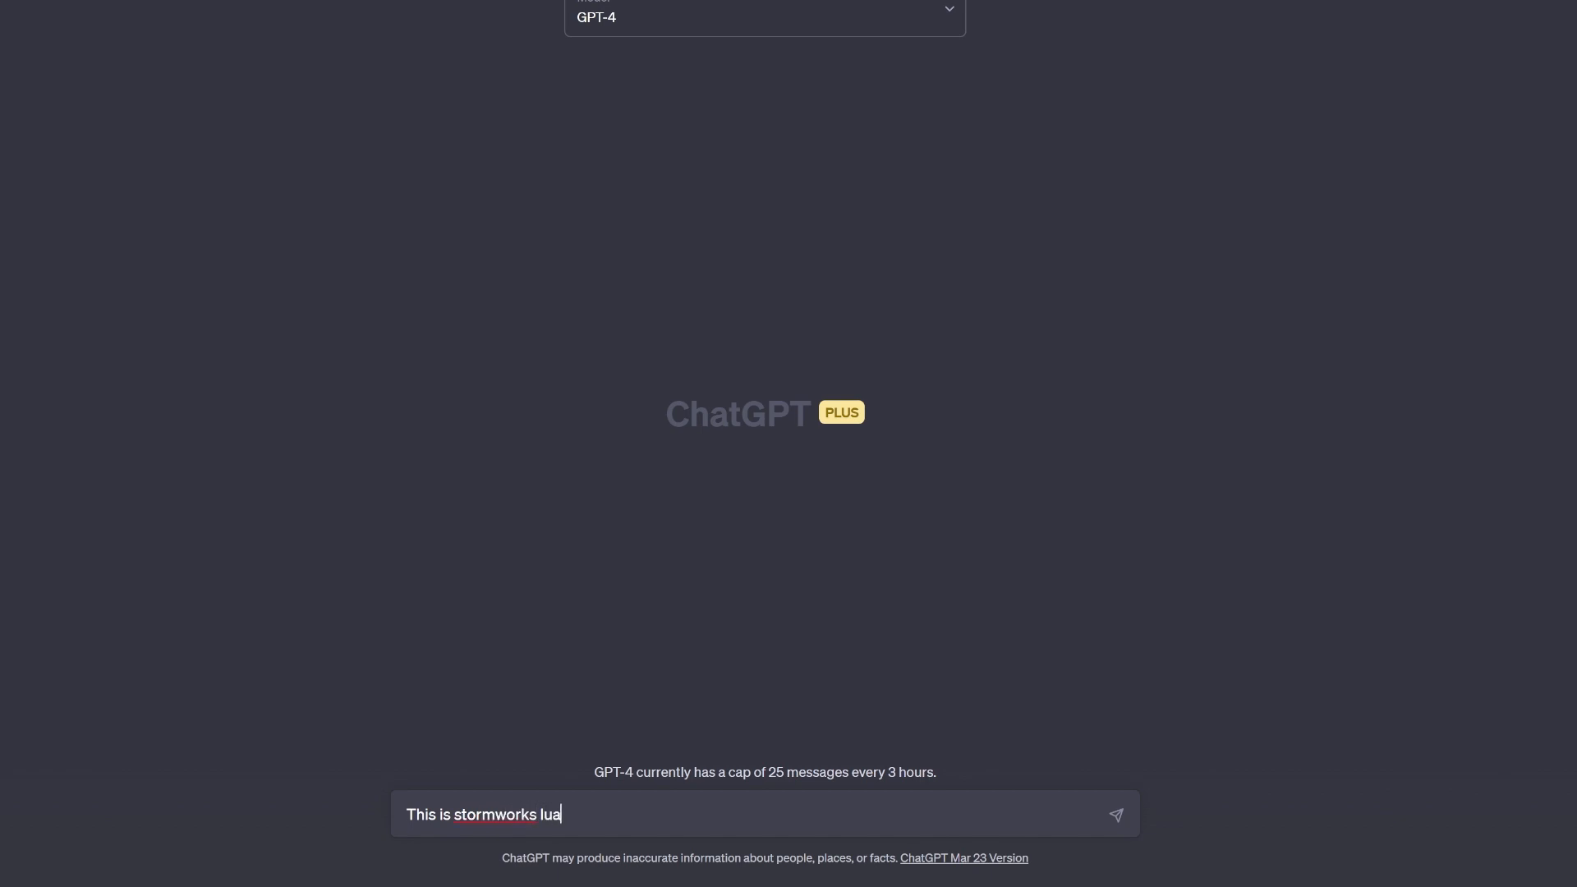
text(please rev)
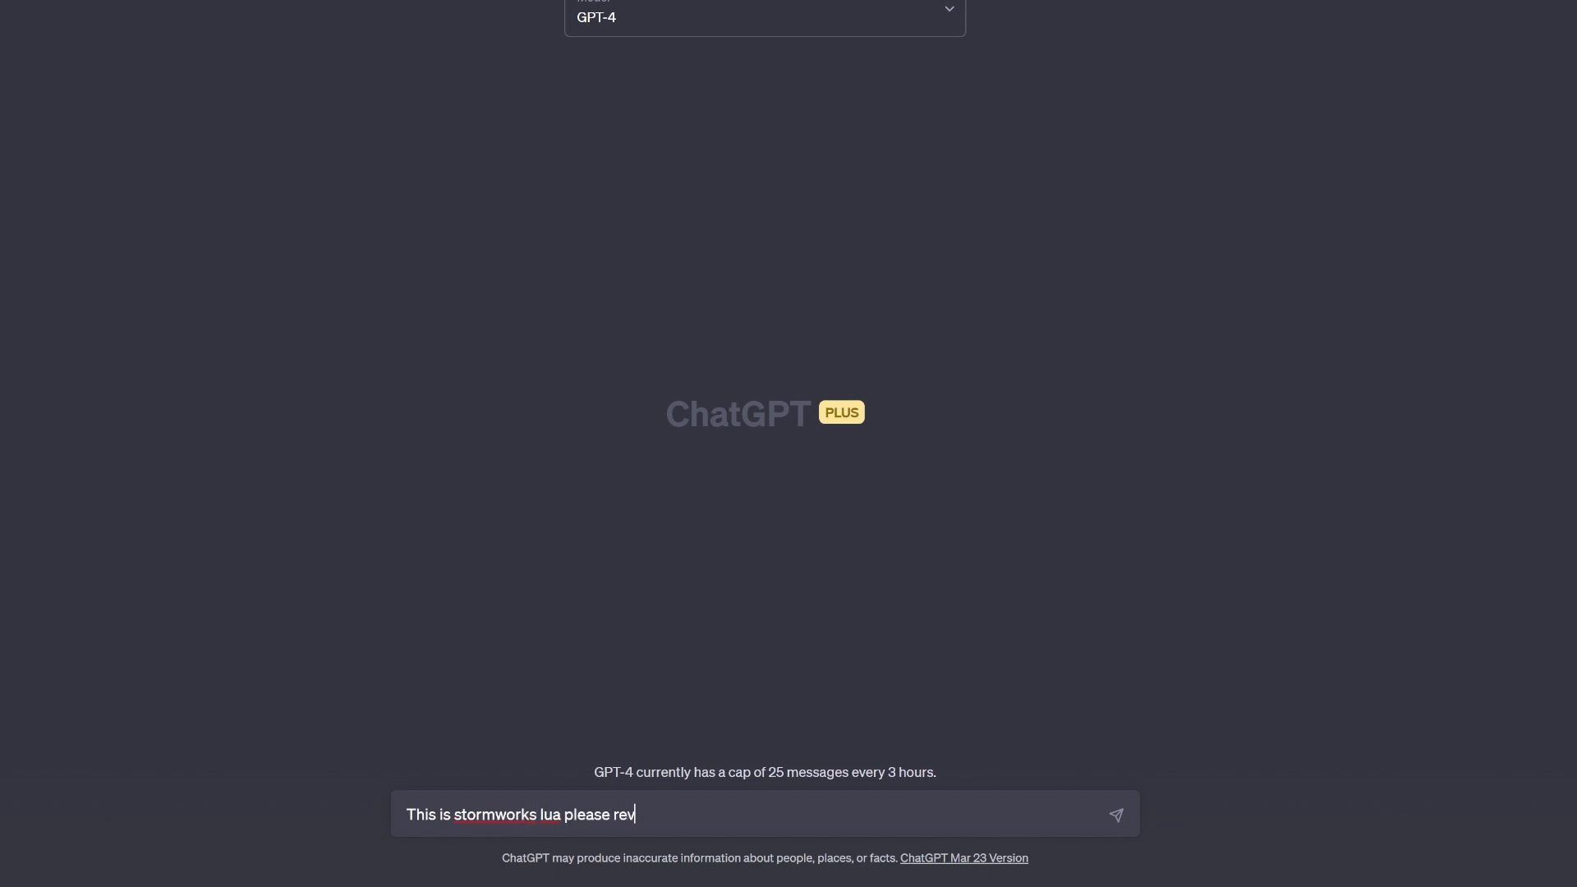
text(iew and)
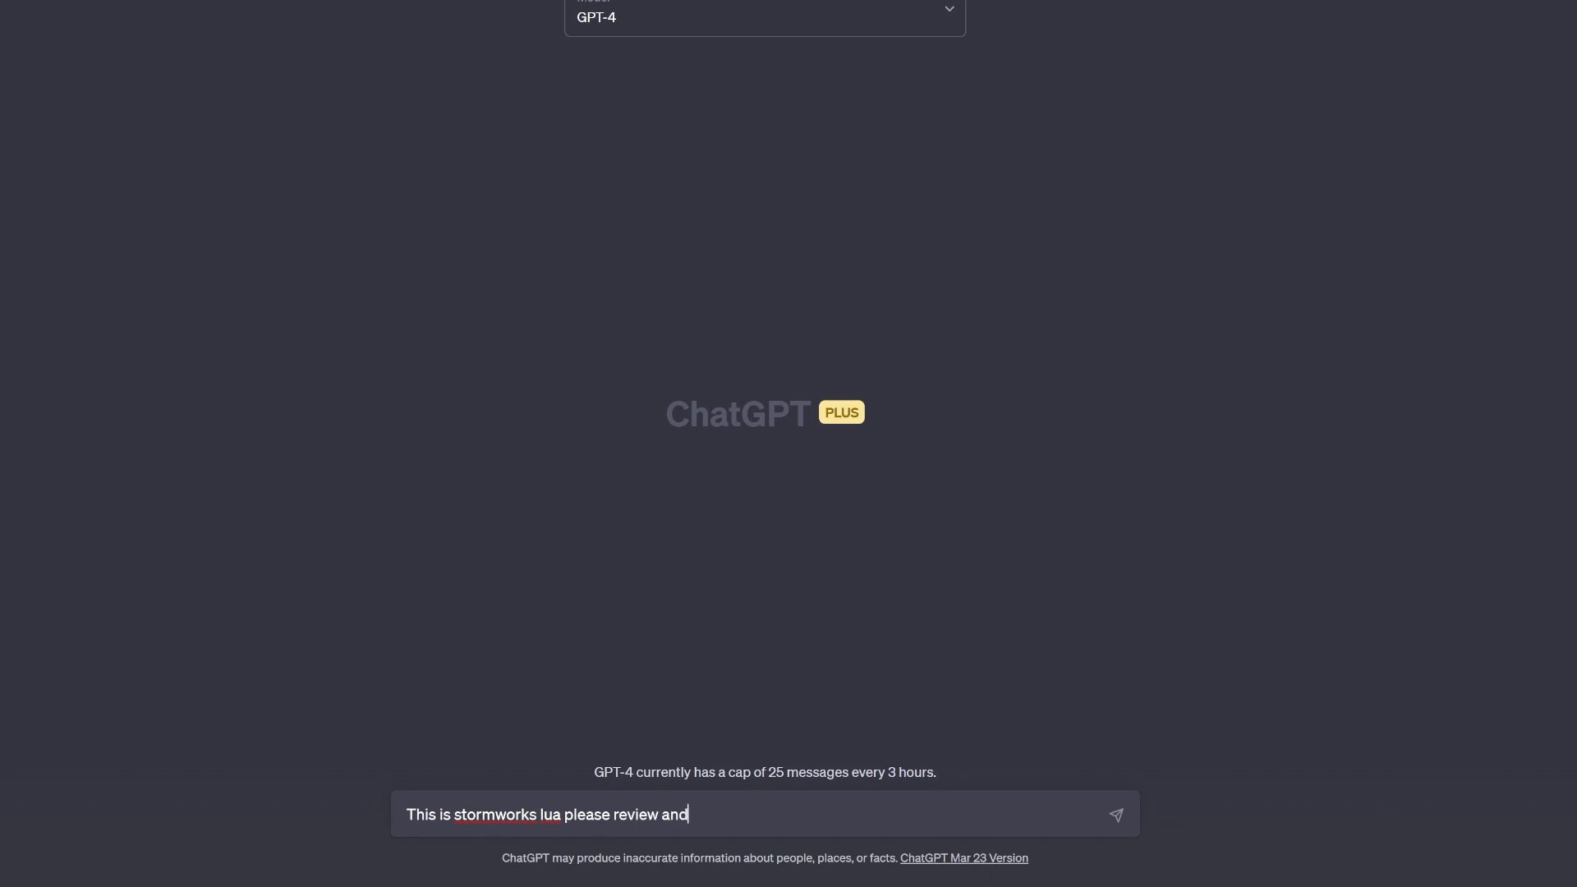
text(explain how it)
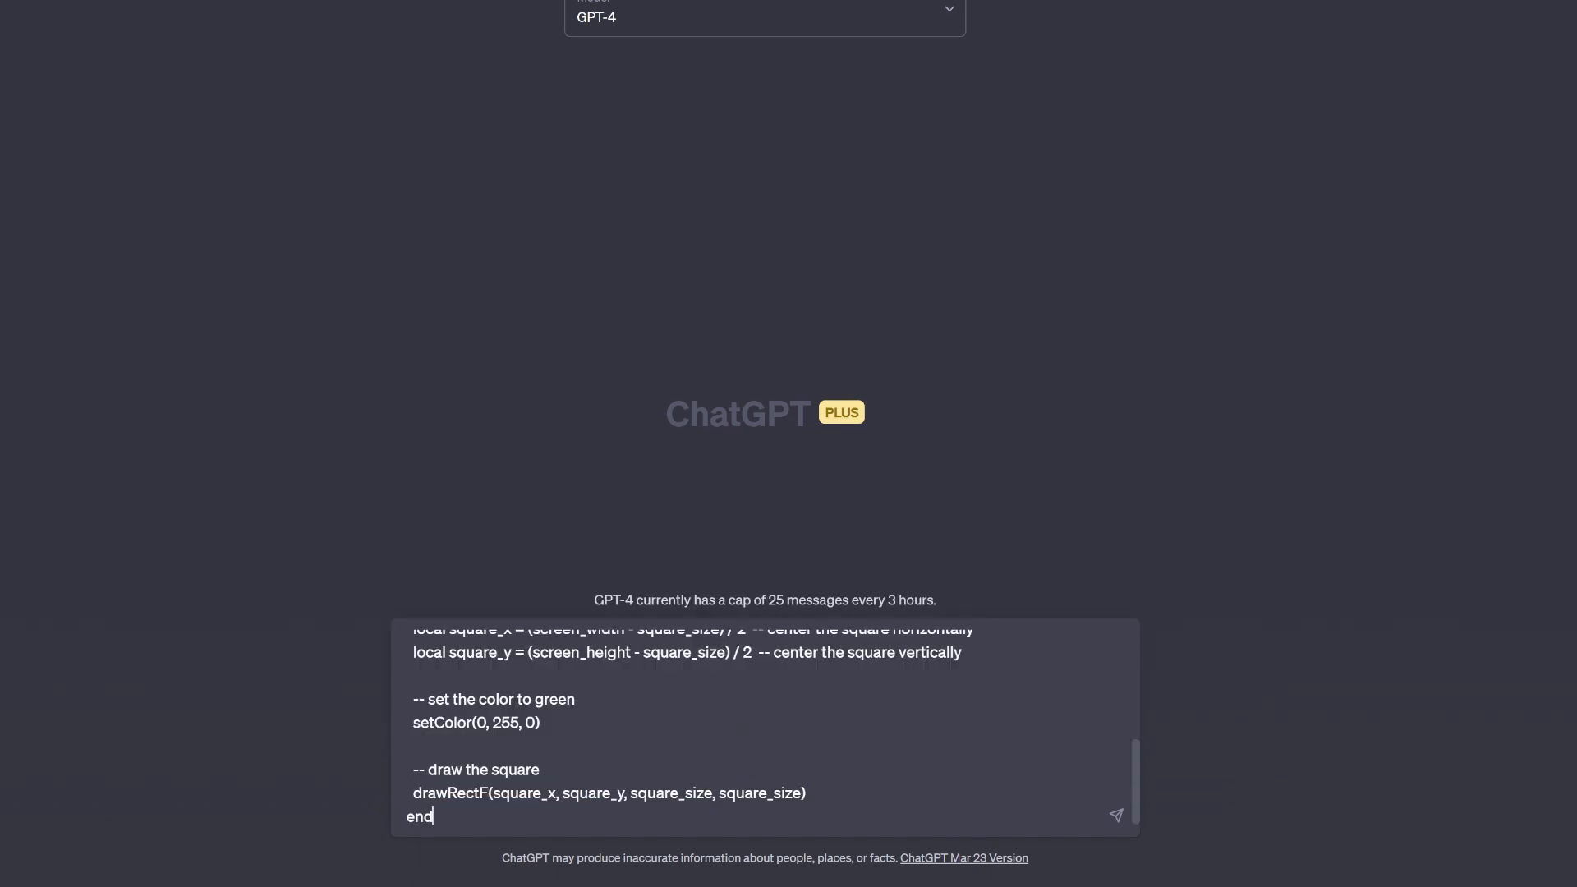
Send the review request and read GPT-4's step-by-step explanation of the green square.
click(1113, 816)
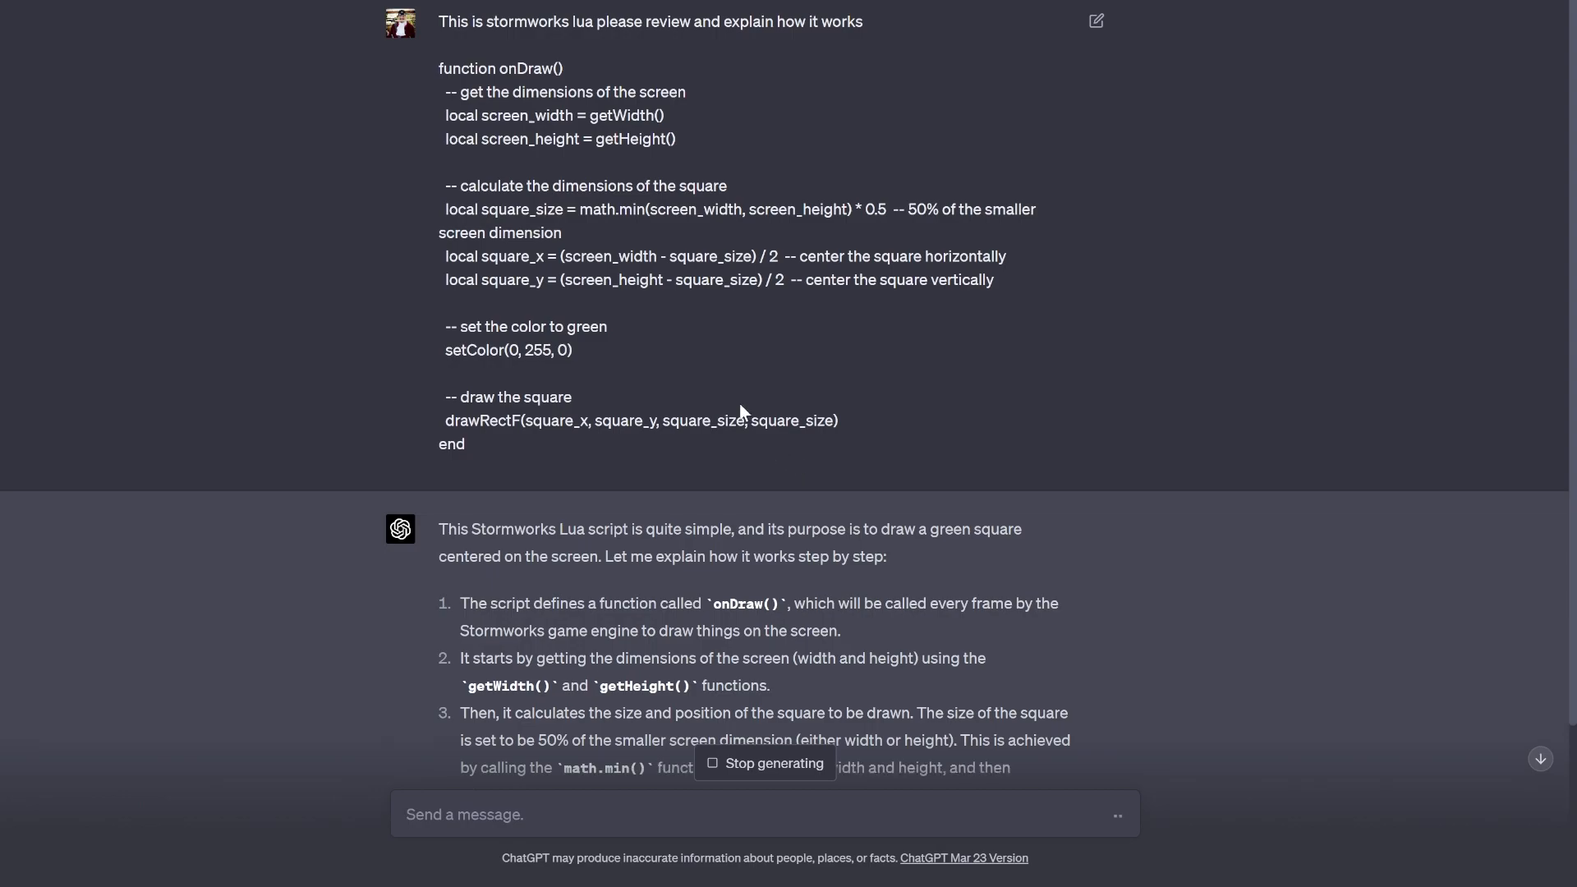
mouse_move(588, 307)
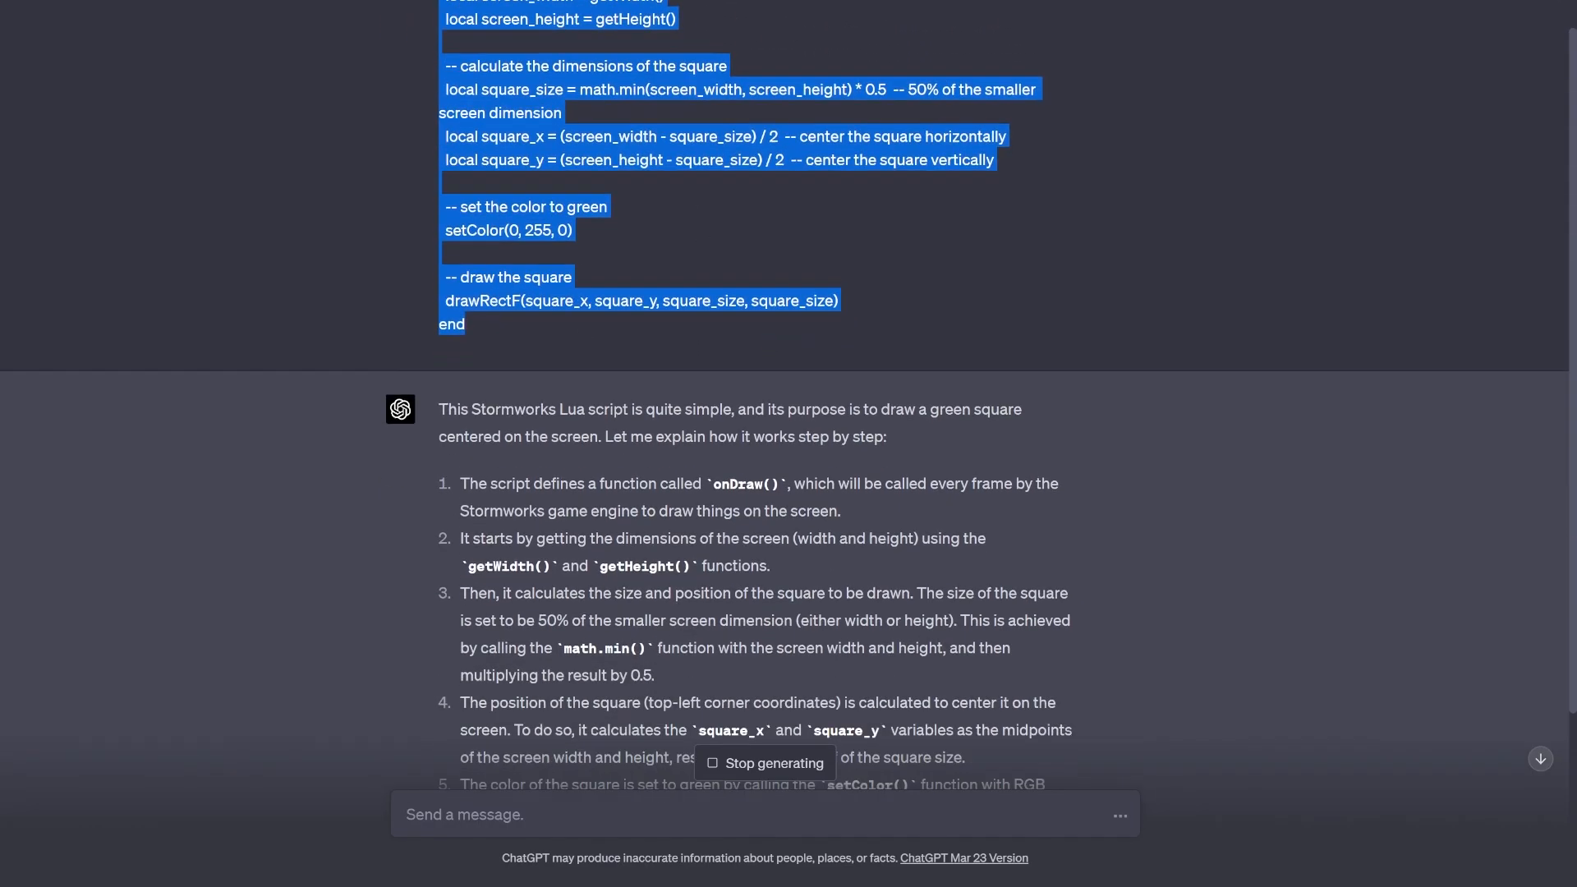
scroll(down, 3)
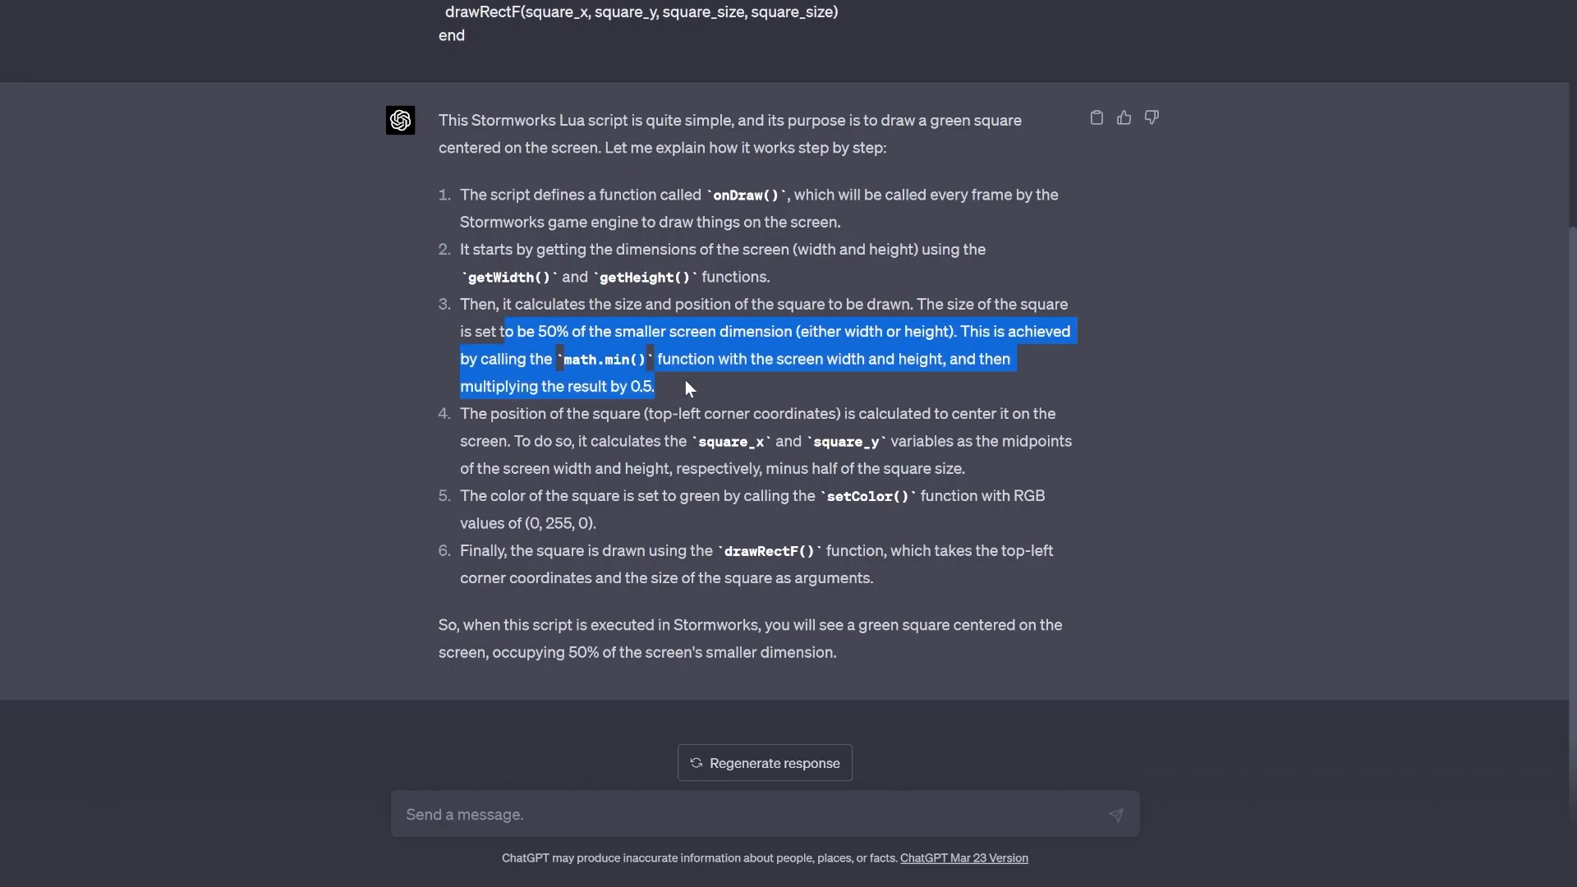
Clear the selection and read back through the prompt and GPT-4's explanation.
click(687, 387)
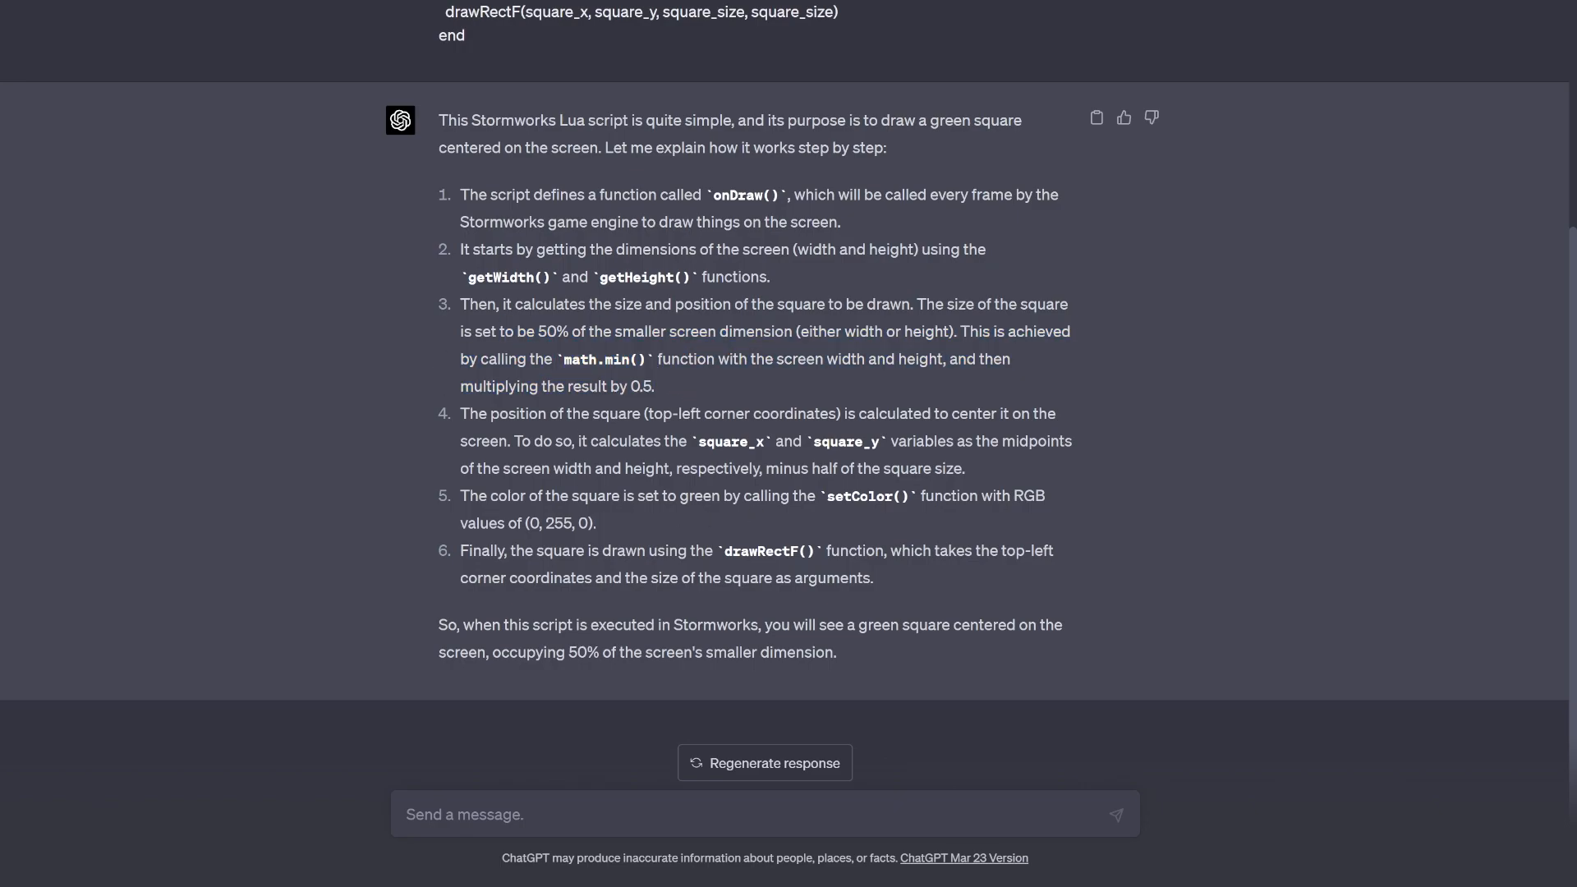
mouse_move(756, 327)
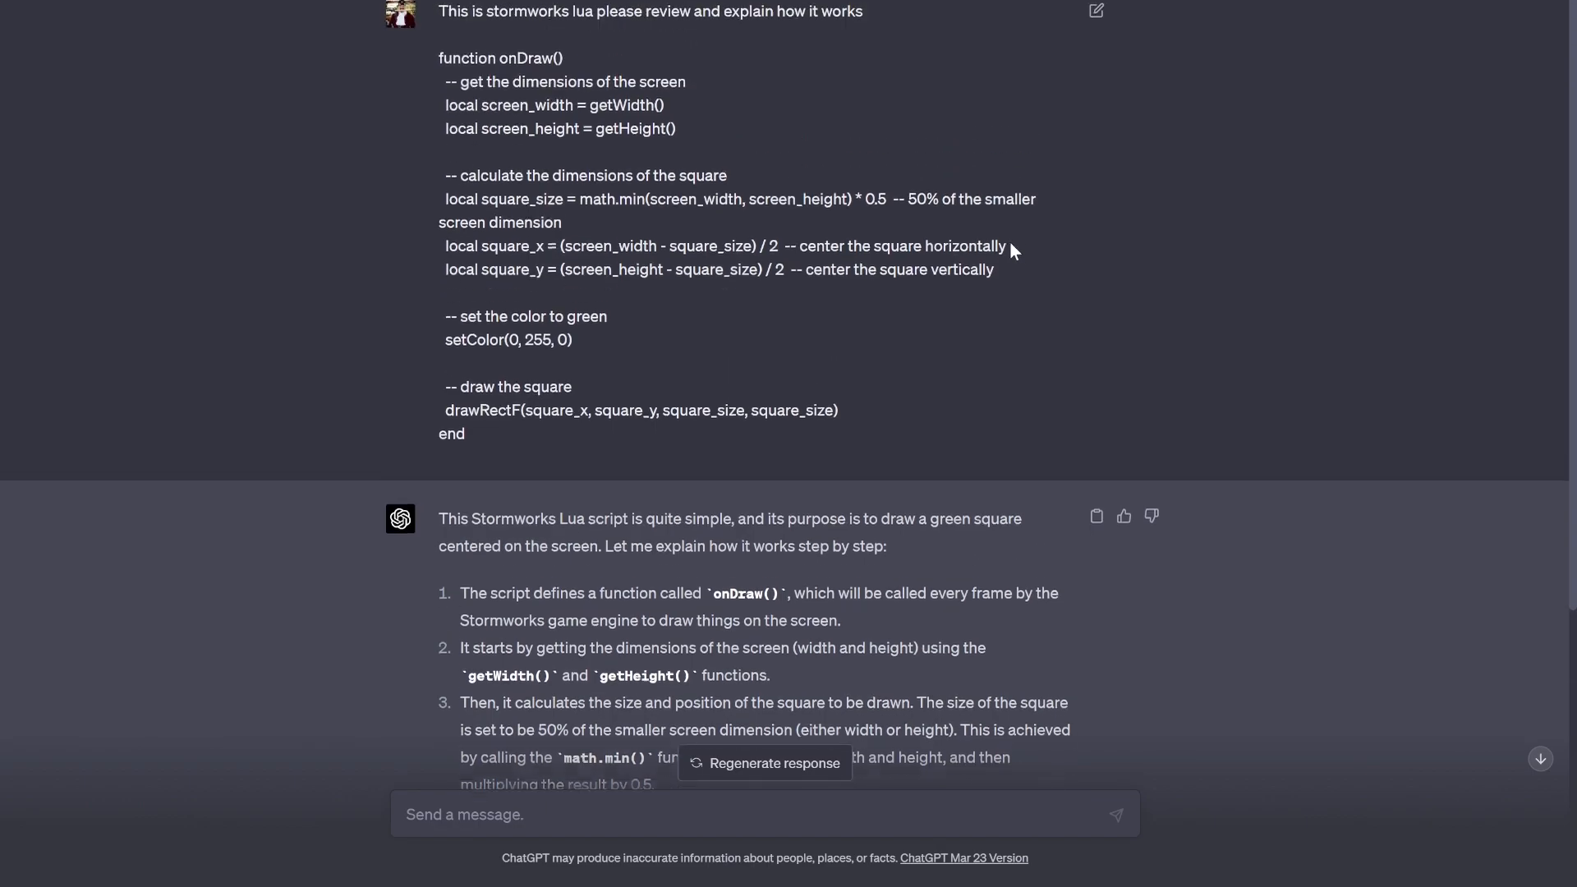
scroll(down, 3)
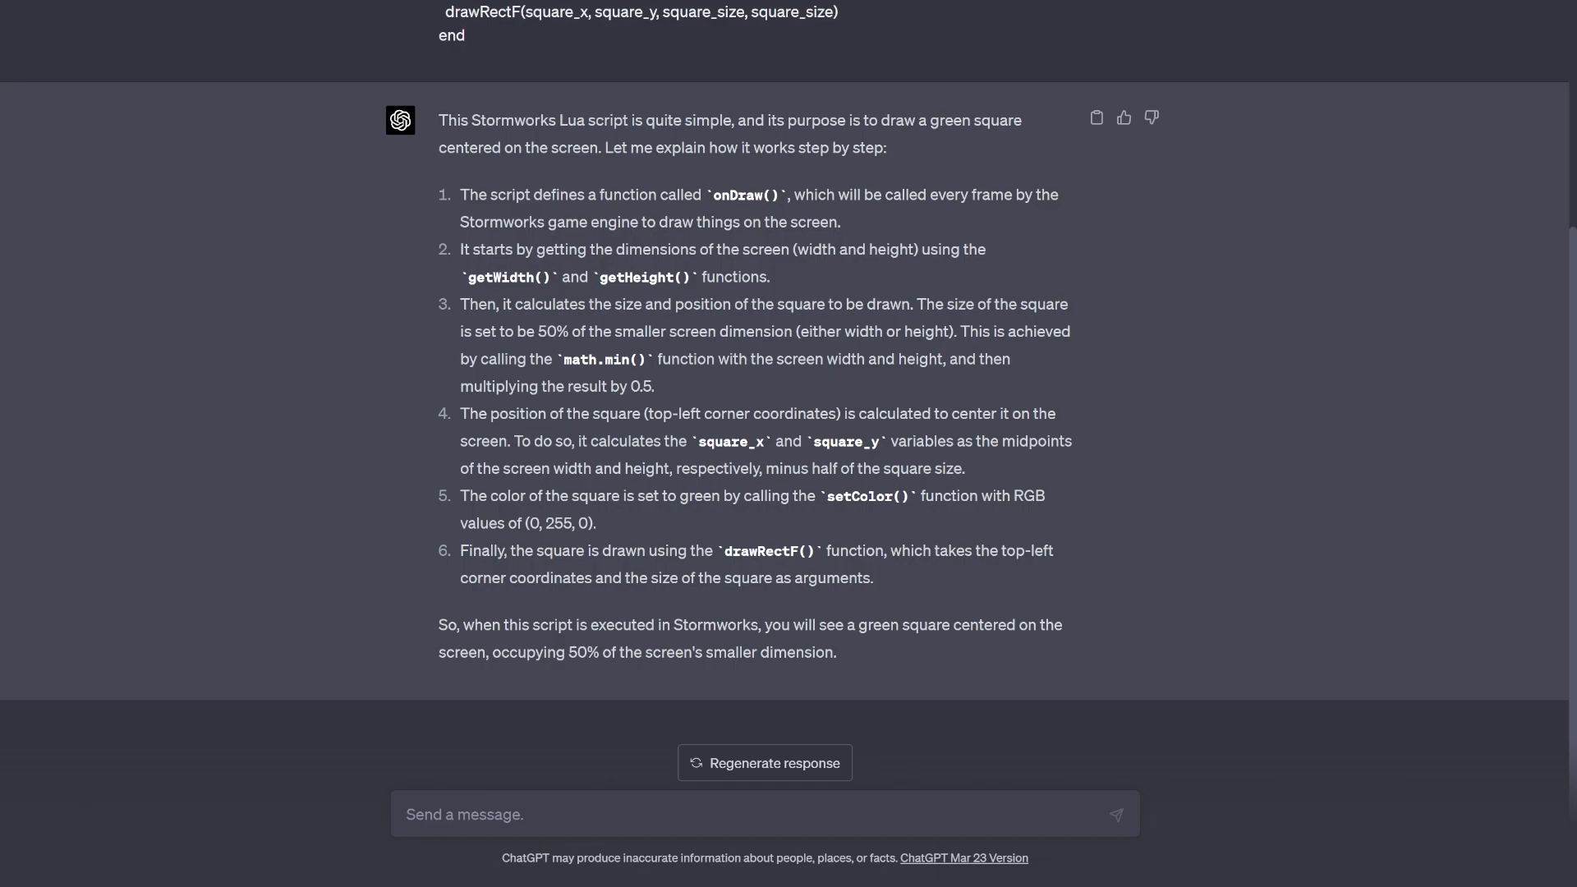
mouse_move(966, 836)
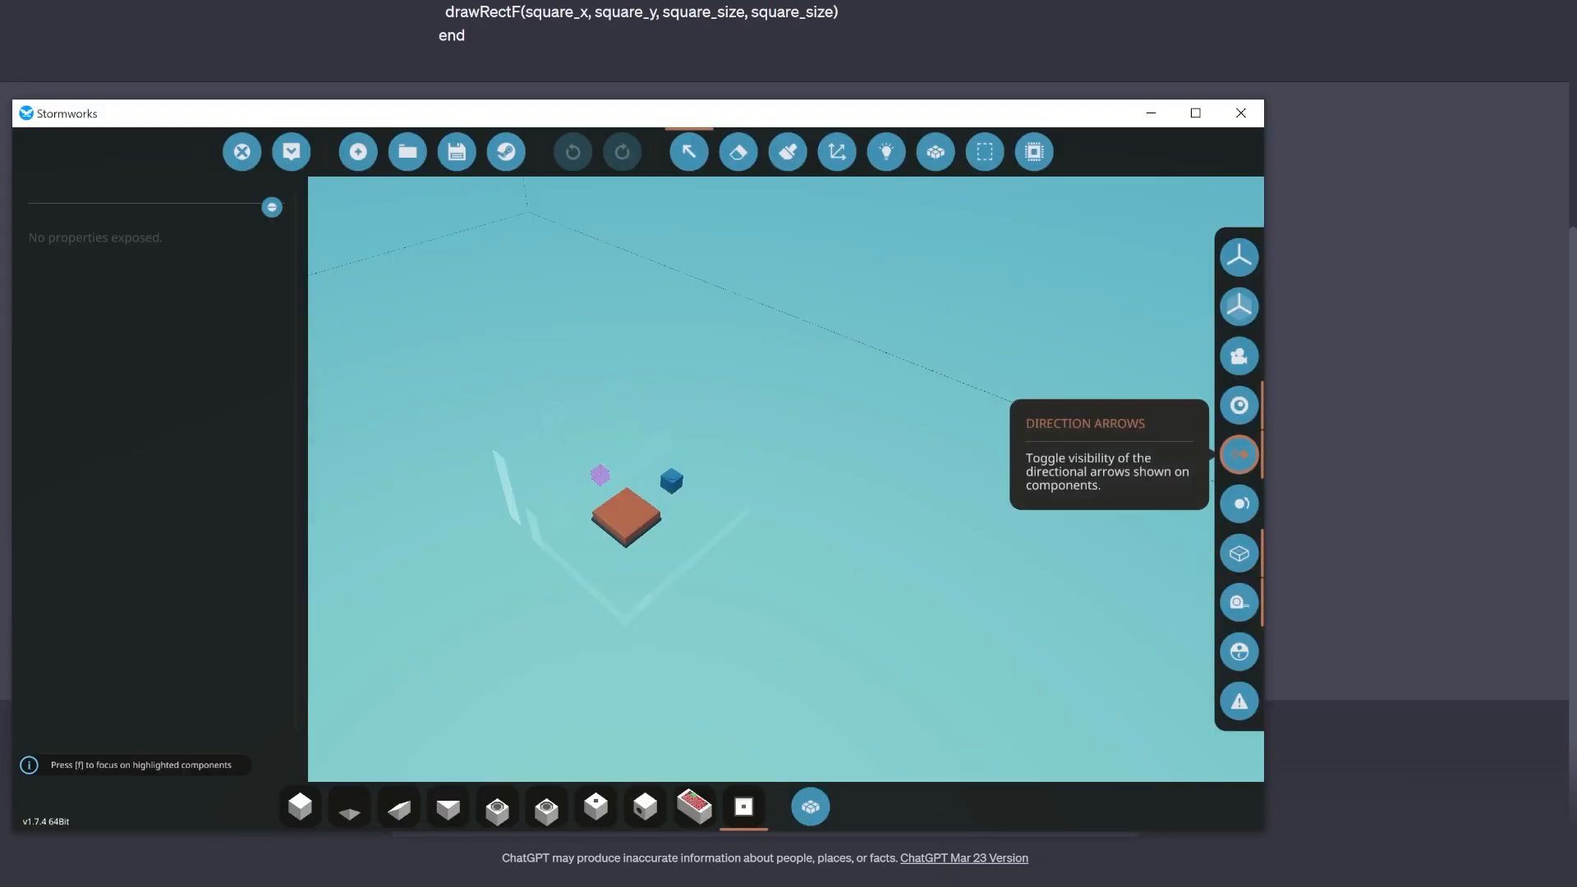
Bring the Stormworks editor forward and maximise its window.
click(1239, 453)
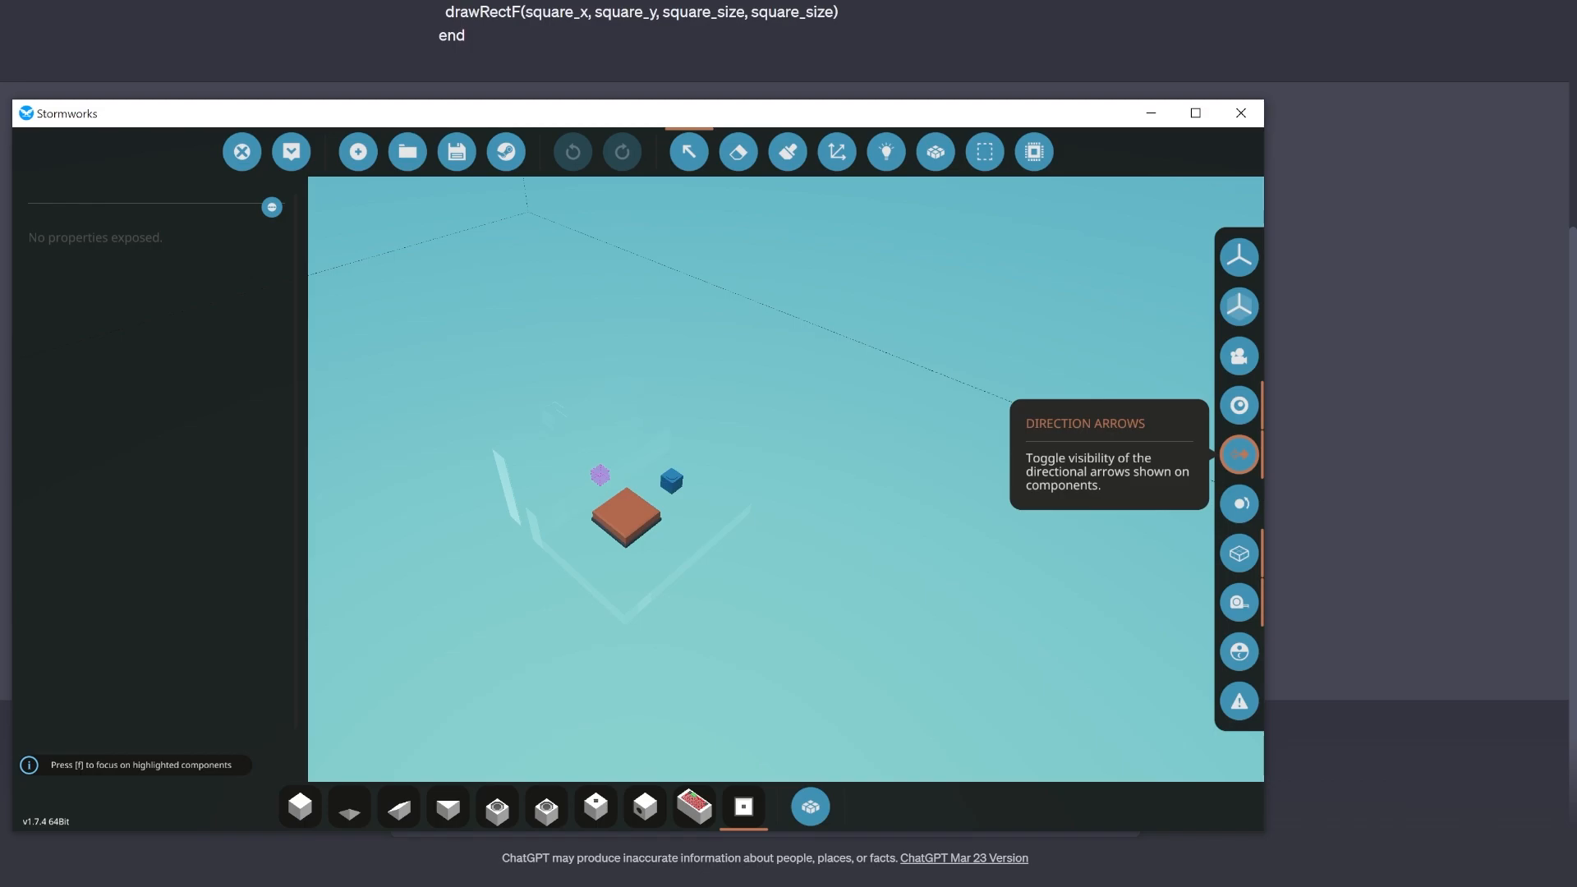
click(1194, 114)
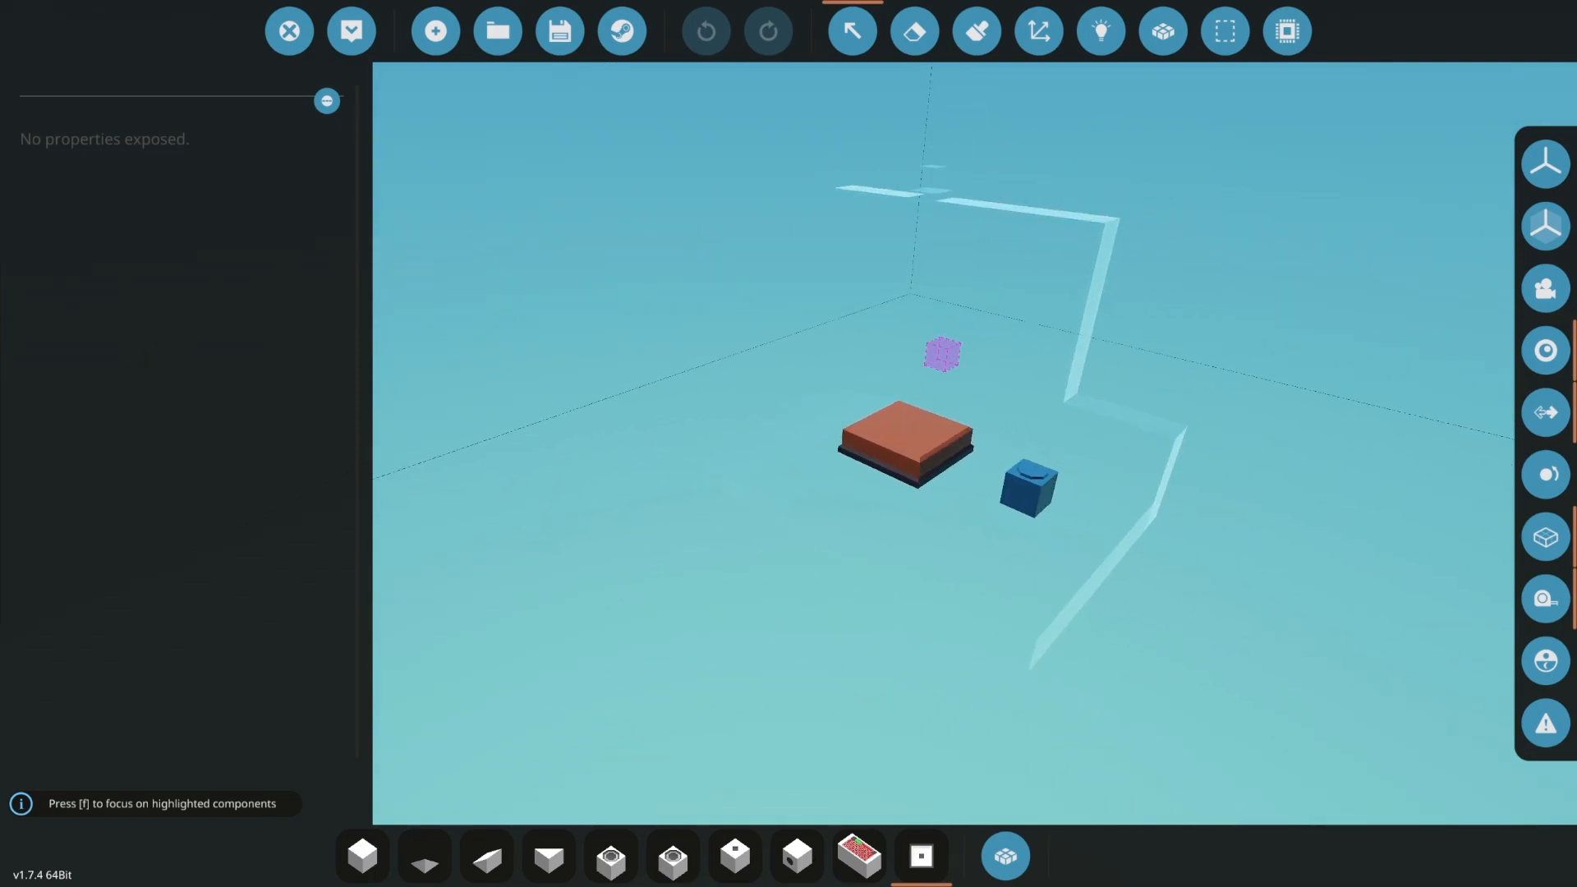
Spawn the build into the hangar and view the centred green square on its monitor.
click(1002, 856)
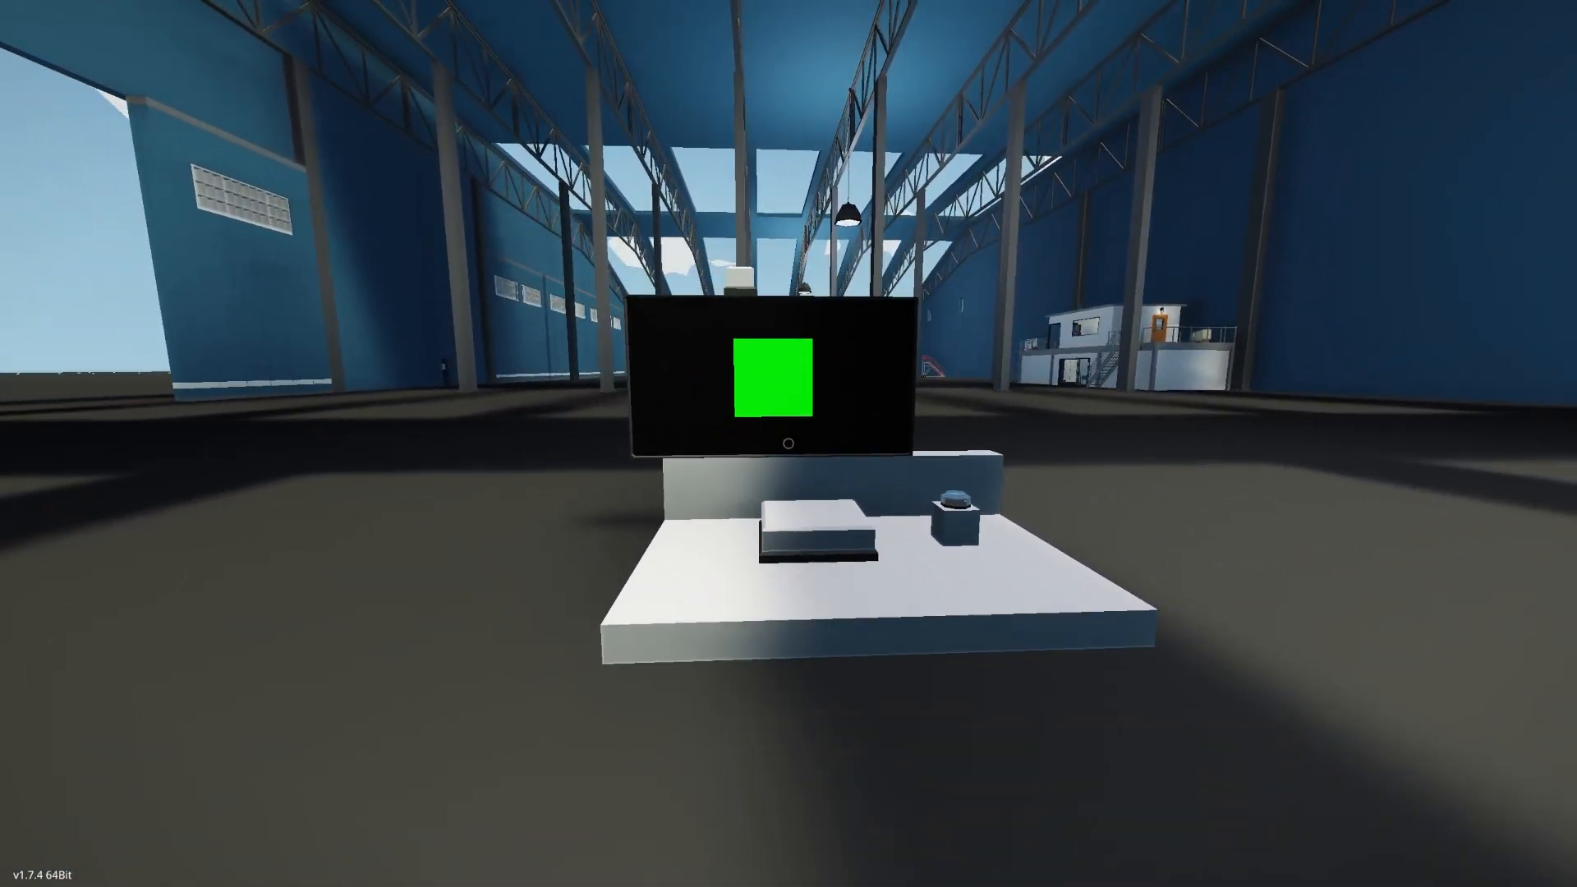
mouse_move(788, 444)
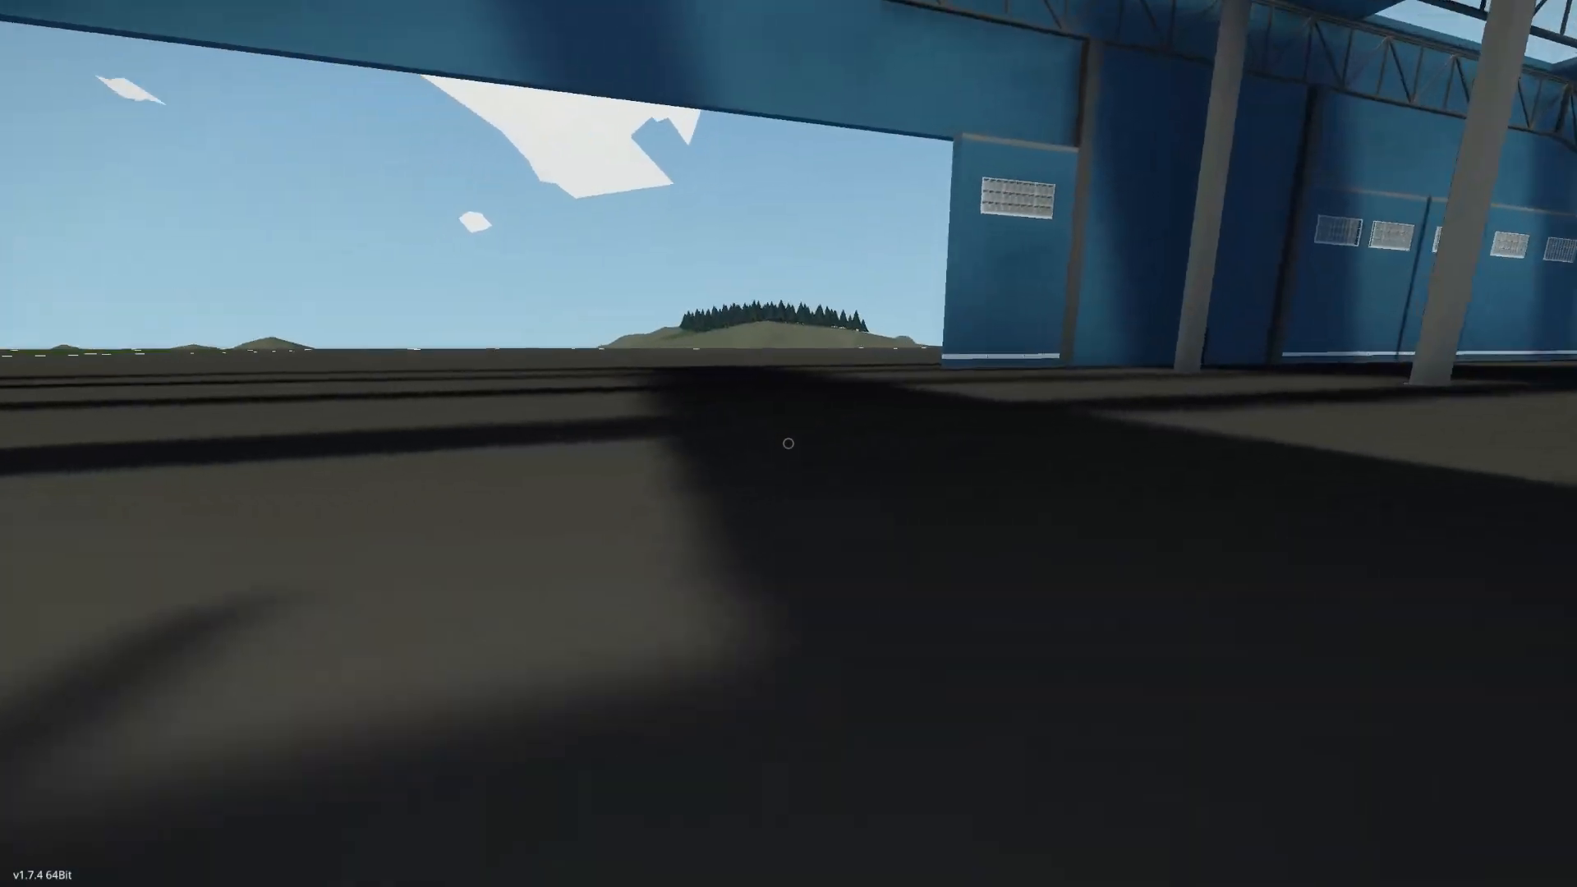